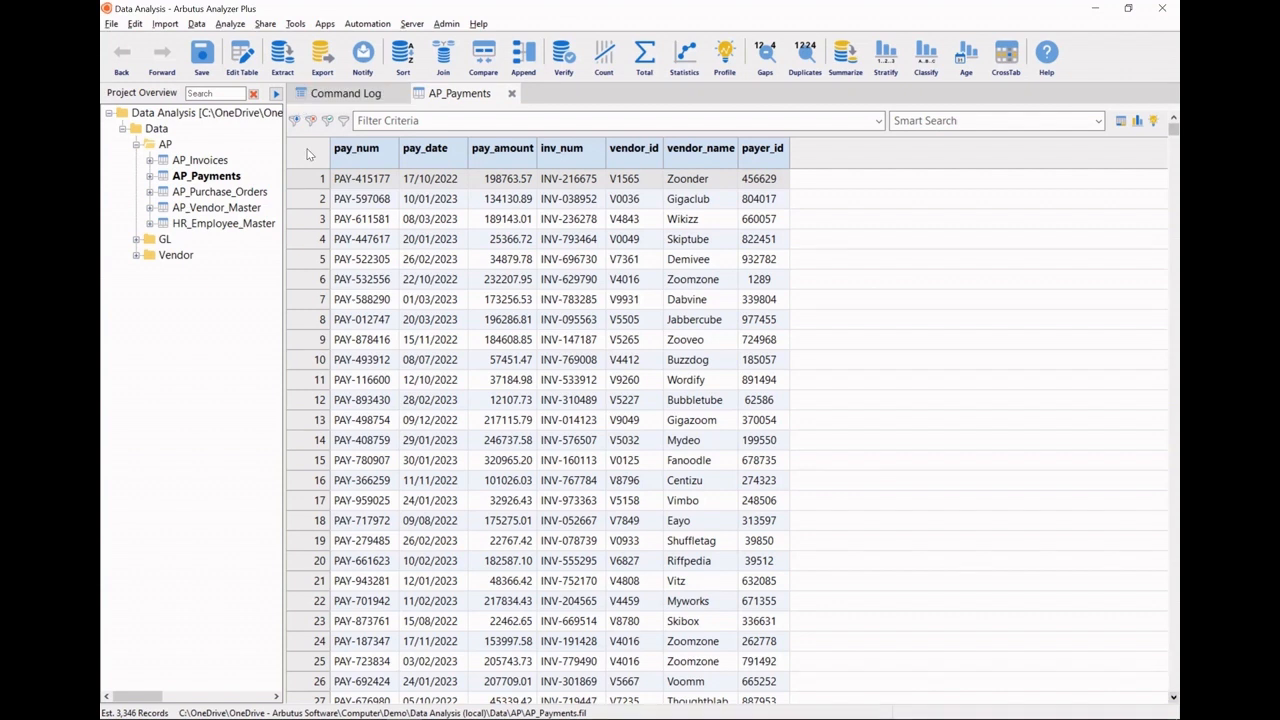
- Launch the AP02 Duplicate Invoices Or Payments SmartApp from the Accounts Payable apps
left_click(324, 23)
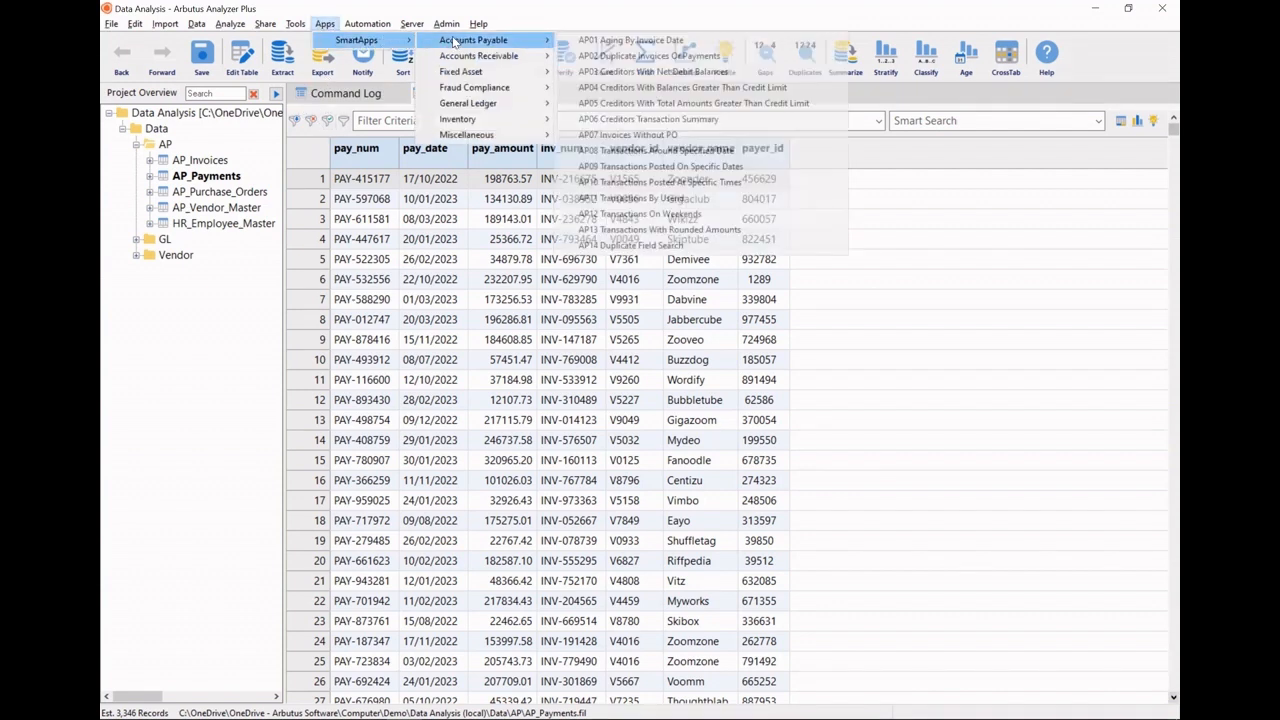
mouse_move(461, 71)
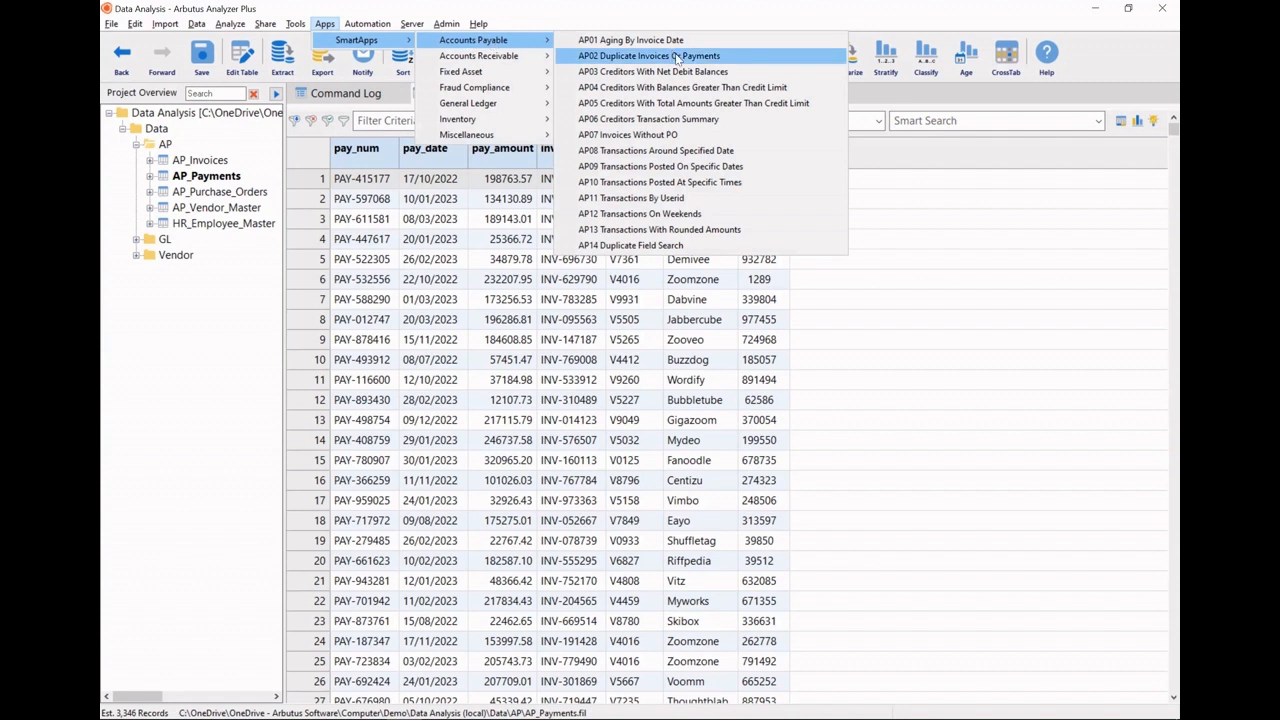
left_click(651, 55)
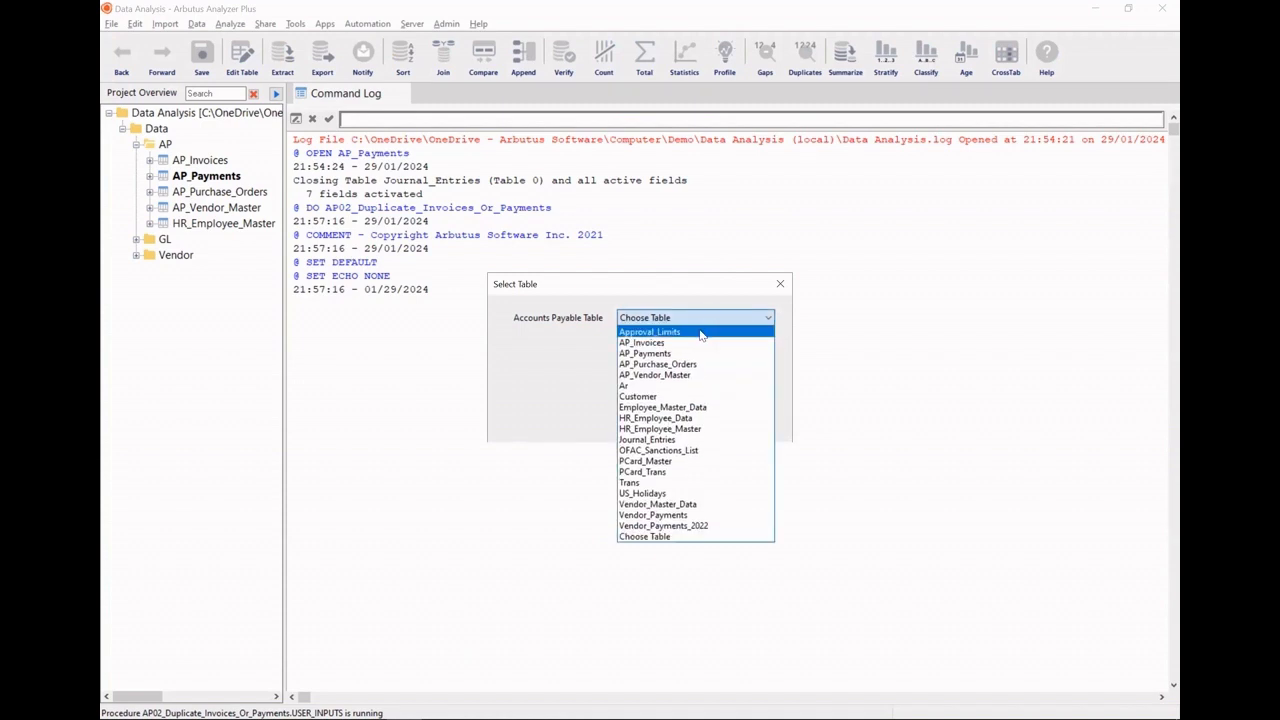
- Choose AP_Payments as the accounts payable table to check
left_click(644, 353)
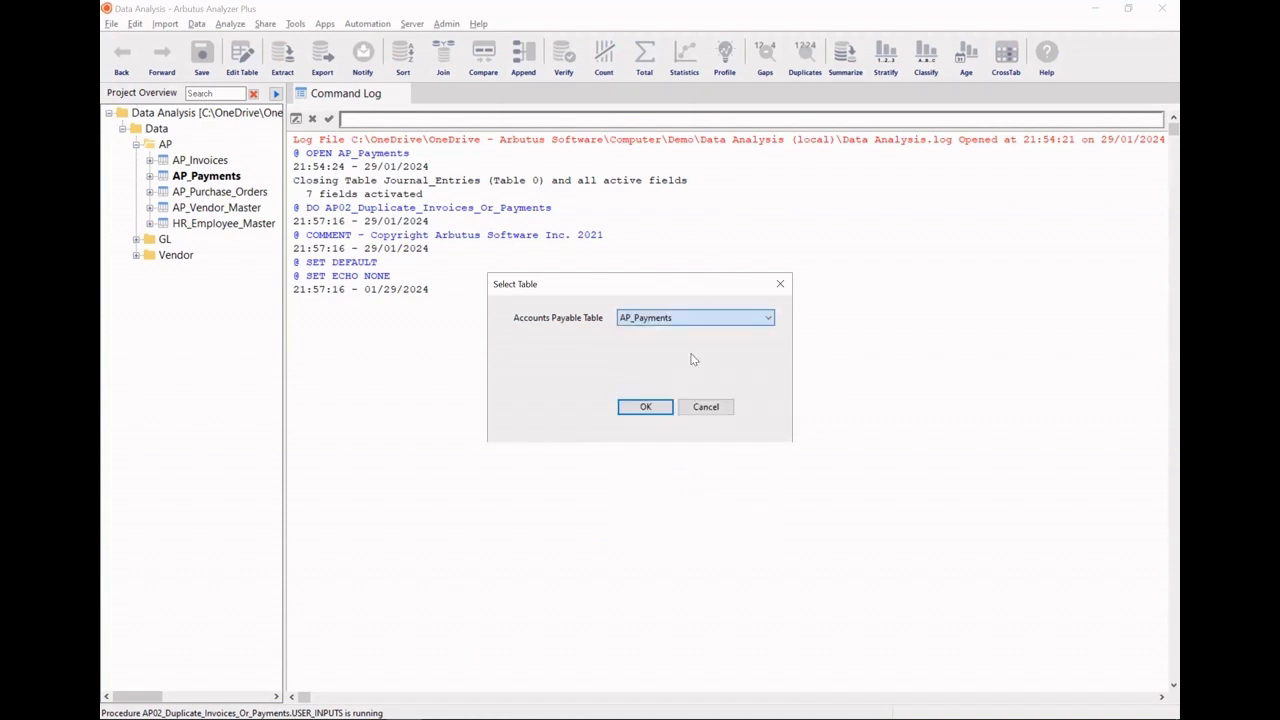
left_click(645, 406)
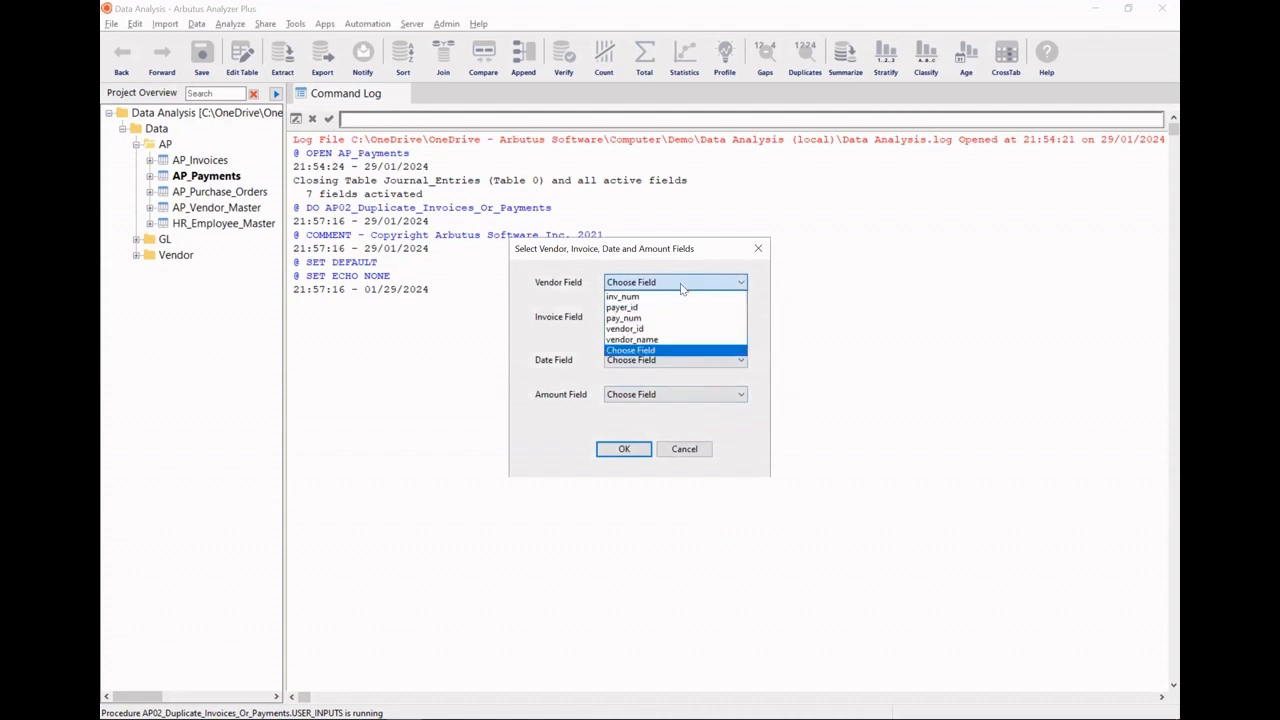
- Map vendor_name, inv_num, pay_date and pay_amount as the vendor, invoice, date and amount fields
left_click(632, 339)
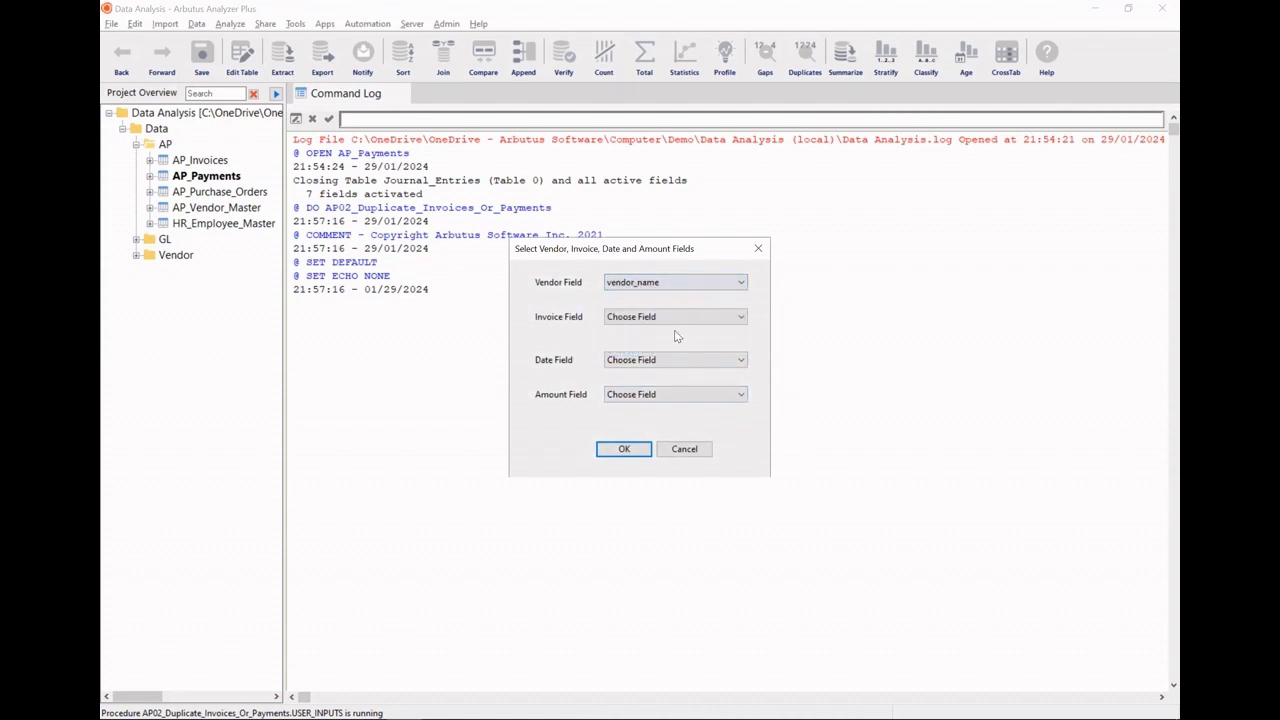
left_click(674, 316)
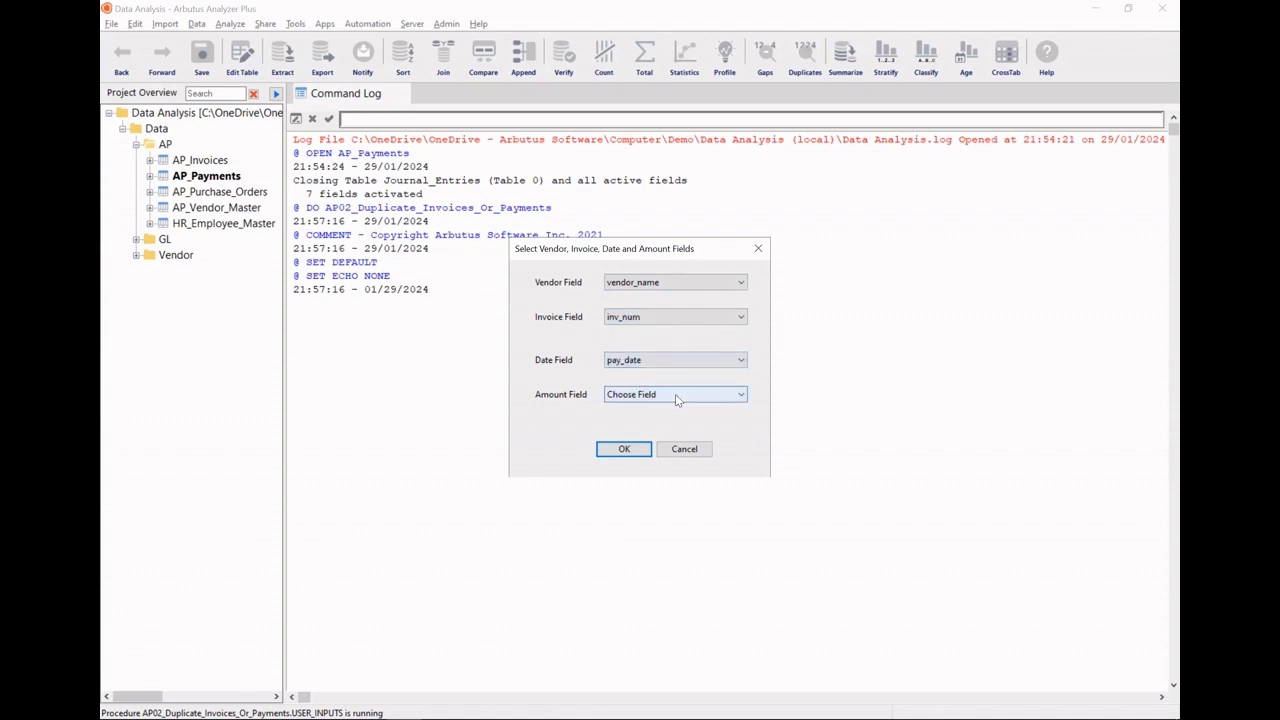
left_click(675, 394)
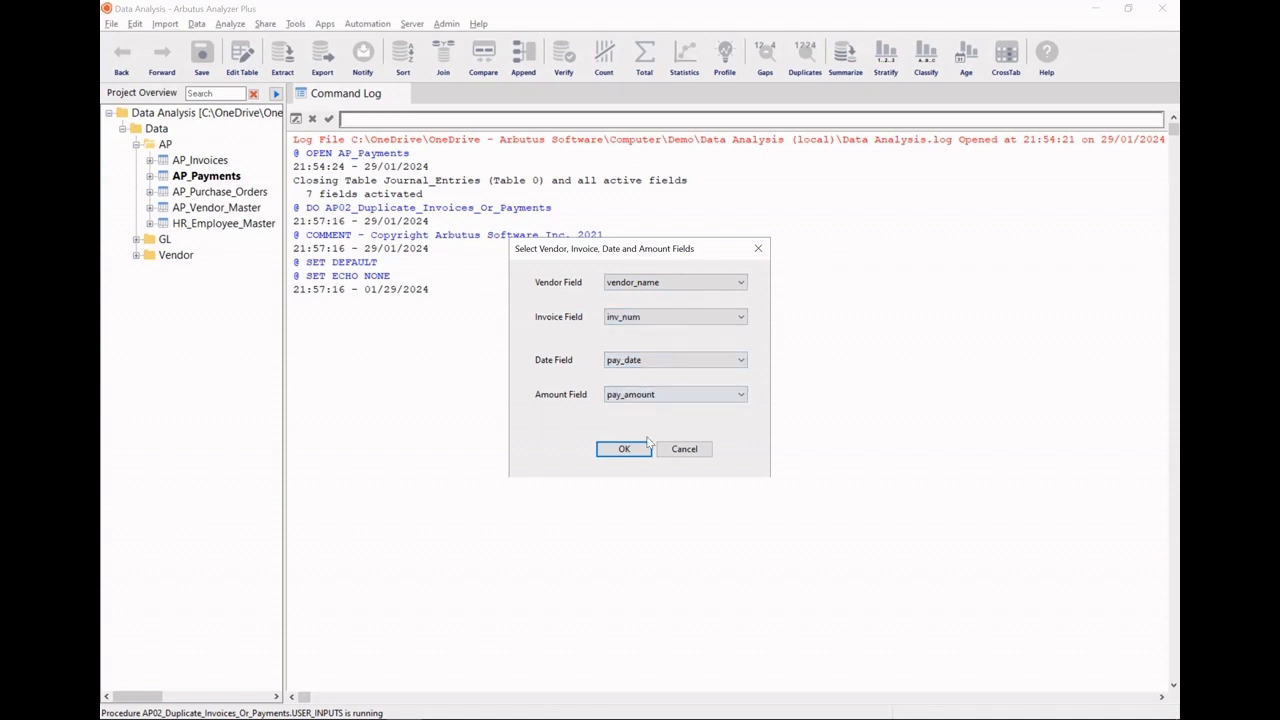
left_click(624, 448)
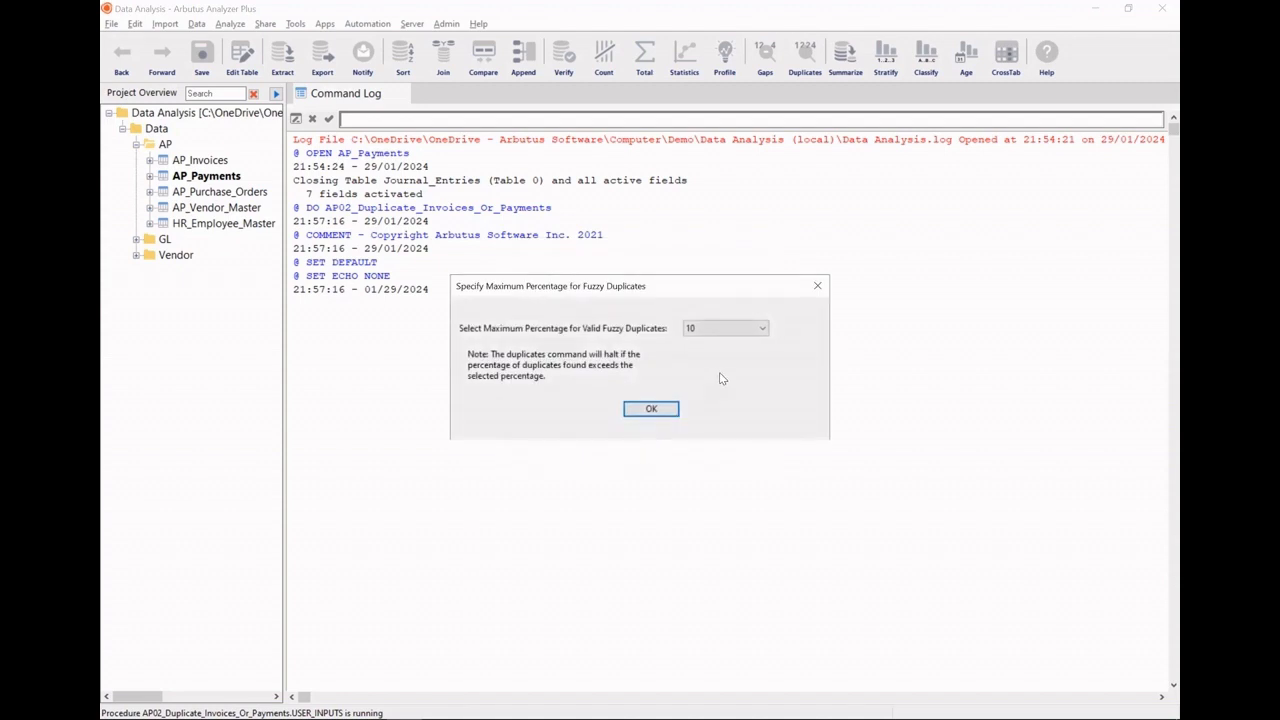
mouse_move(651, 353)
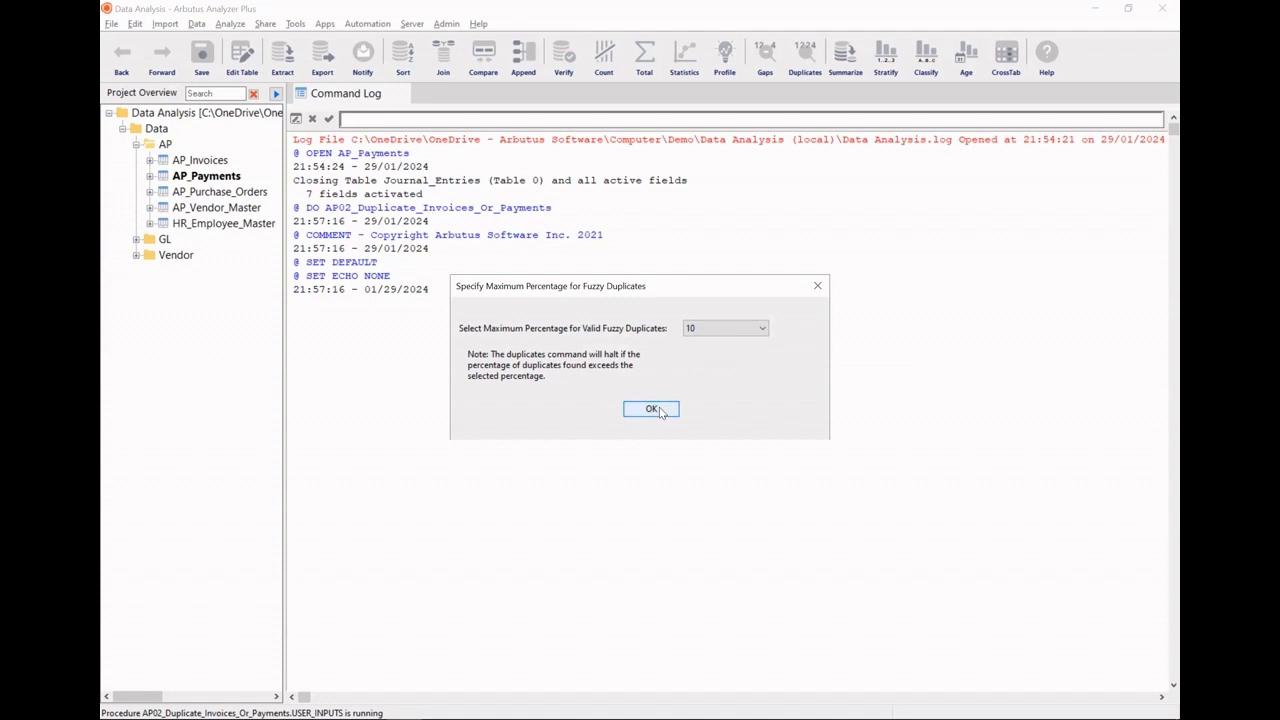
- Accept the 10 percent fuzzy limit and run the tests with 14 days and Levenshtein distances of 1
left_click(651, 409)
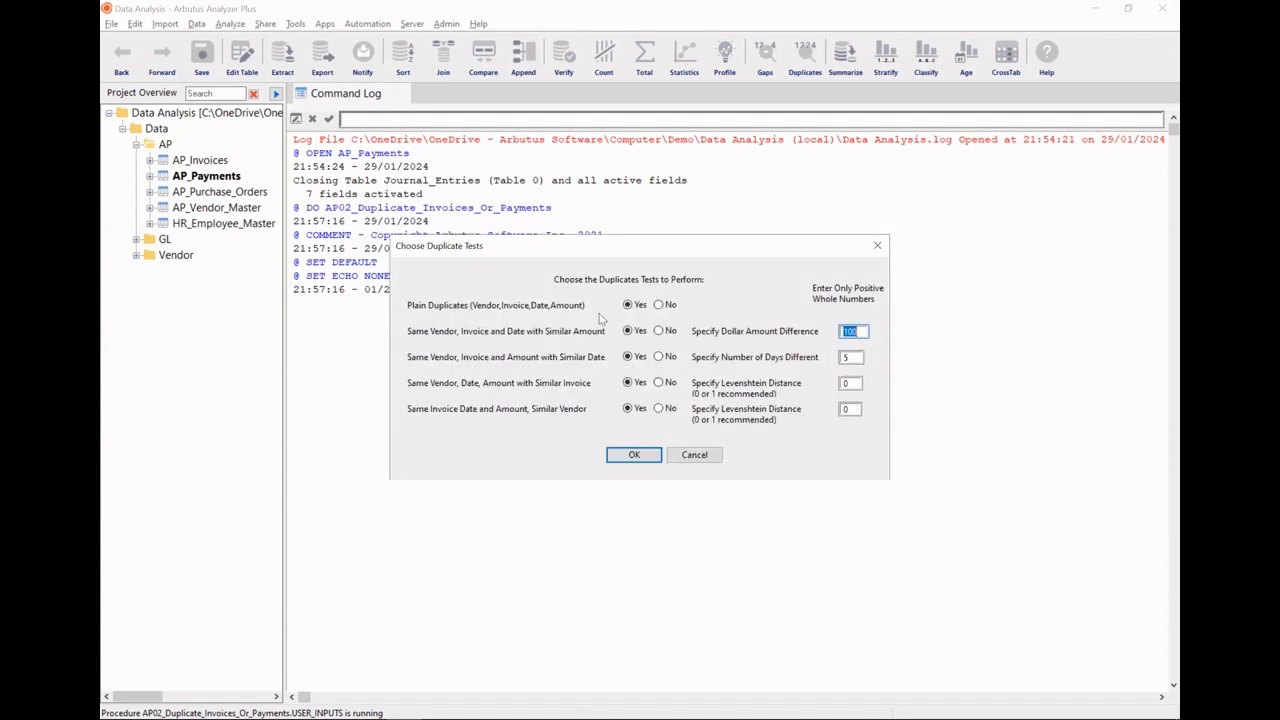
mouse_move(447, 328)
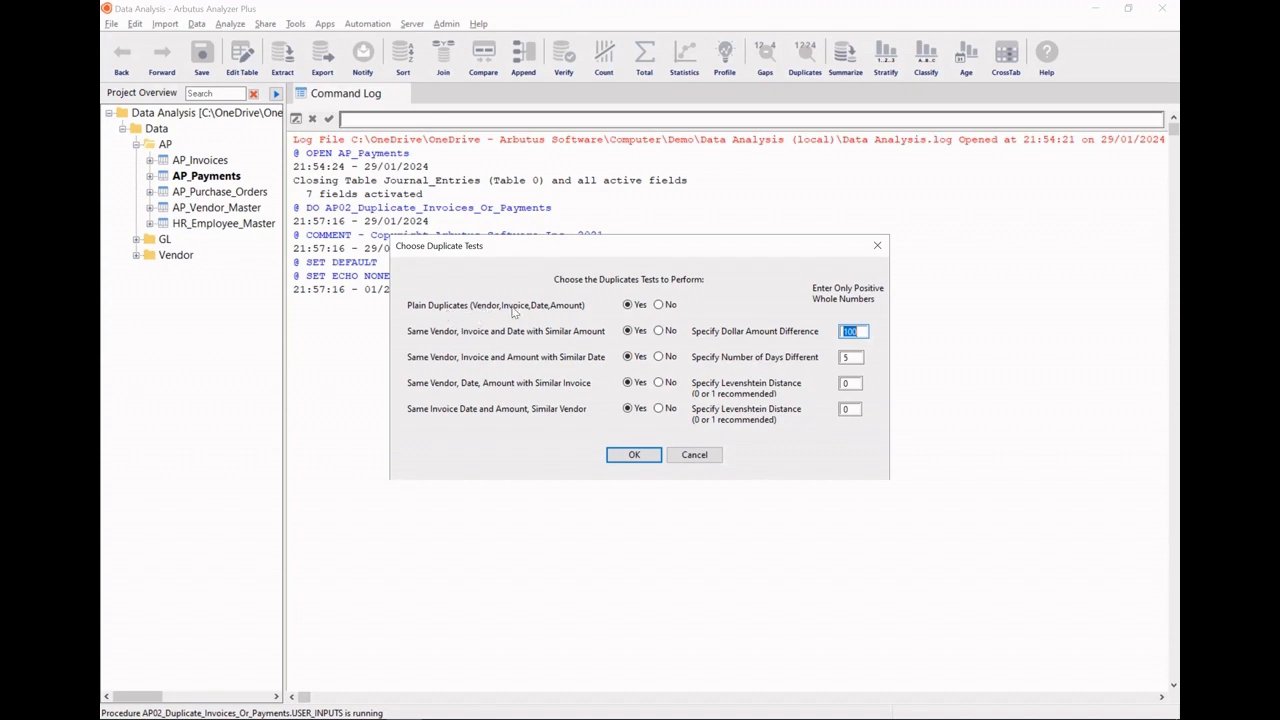
mouse_move(576, 307)
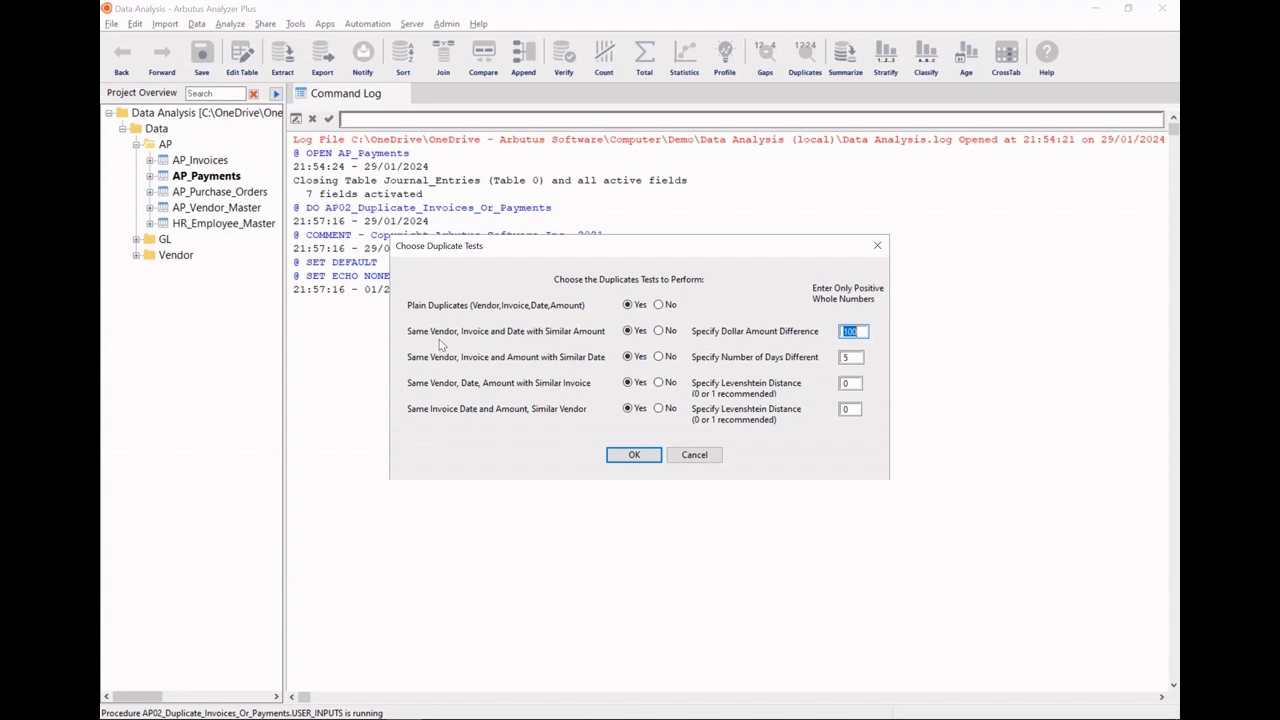
mouse_move(472, 339)
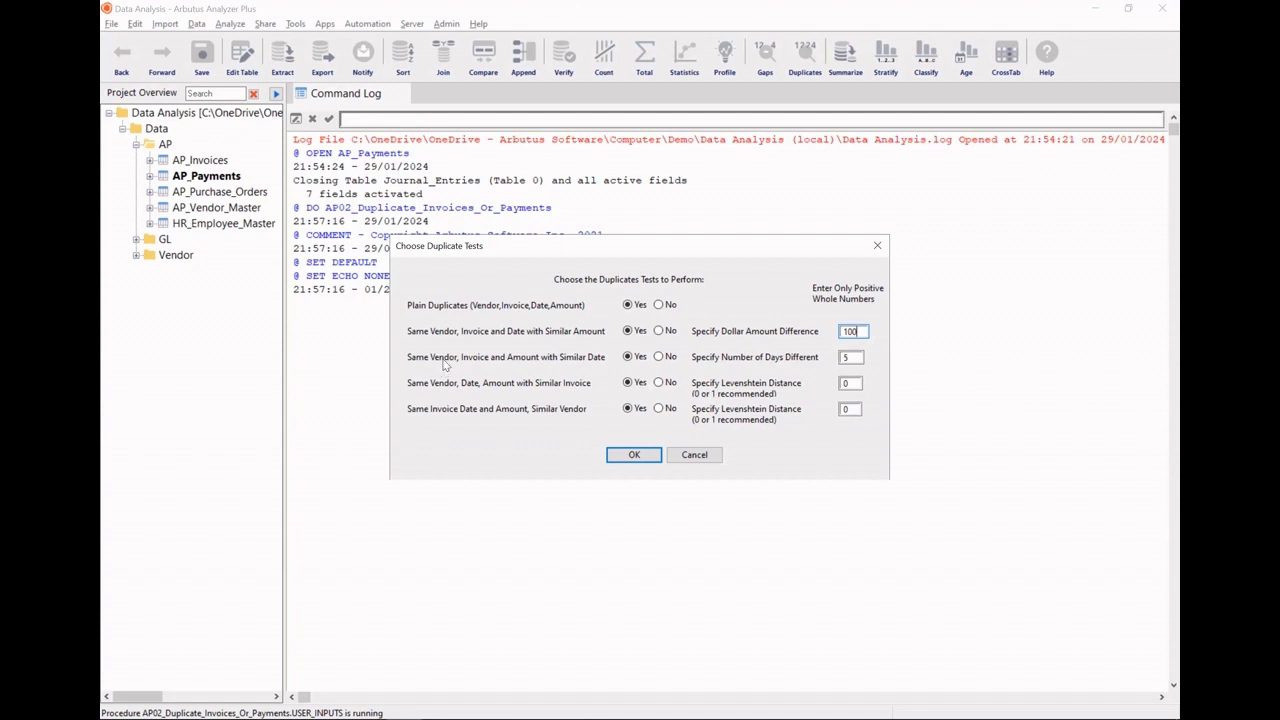
mouse_move(543, 371)
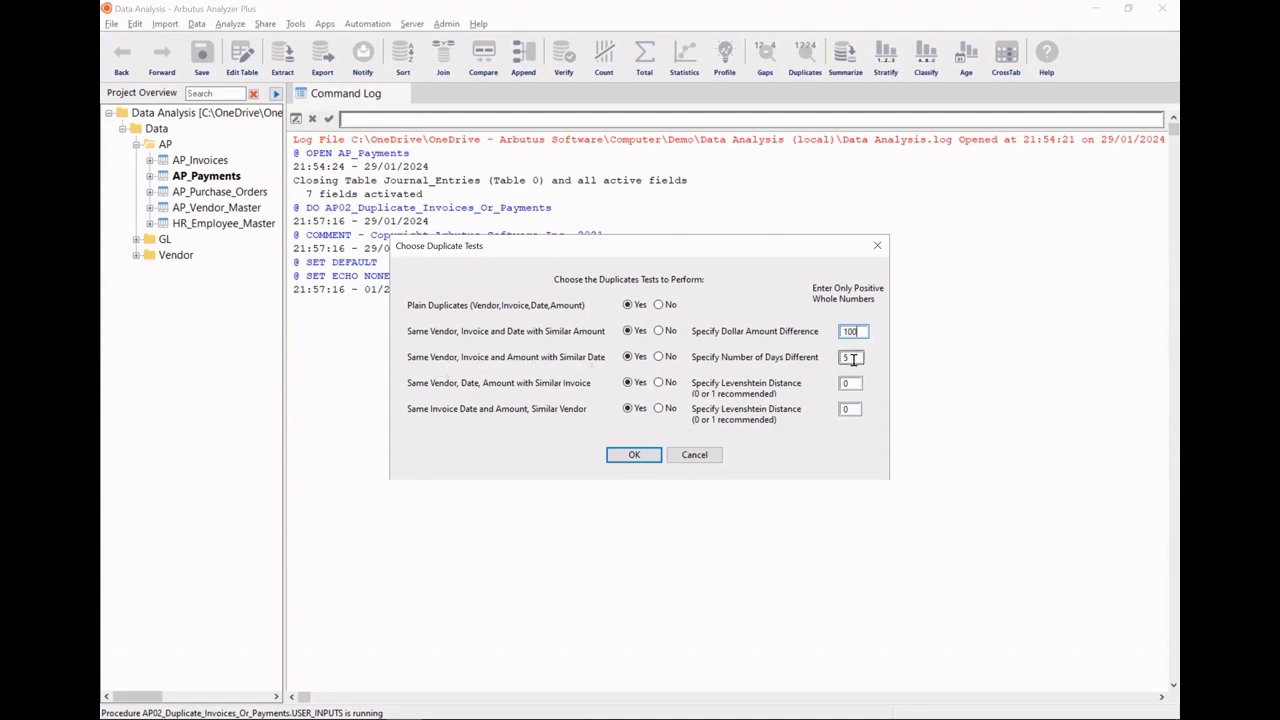
type("14")
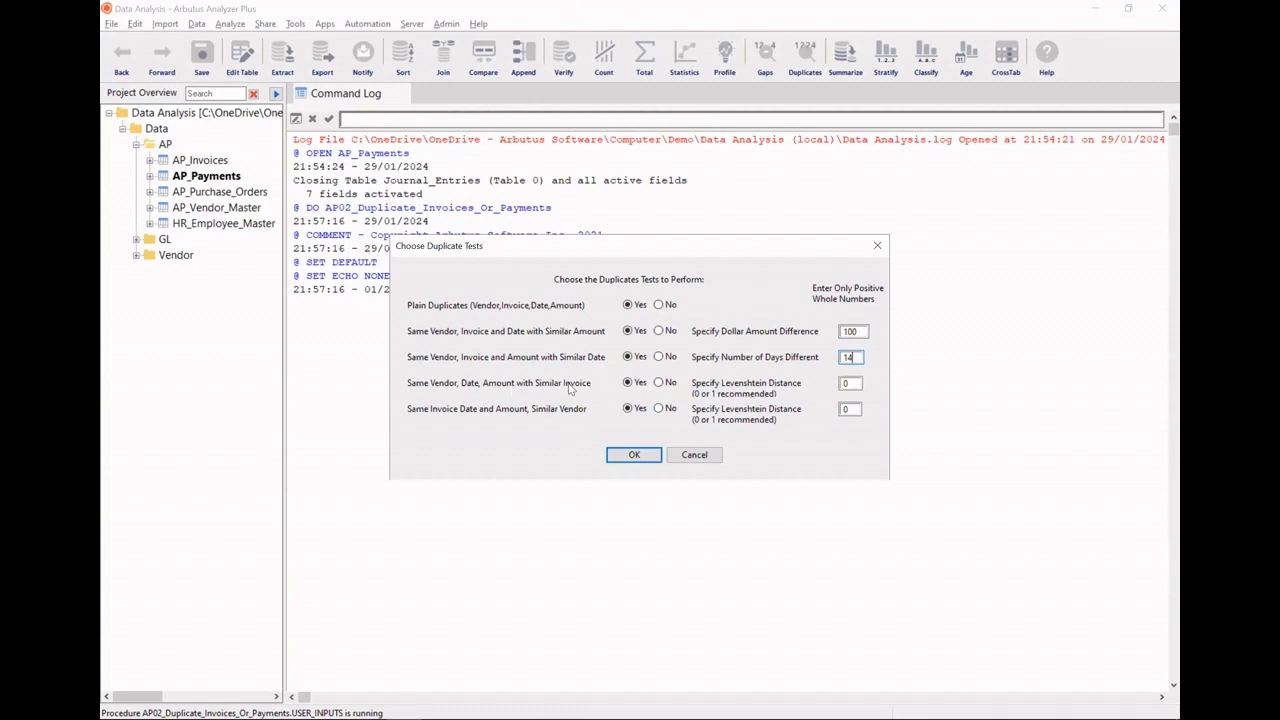
mouse_move(738, 397)
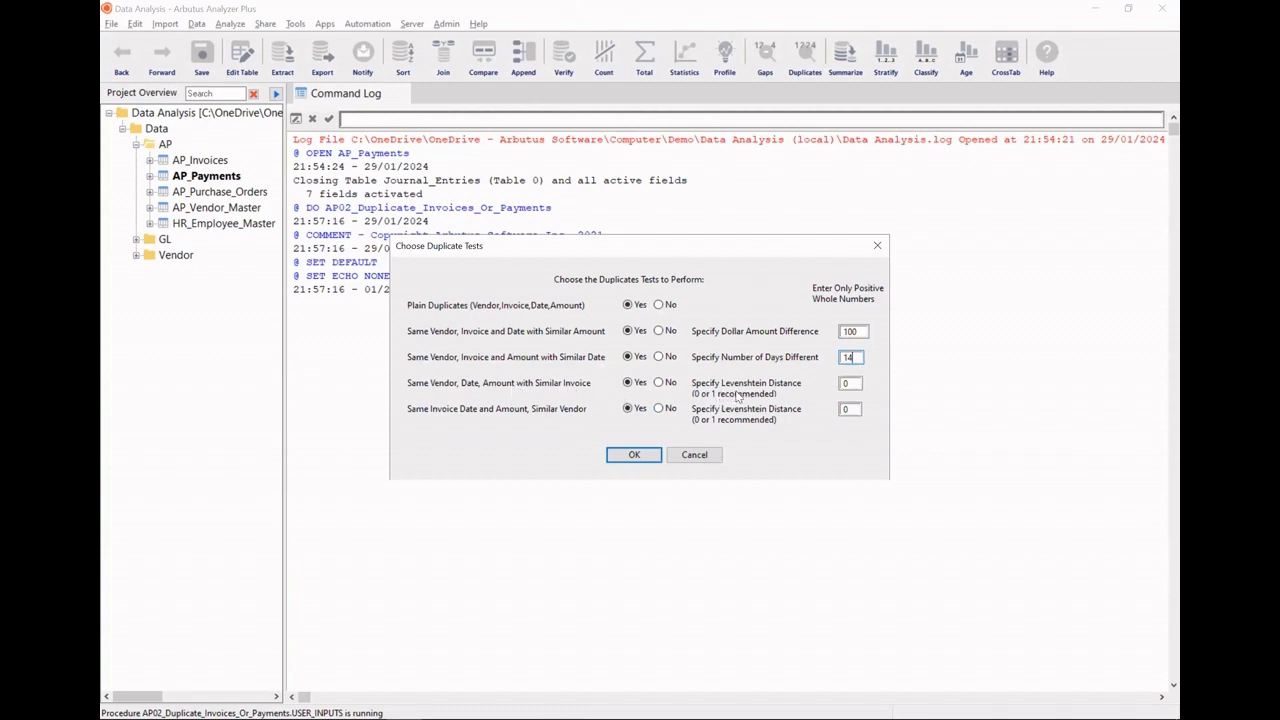
left_click(850, 383)
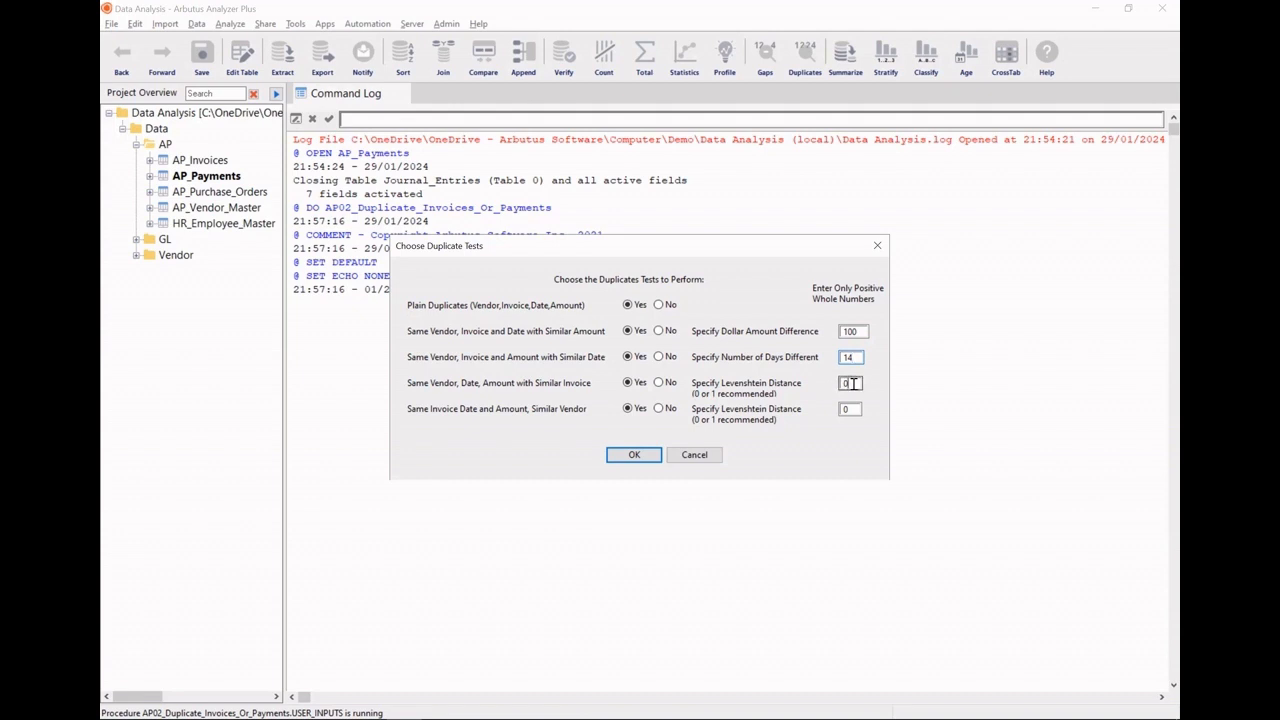
type("1")
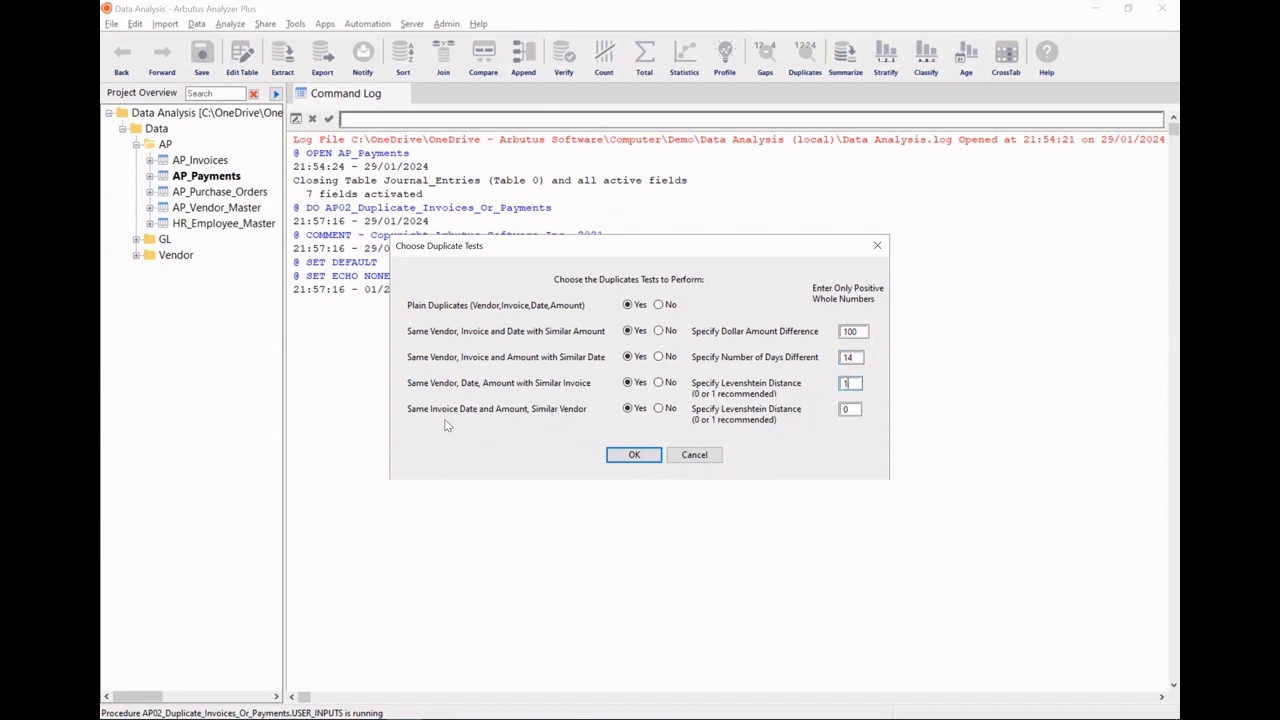
mouse_move(478, 438)
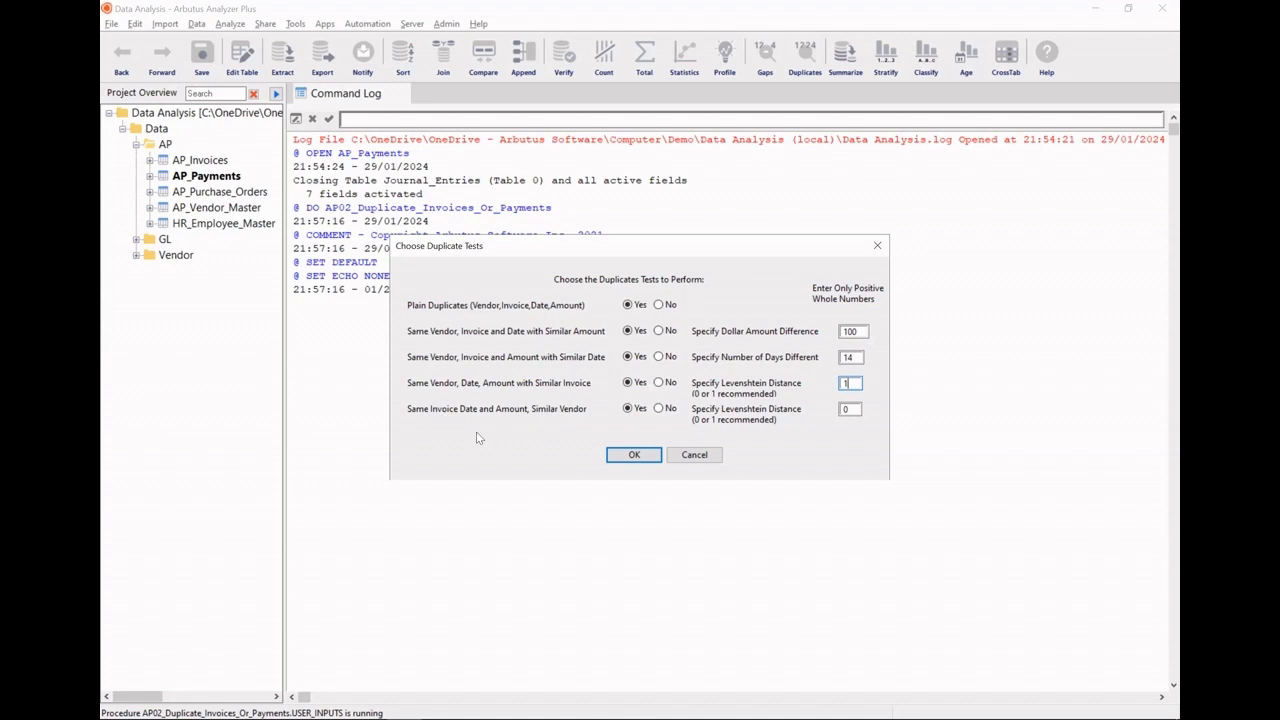
mouse_move(546, 424)
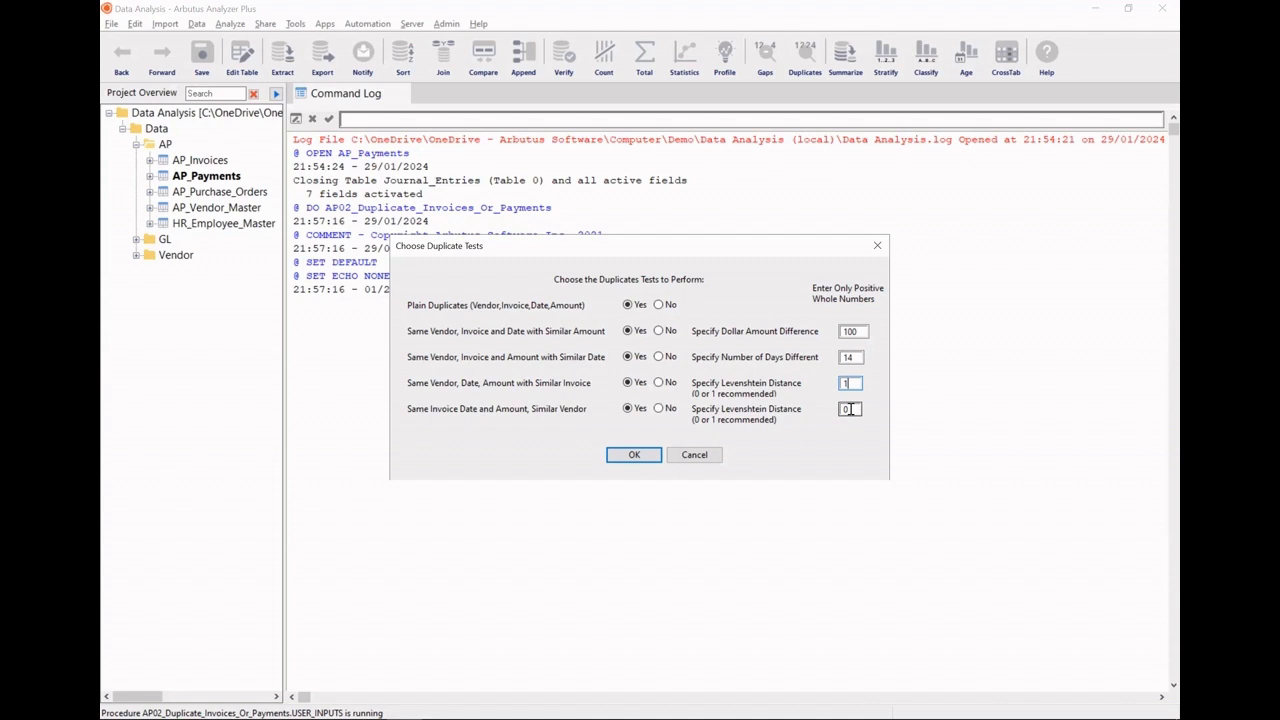
type("1")
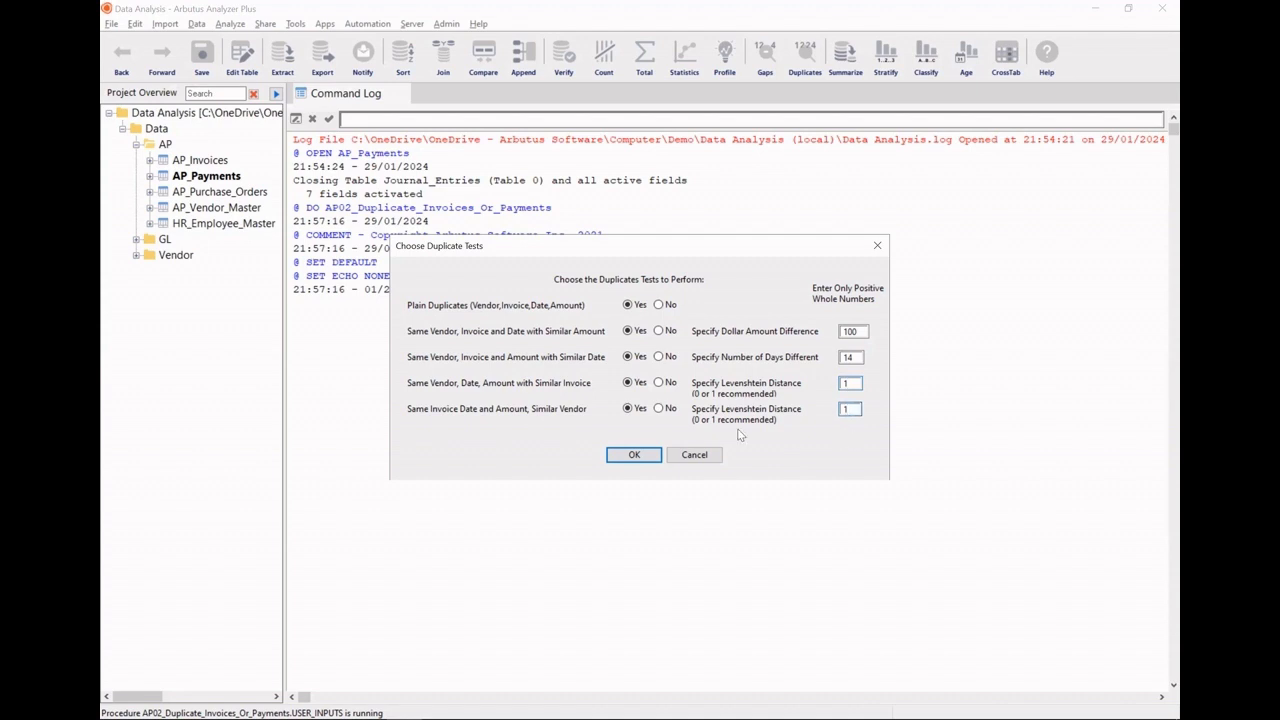
left_click(634, 454)
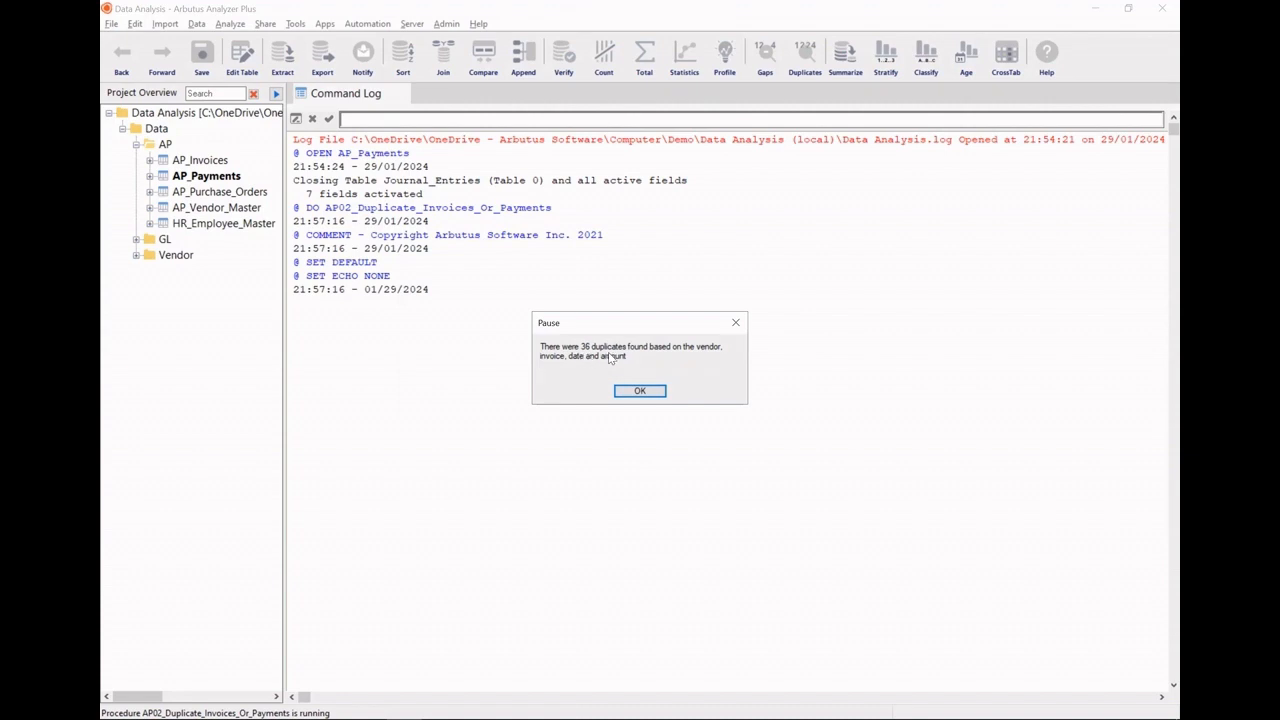
- Acknowledge the 36 plain, 36 similar-amount, 66 similar-date and 36 similar-vendor duplicate counts
left_click(639, 390)
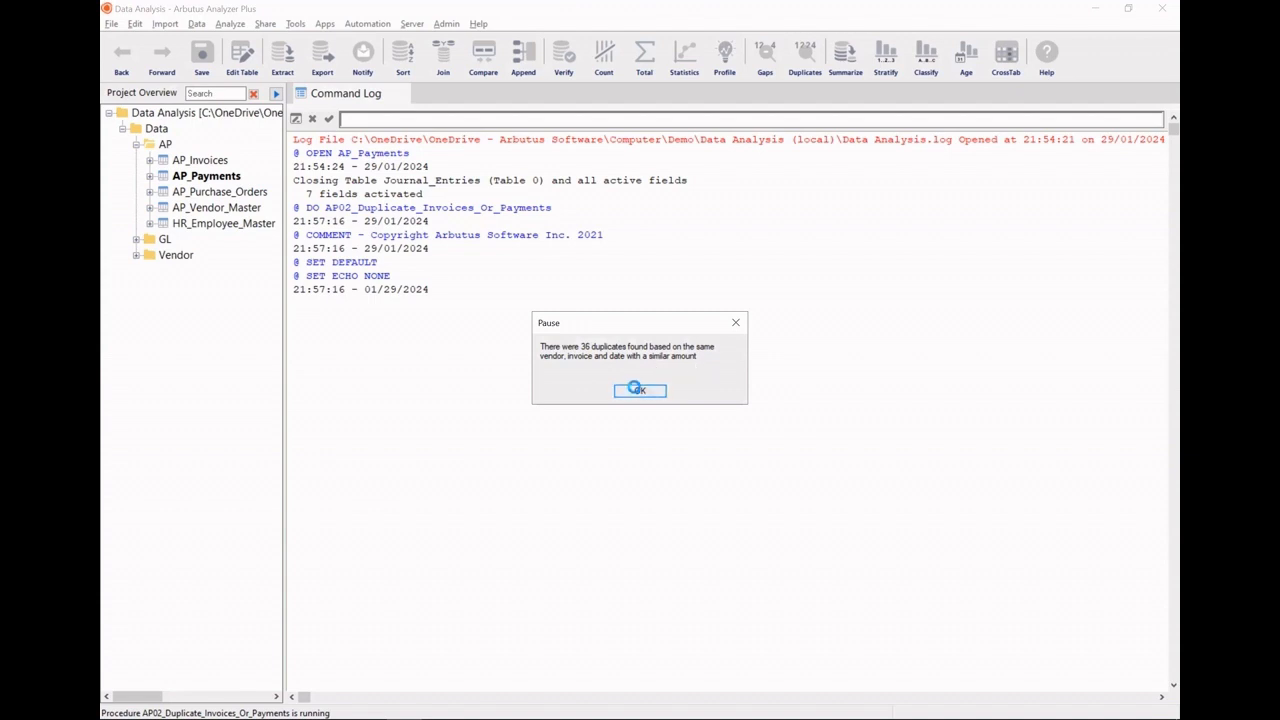
left_click(639, 389)
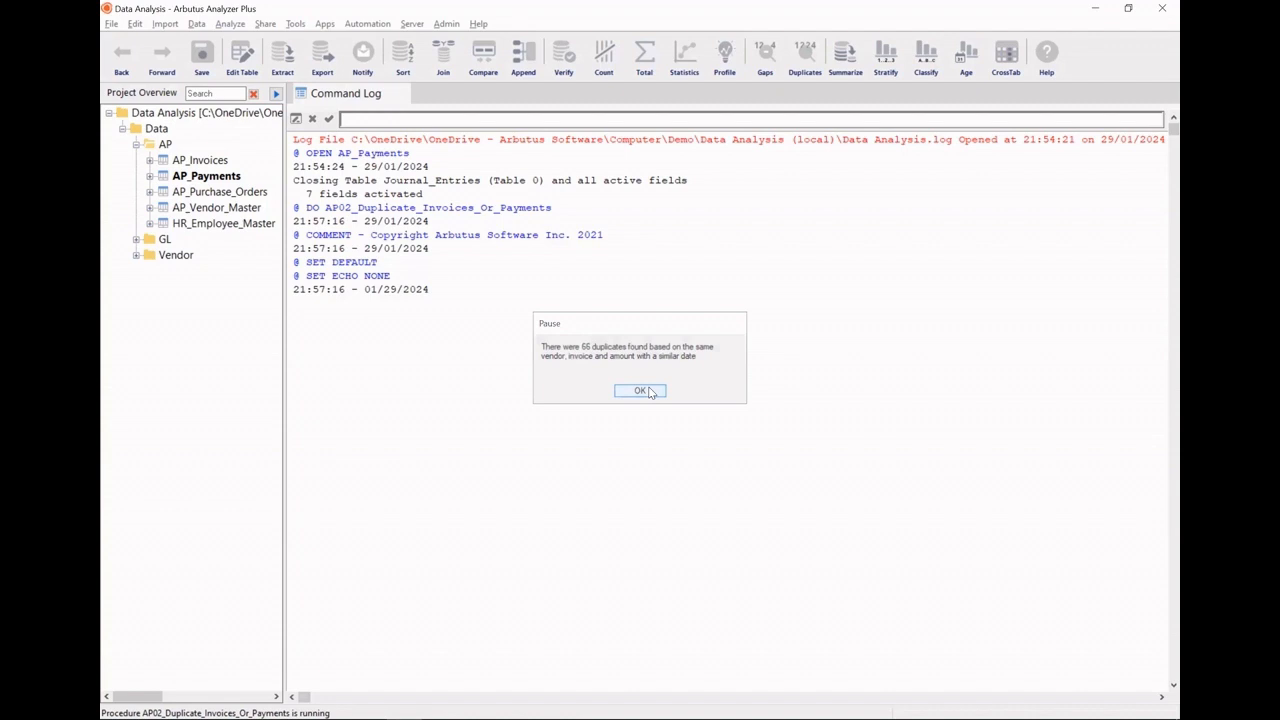
left_click(640, 390)
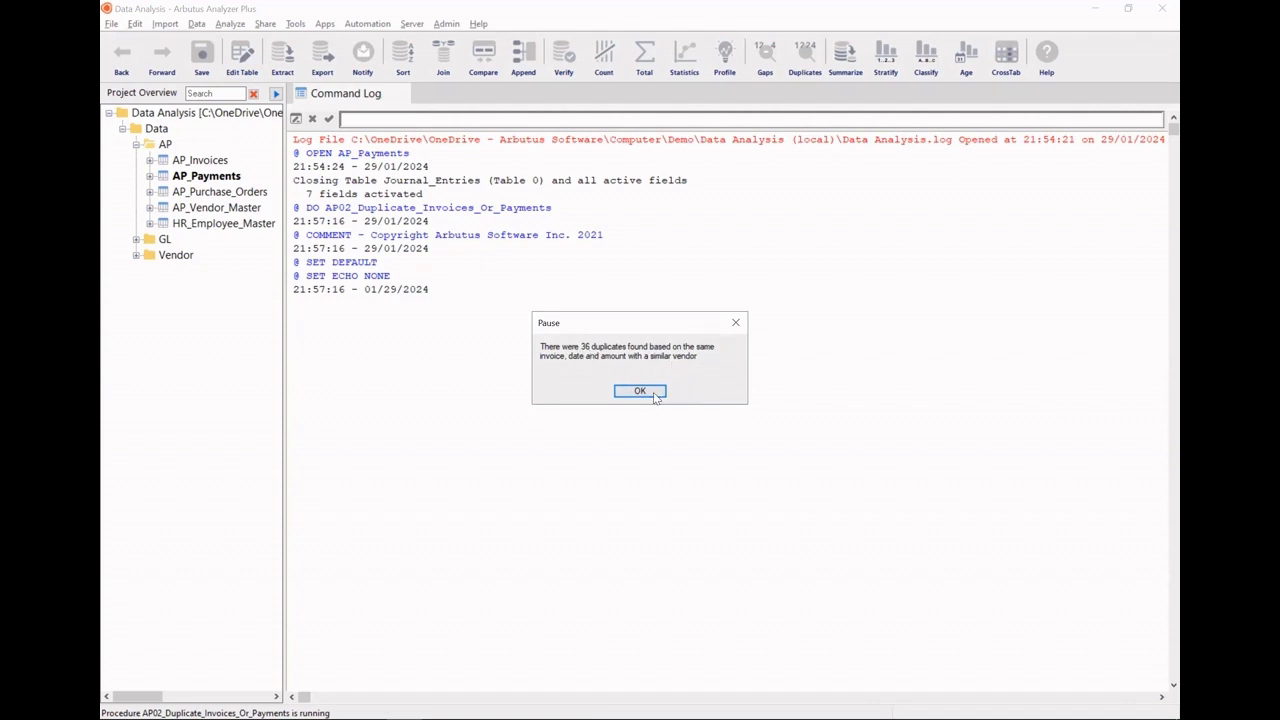
left_click(639, 390)
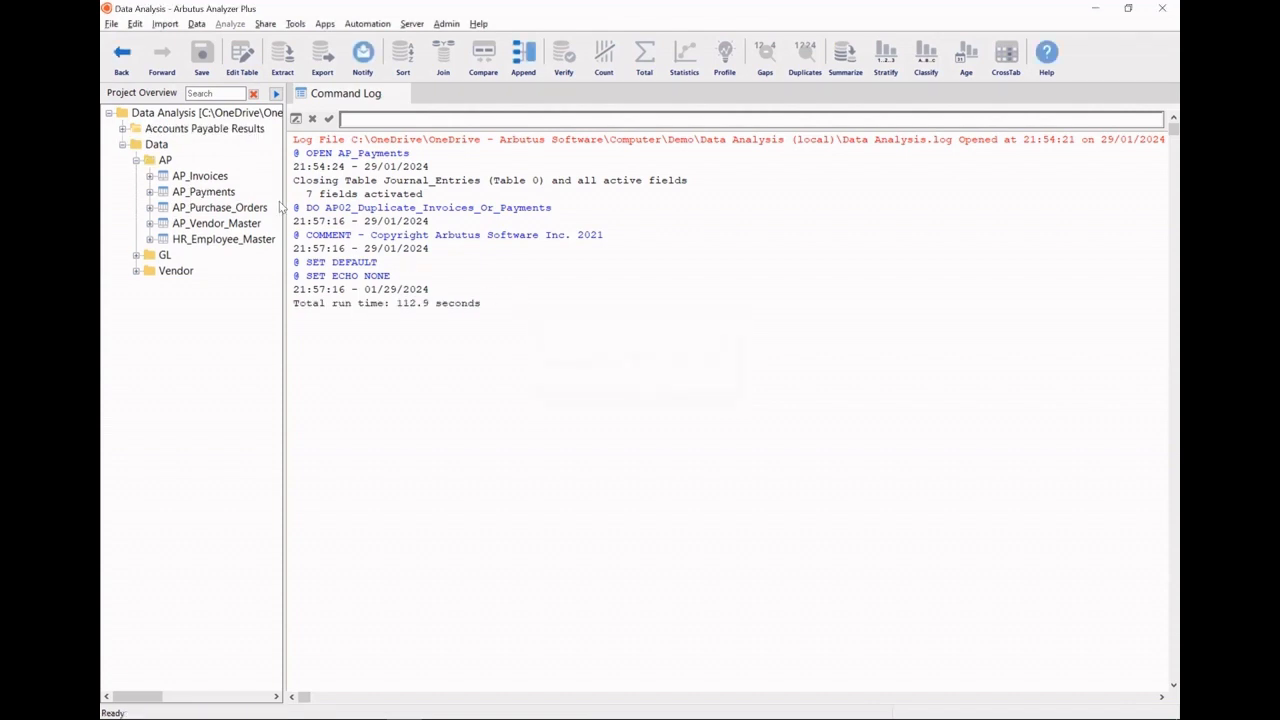
- Review the similar-date duplicate results, comparing paired payment dates such as Dynabox
left_click(135, 128)
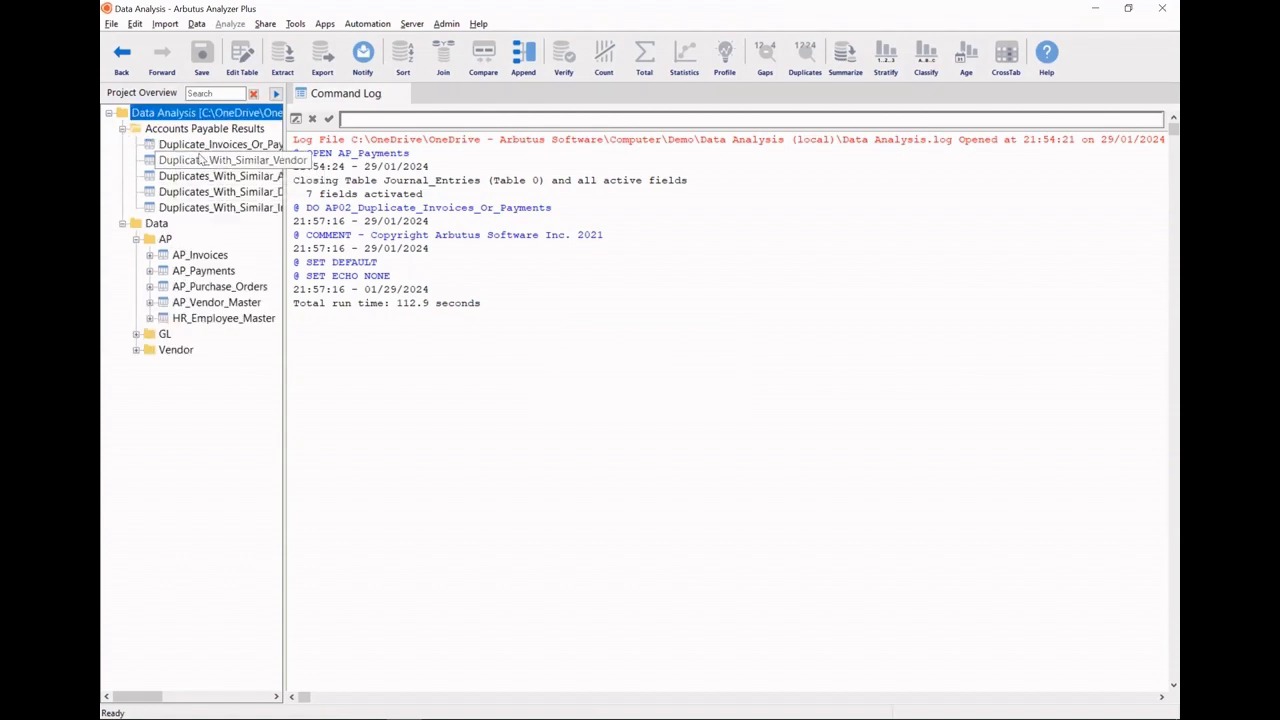
double_click(221, 144)
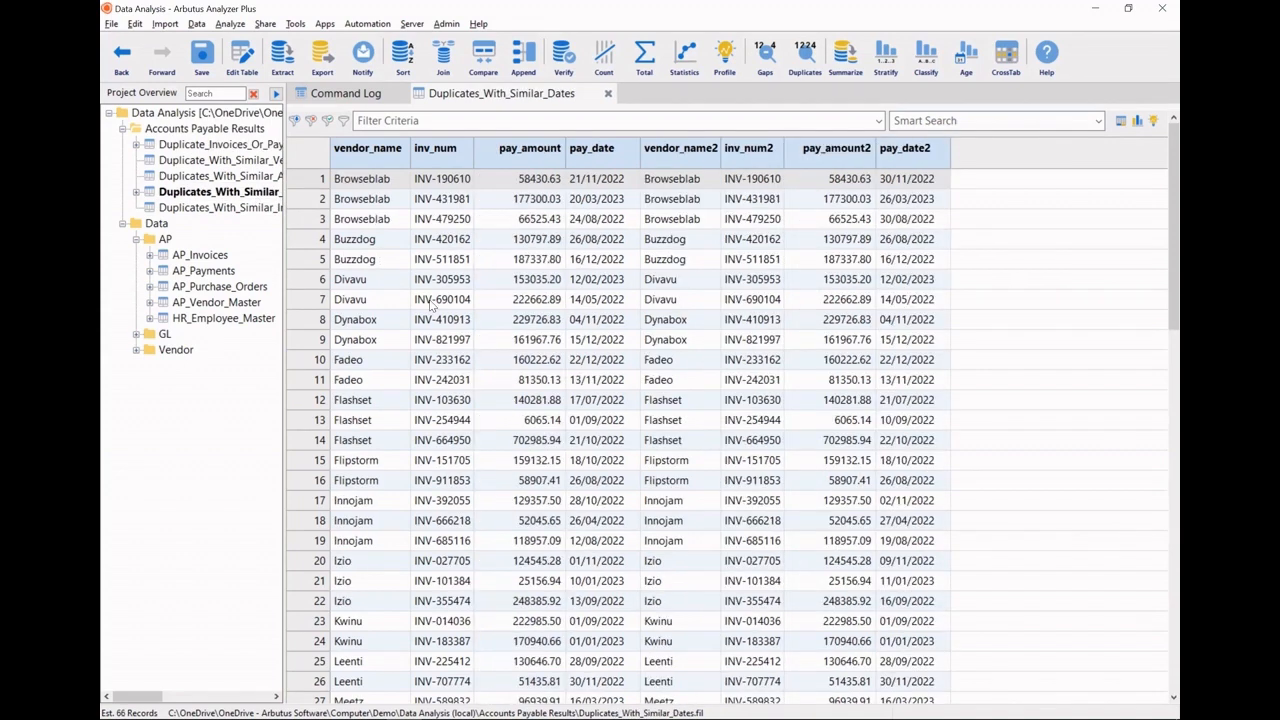
mouse_move(430, 170)
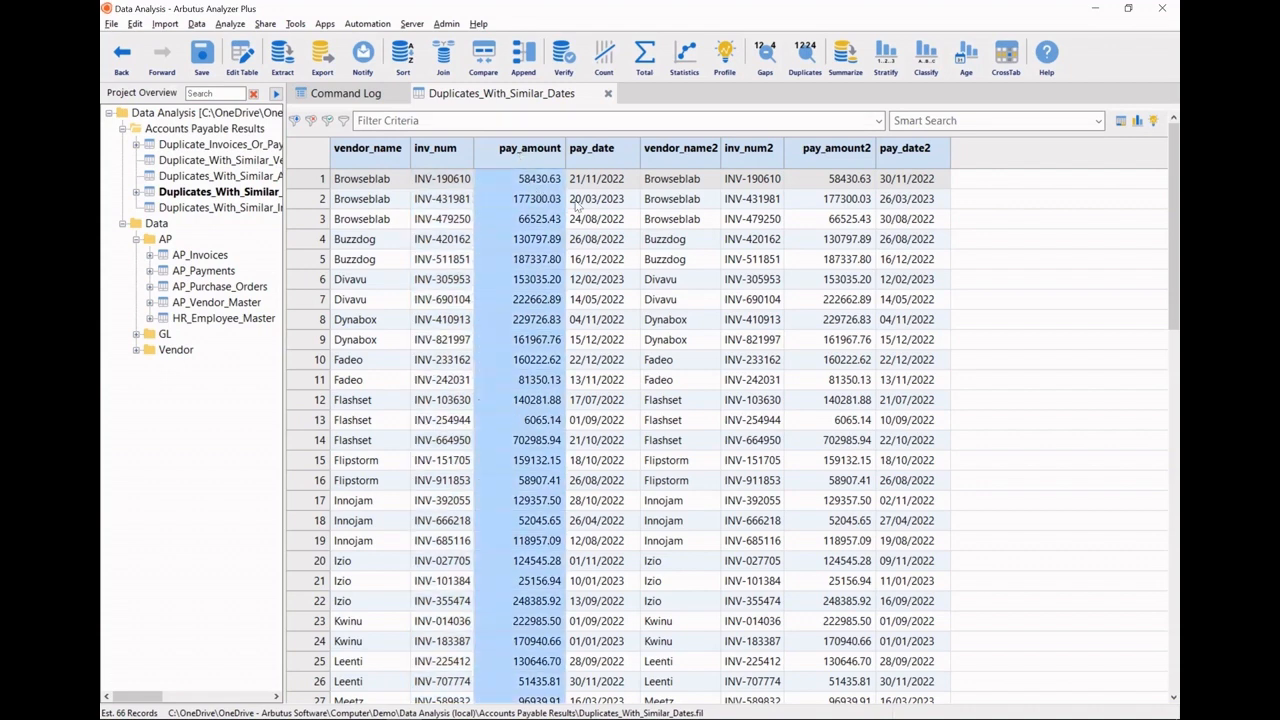
left_click(596, 178)
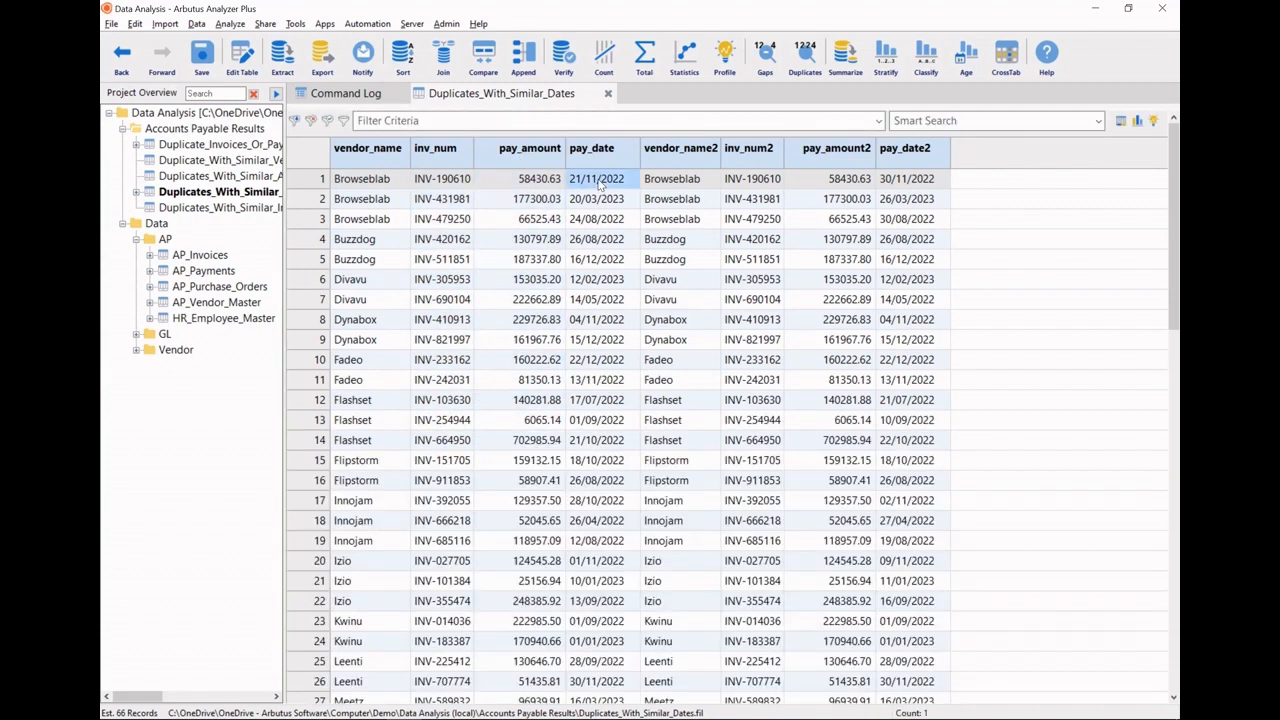
mouse_move(910, 189)
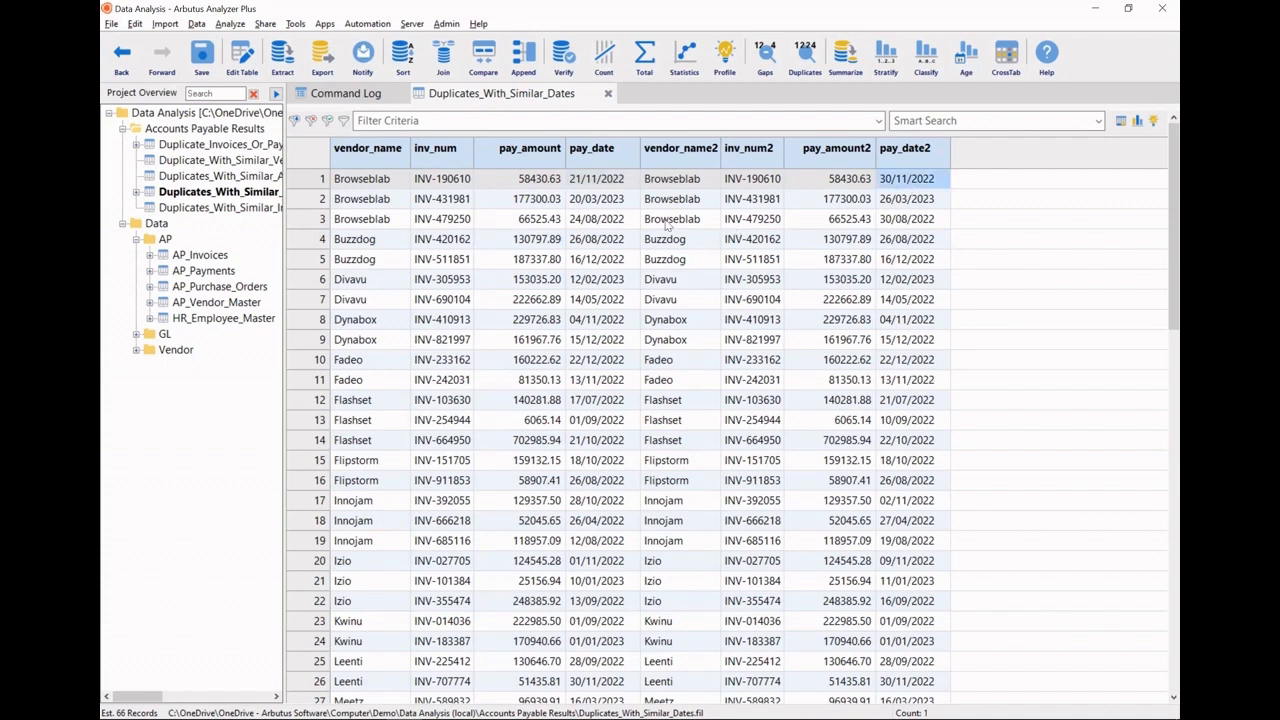
left_click(907, 198)
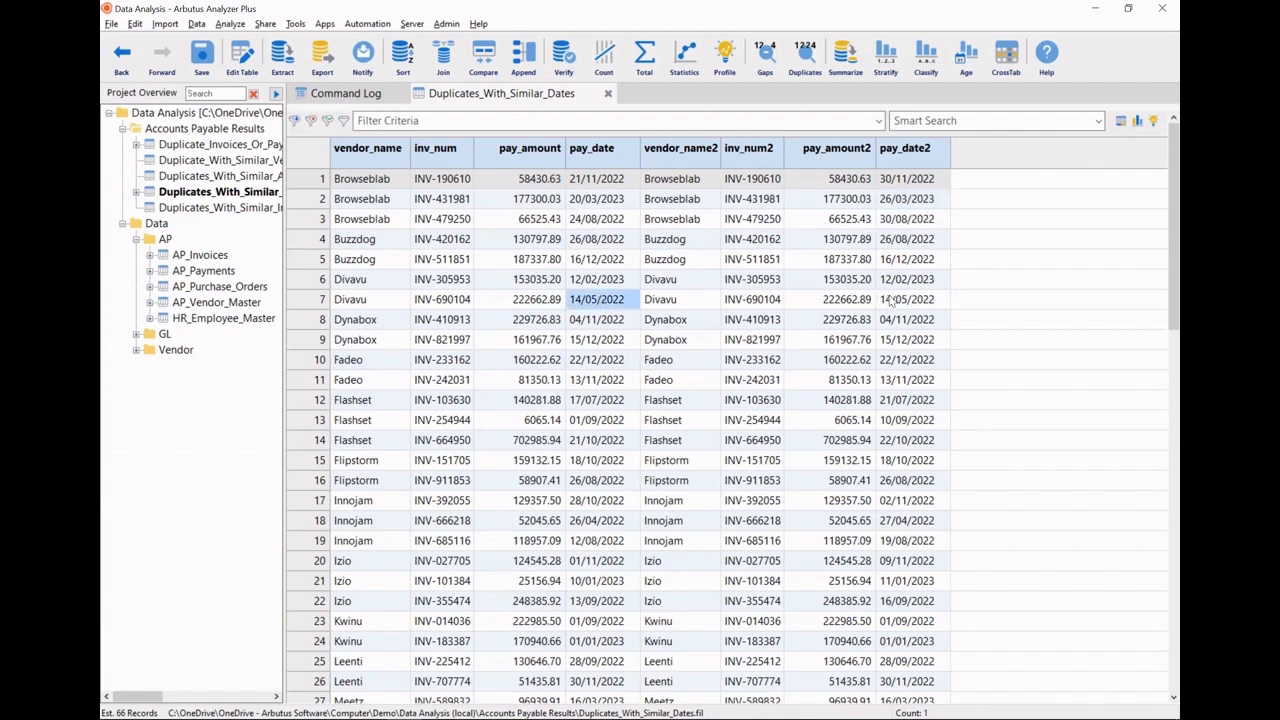
left_click(595, 319)
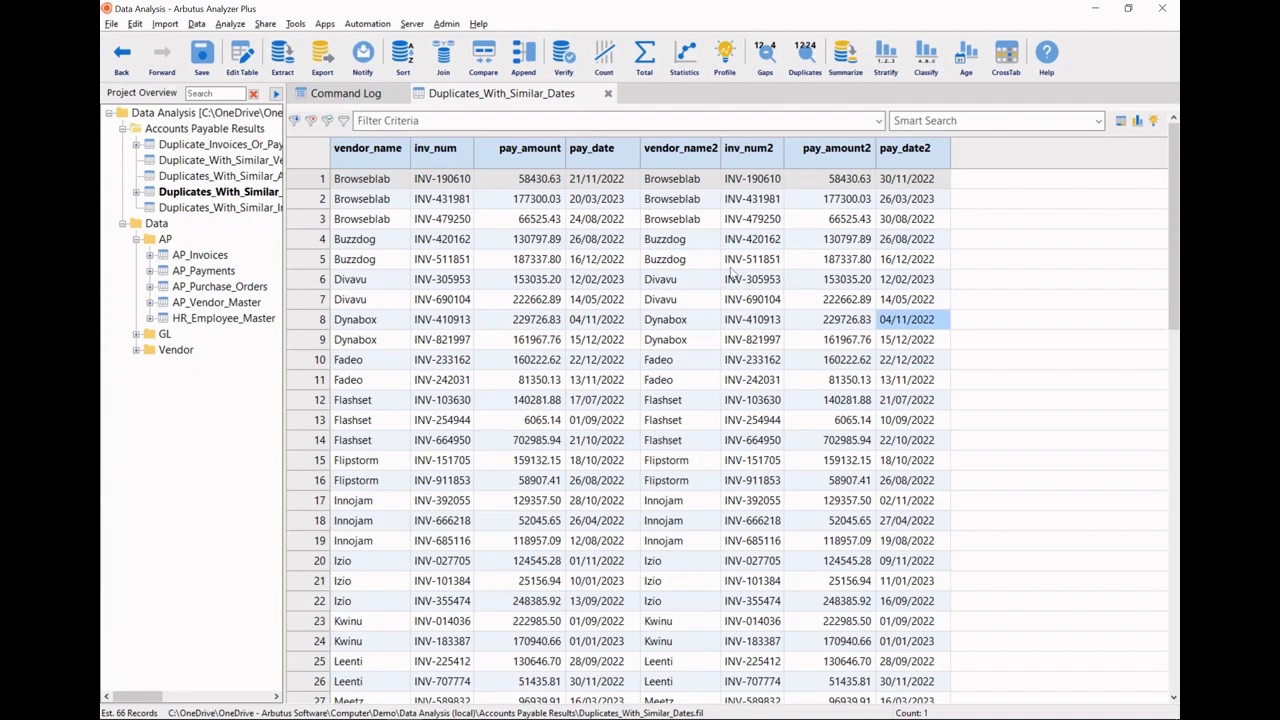
mouse_move(922, 289)
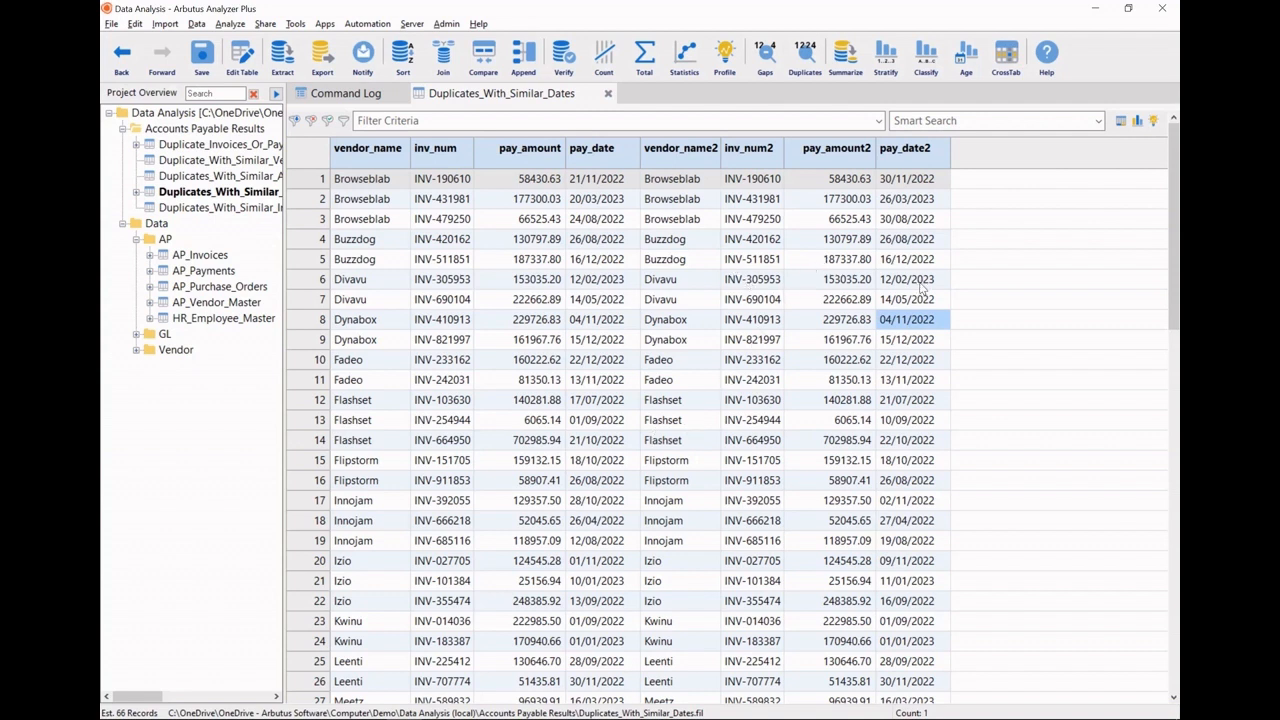
- Collapse the Accounts Payable Results folder in the Project Overview
left_click(205, 112)
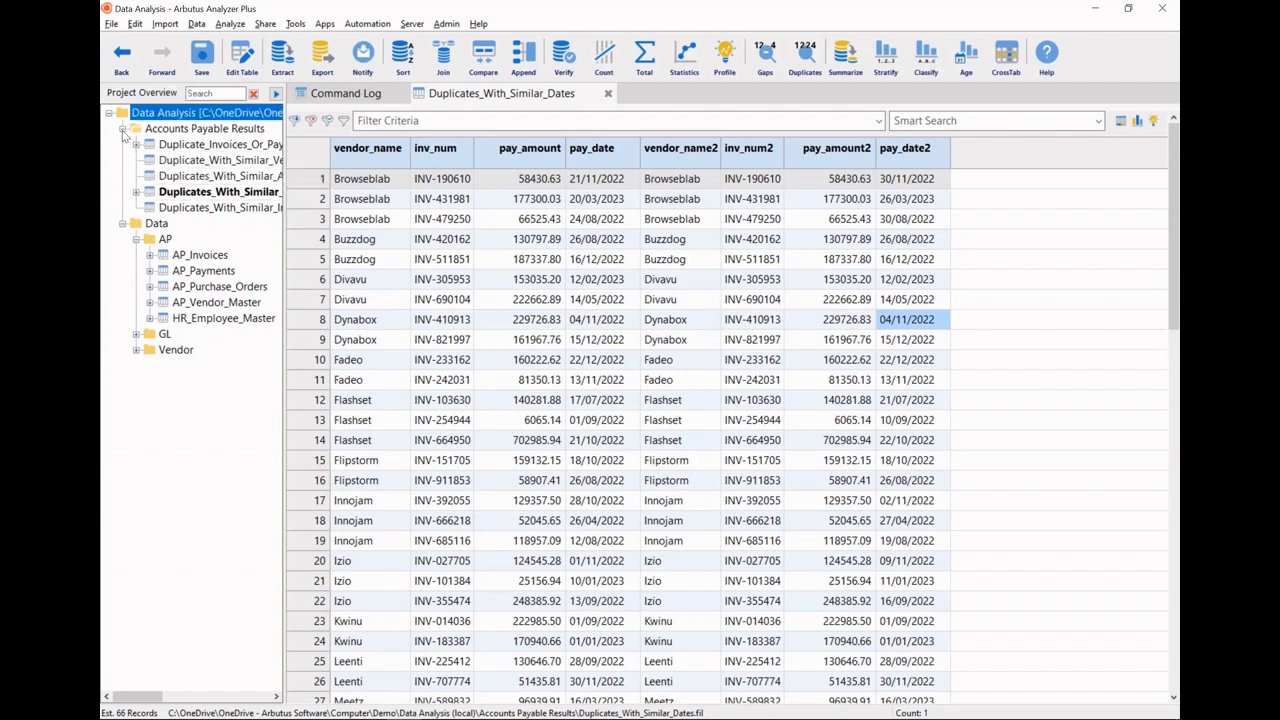
left_click(135, 128)
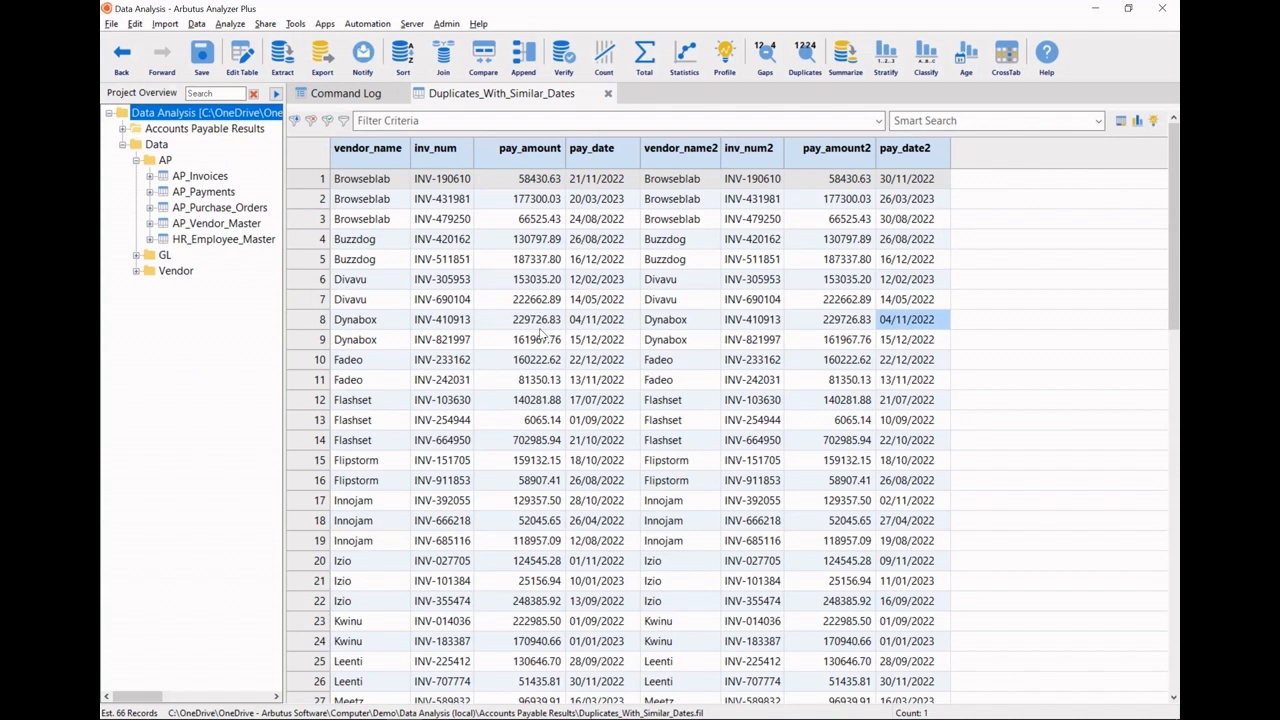
mouse_move(263, 221)
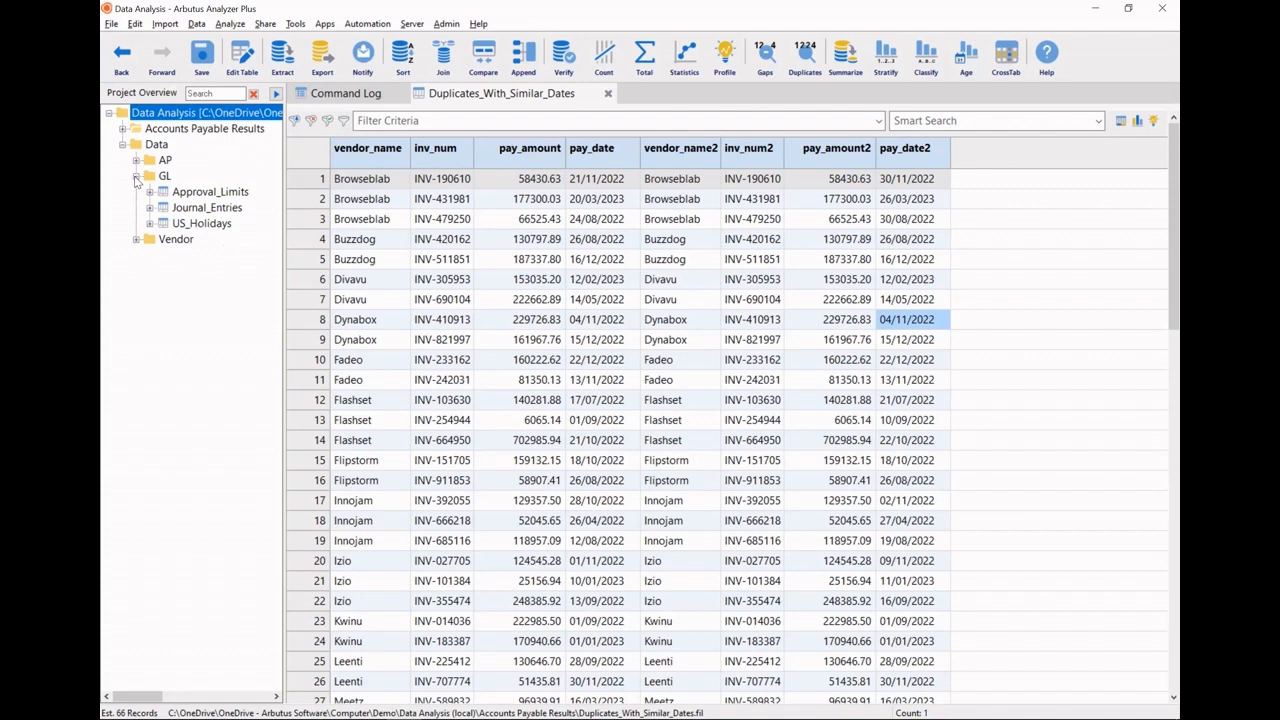
- Start the JE04 Journal Entries Weekends test on the Journal_Entries table
double_click(210, 207)
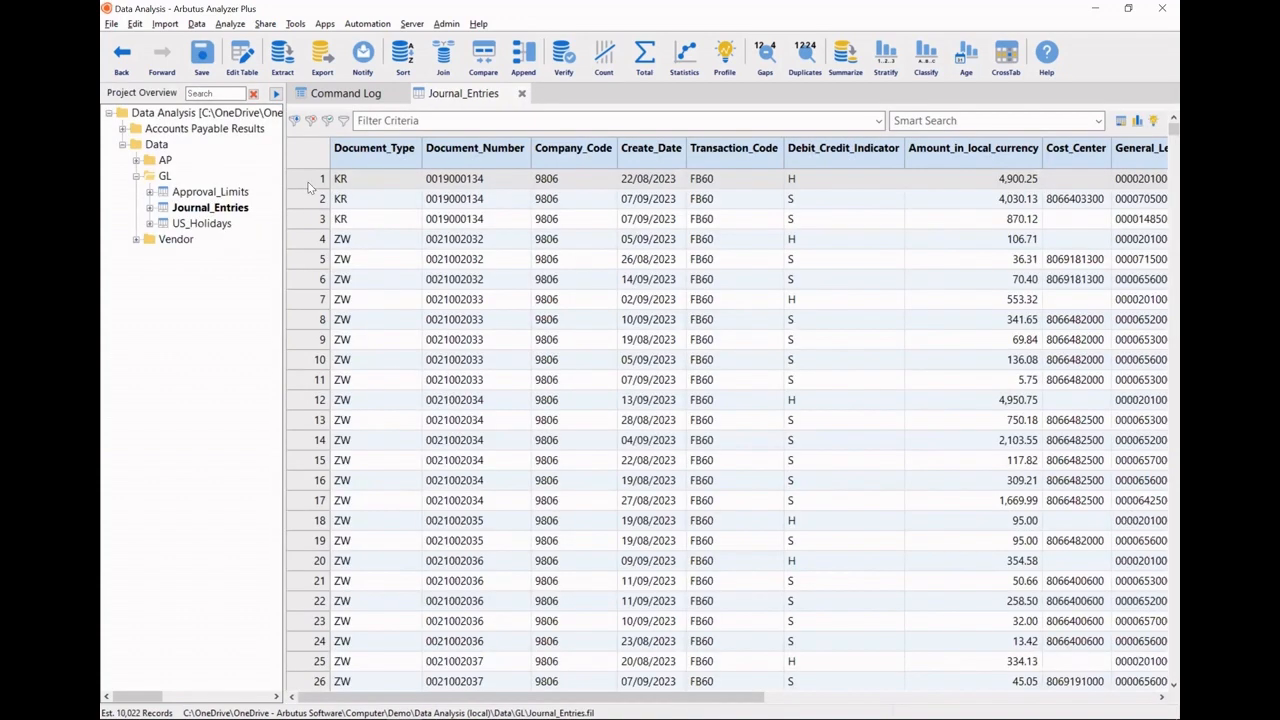
left_click(324, 23)
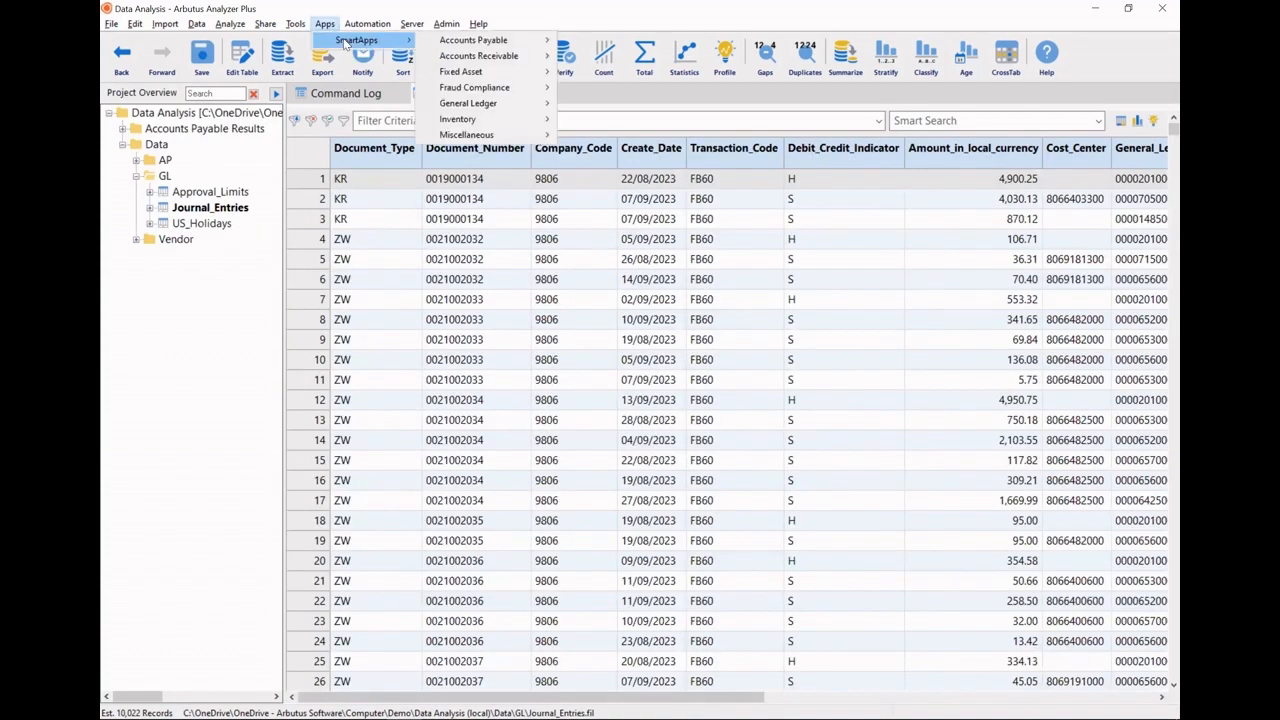
mouse_move(468, 103)
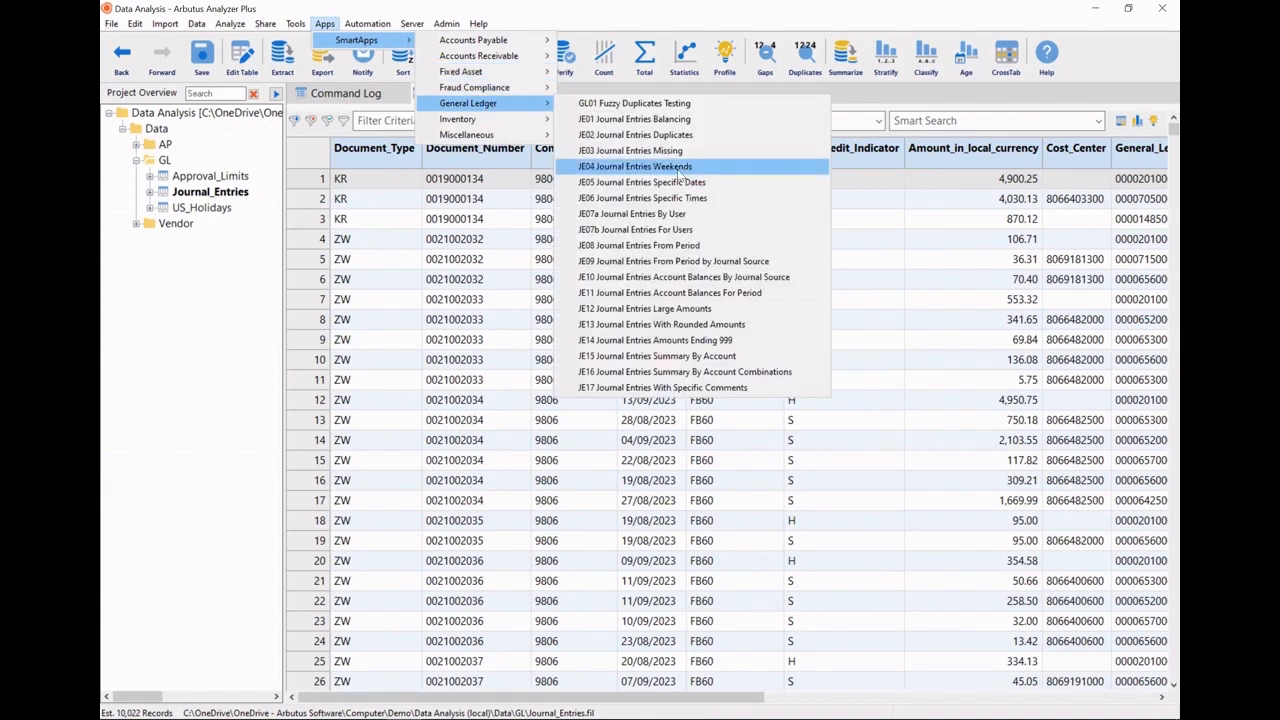
left_click(632, 166)
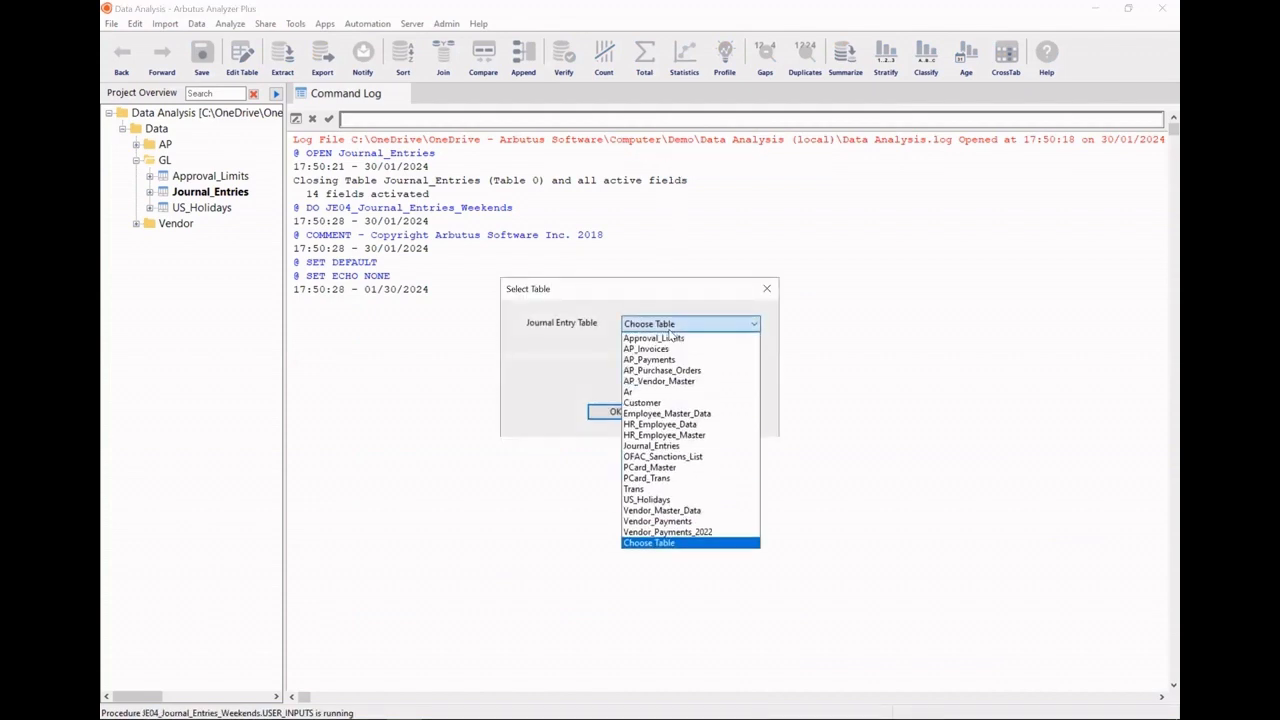
left_click(650, 445)
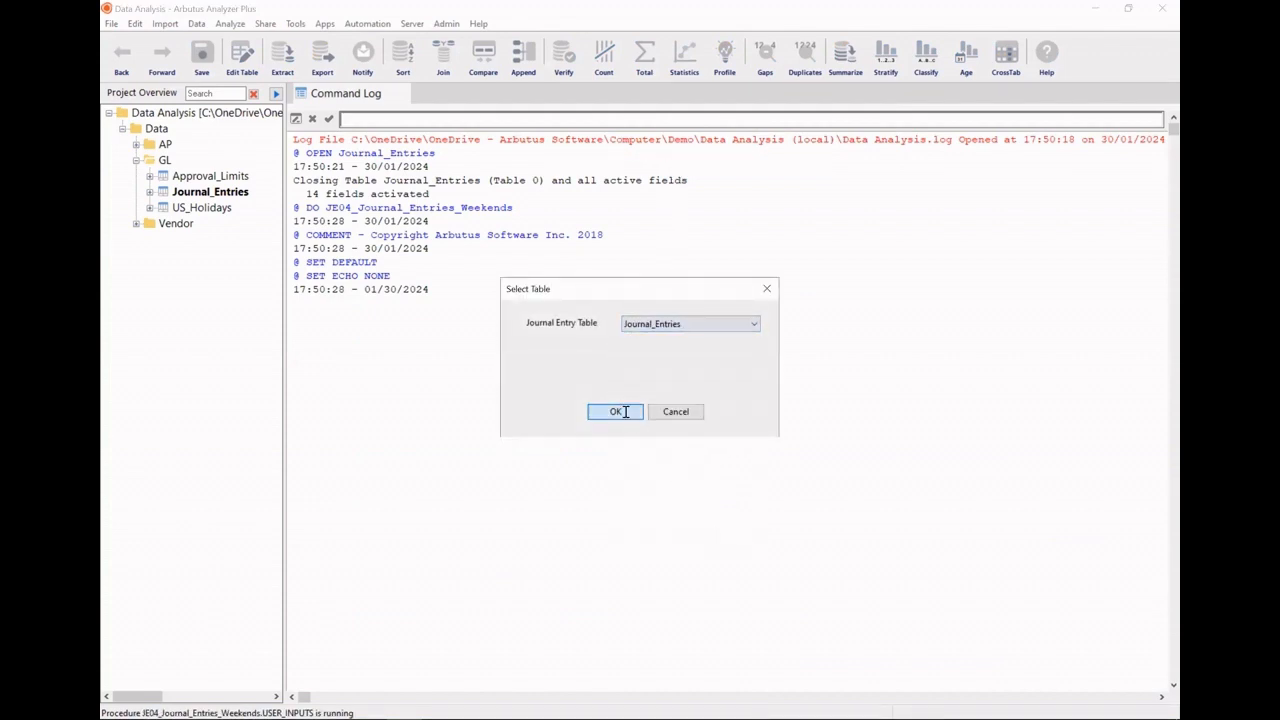
left_click(615, 411)
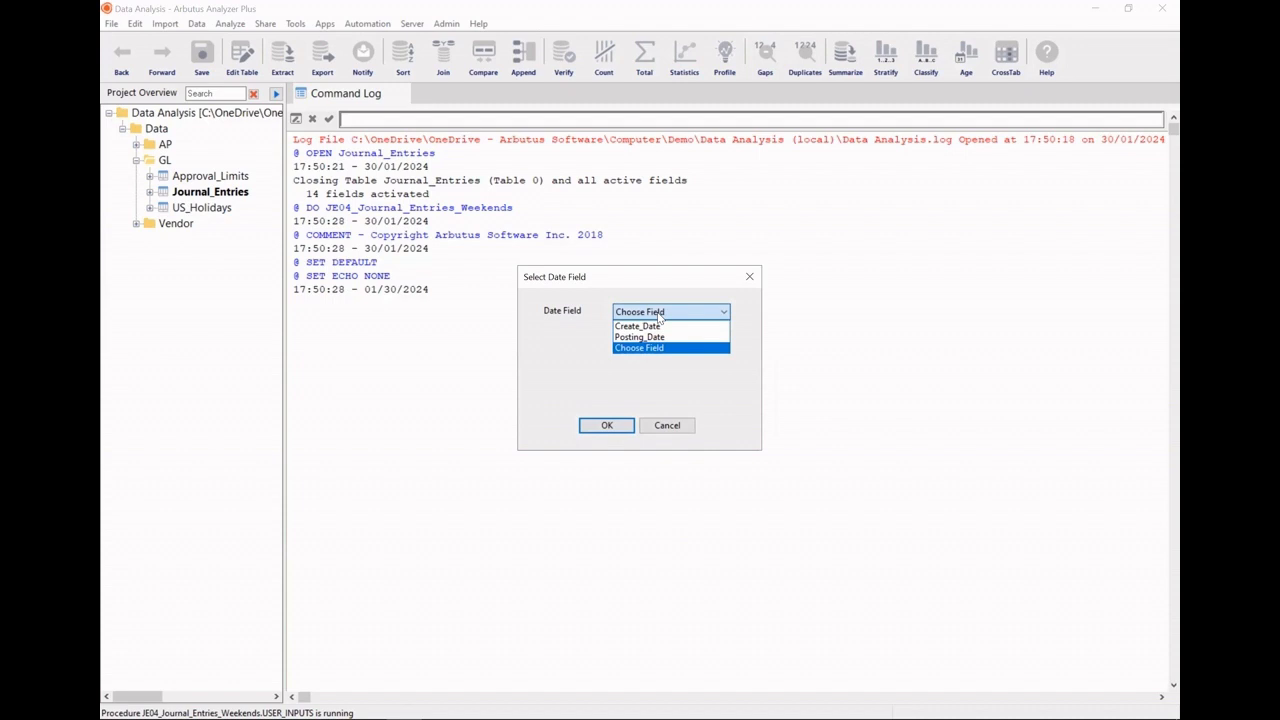
- Run it on Posting_Date with weekends starting Saturday, finding 2867 weekend entries
left_click(639, 337)
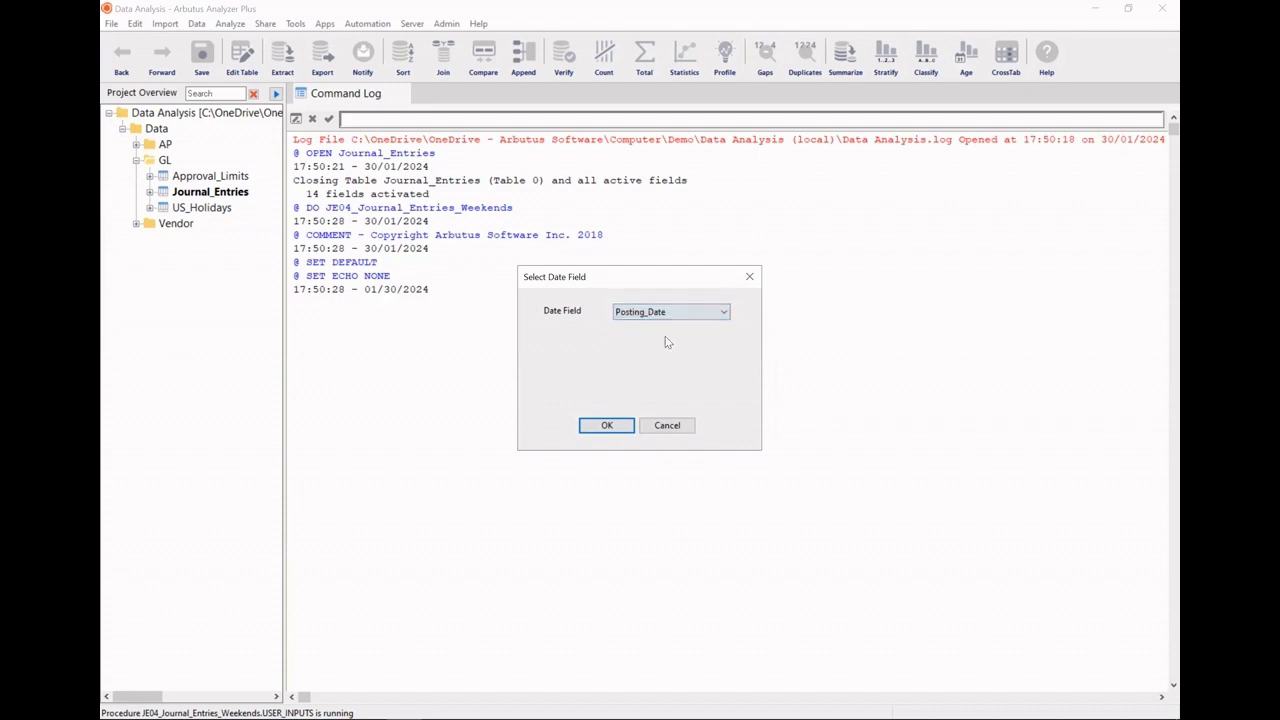
left_click(607, 425)
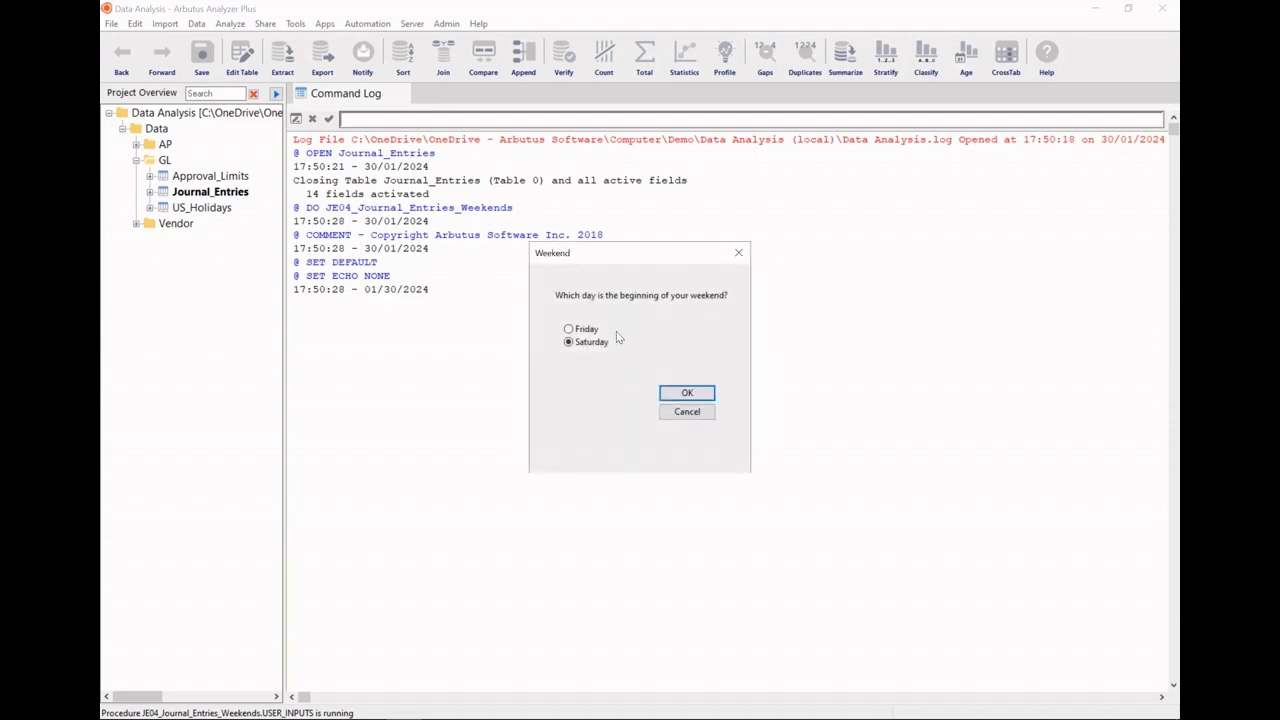
left_click(568, 328)
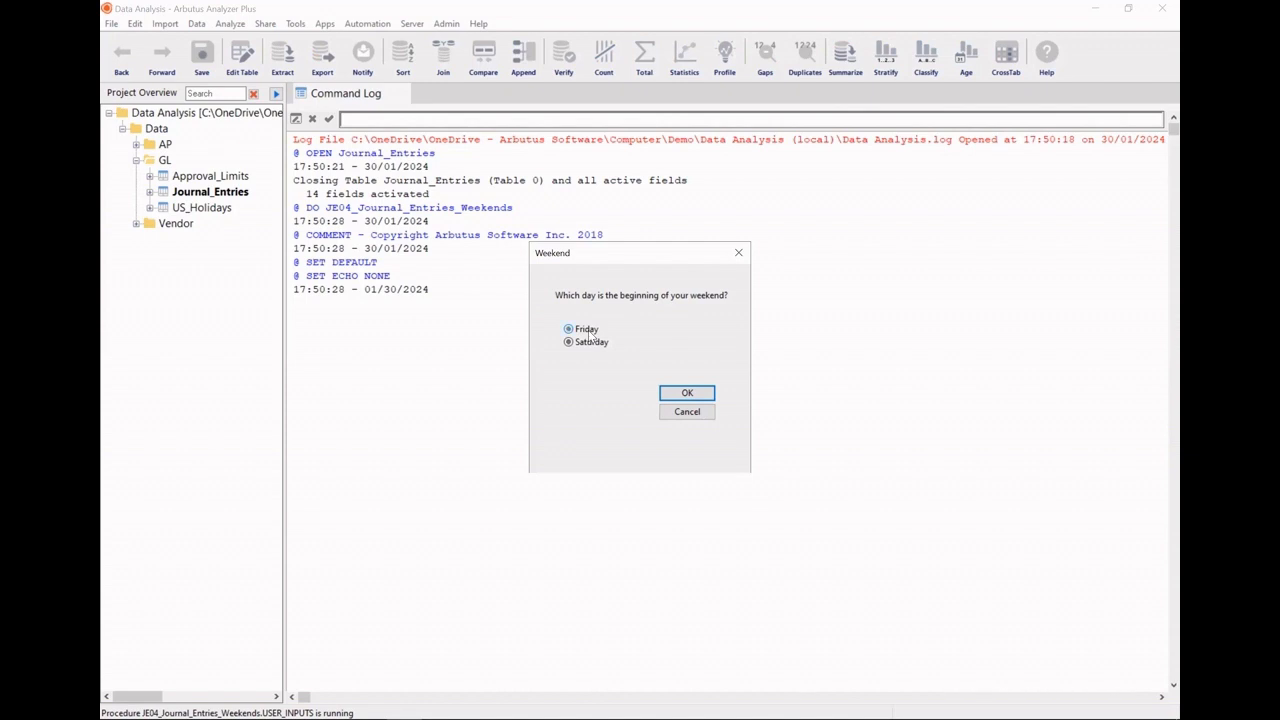
left_click(568, 341)
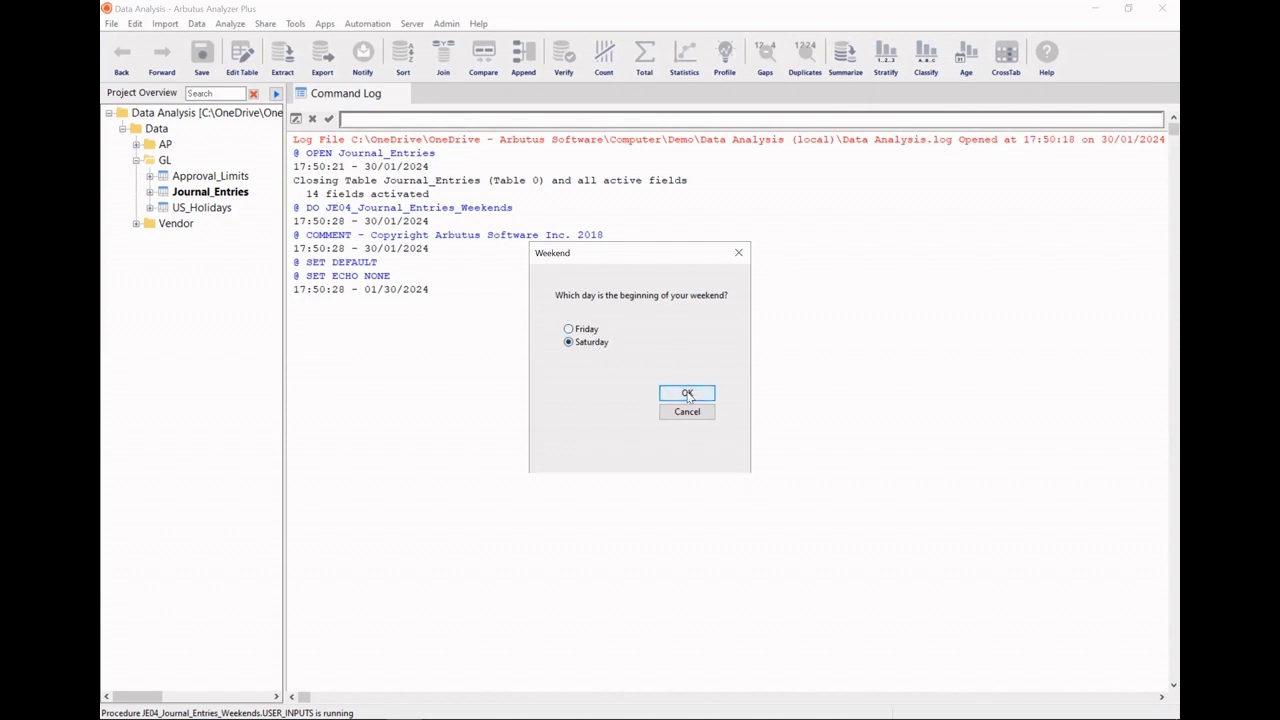
left_click(687, 392)
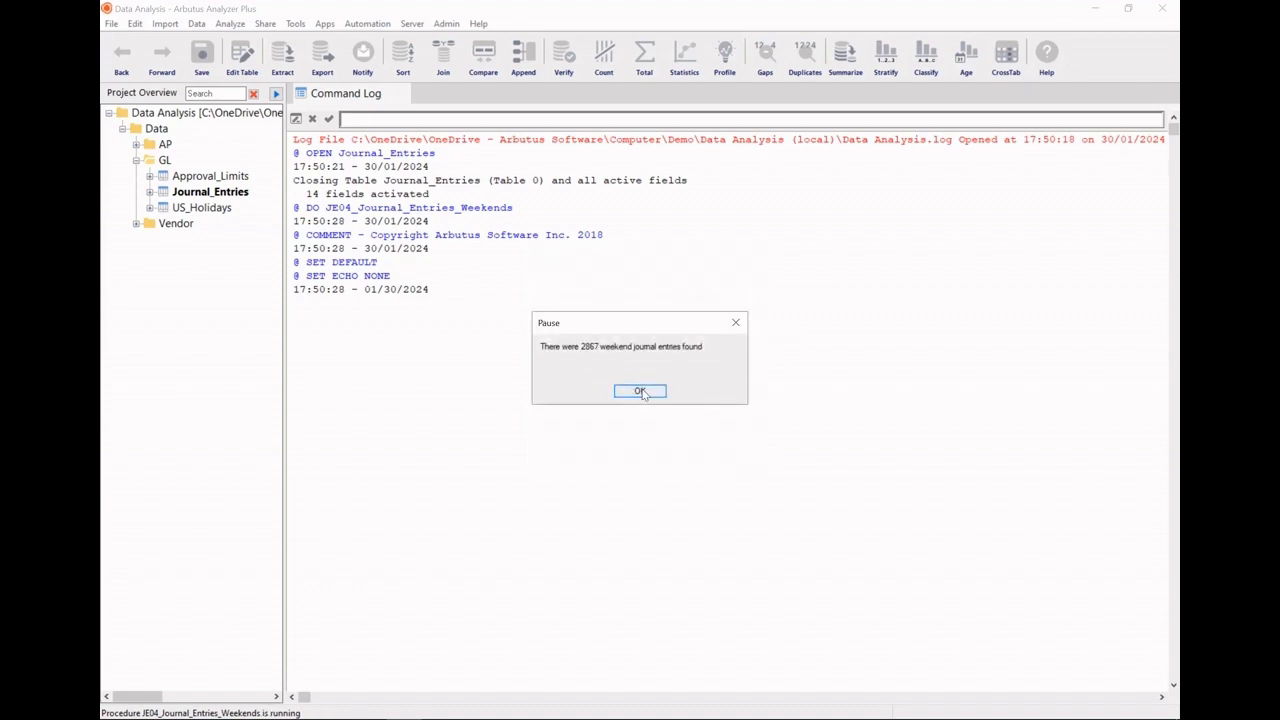
left_click(640, 390)
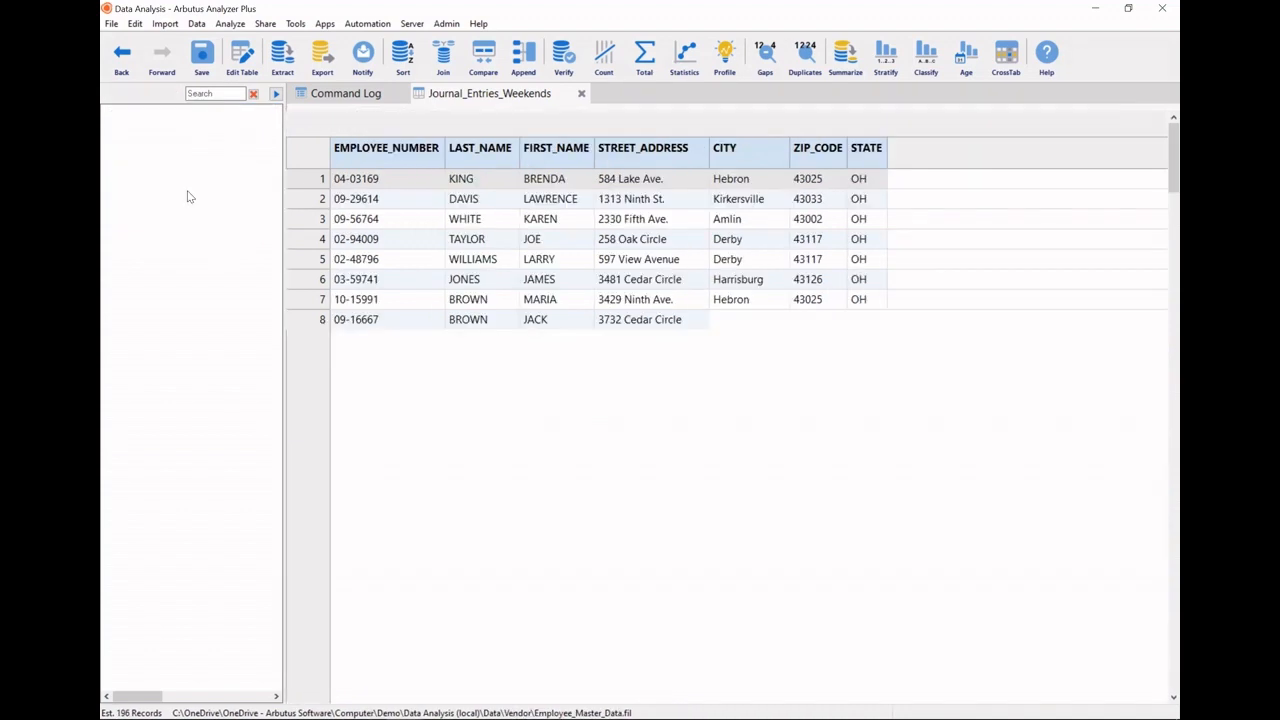
- Open Vendor_Master_Data and bring up the SmartApps list for Fraud Compliance
double_click(226, 191)
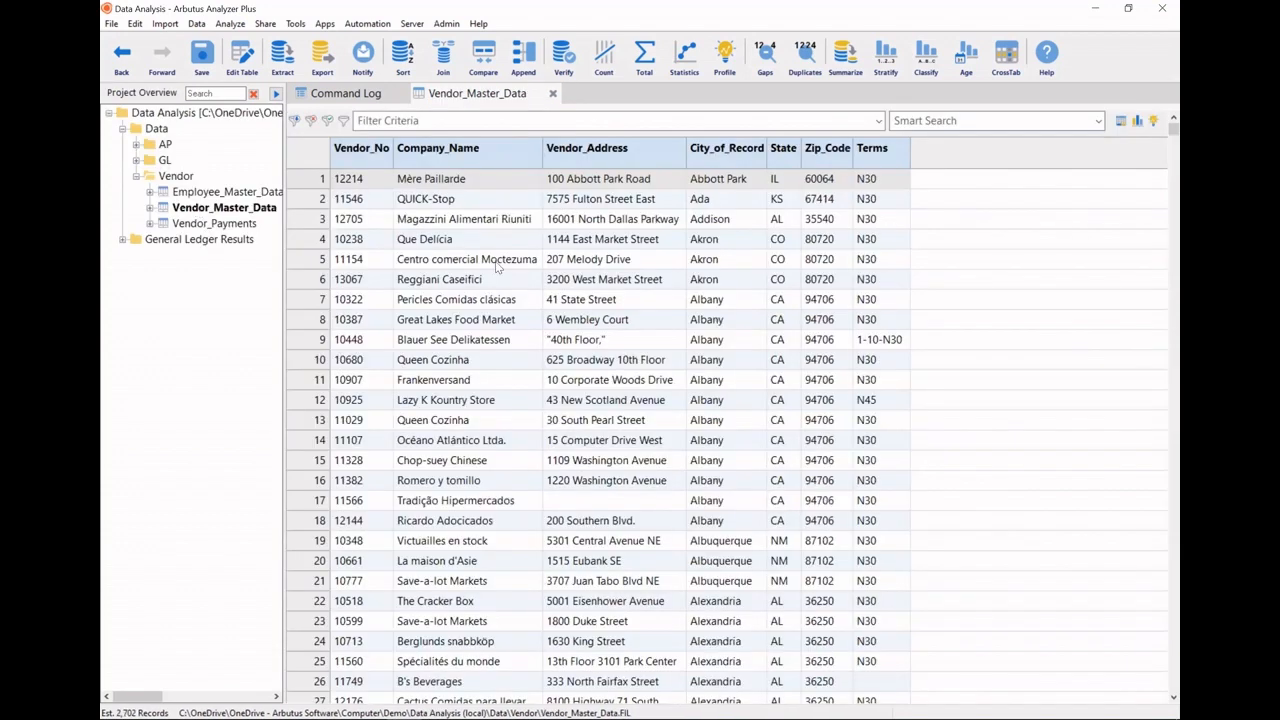
mouse_move(515, 267)
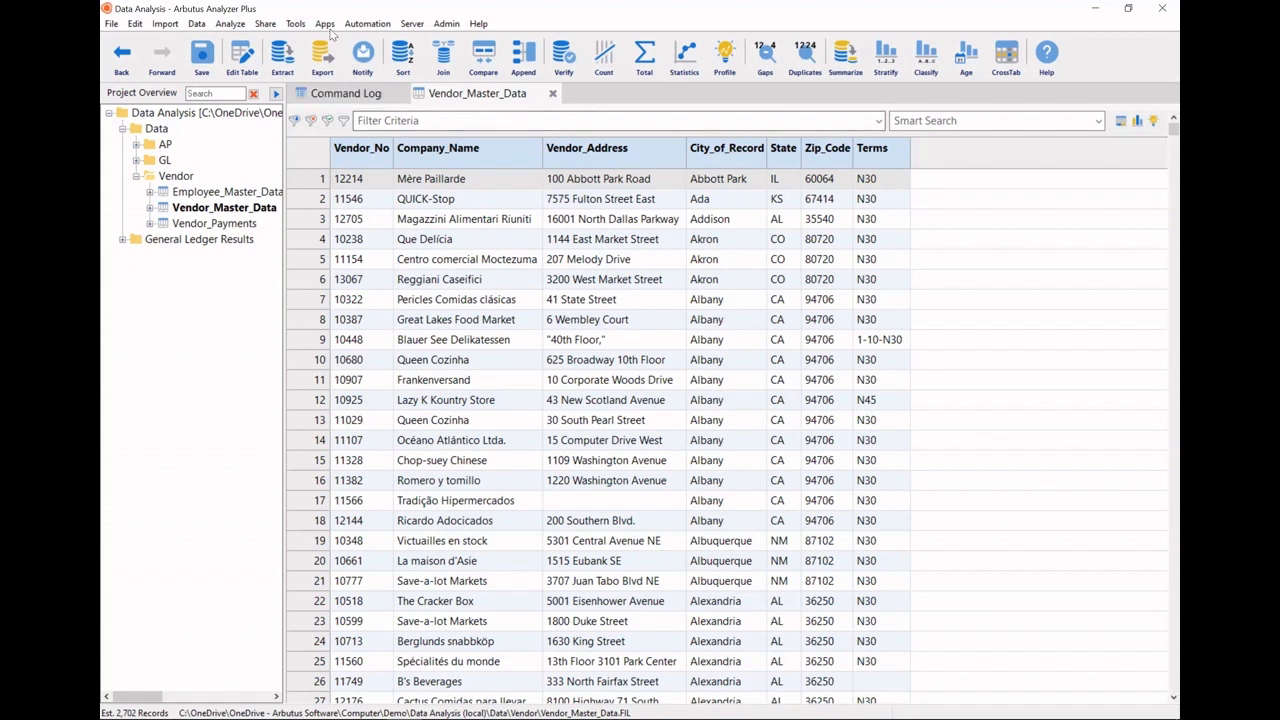
left_click(324, 23)
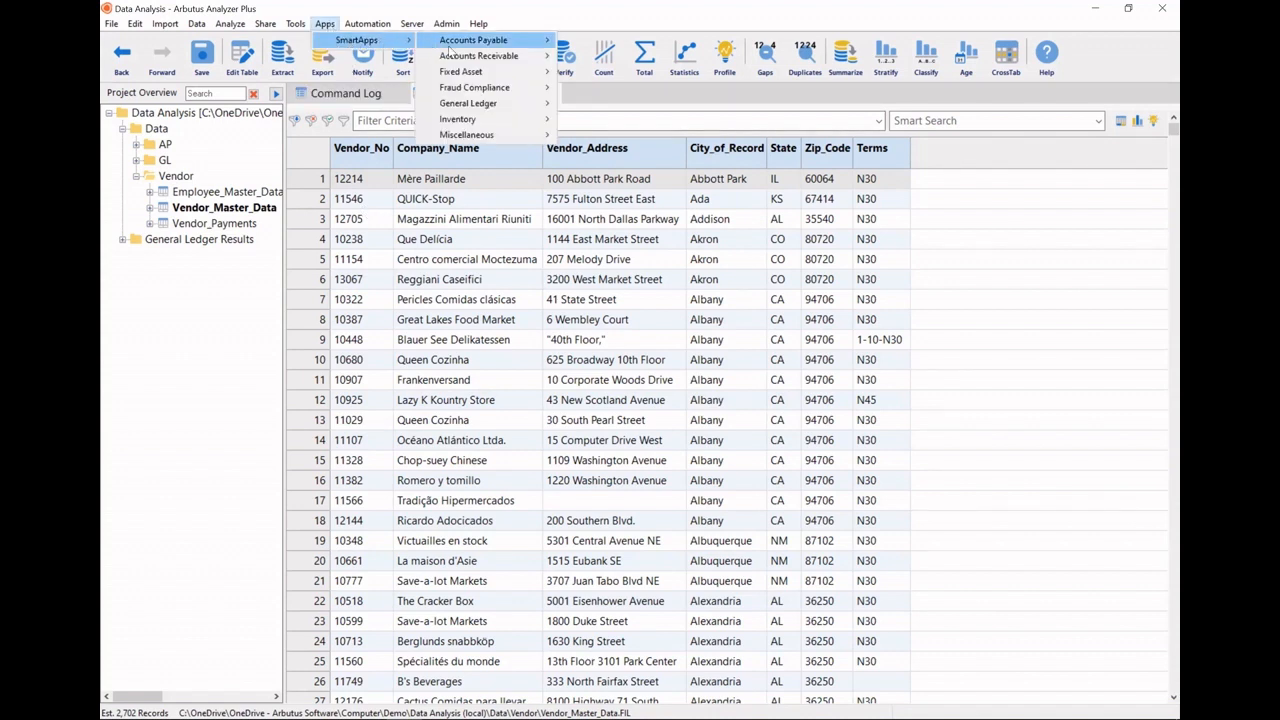
mouse_move(475, 87)
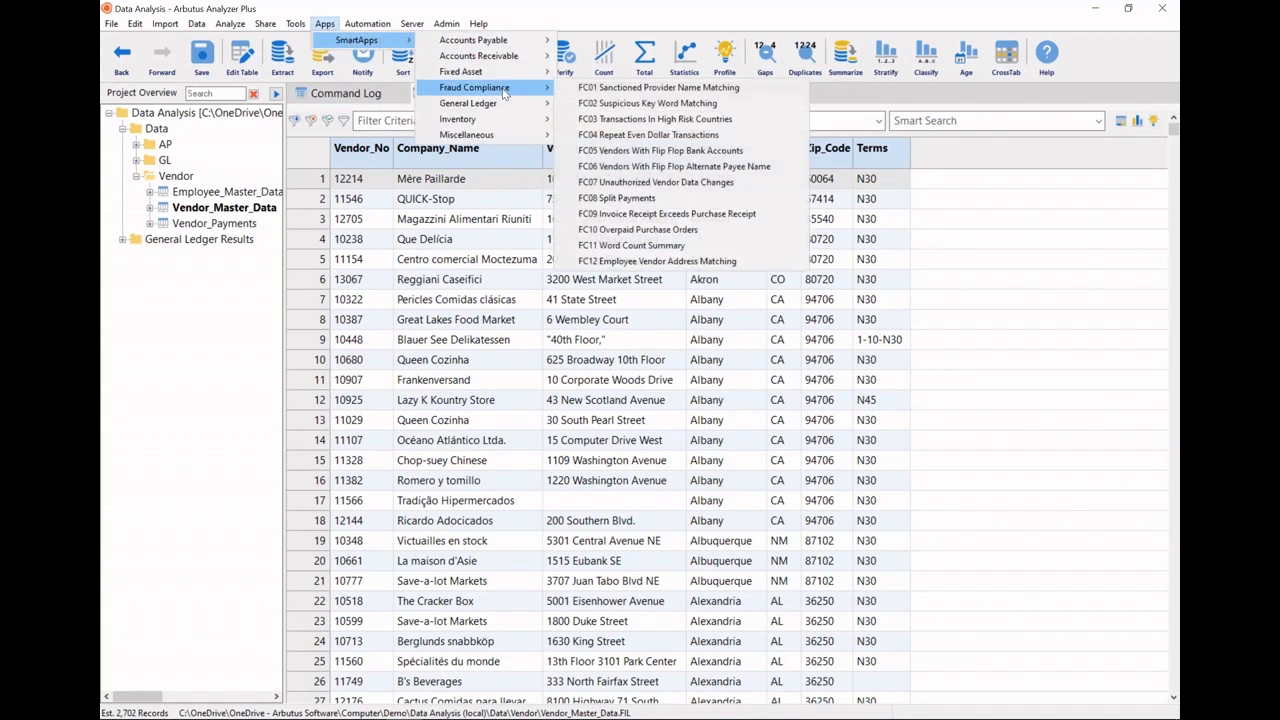
mouse_move(657, 87)
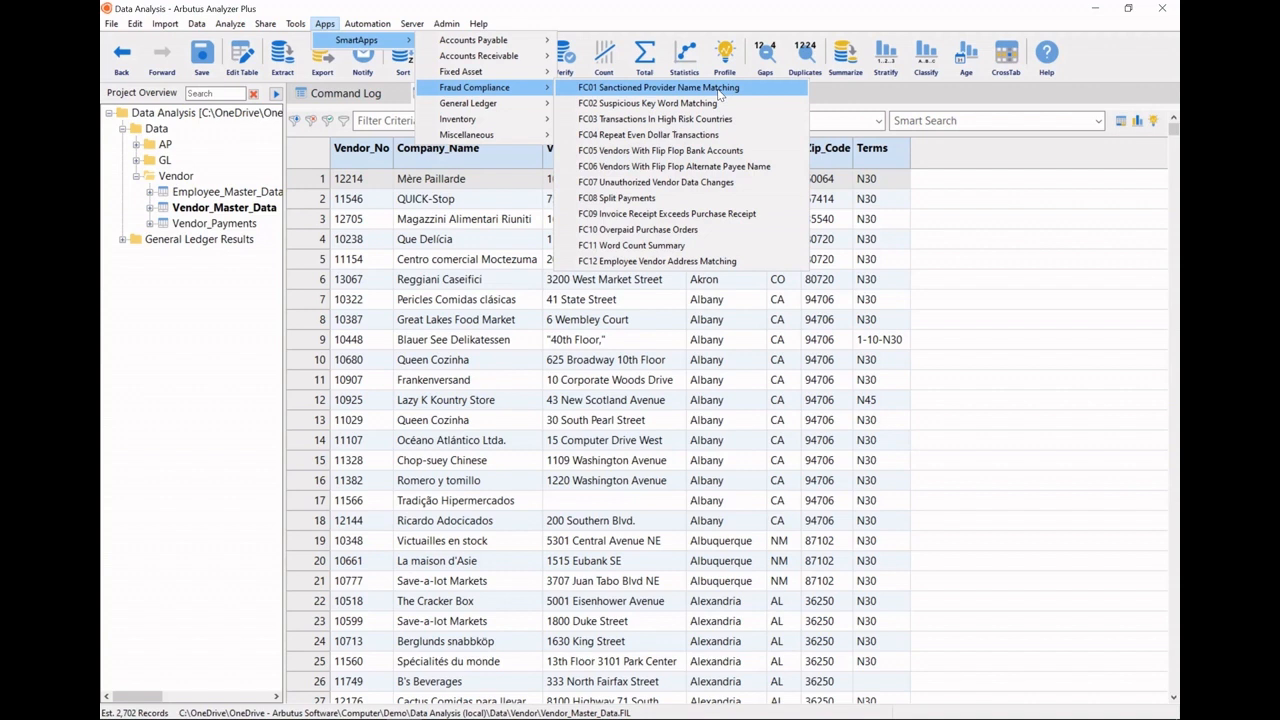
mouse_move(648, 103)
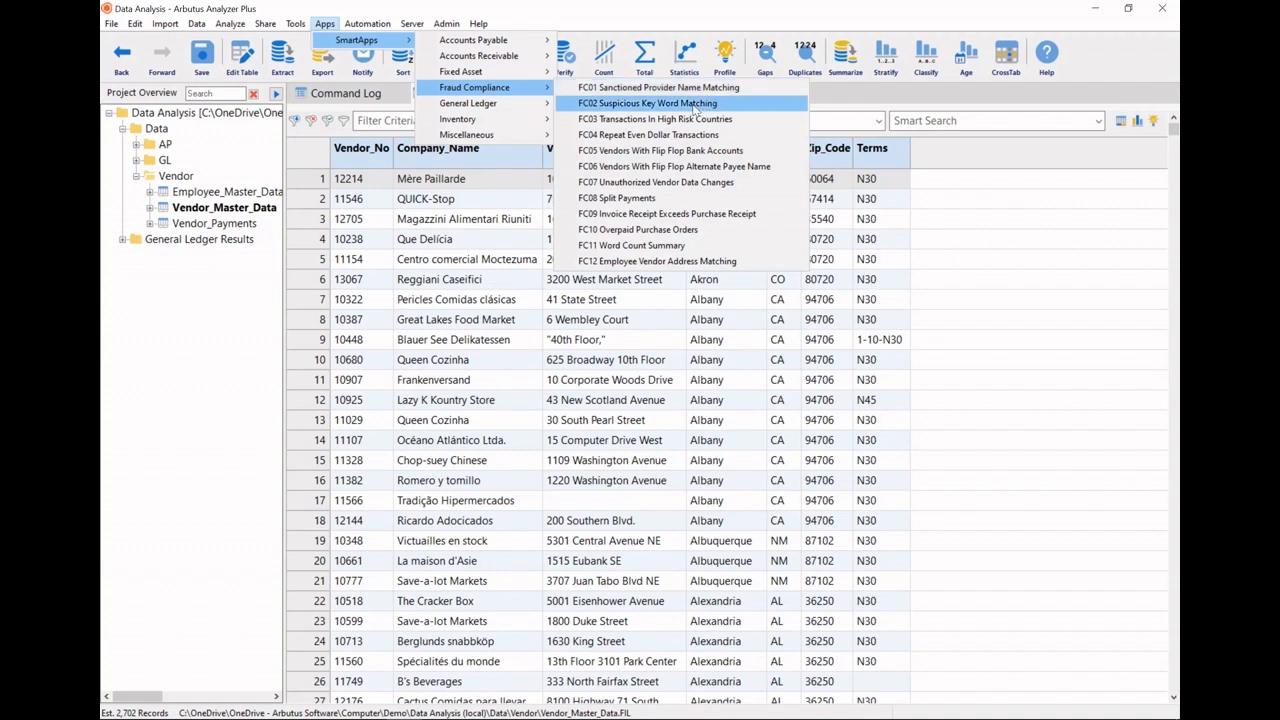
mouse_move(690, 119)
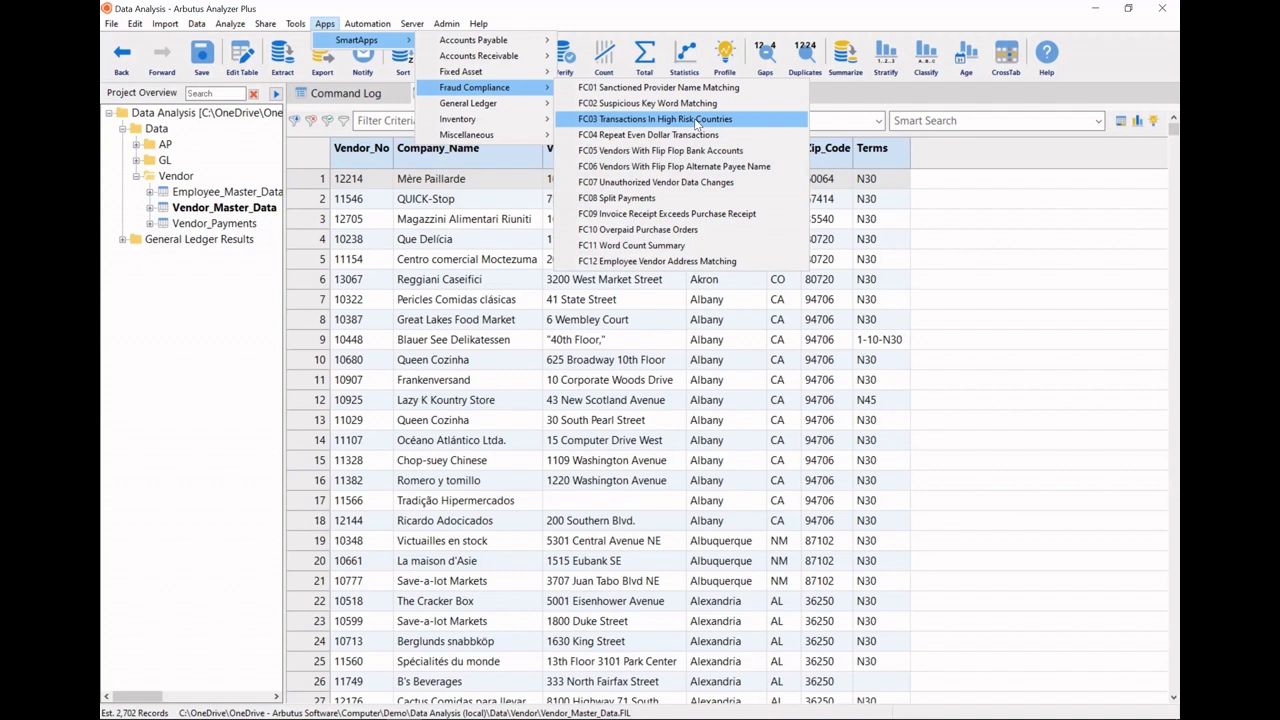
mouse_move(658, 261)
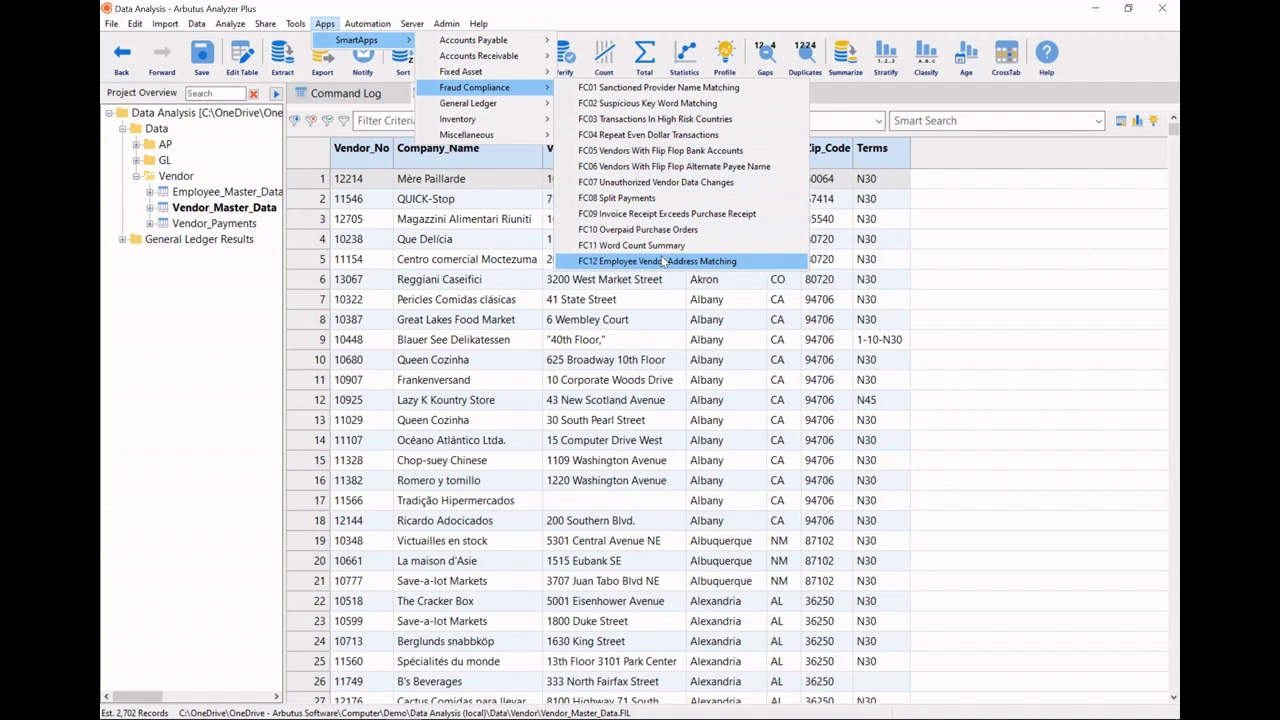
mouse_move(688, 262)
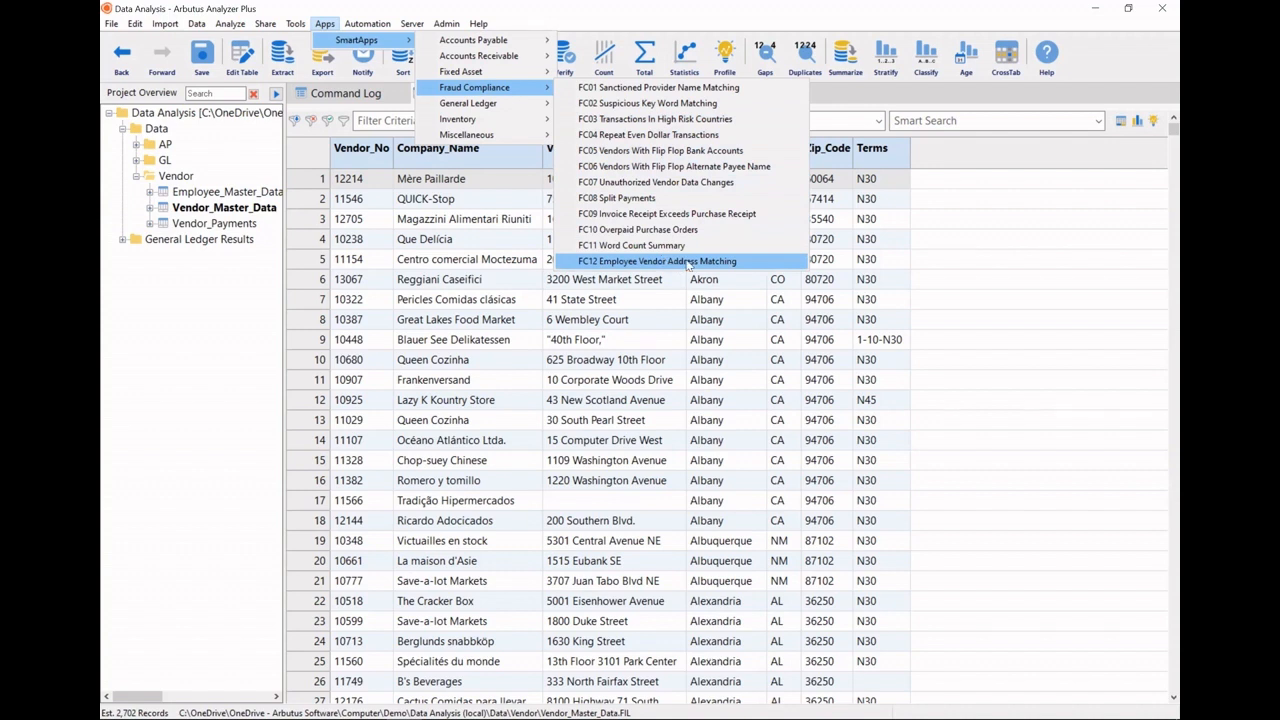
mouse_move(665, 261)
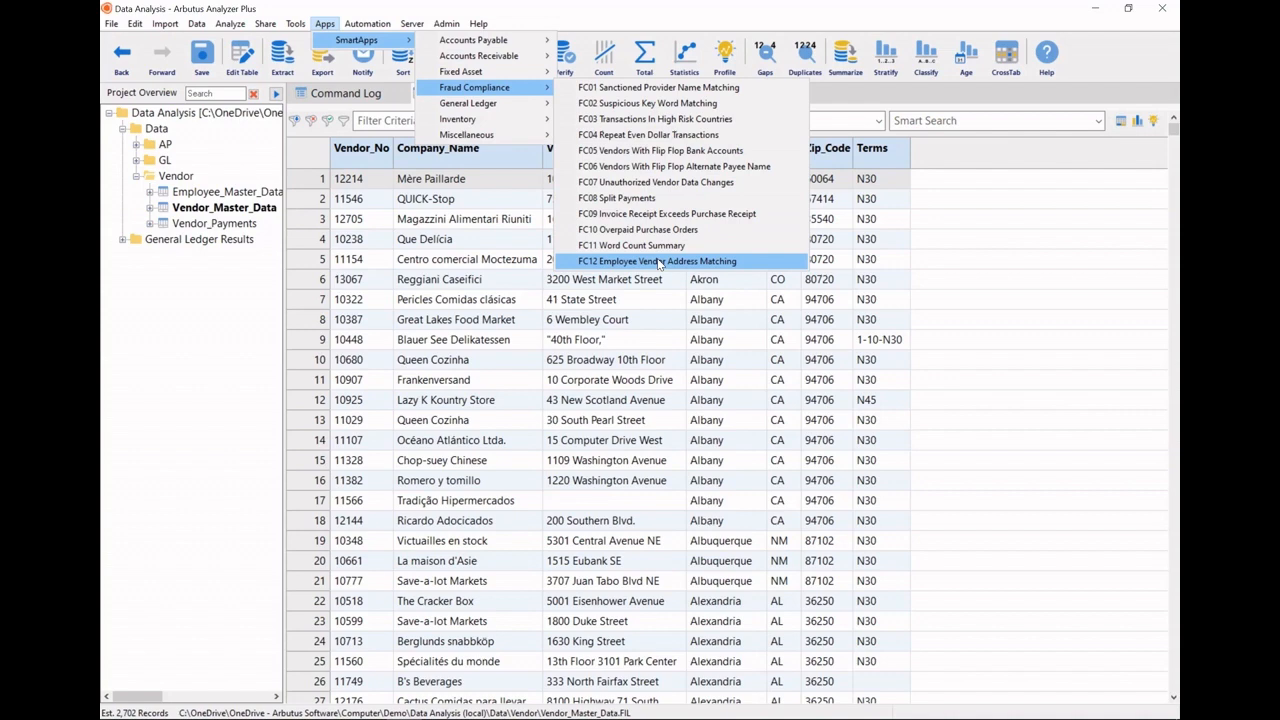
- Launch FC12 Employee Vendor Address Matching with street addresses as single fields
left_click(658, 261)
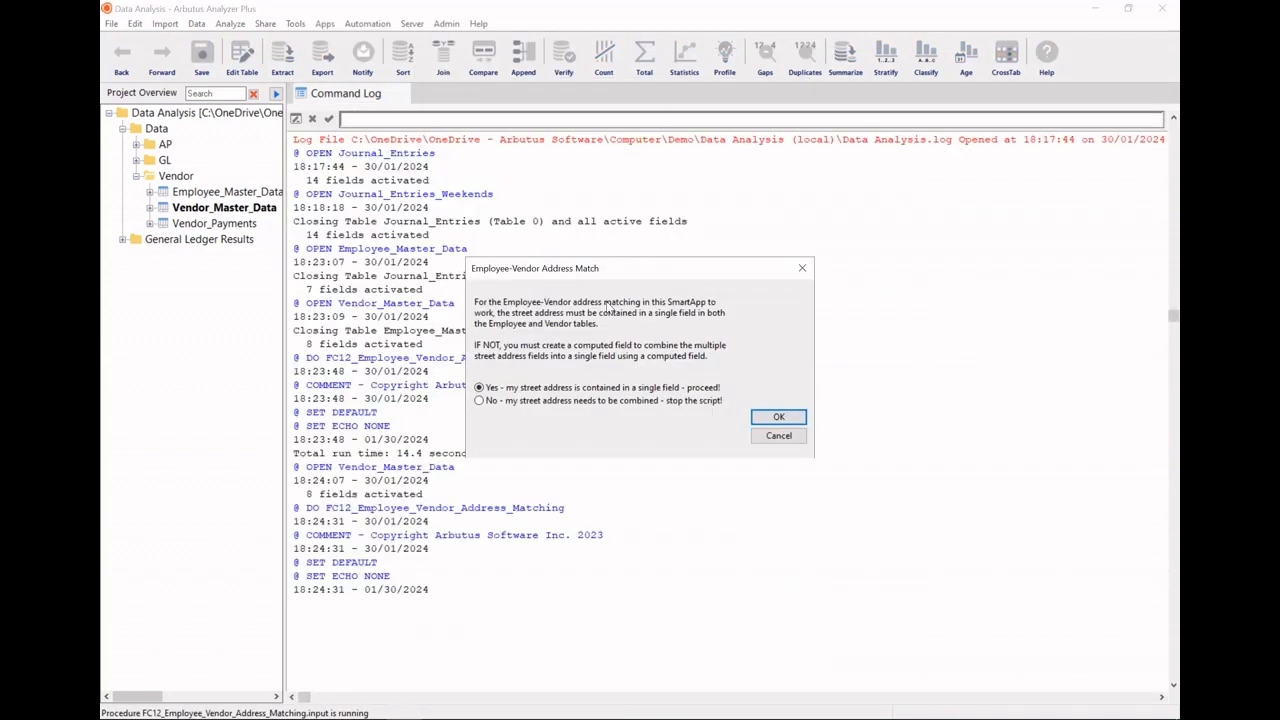
mouse_move(632, 328)
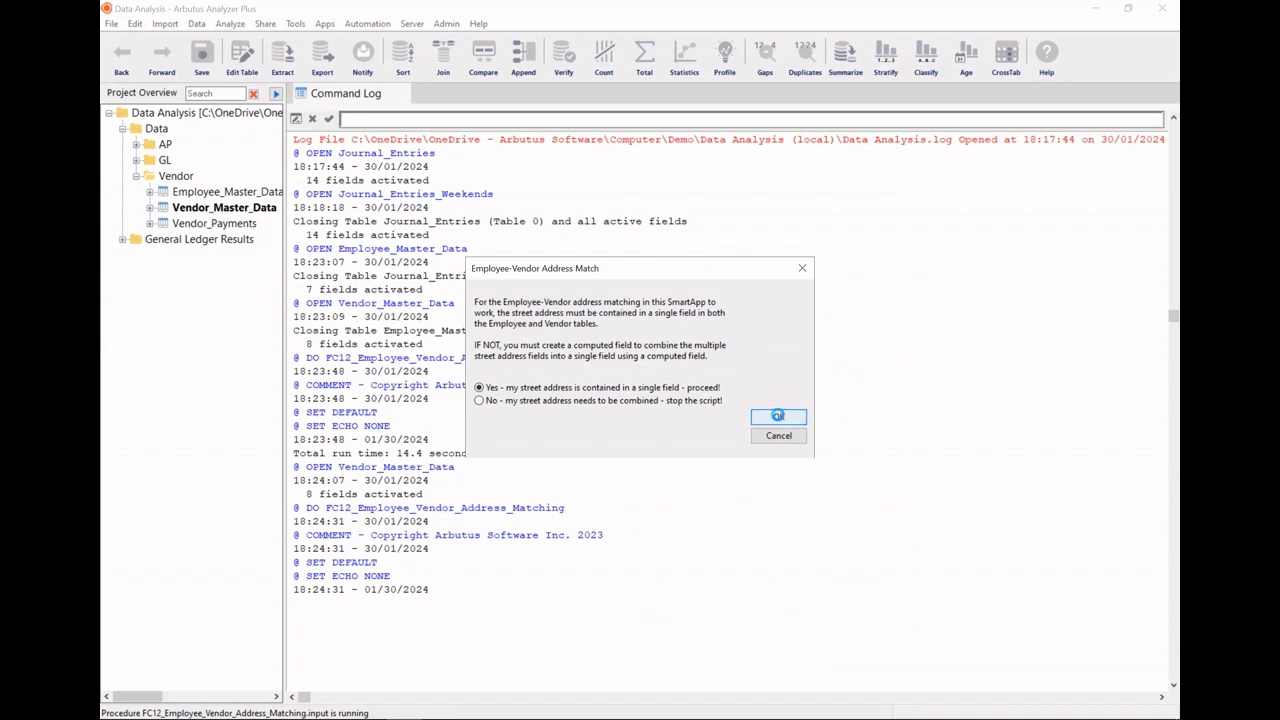
left_click(778, 416)
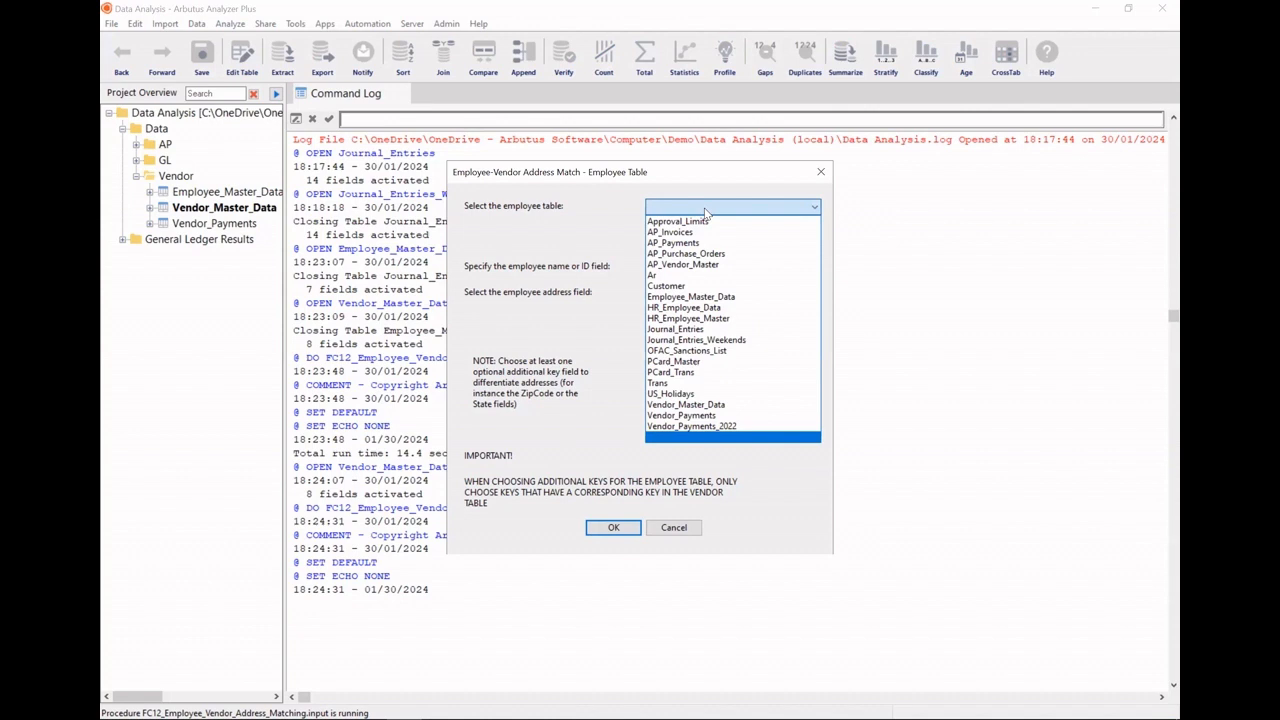
- Set Employee_Master_Data with EMPLOYEE_NUMBER, STREET_ADDRESS and ZIP_CODE as employee fields
left_click(691, 296)
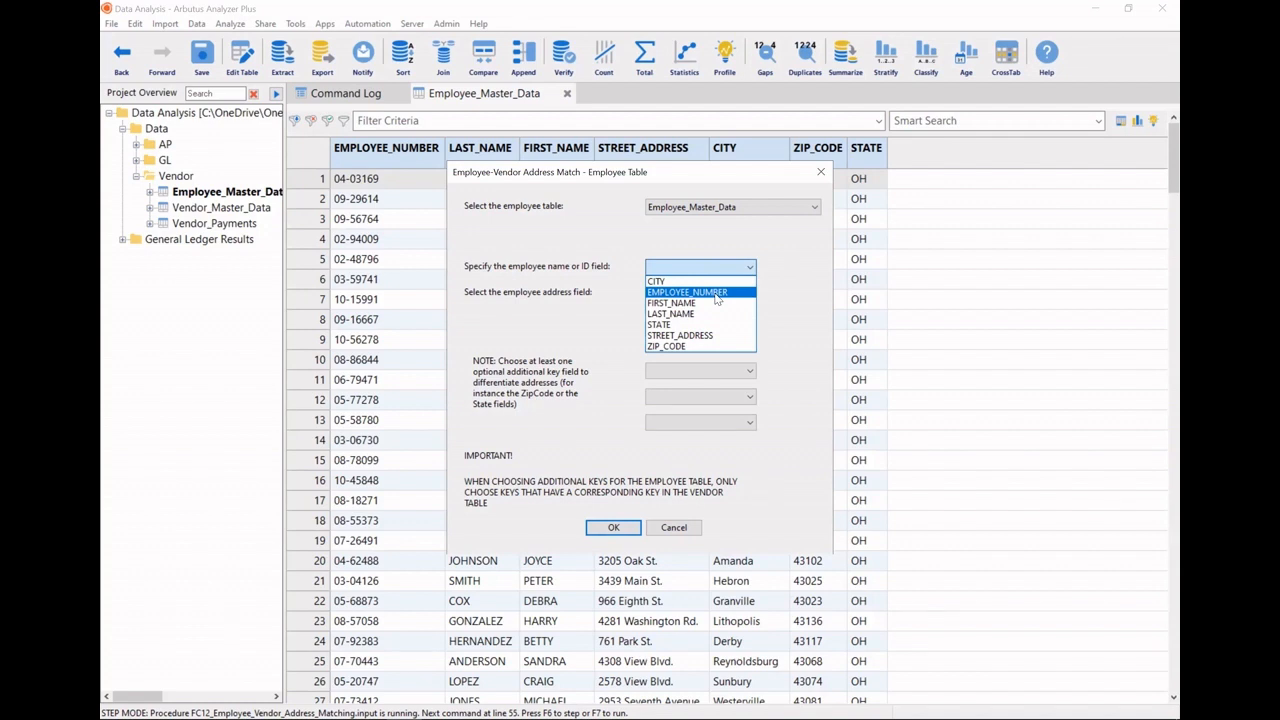
left_click(687, 292)
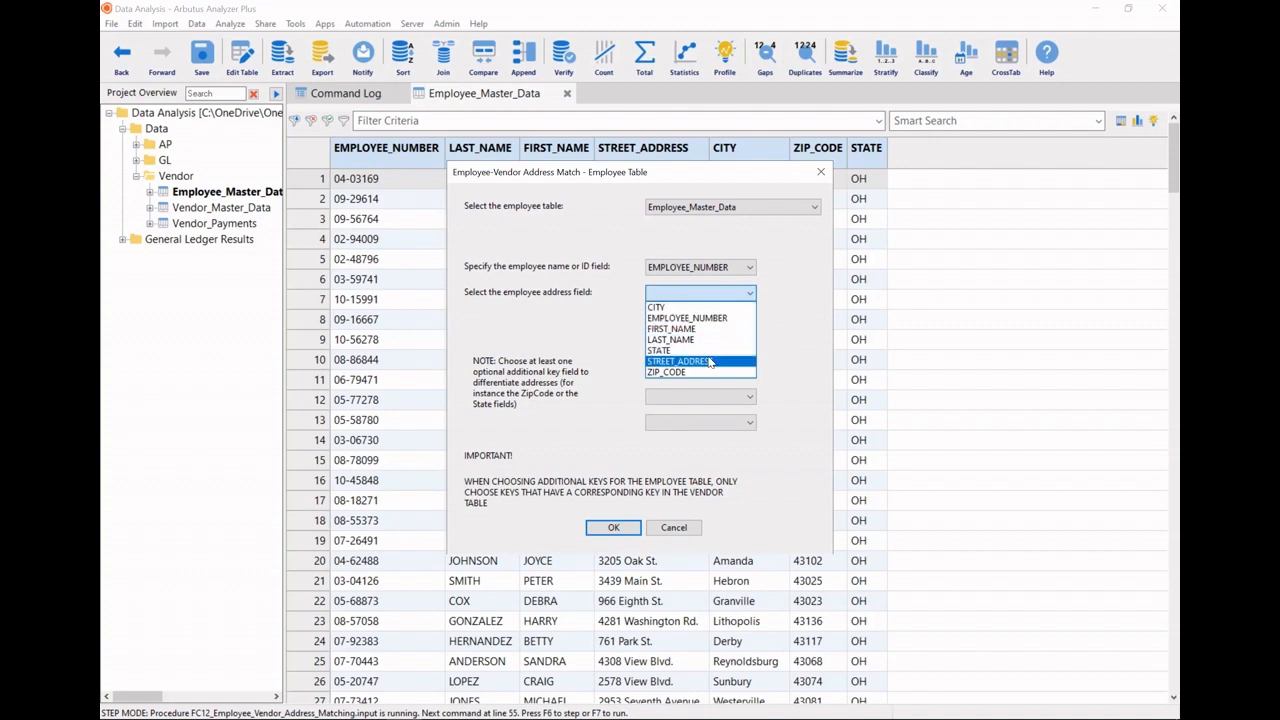
left_click(678, 360)
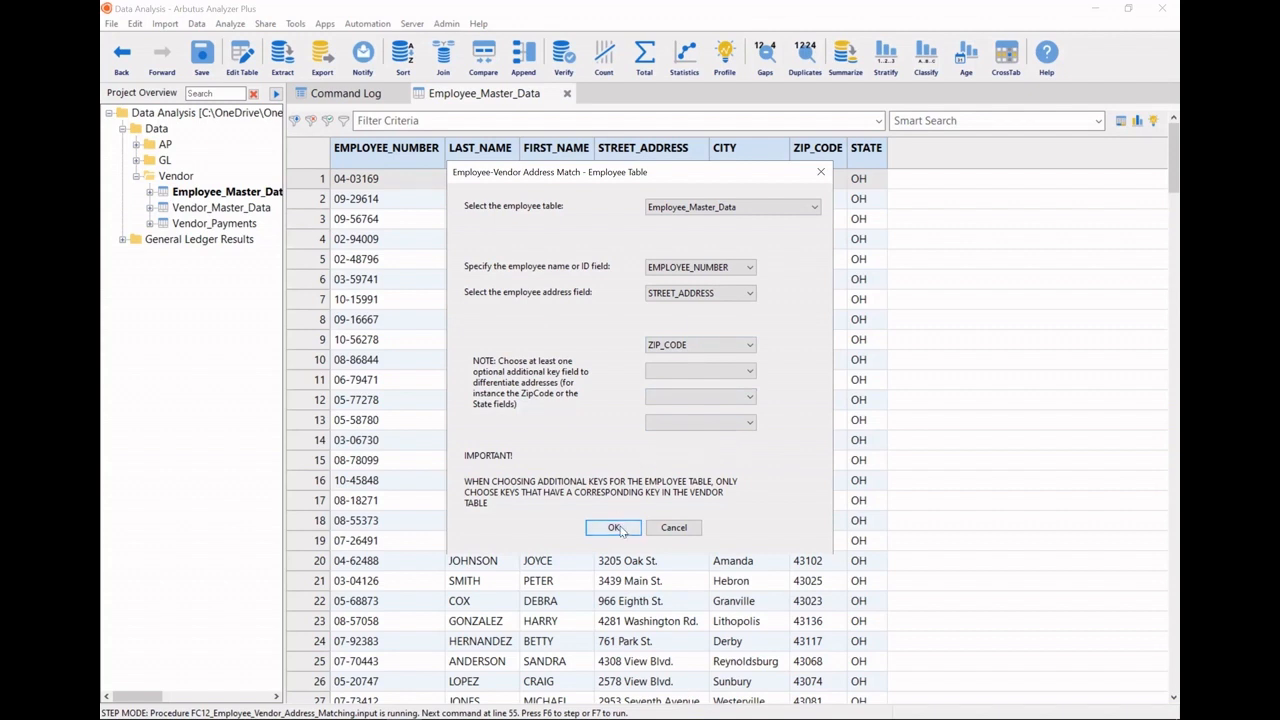
left_click(614, 527)
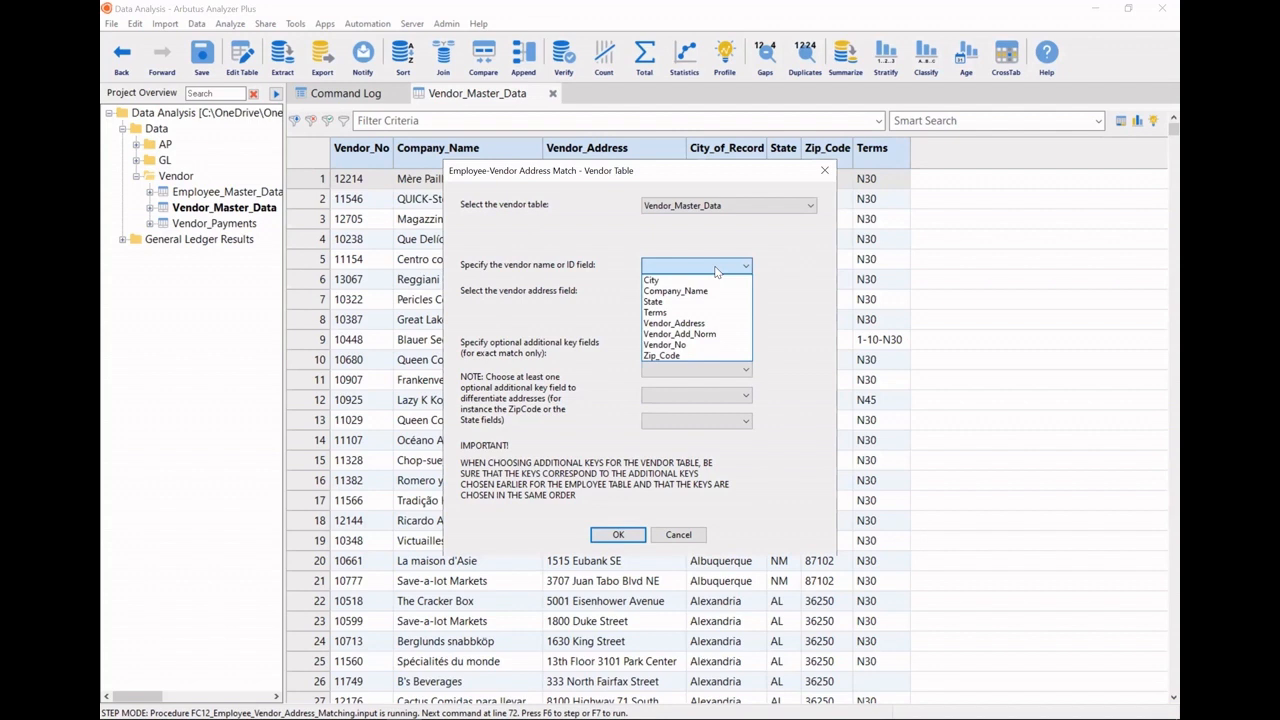
- Set Vendor_No, Vendor_Address and Zip_Code as vendor fields and accept the nearness value
left_click(665, 344)
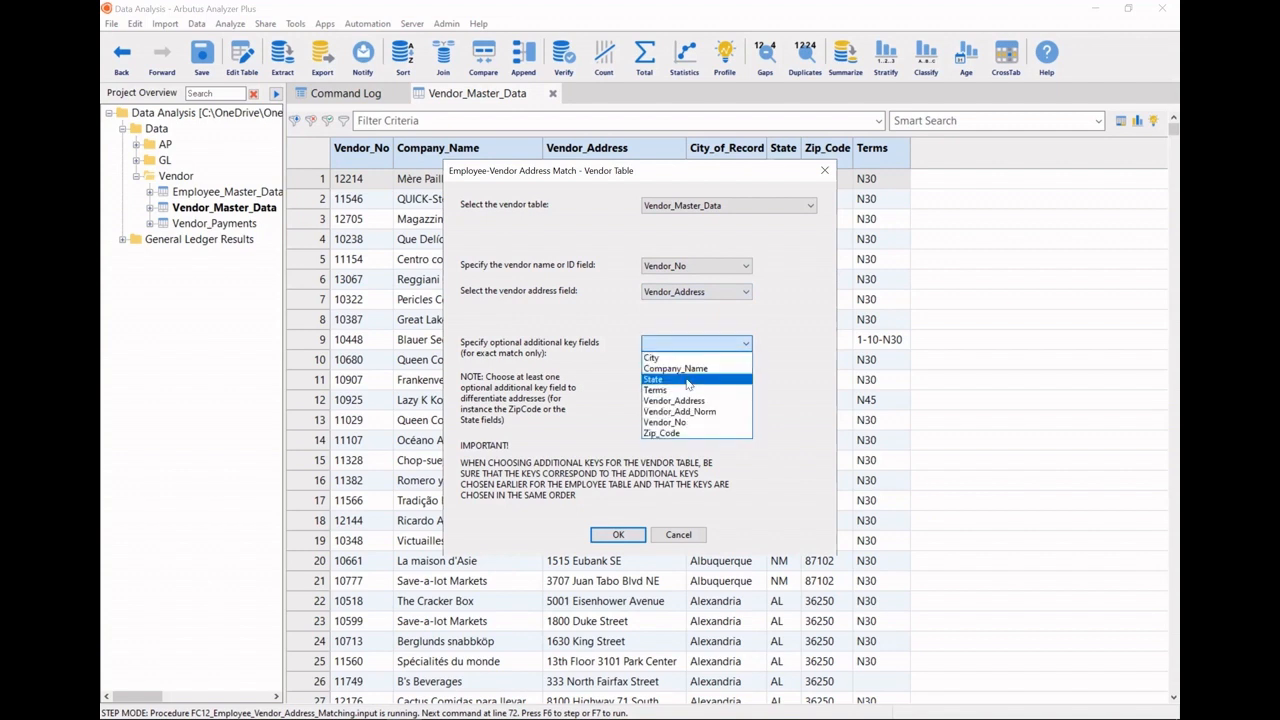
left_click(660, 432)
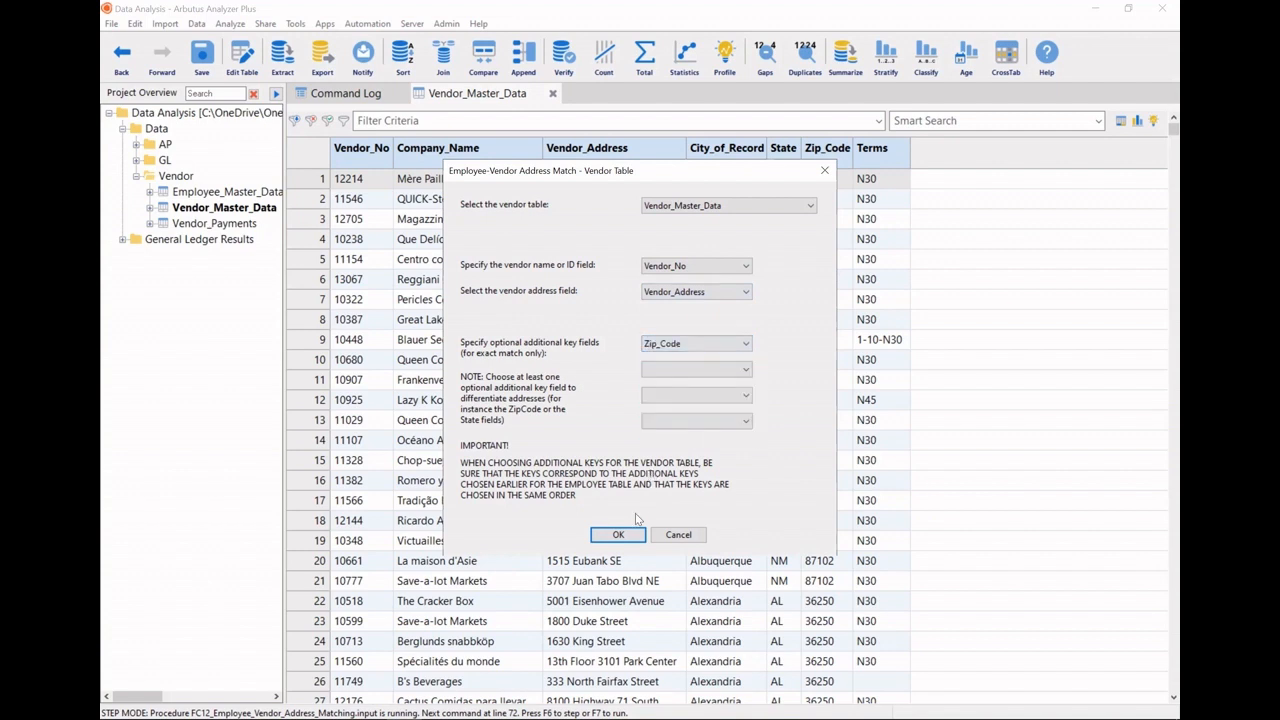
left_click(617, 534)
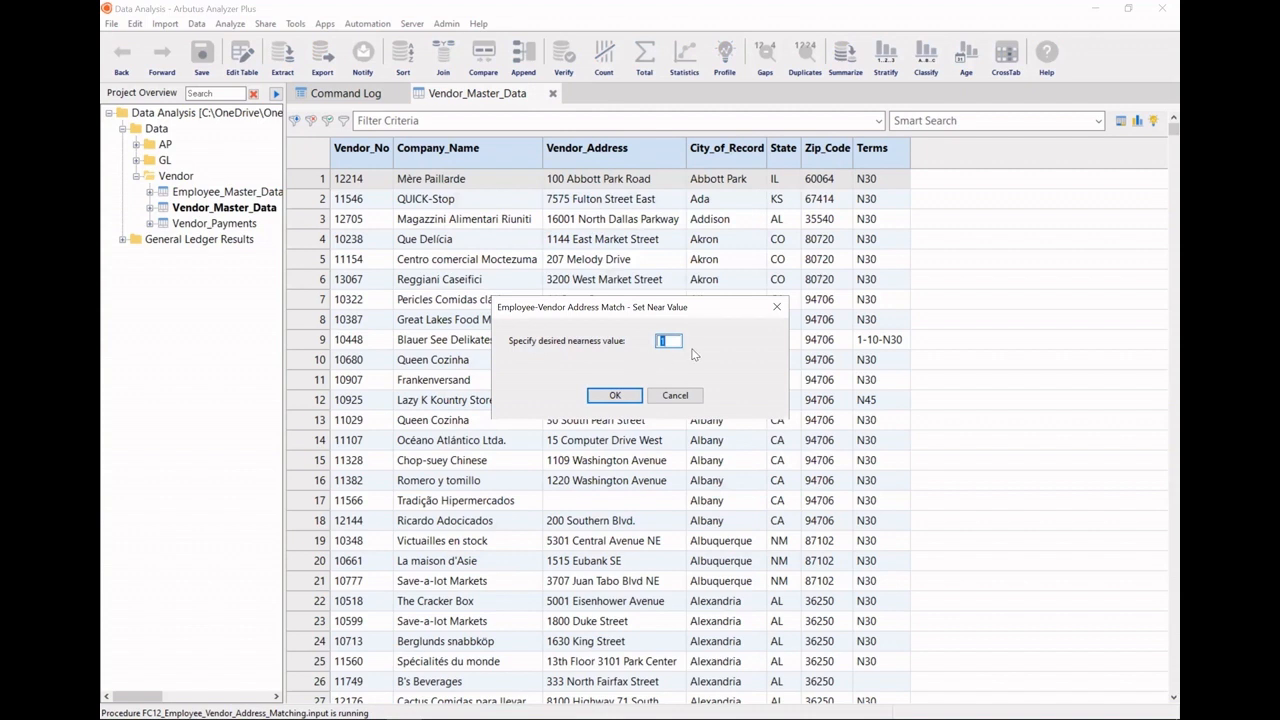
mouse_move(630, 370)
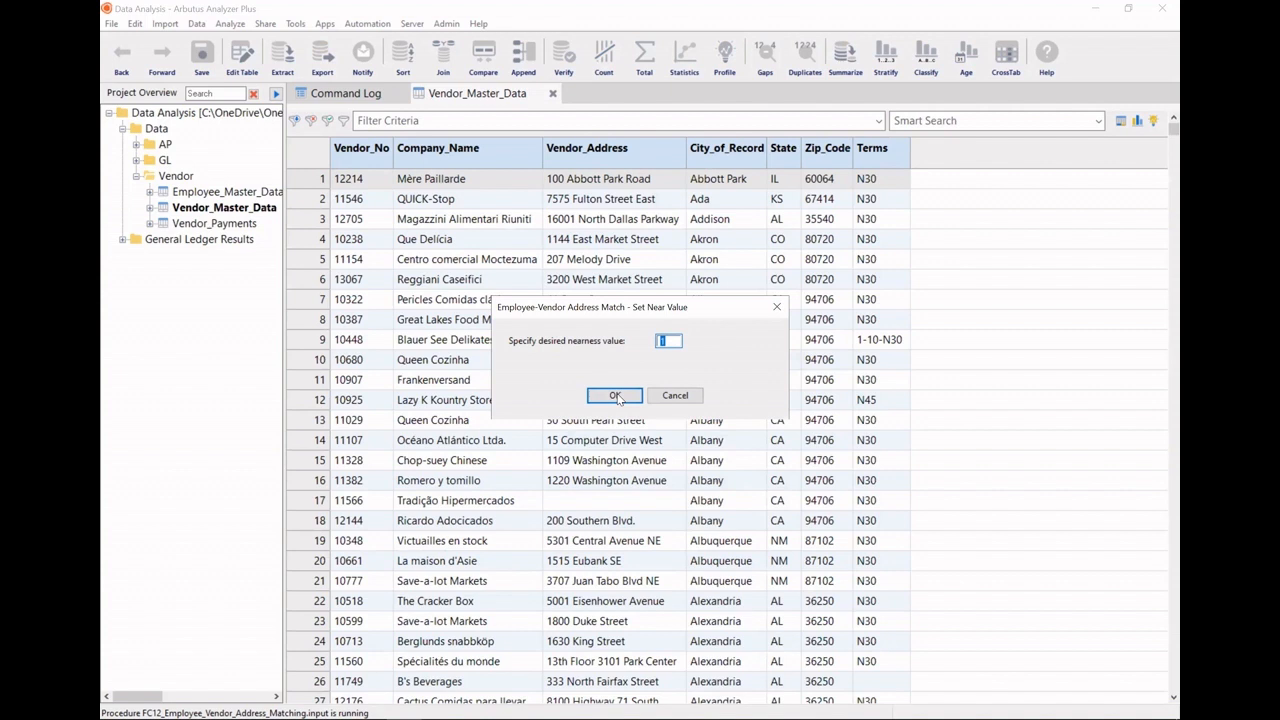
left_click(614, 395)
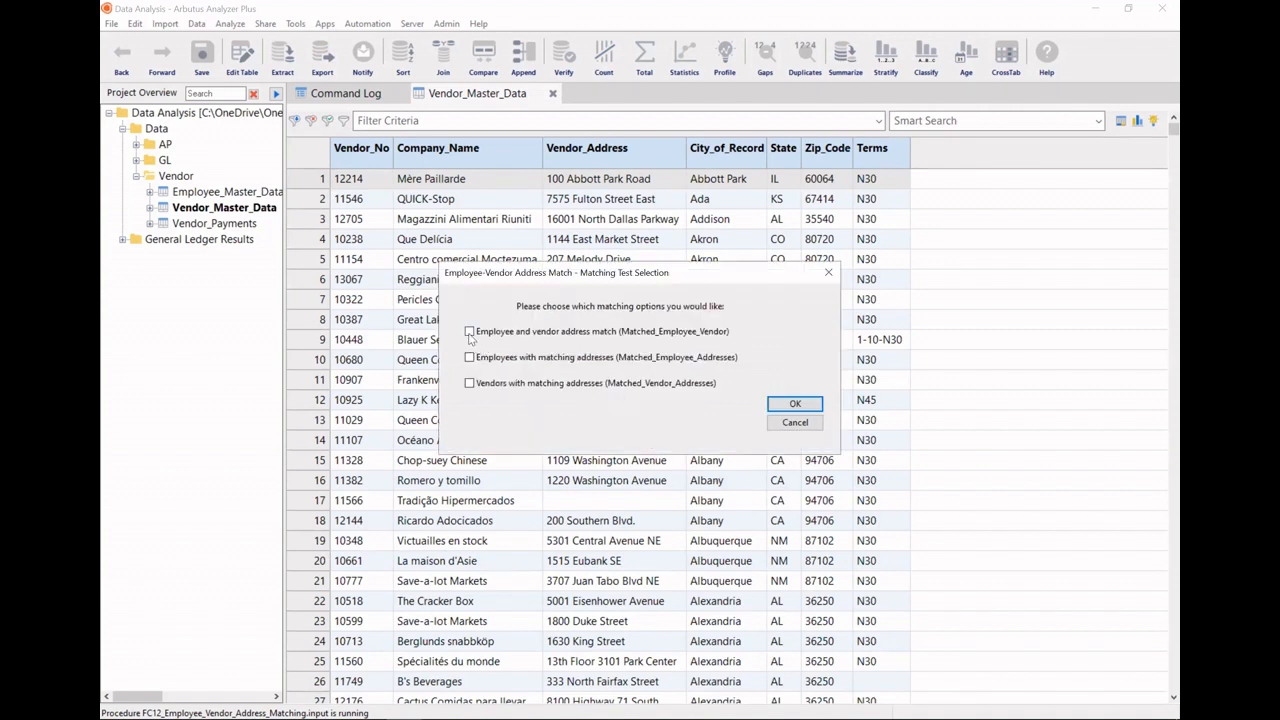
- Run all three tests: employee-vendor, employee and vendor address matching
left_click(469, 331)
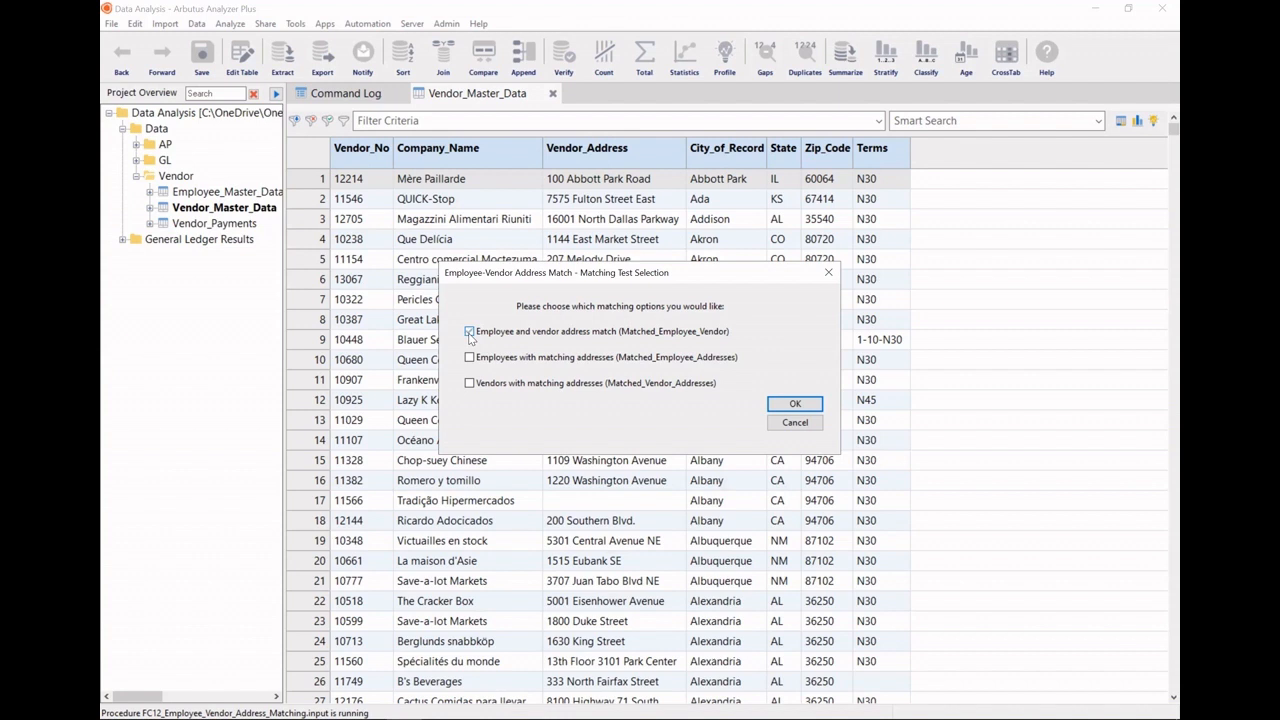
left_click(469, 331)
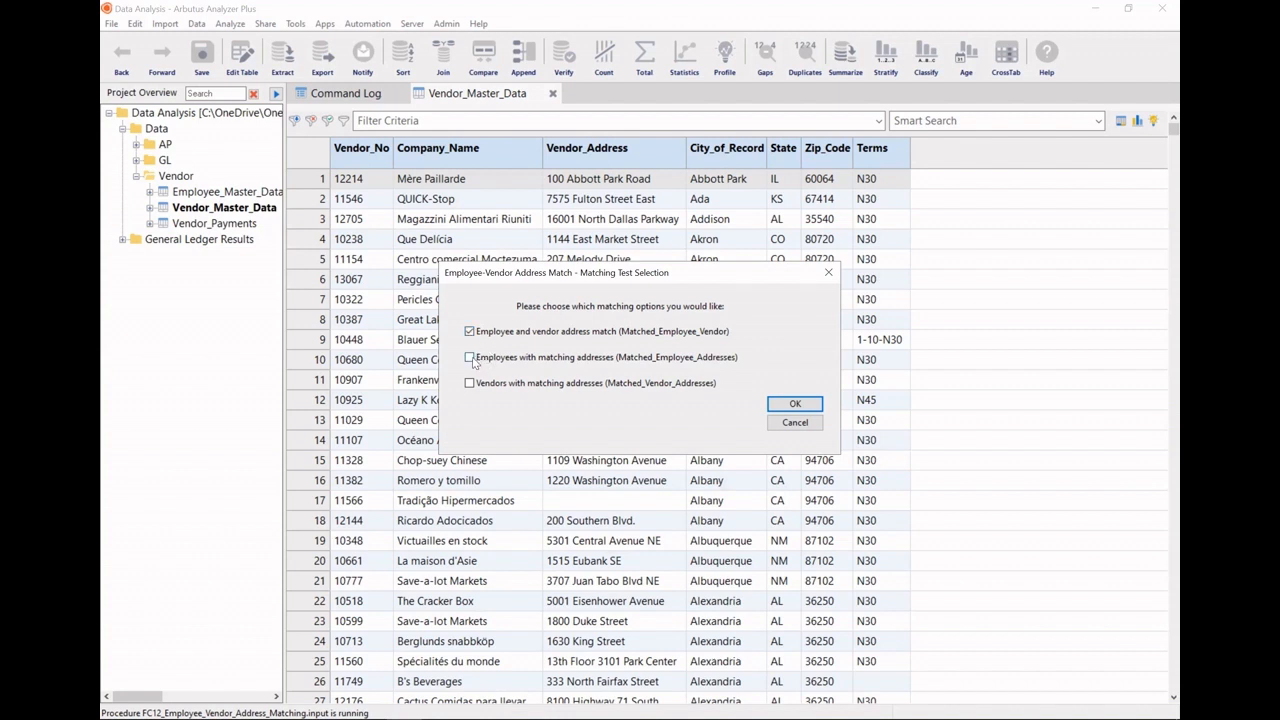
left_click(469, 357)
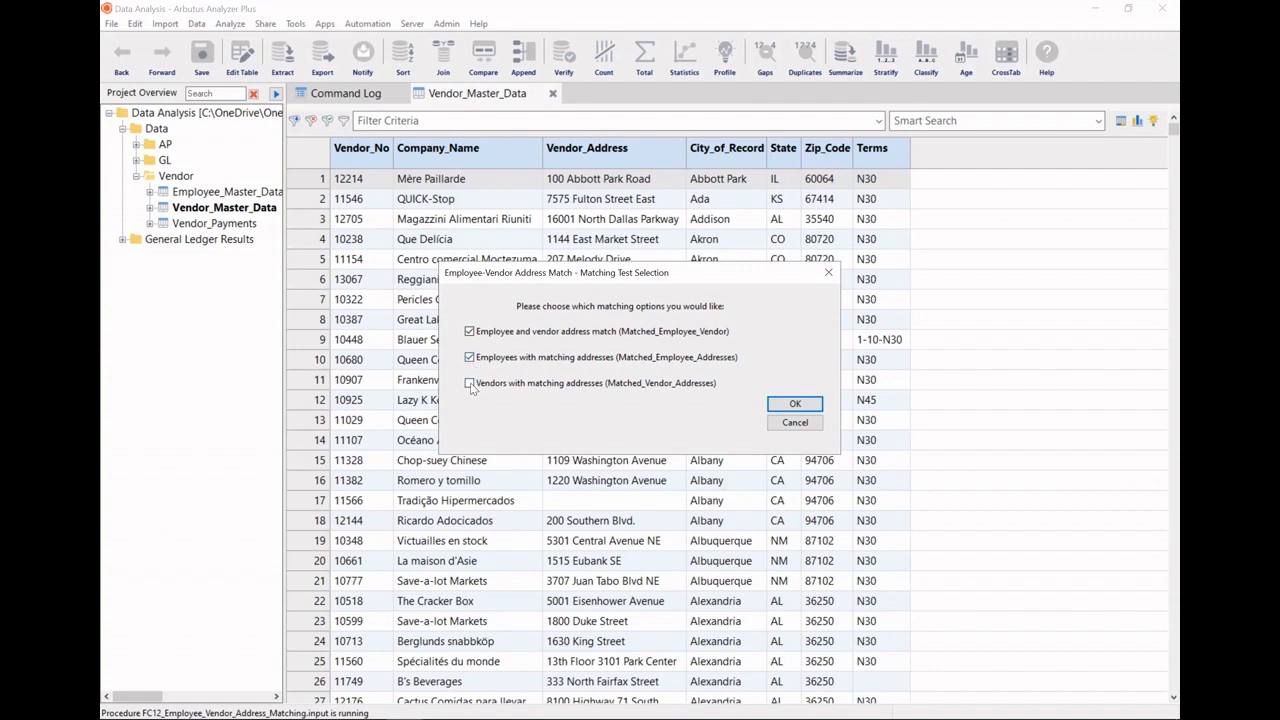
left_click(469, 383)
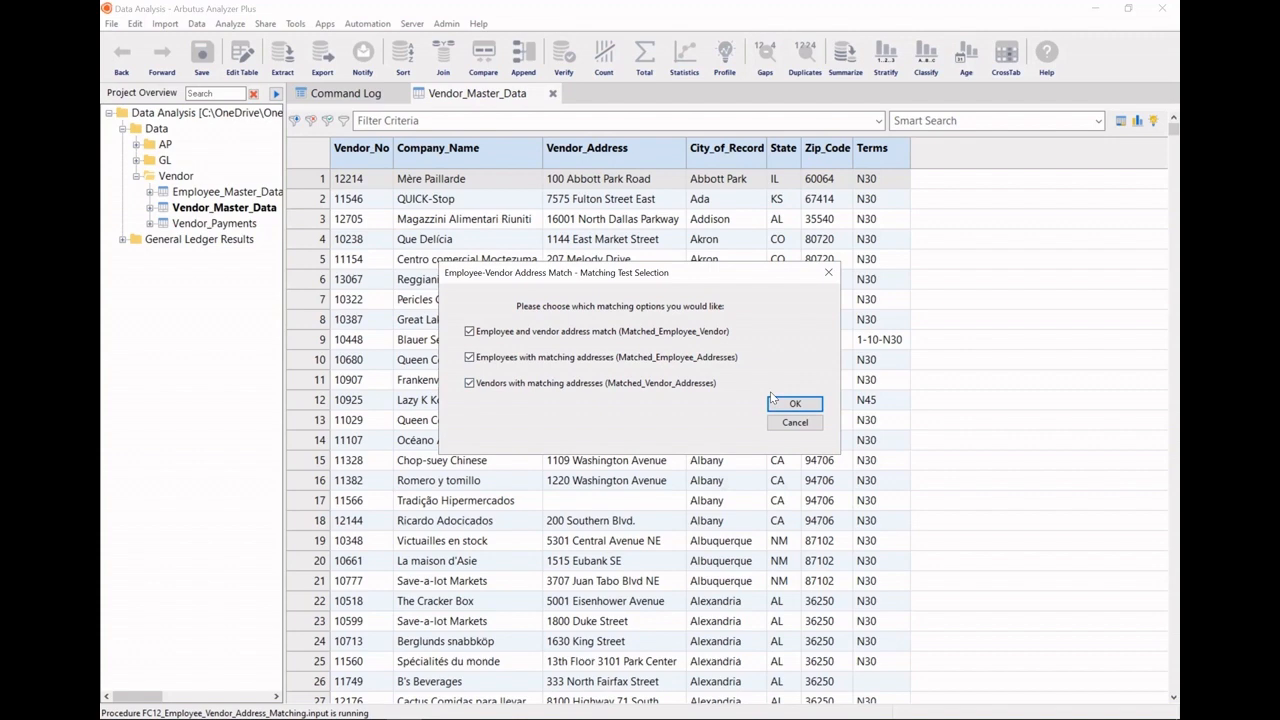
left_click(795, 403)
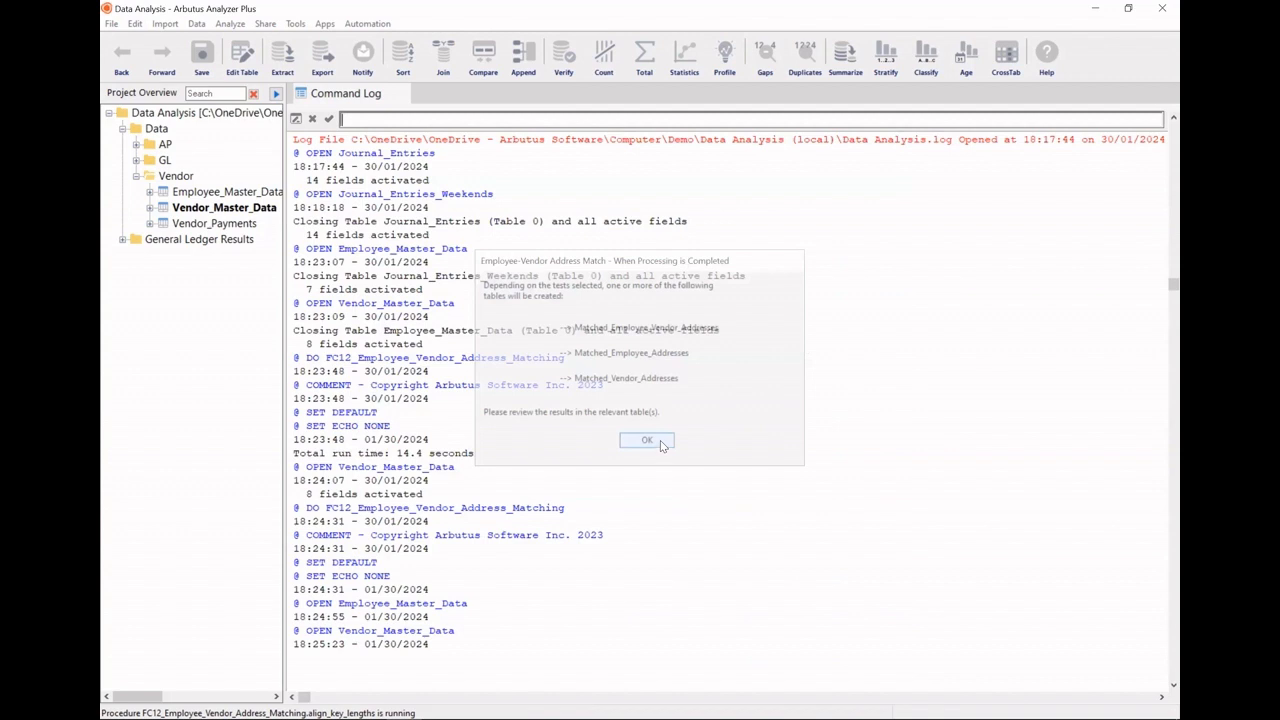
- Acknowledge the 6, 6 and 74 match counts and expand the Fraud Compliance Results folder
left_click(646, 440)
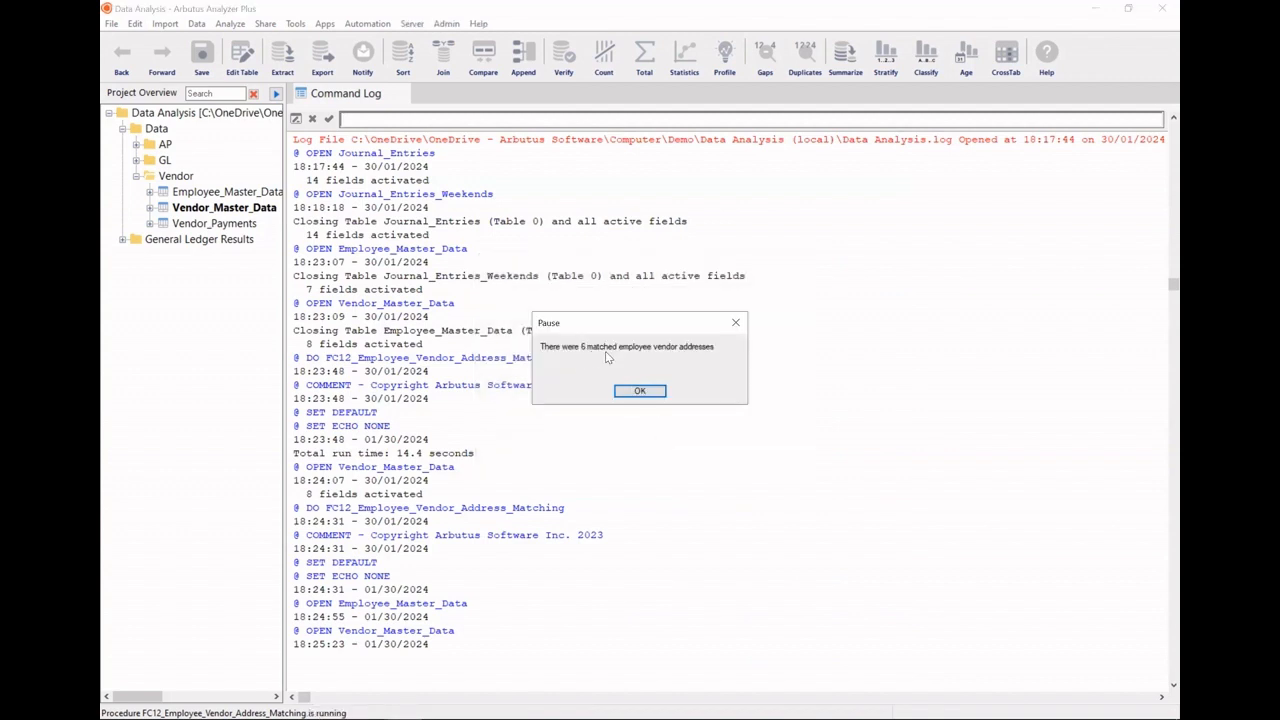
mouse_move(663, 351)
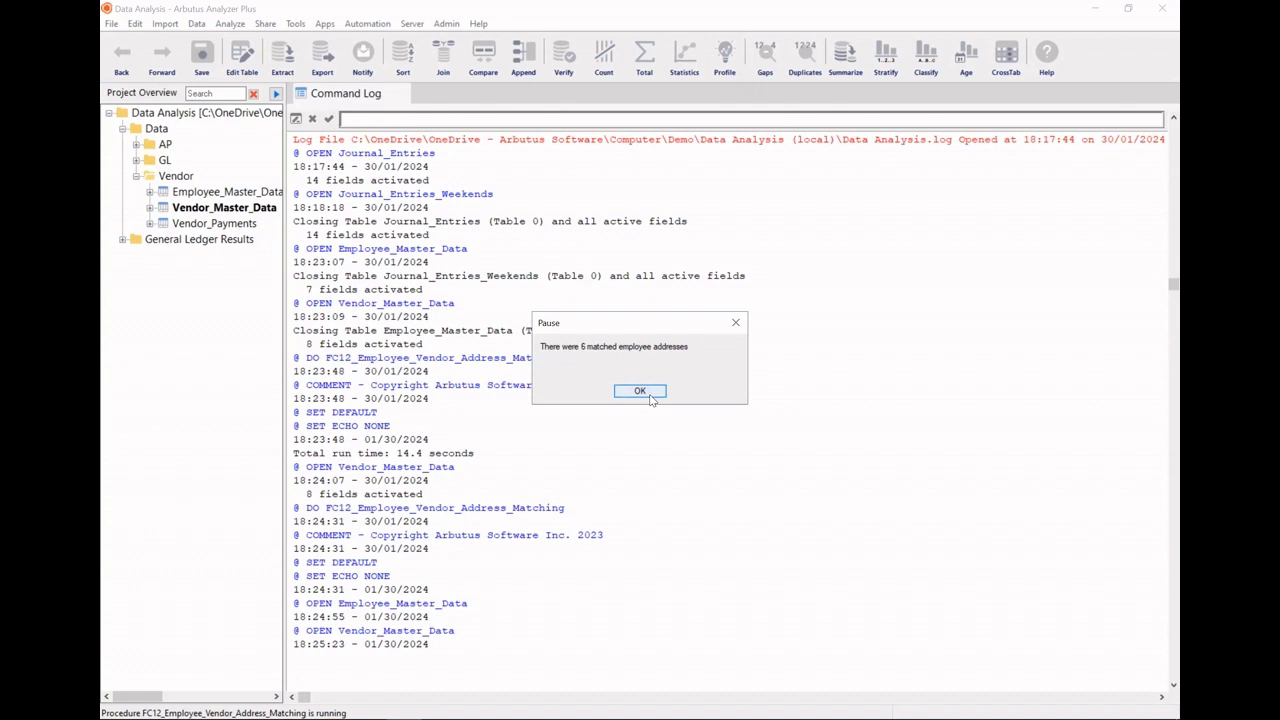
left_click(640, 390)
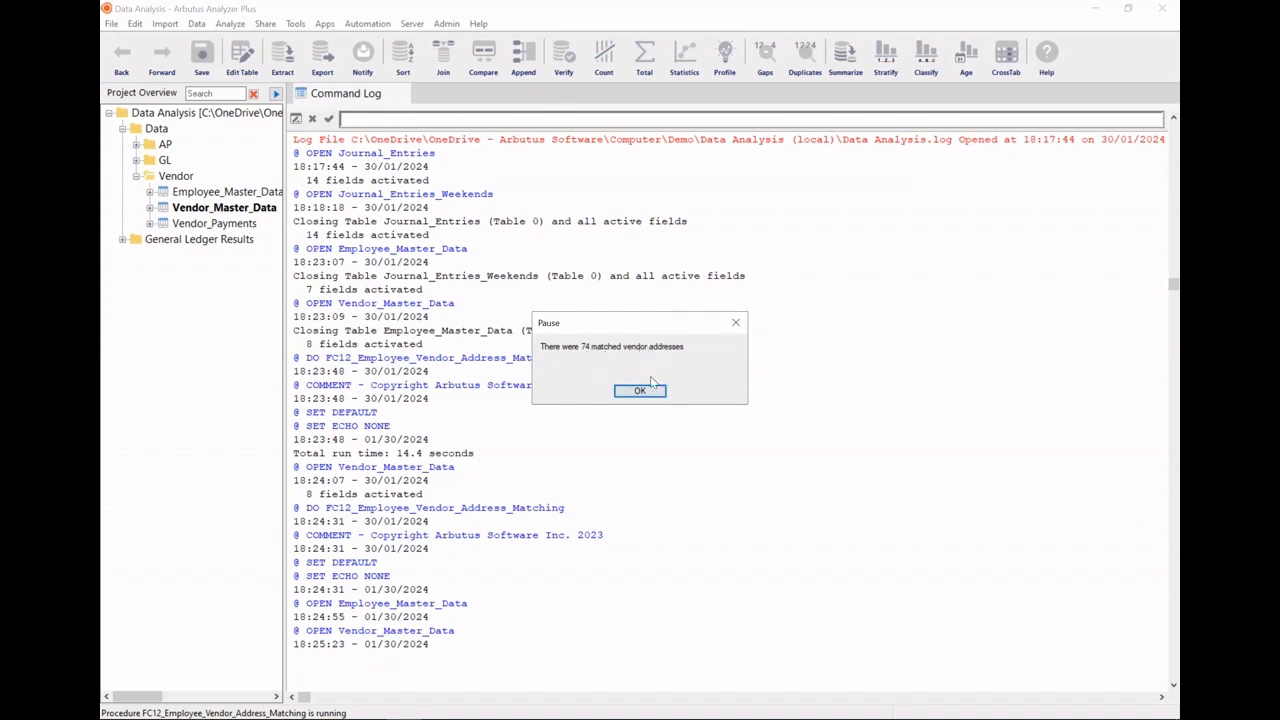
left_click(639, 390)
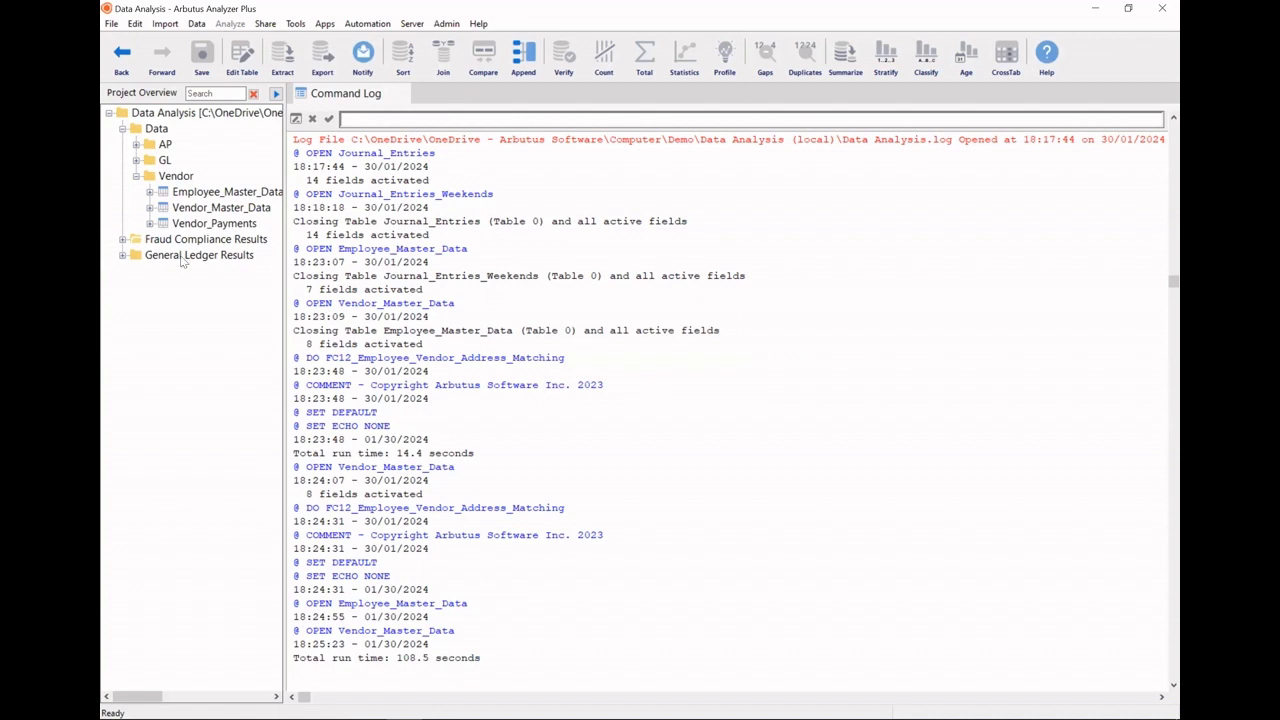
left_click(135, 239)
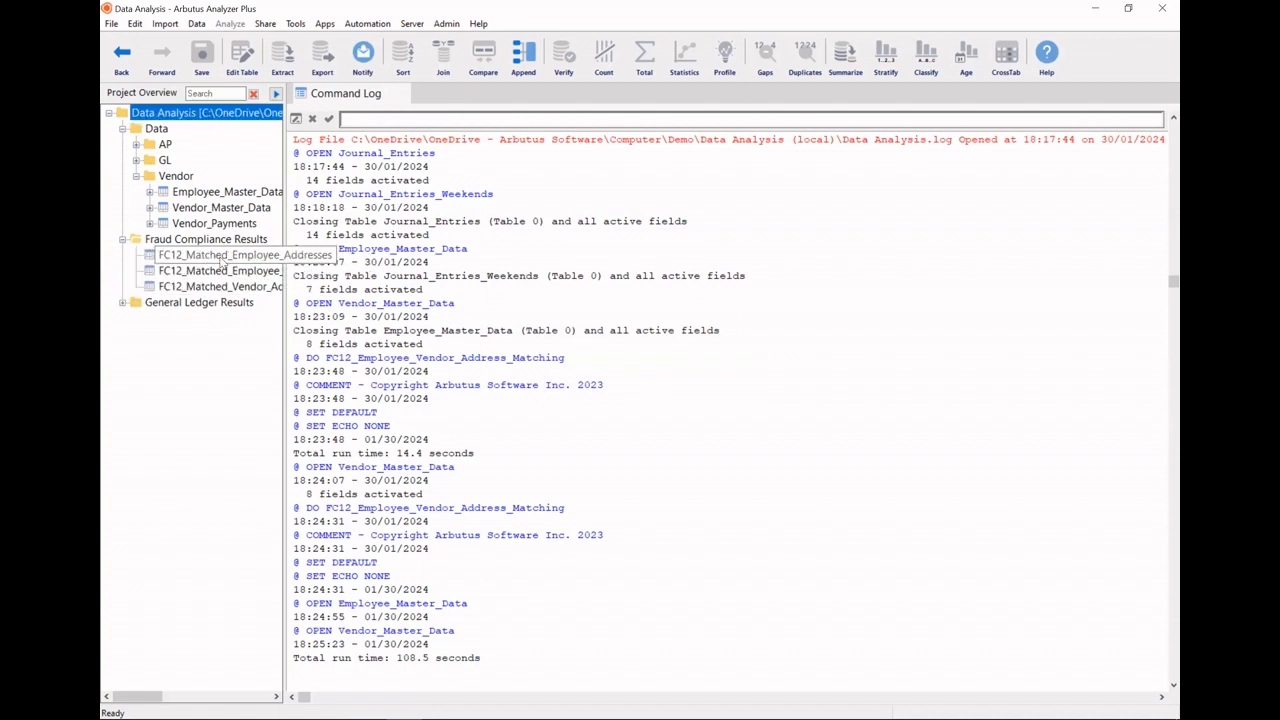
double_click(245, 254)
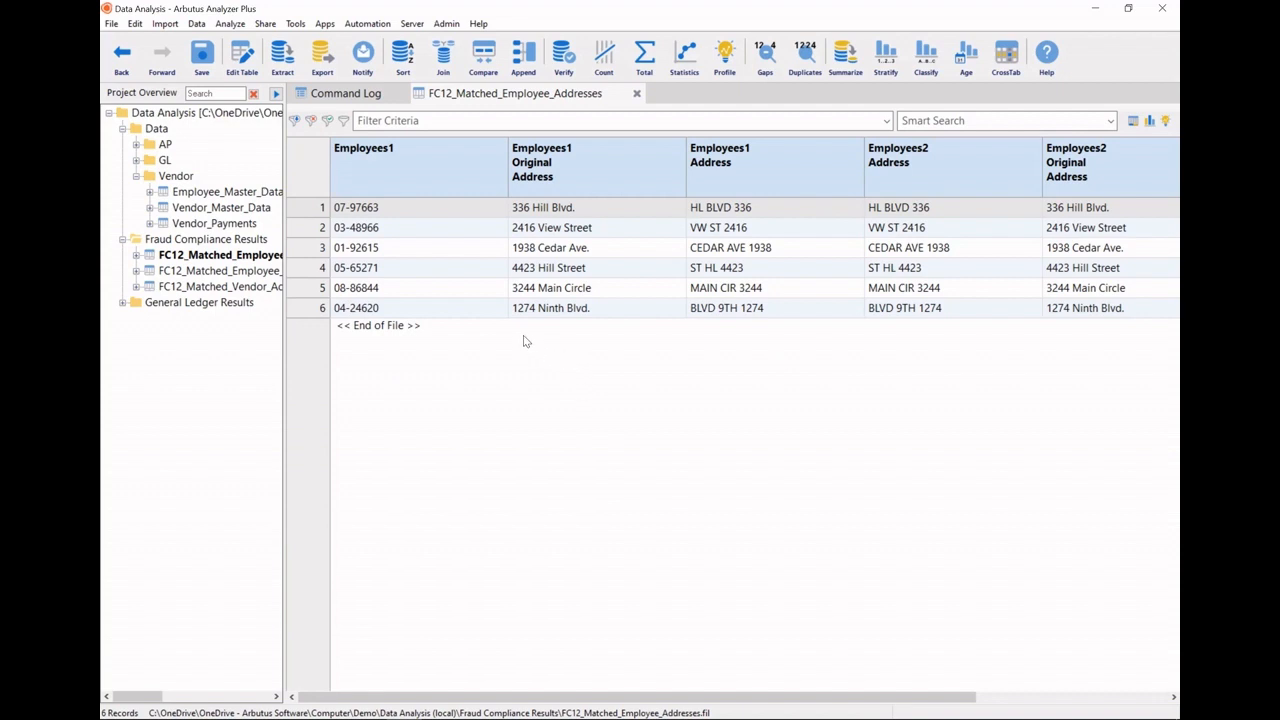
mouse_move(573, 276)
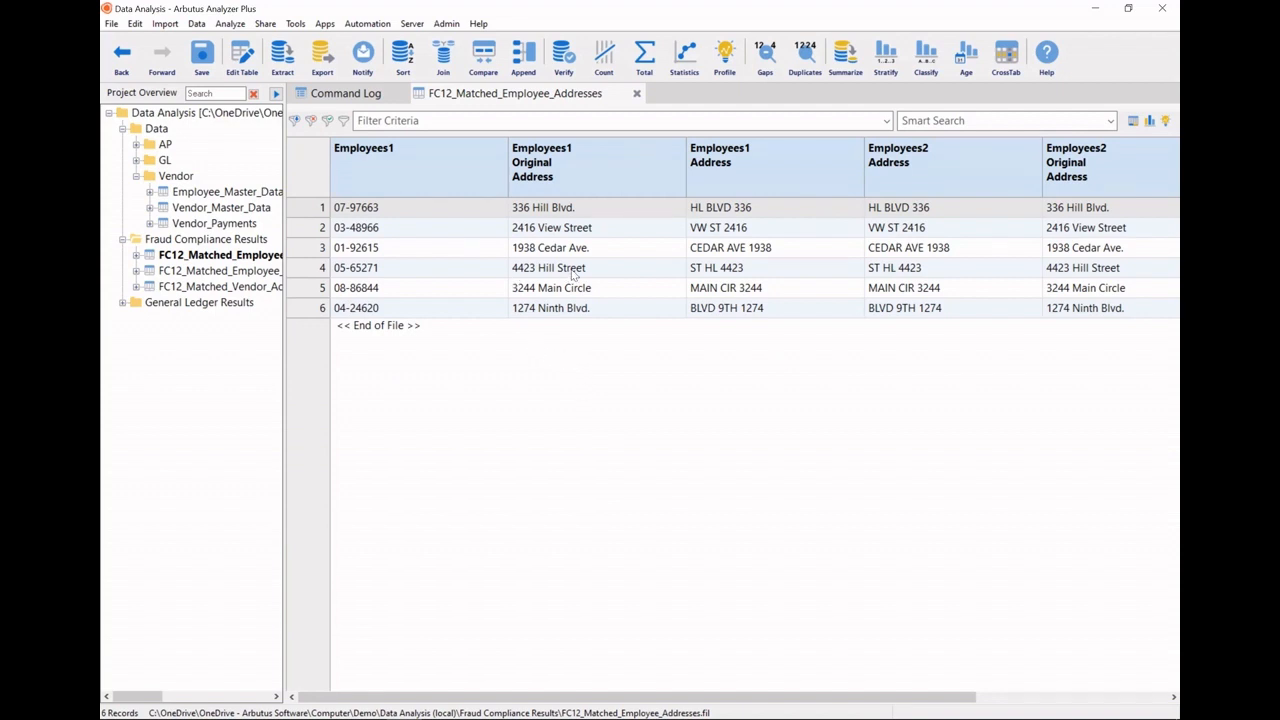
mouse_move(558, 261)
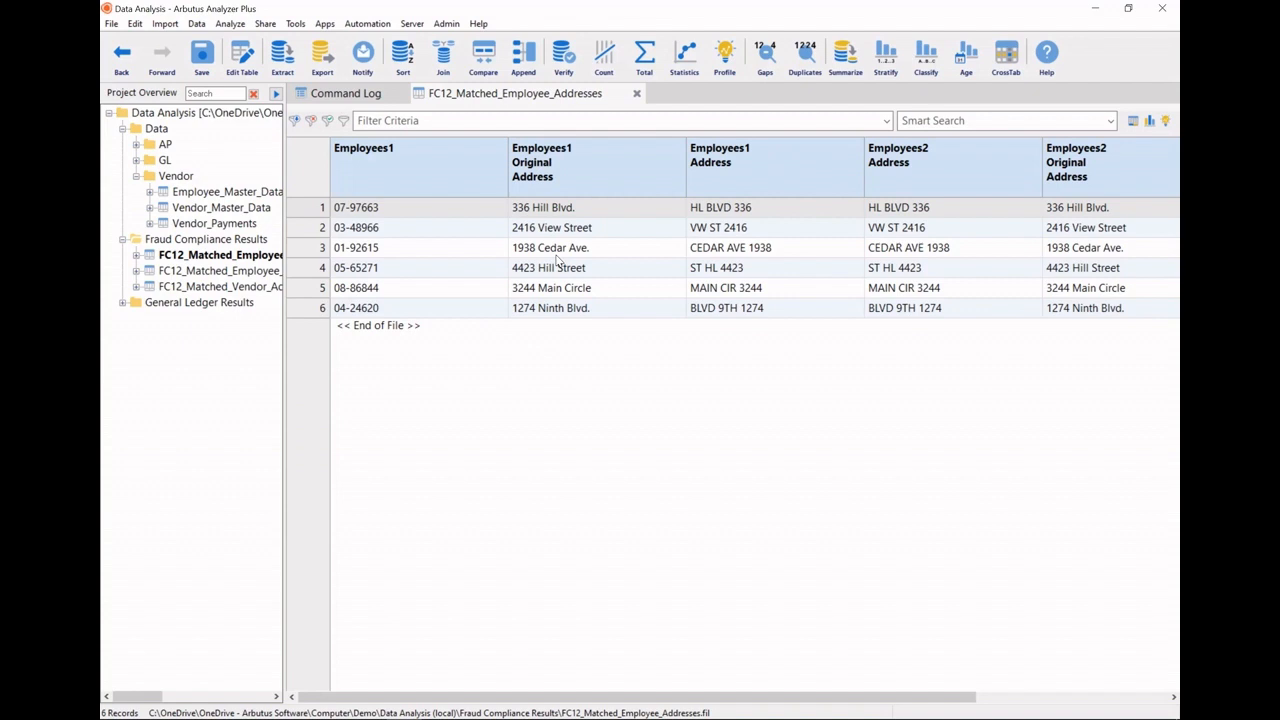
left_click(550, 207)
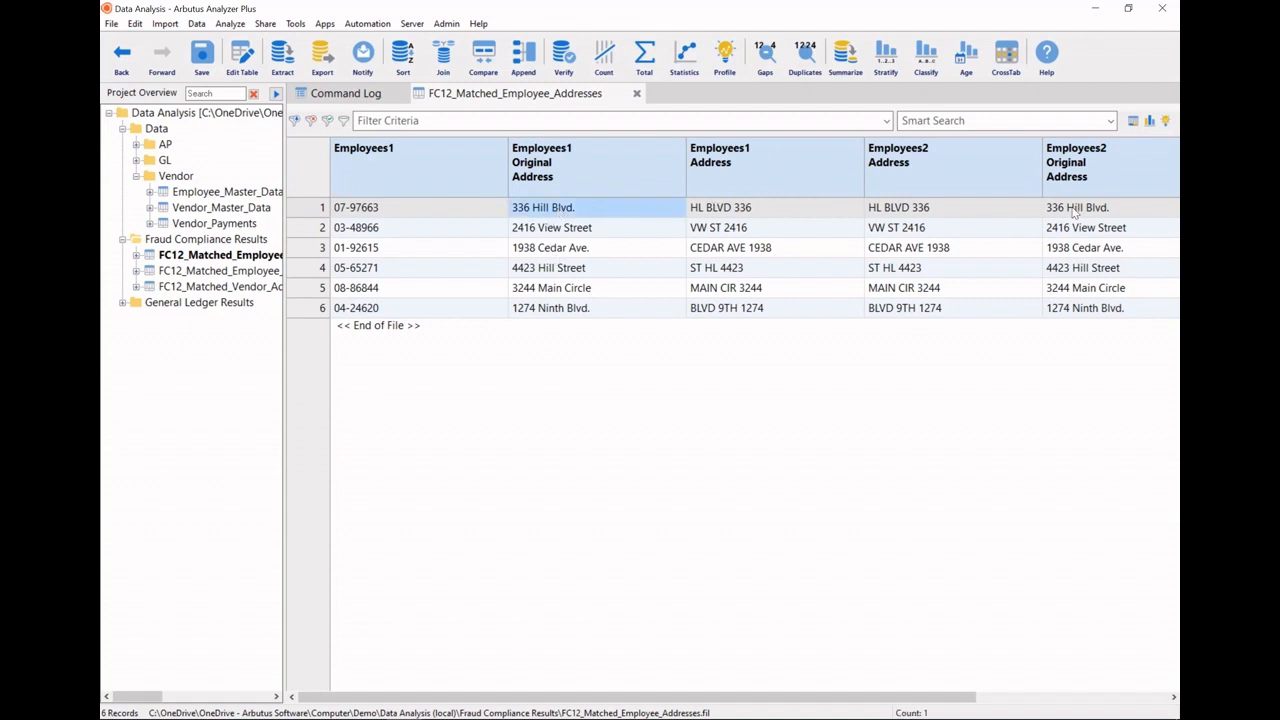
left_click(548, 267)
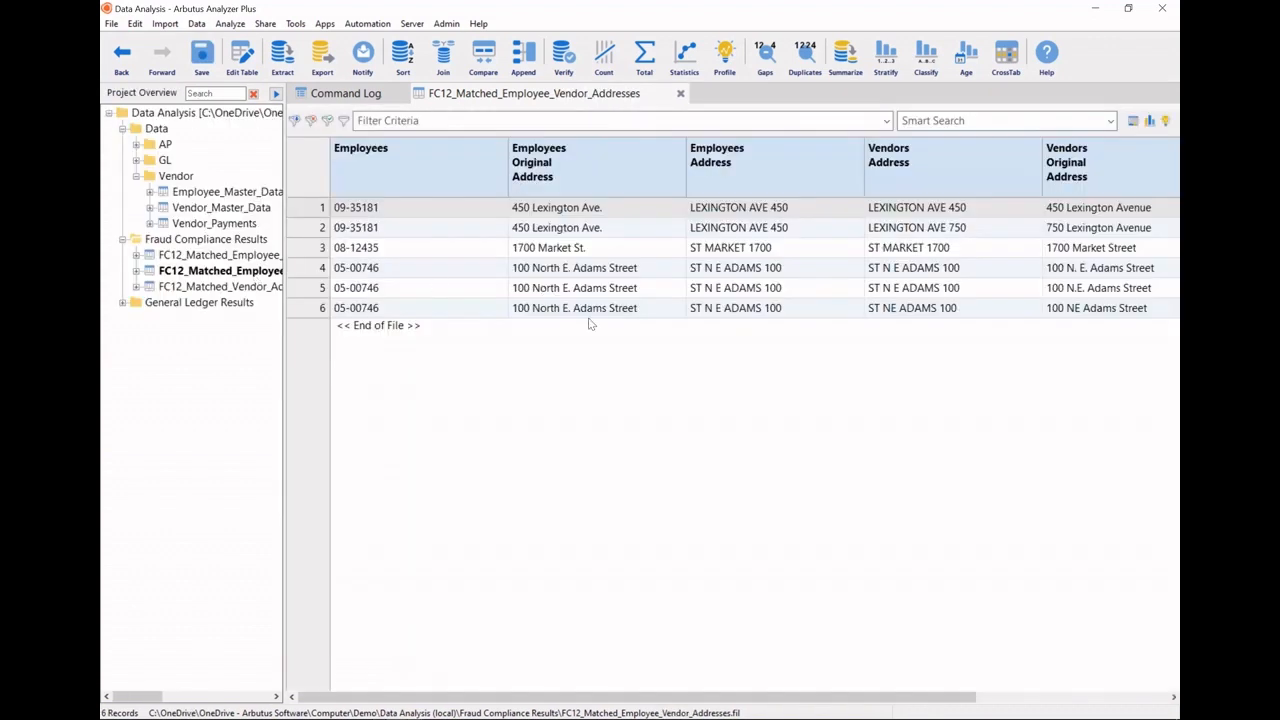
mouse_move(507, 241)
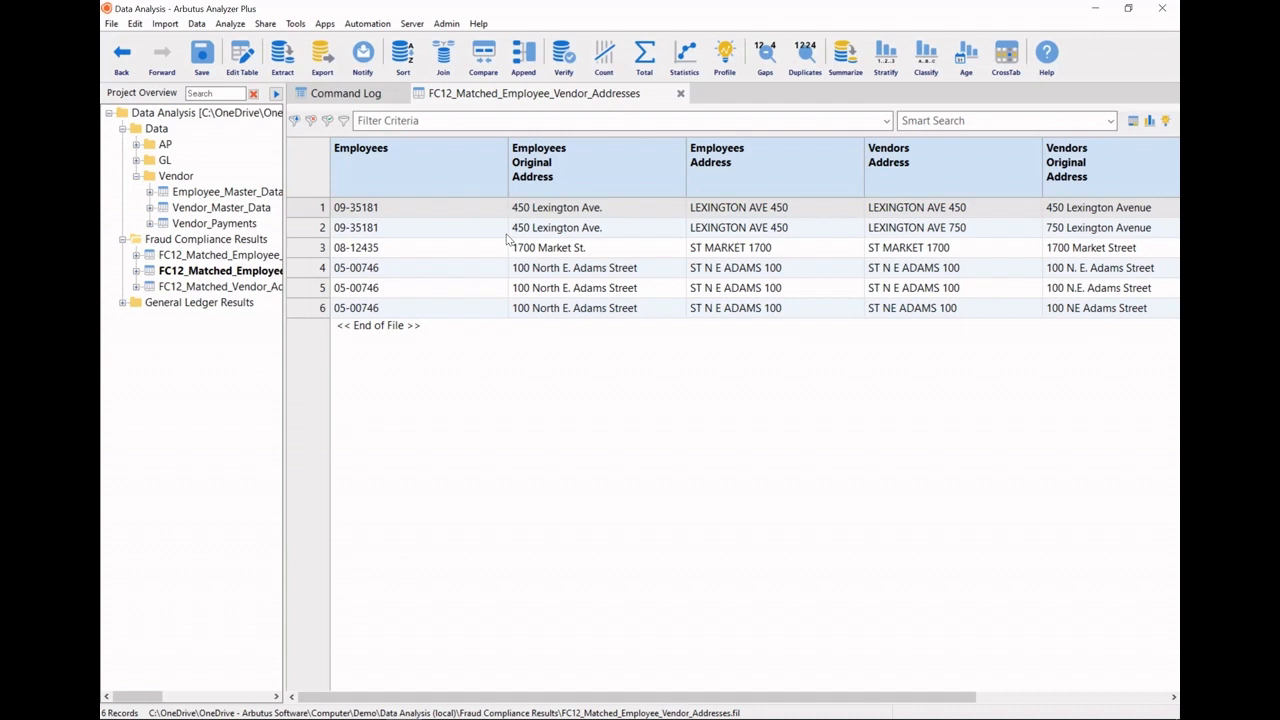
mouse_move(547, 251)
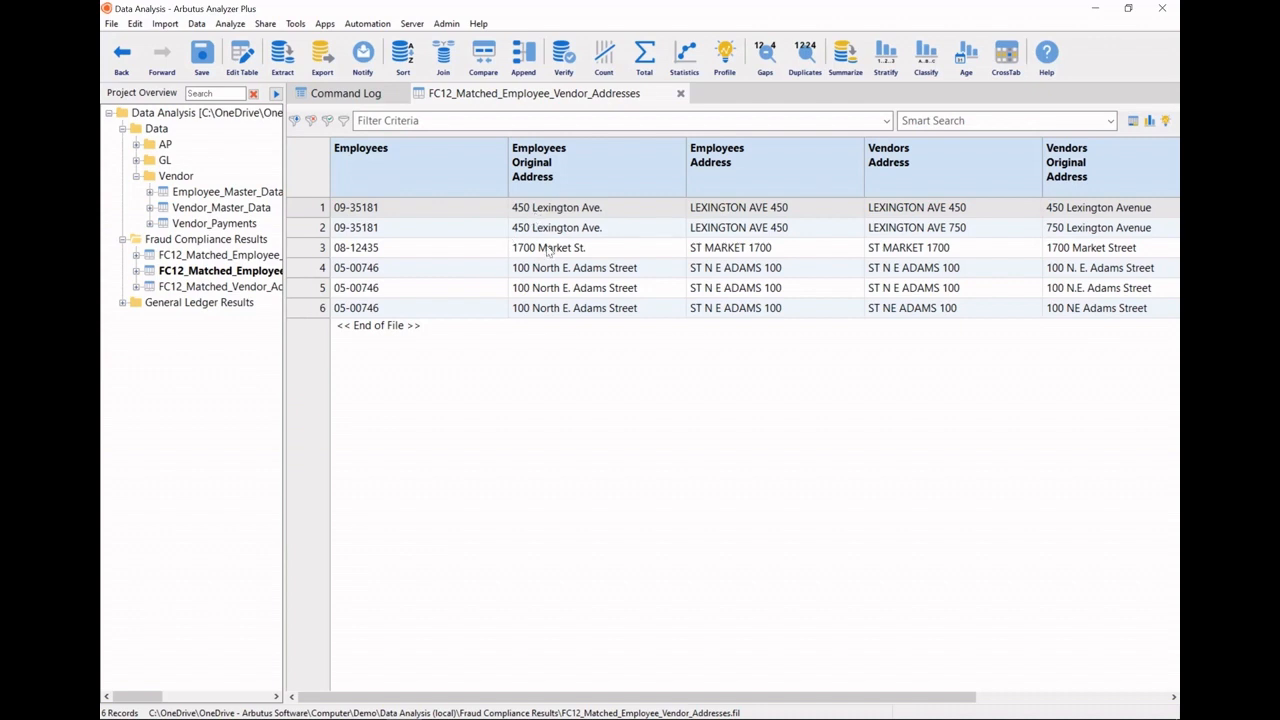
left_click(556, 207)
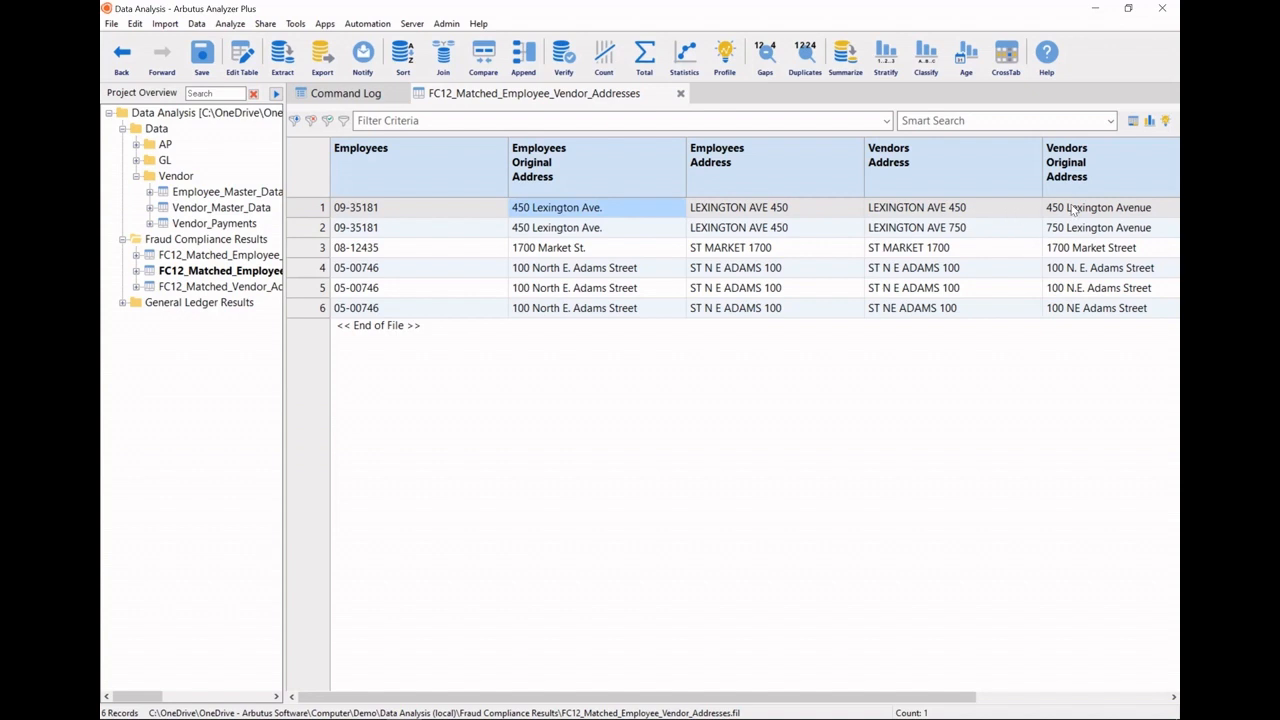
left_click(1097, 207)
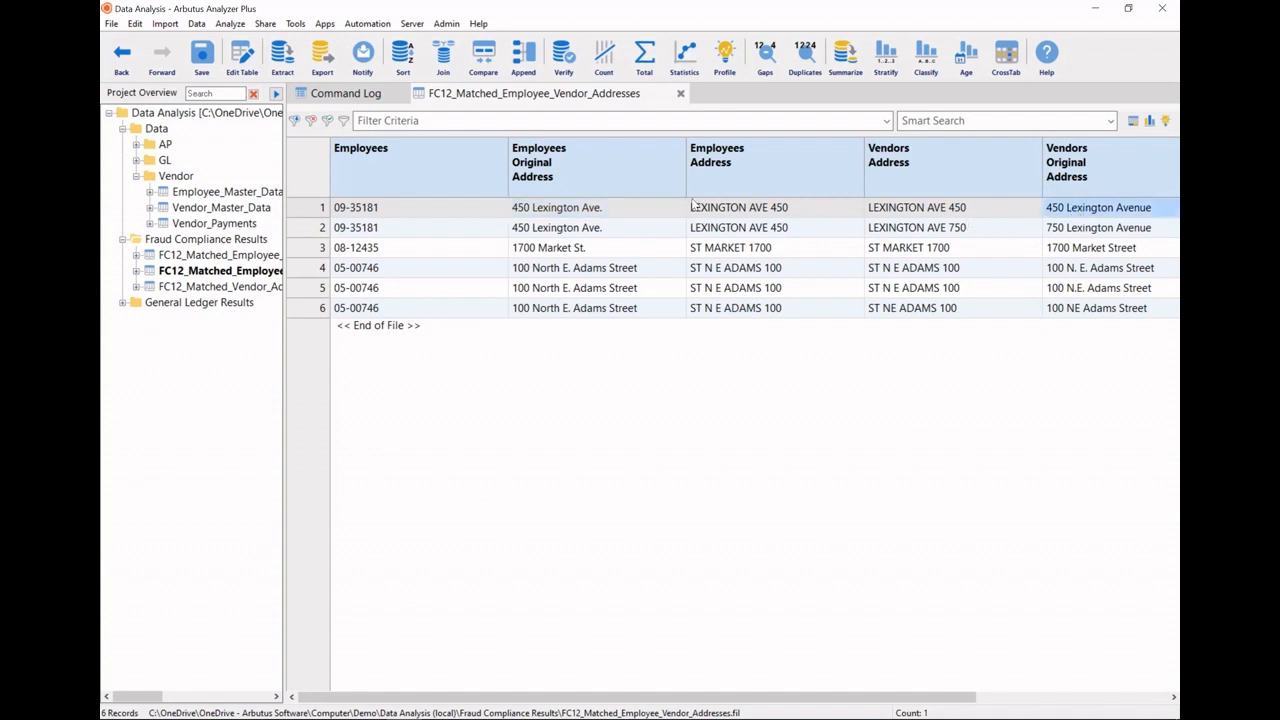
mouse_move(614, 218)
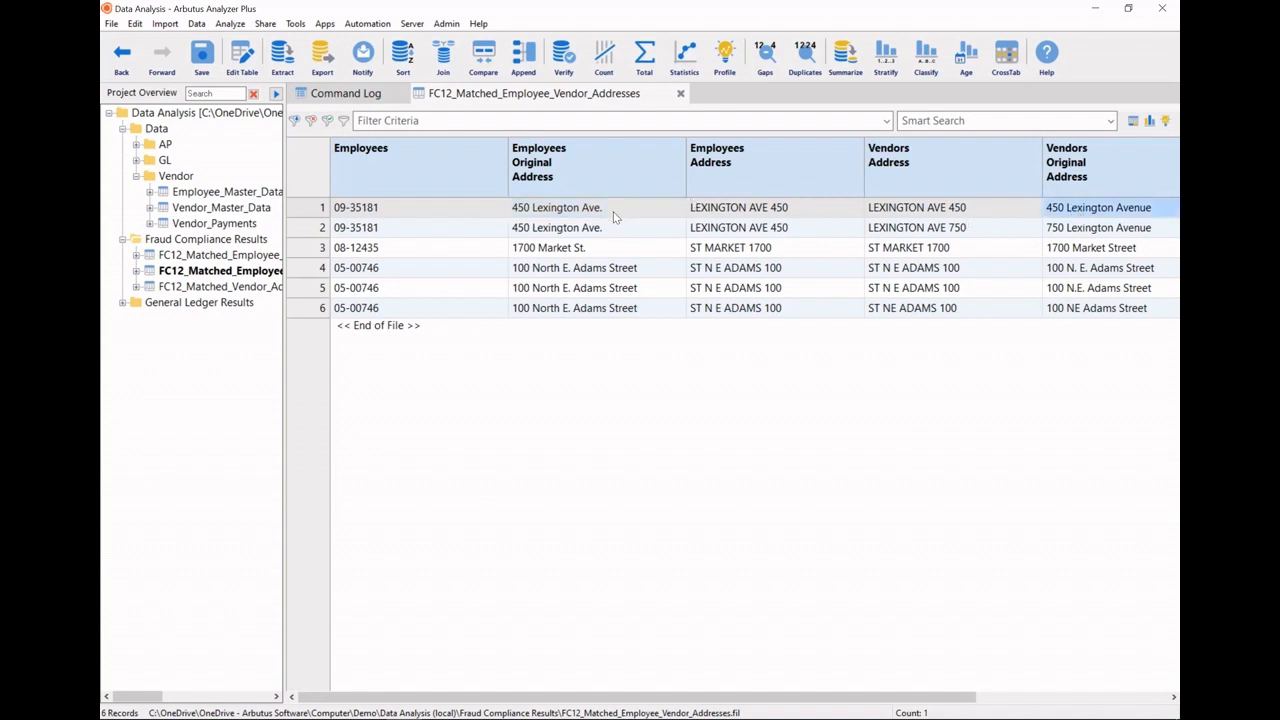
mouse_move(583, 277)
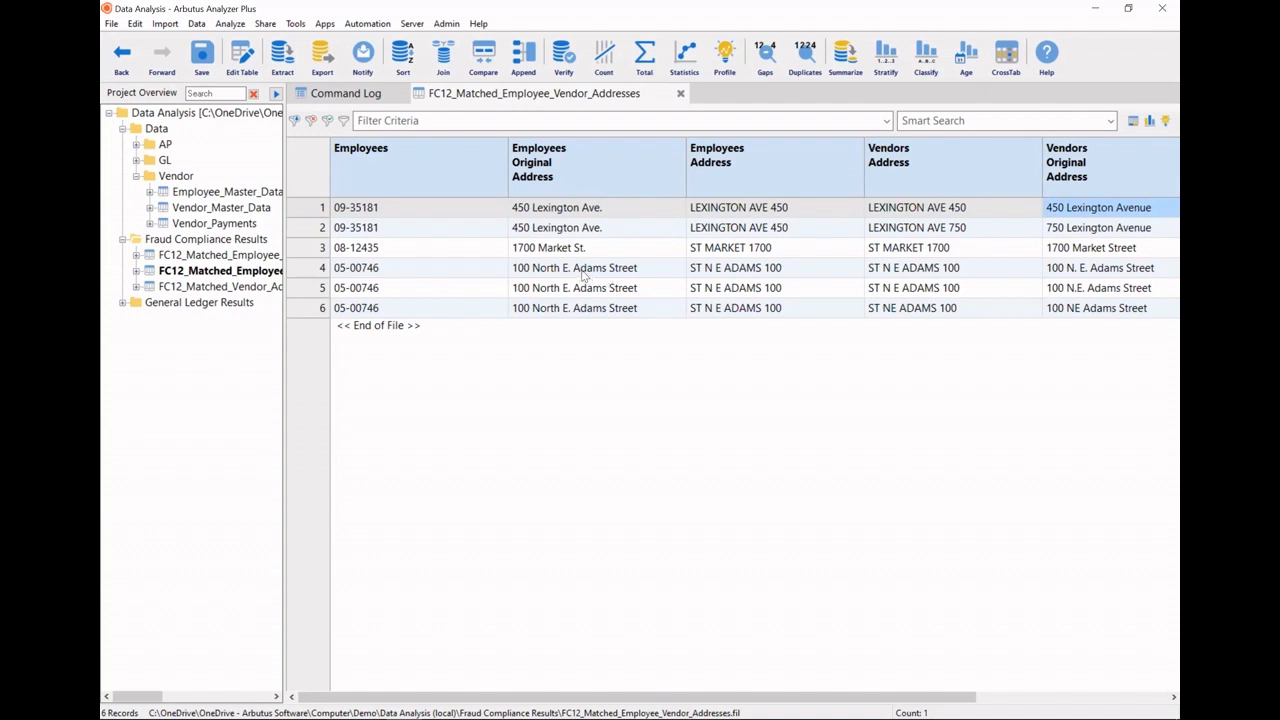
left_click(574, 267)
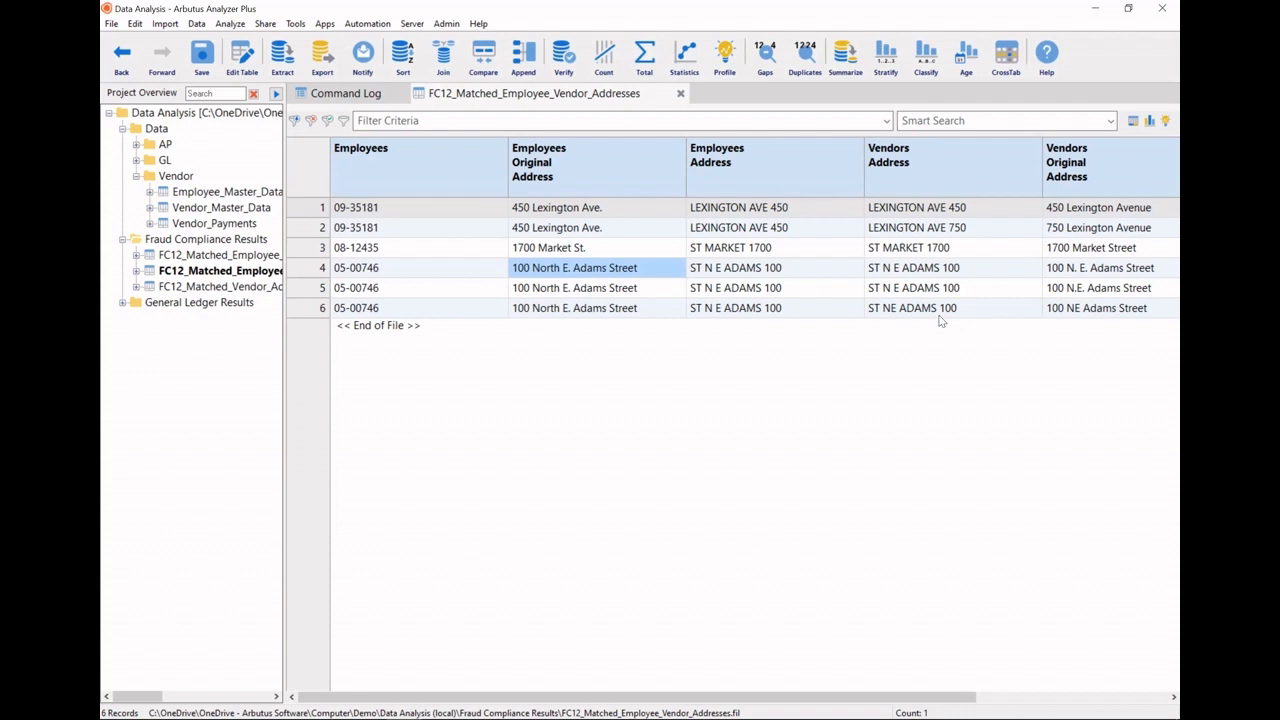
left_click(1098, 287)
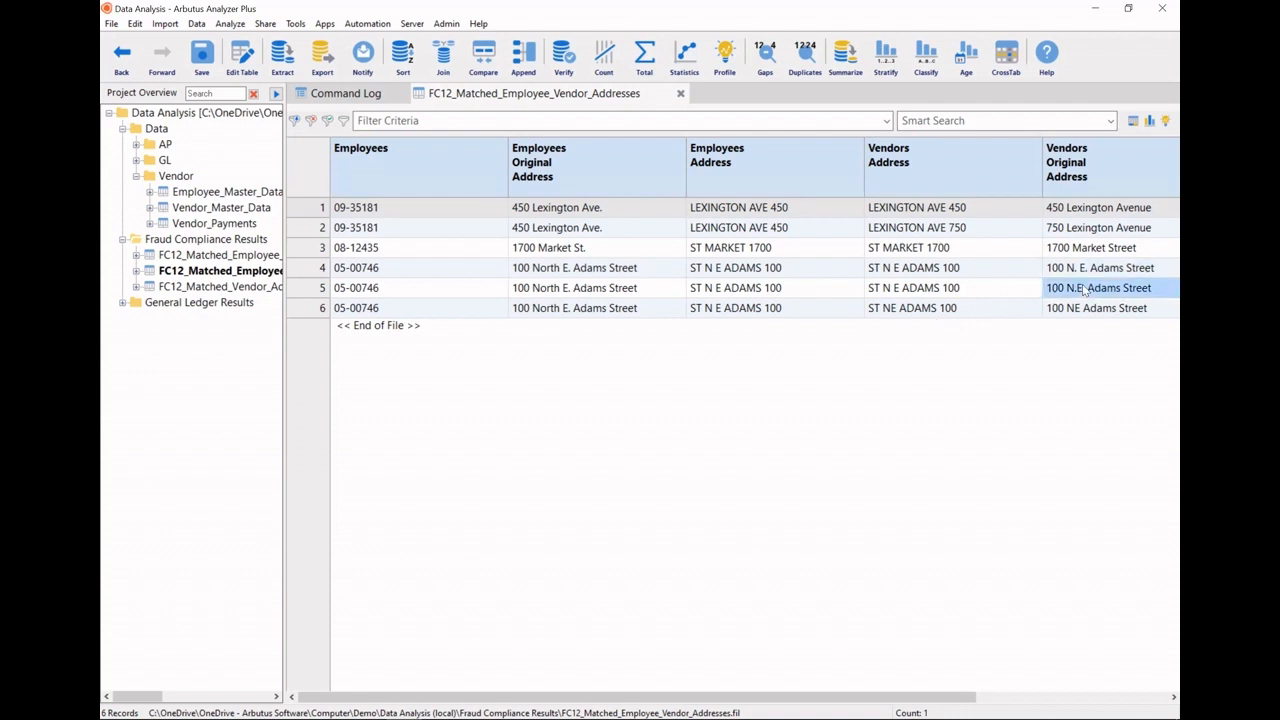
left_click(1096, 307)
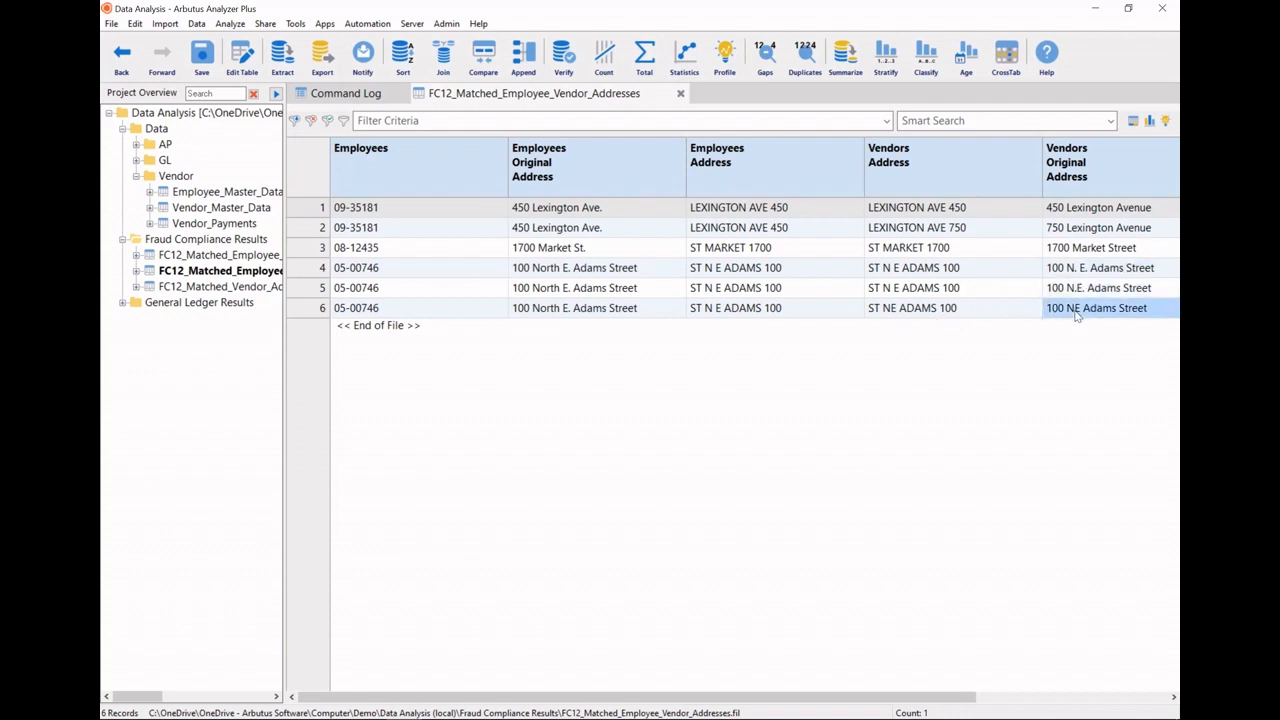
left_click(556, 227)
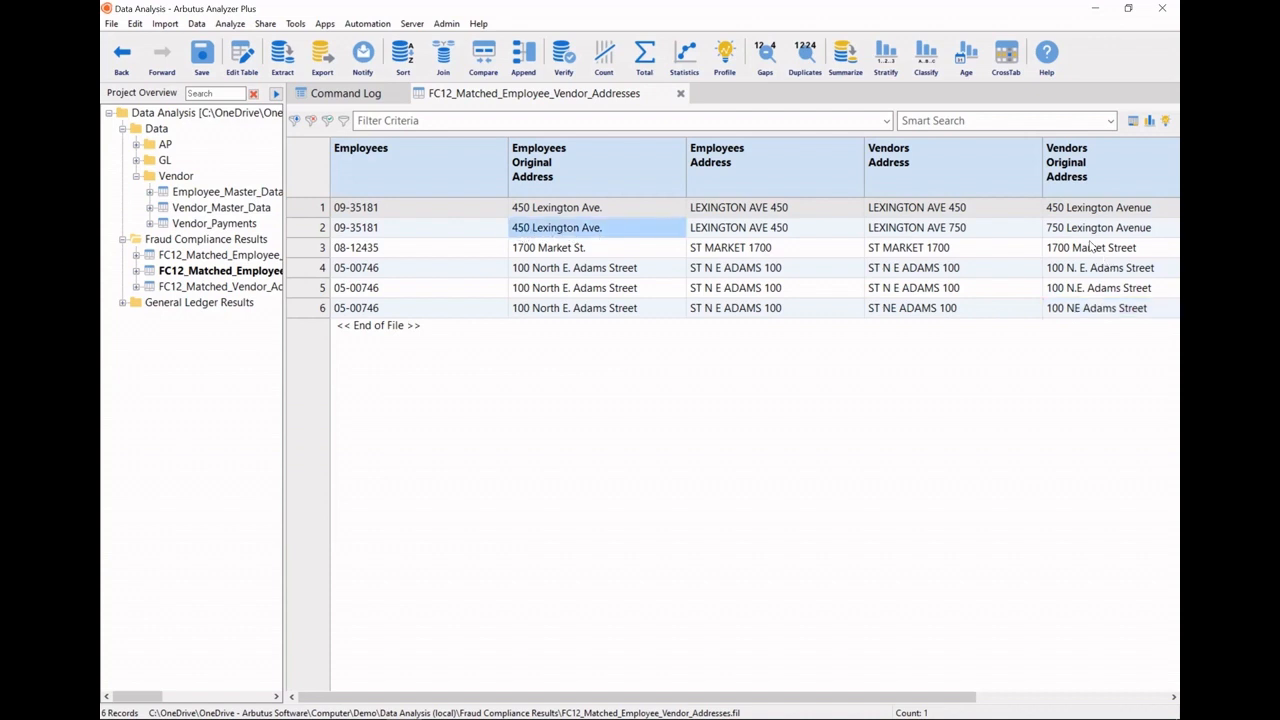
left_click(1110, 227)
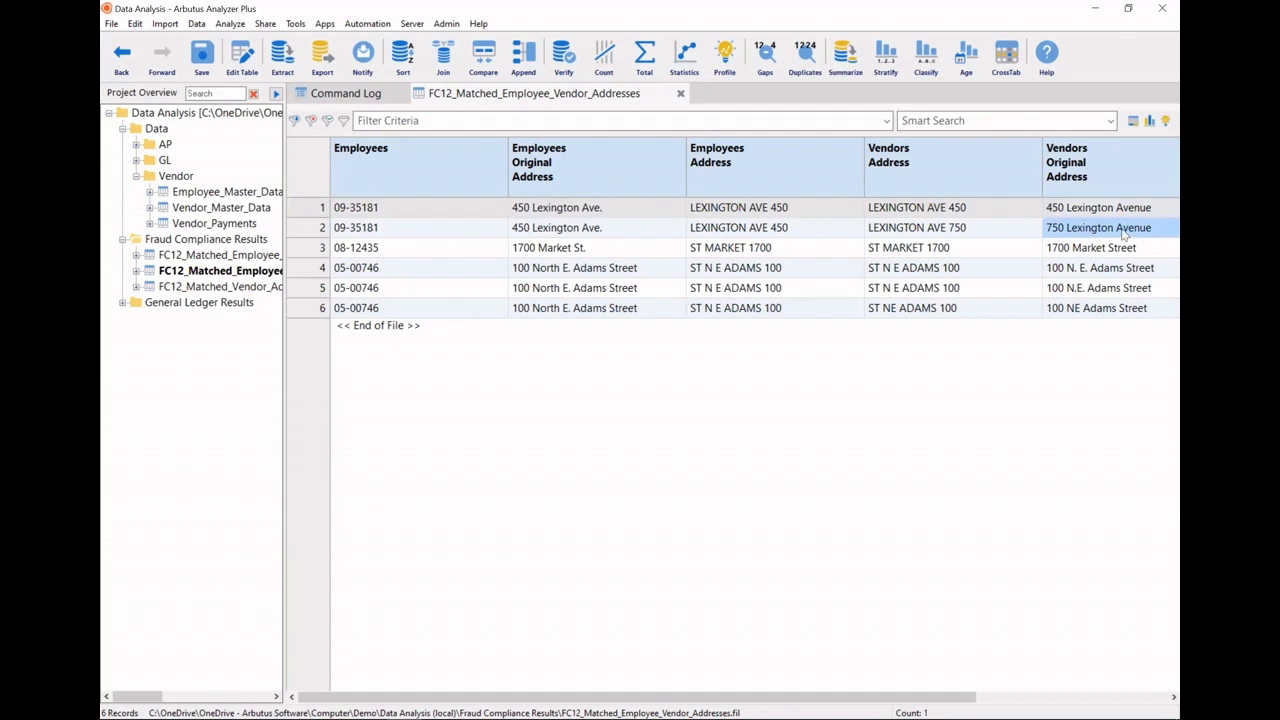
mouse_move(745, 277)
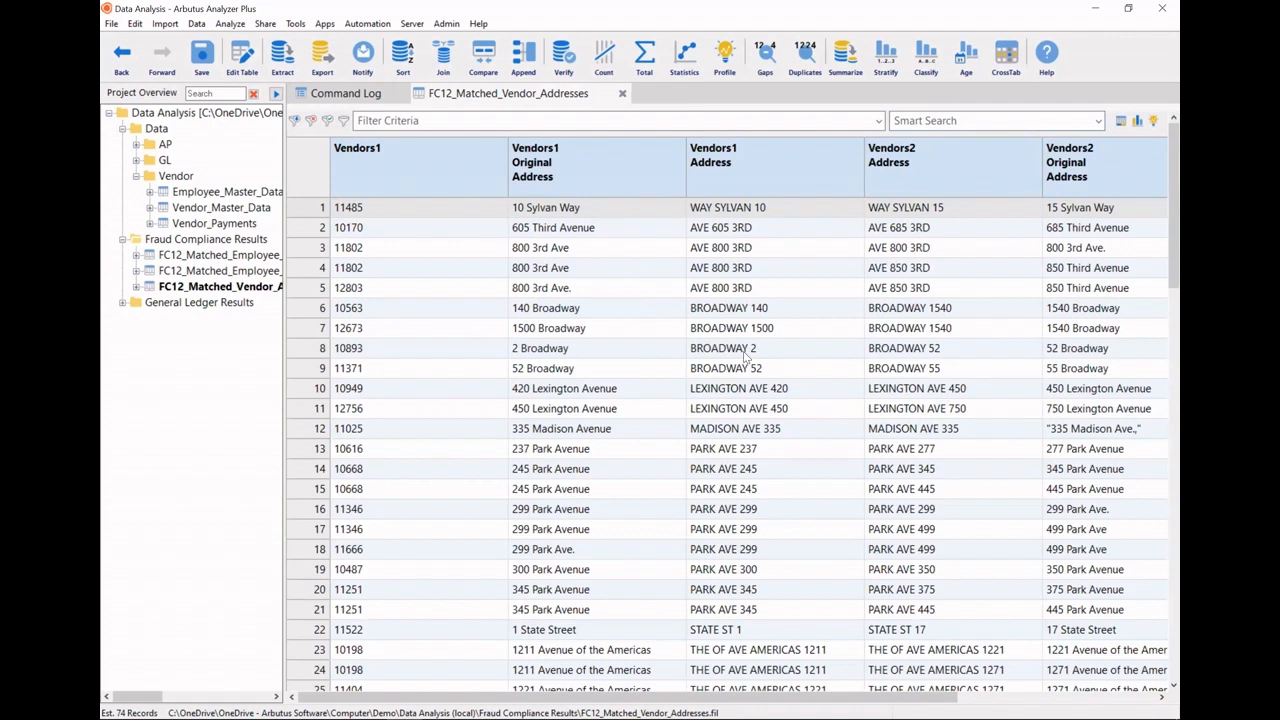
mouse_move(630, 294)
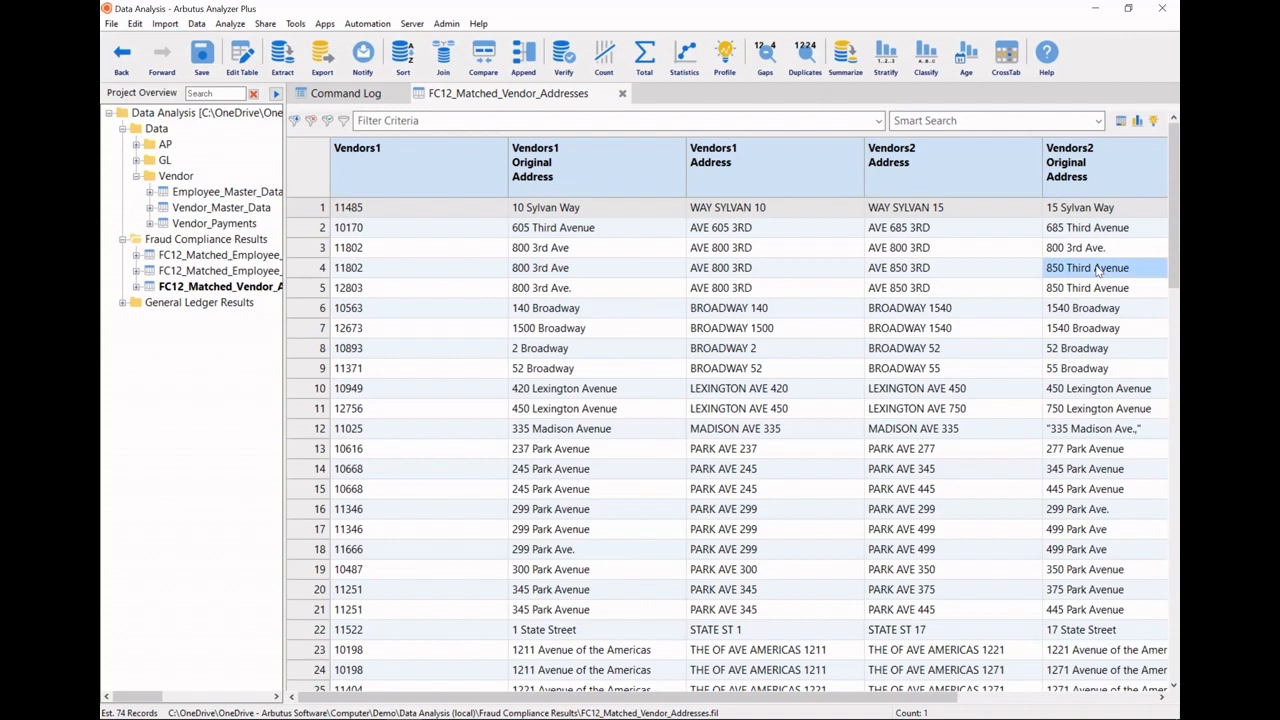
mouse_move(1026, 380)
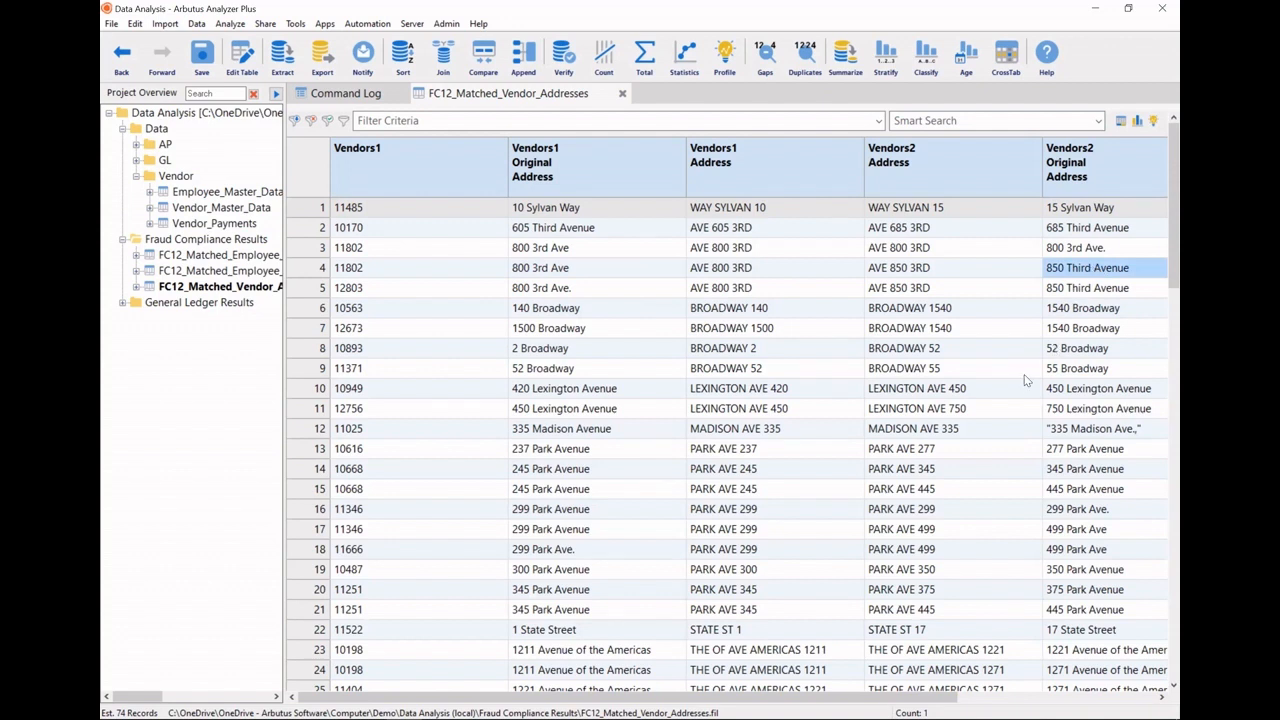
scroll("down", 3)
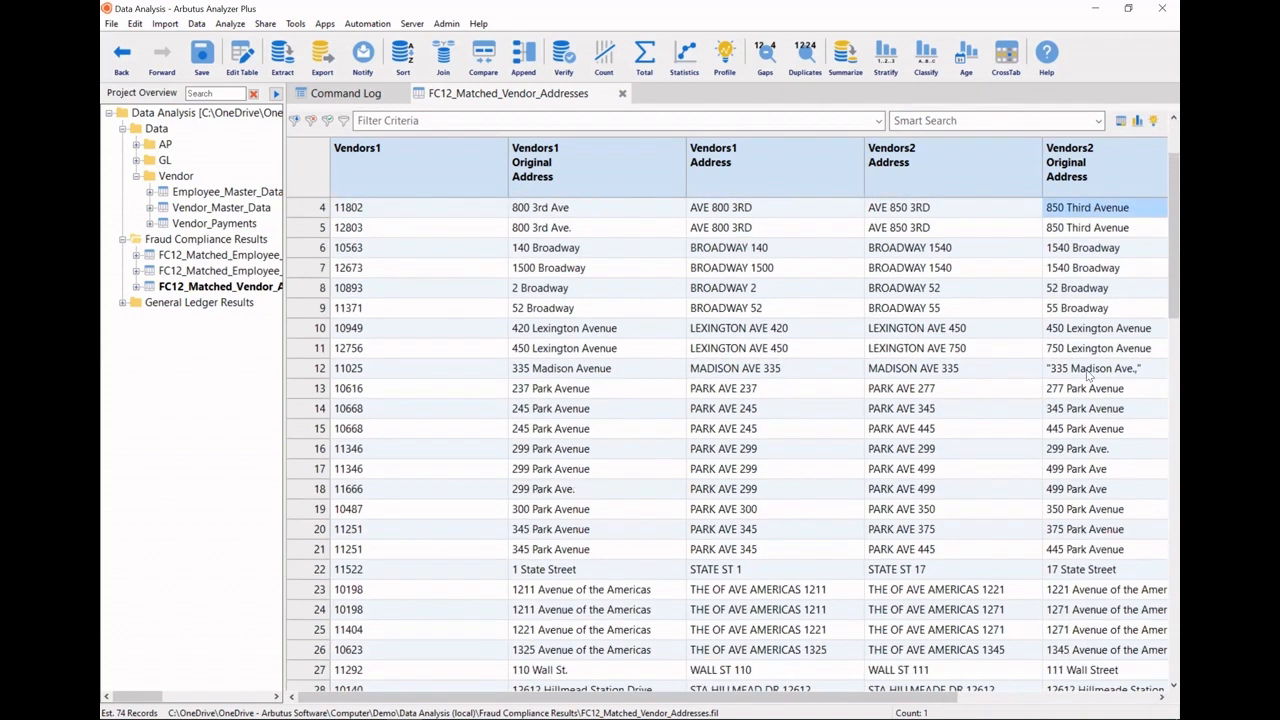
left_click(1093, 368)
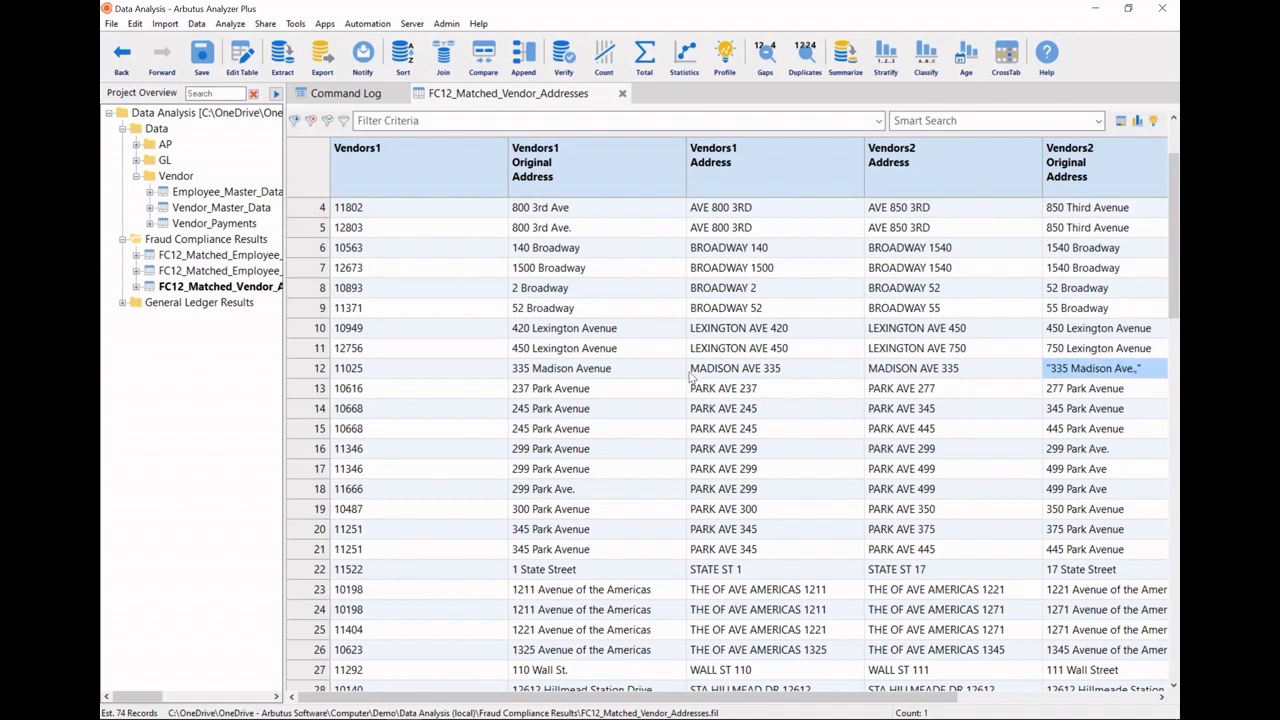
left_click(561, 368)
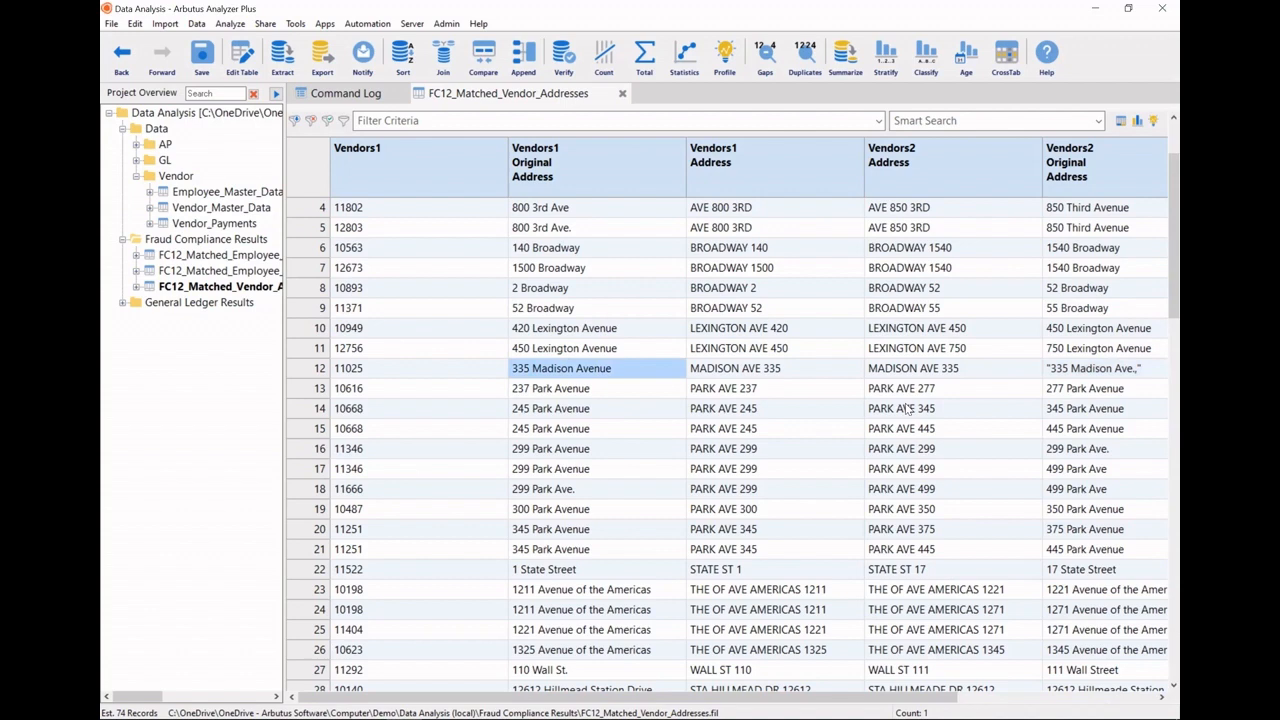
scroll("down", 3)
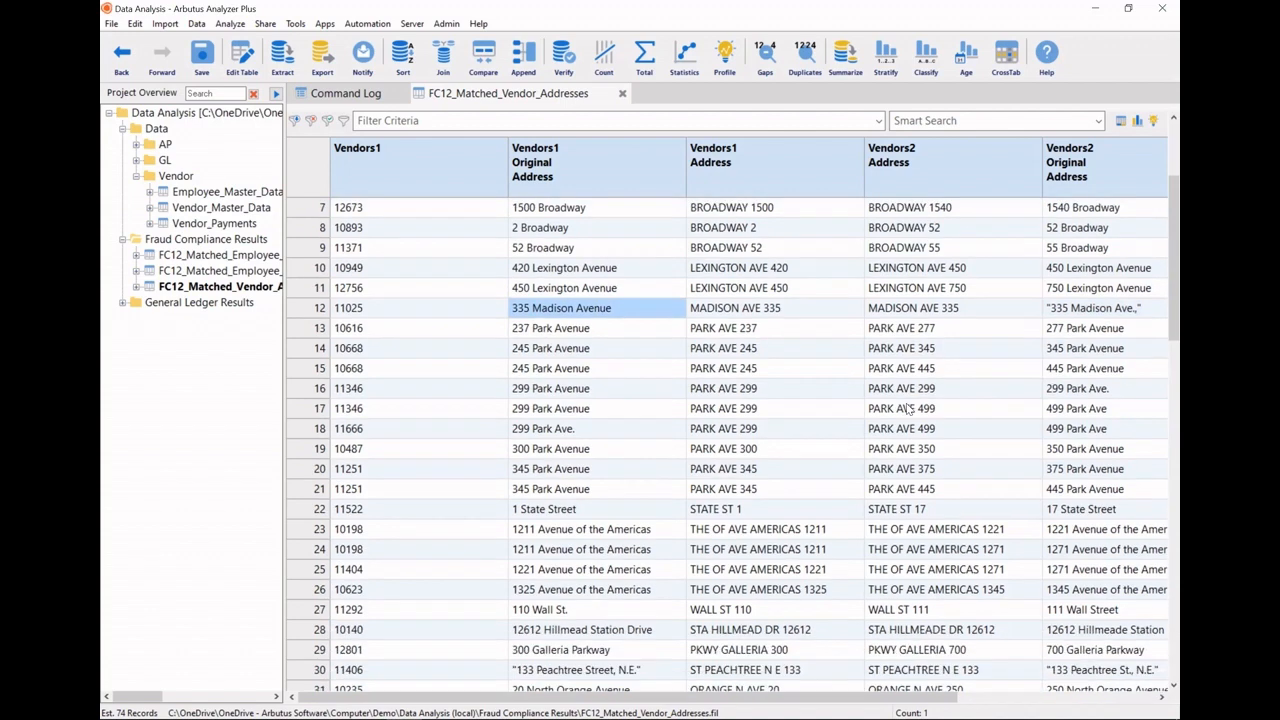
scroll("down", 3)
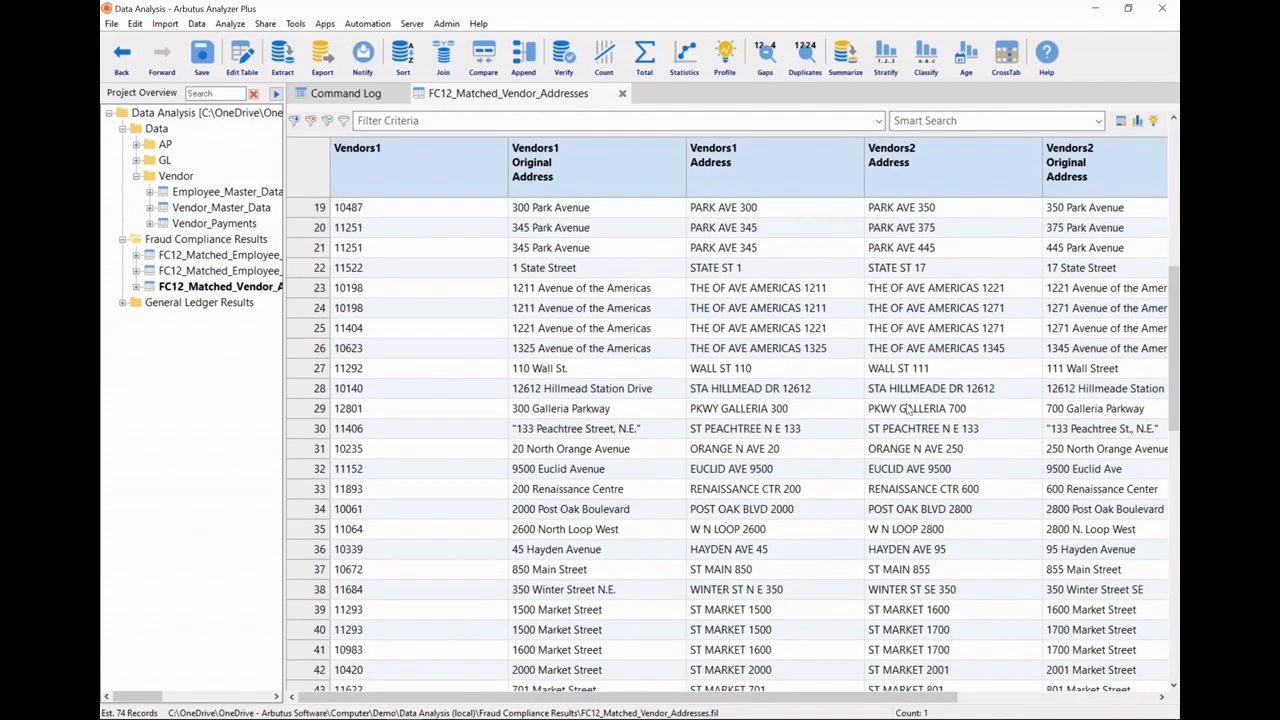
left_click(575, 428)
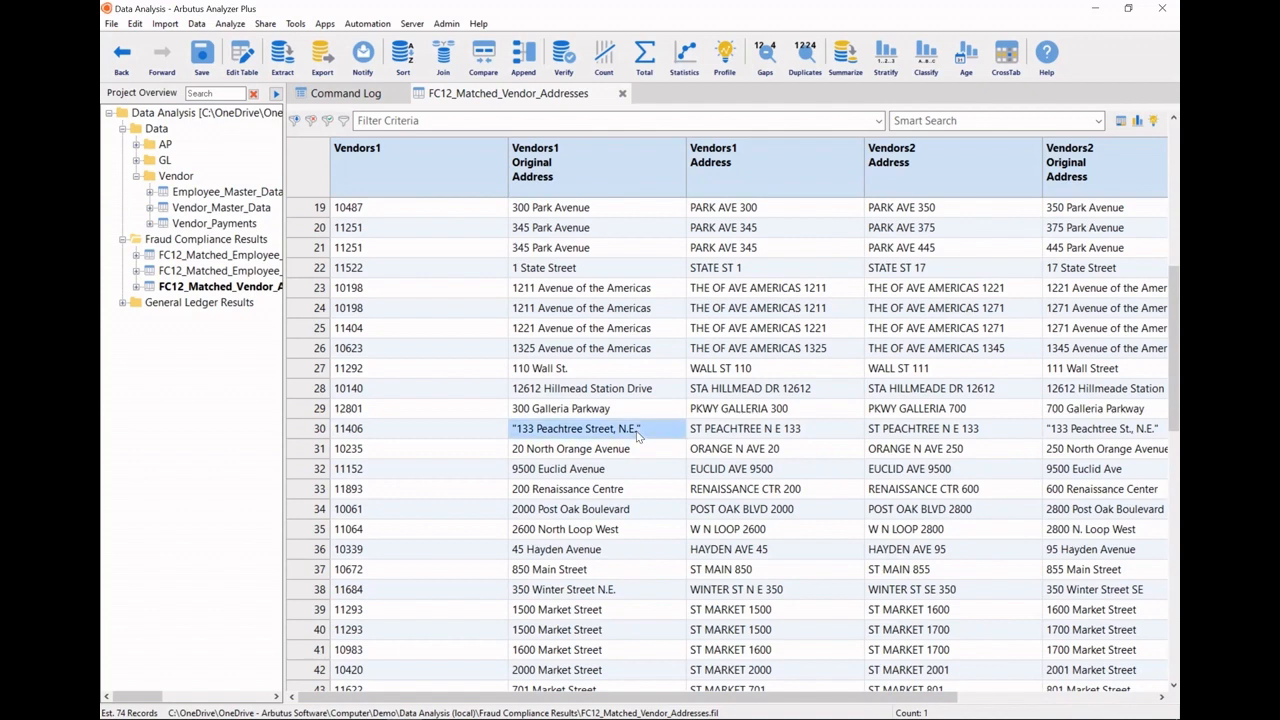
left_click(1103, 428)
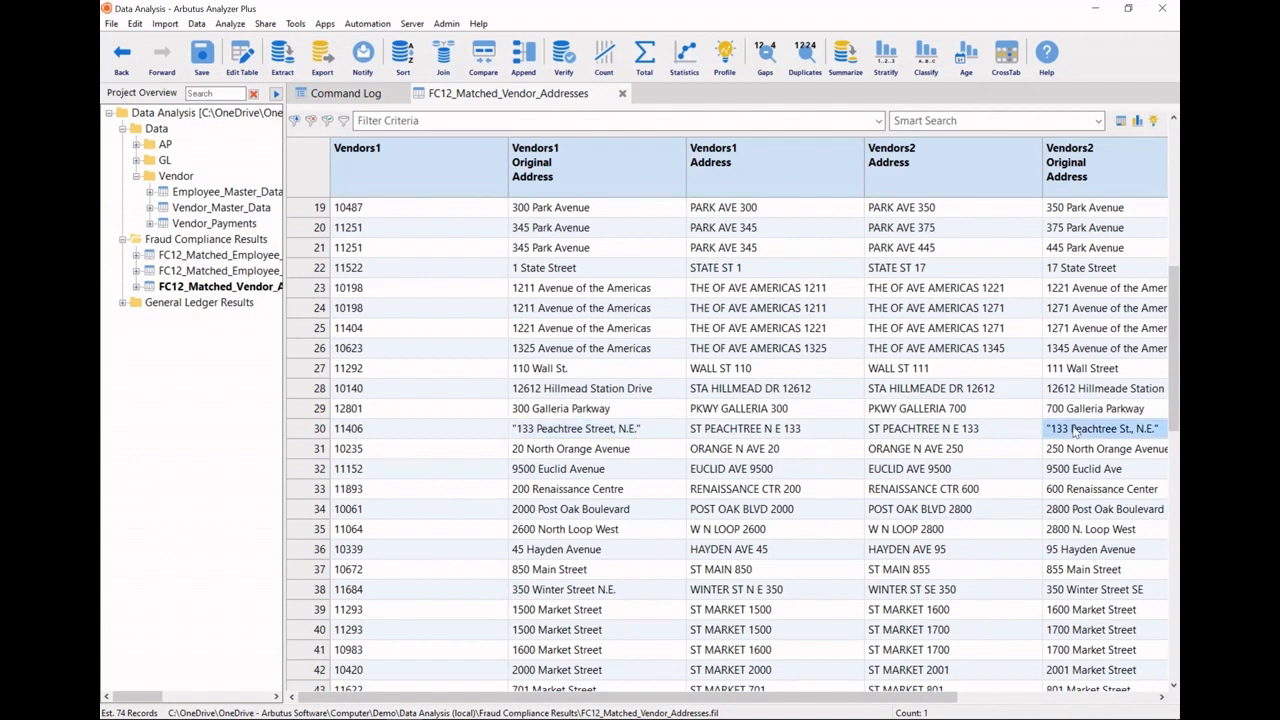
scroll("down", 3)
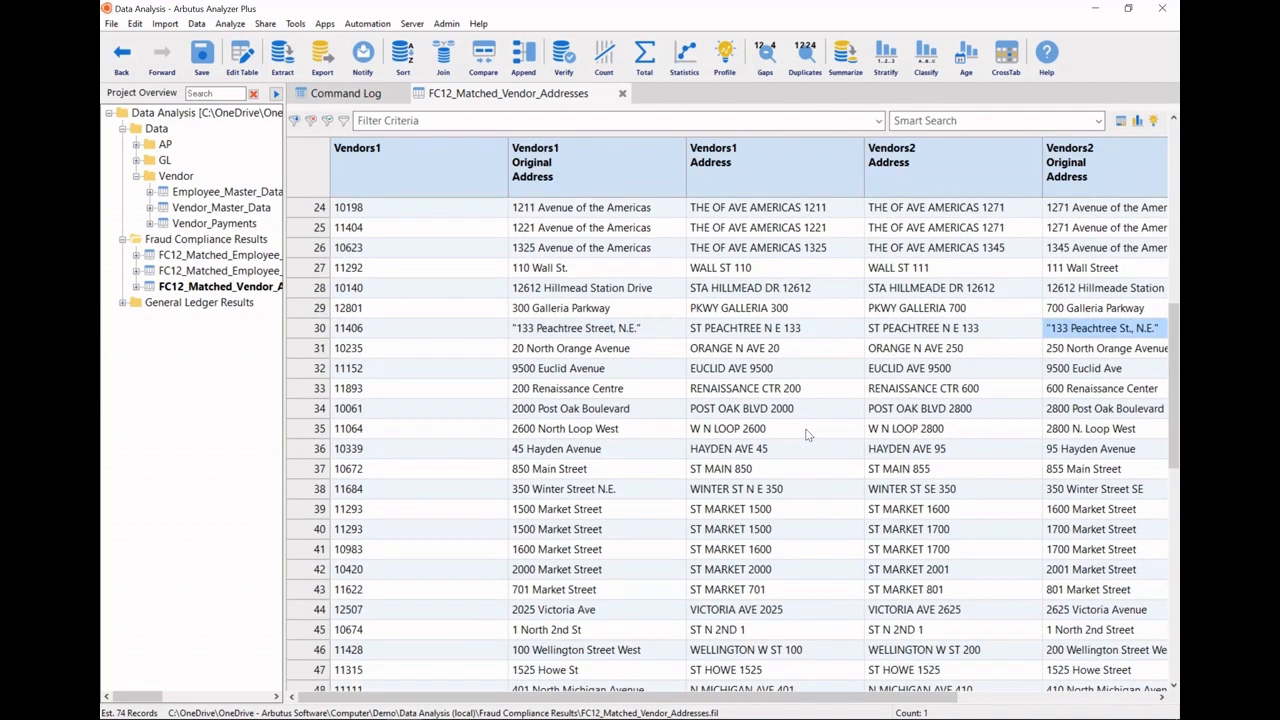
scroll("down", 3)
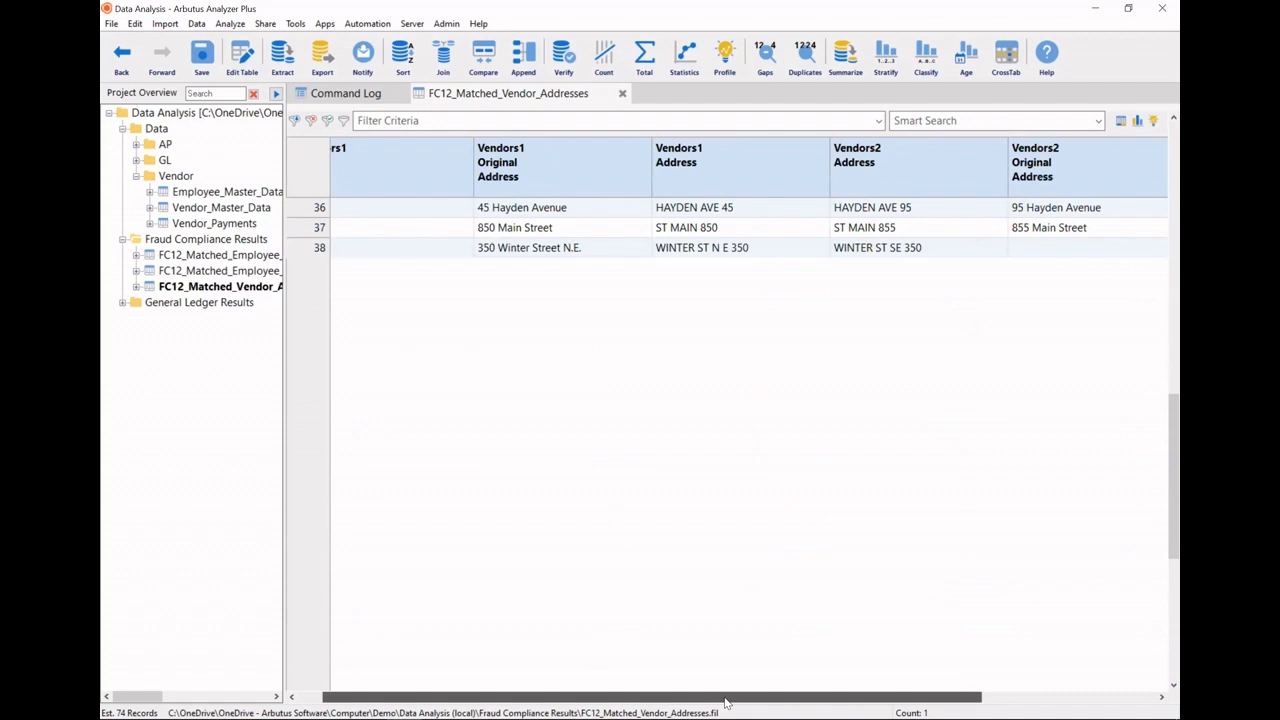
scroll("down", 3)
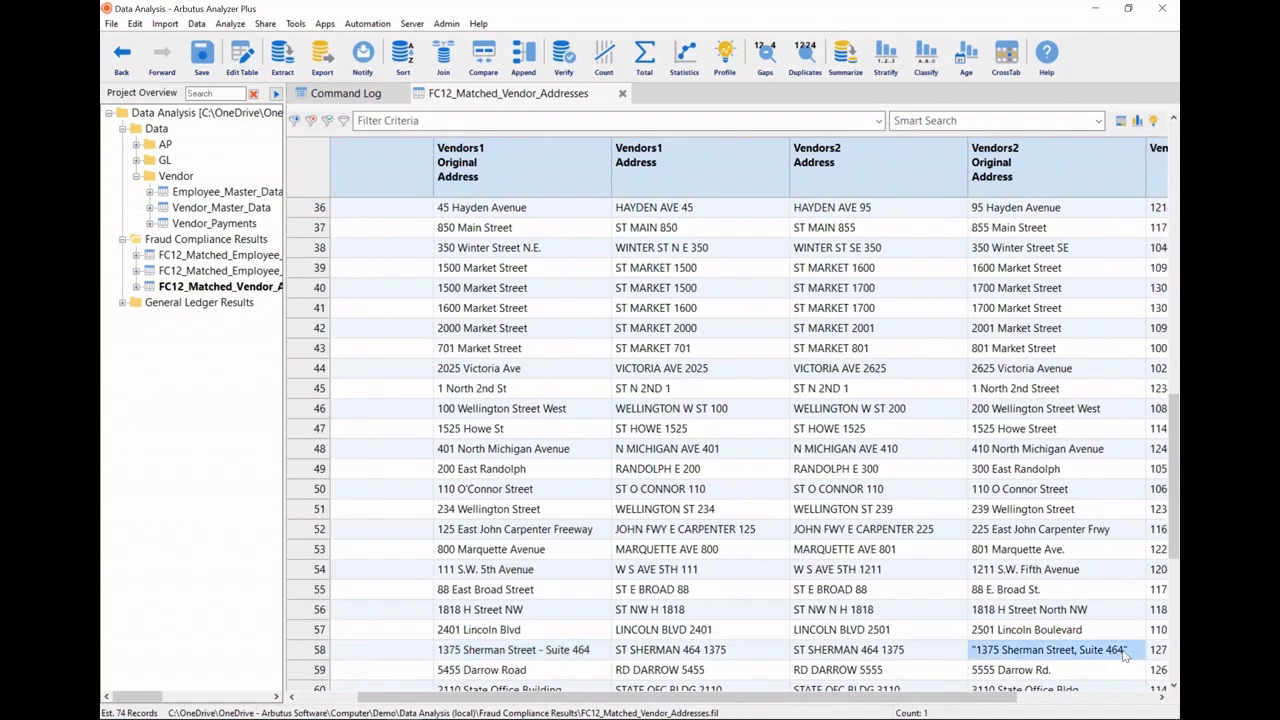
scroll("down", 3)
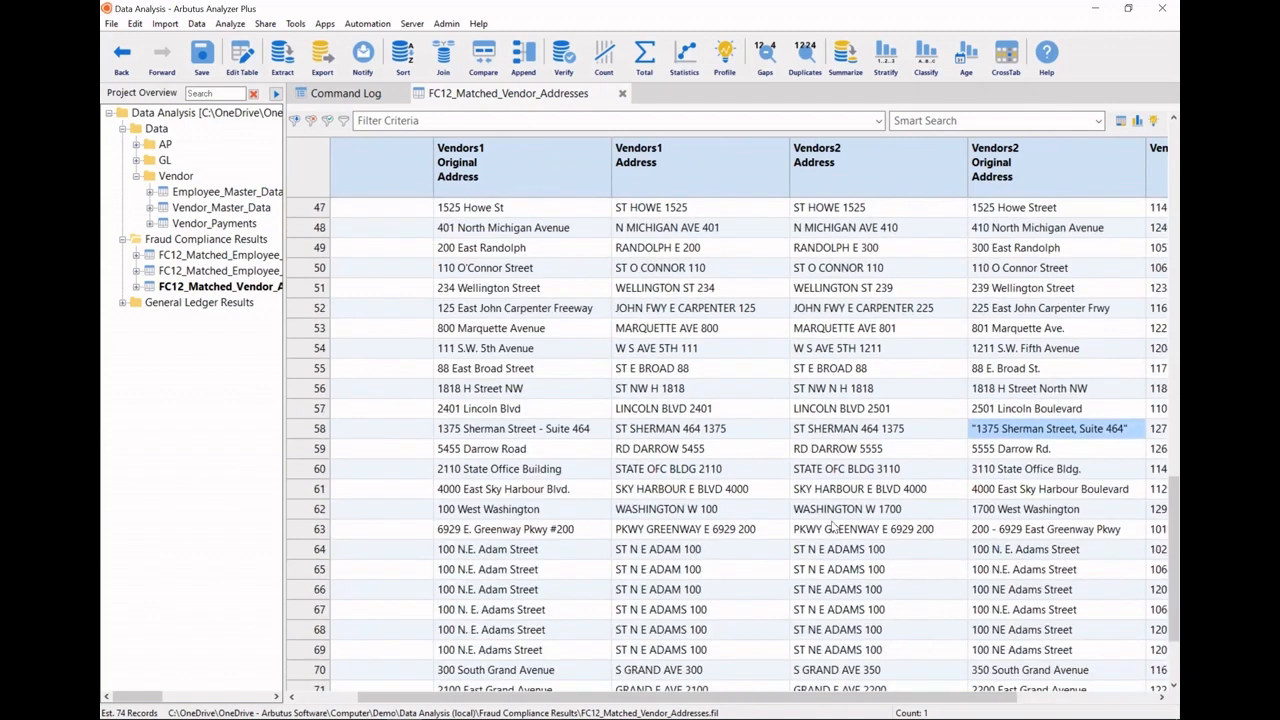
scroll("down", 3)
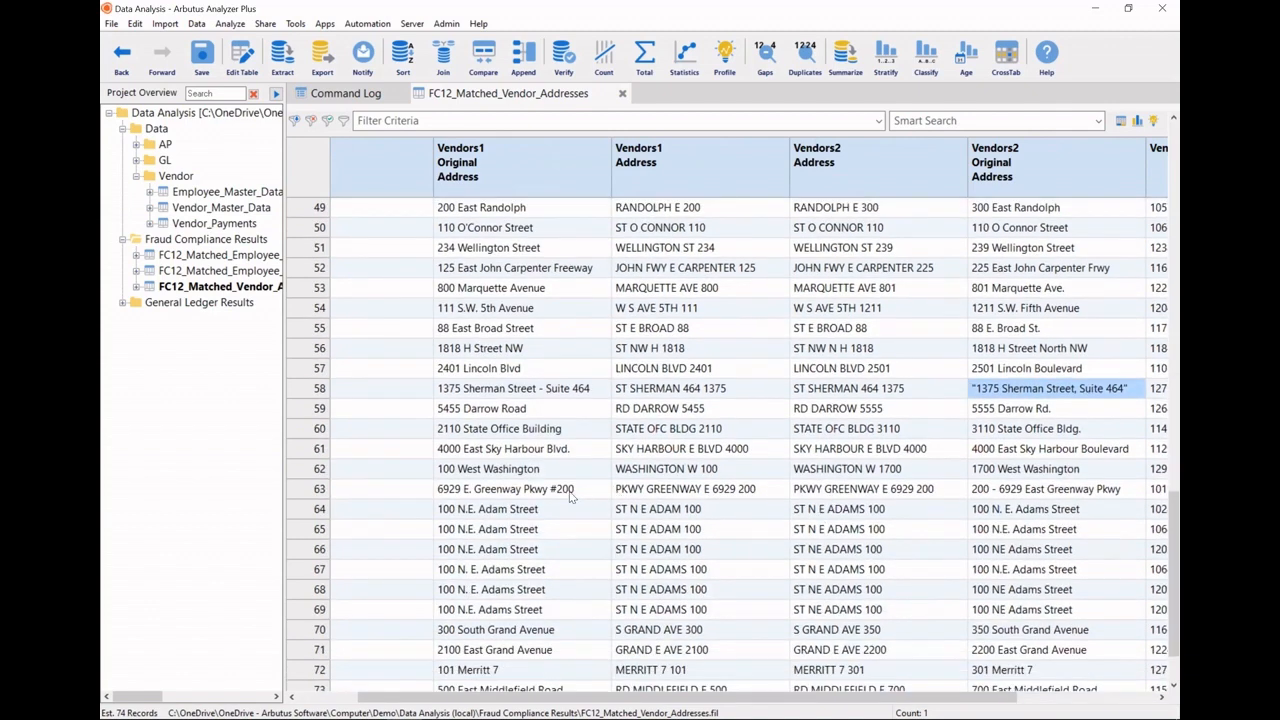
left_click(520, 488)
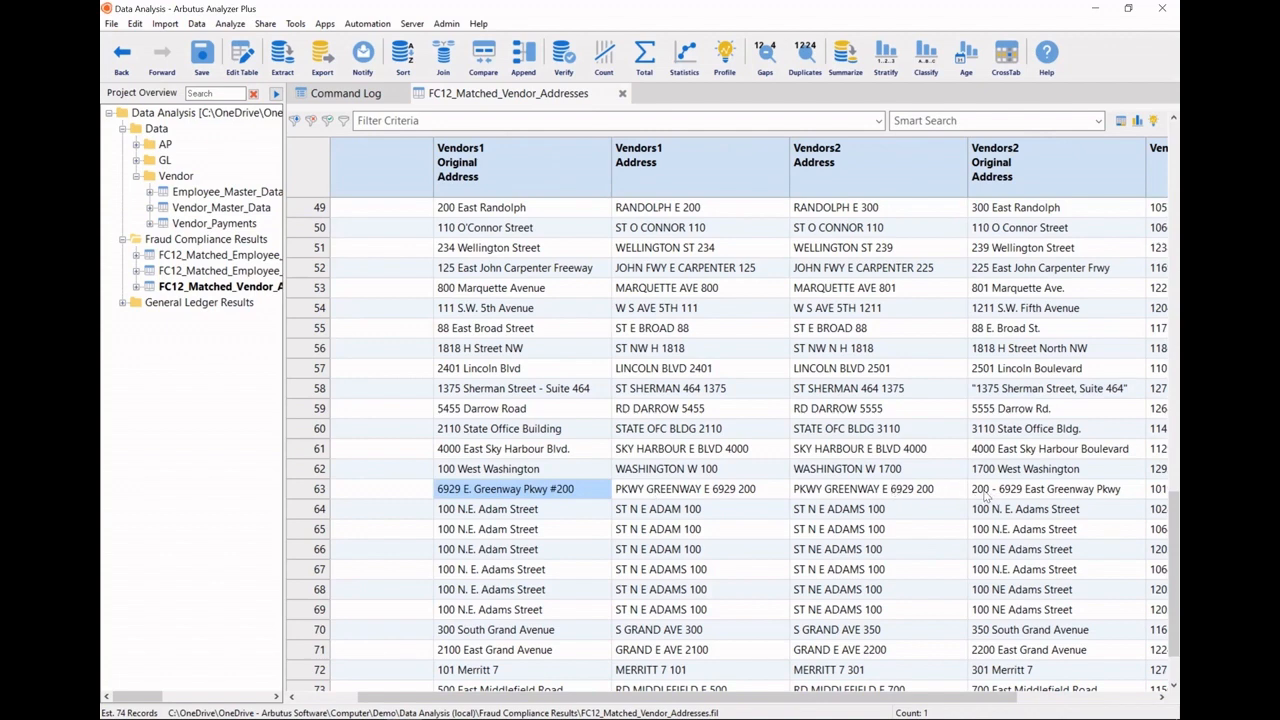
left_click(1046, 489)
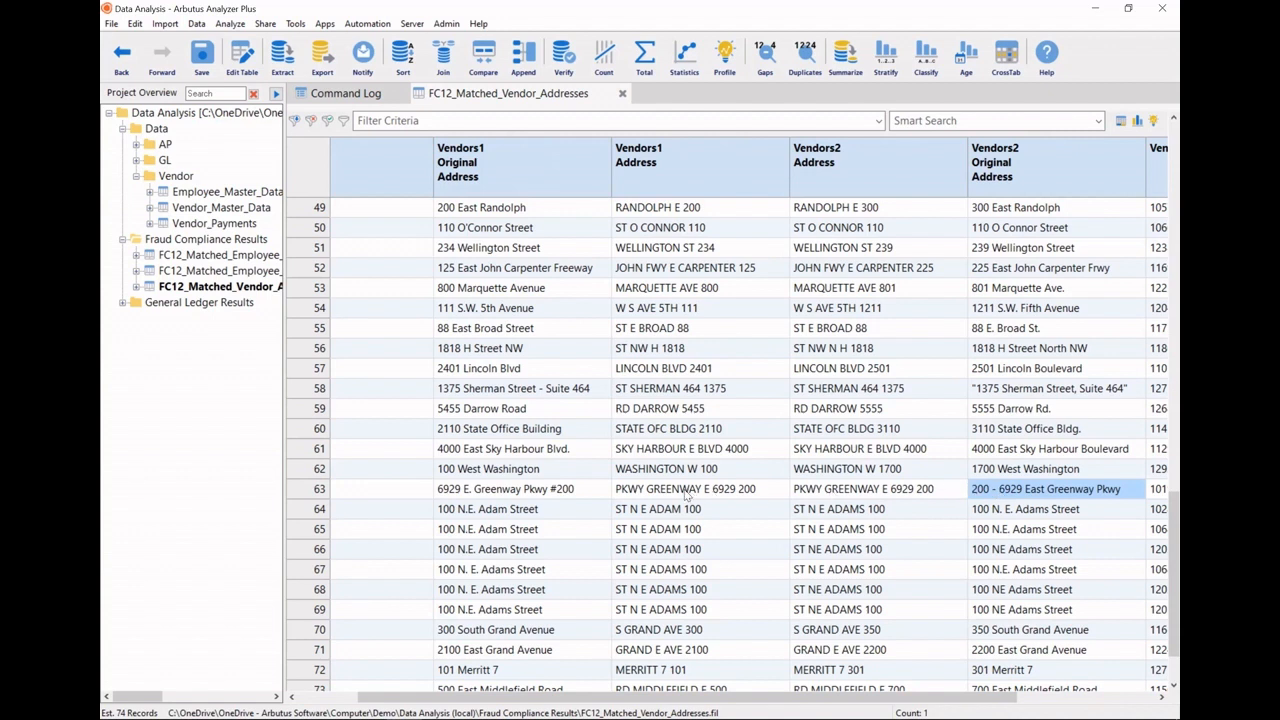
mouse_move(765, 488)
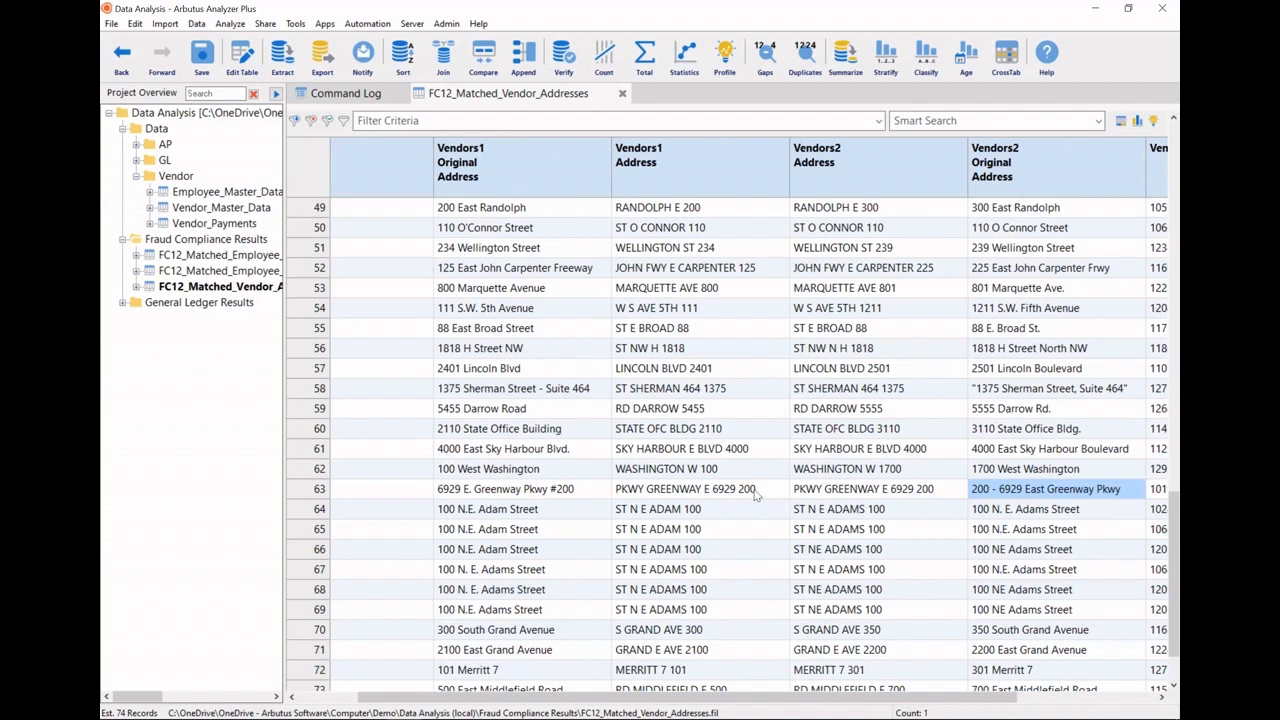
mouse_move(951, 489)
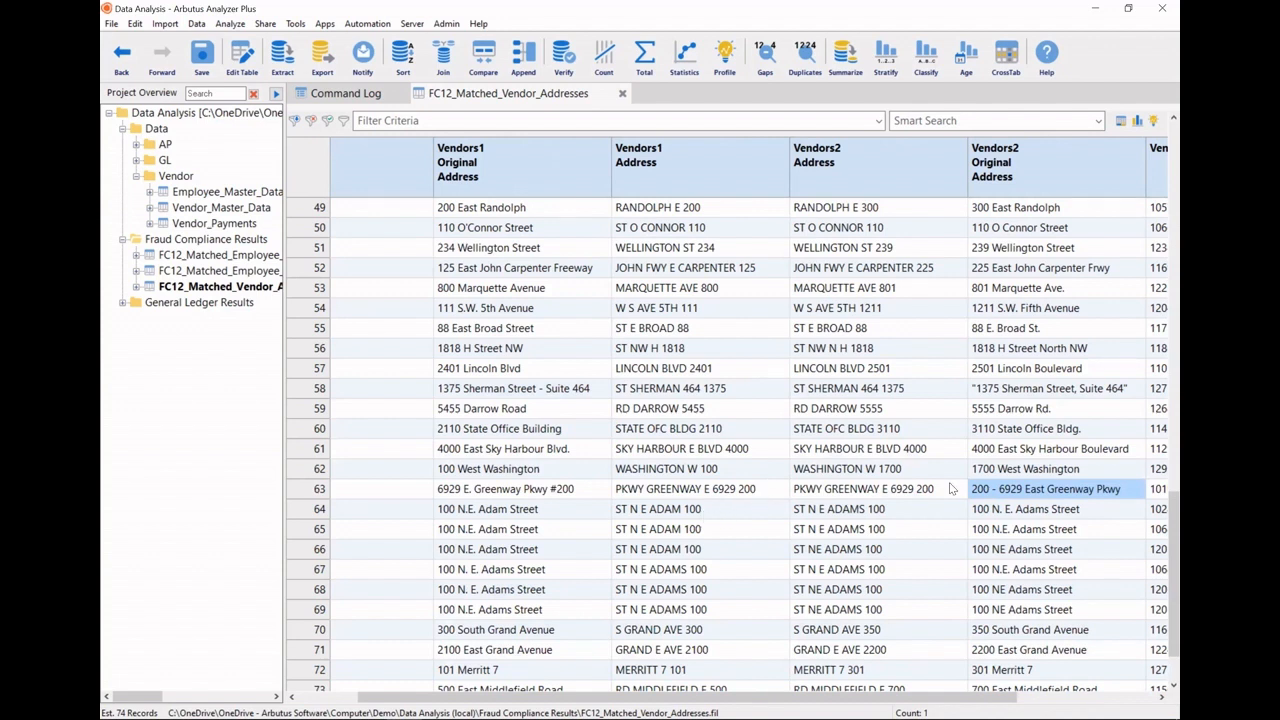
mouse_move(930, 495)
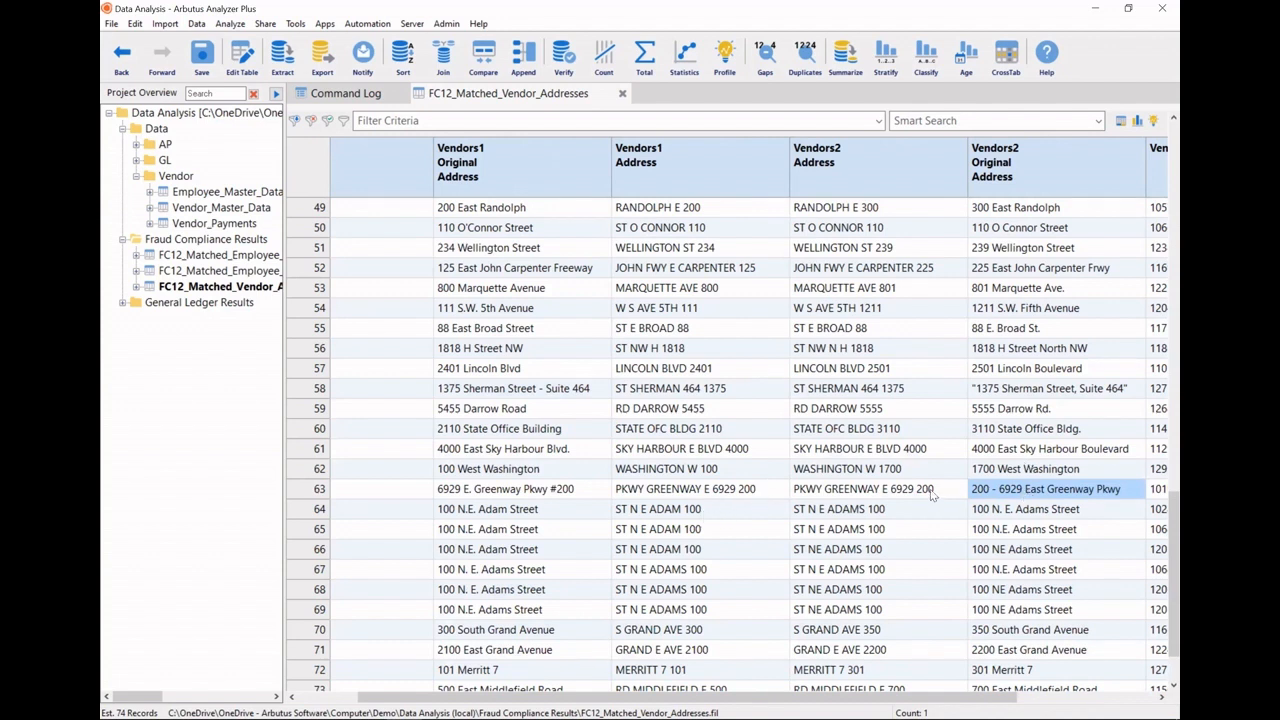
left_click(862, 489)
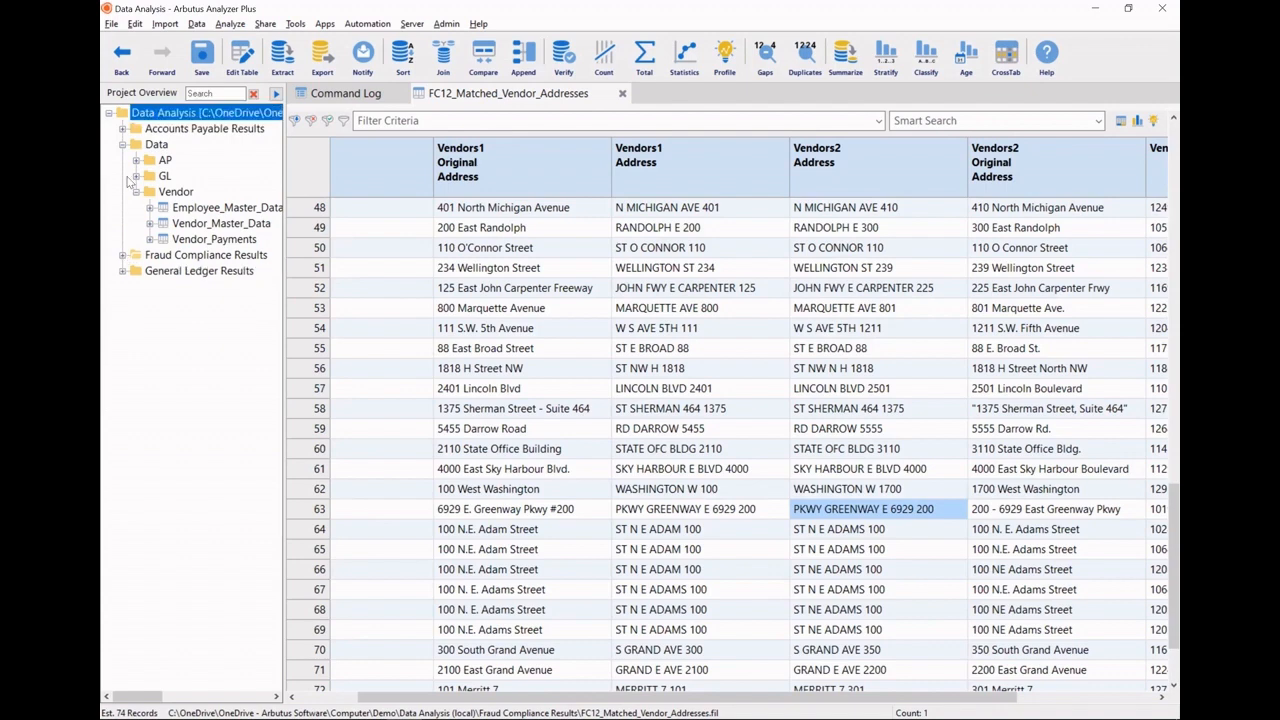
- Set up an Excel export of the Duplicates_With_Similar_Dates current view
left_click(122, 128)
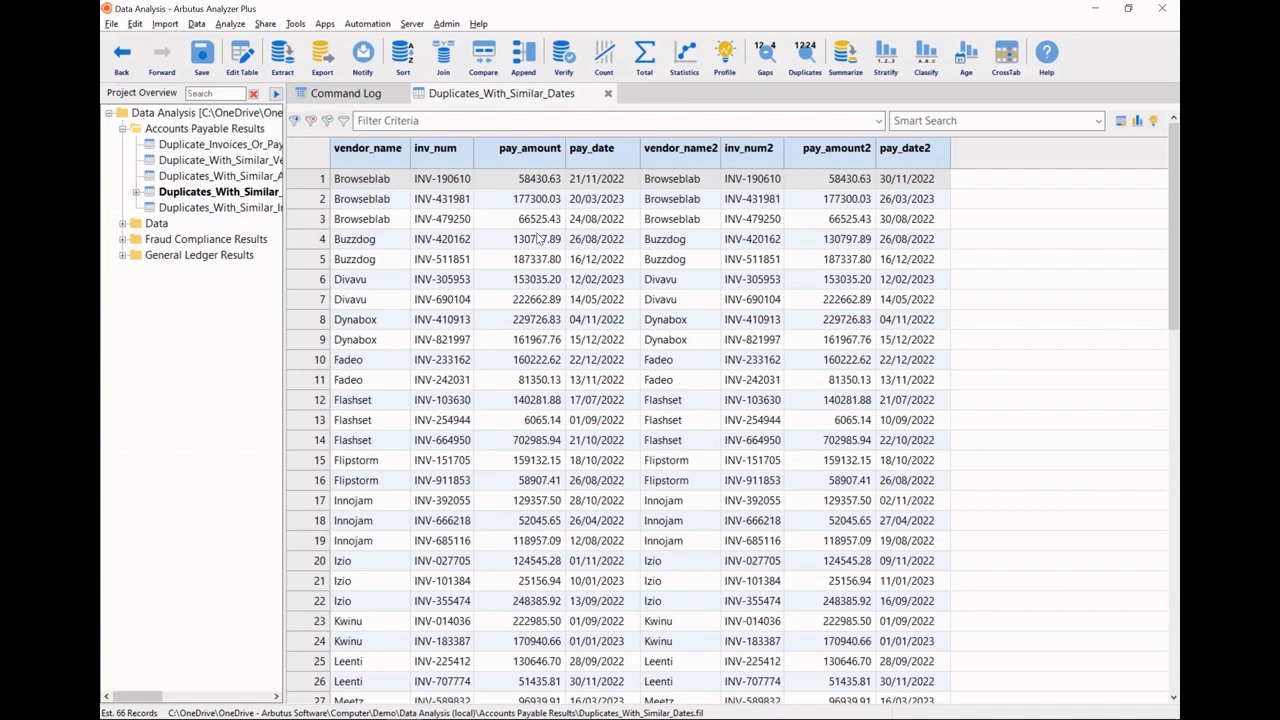
mouse_move(615, 230)
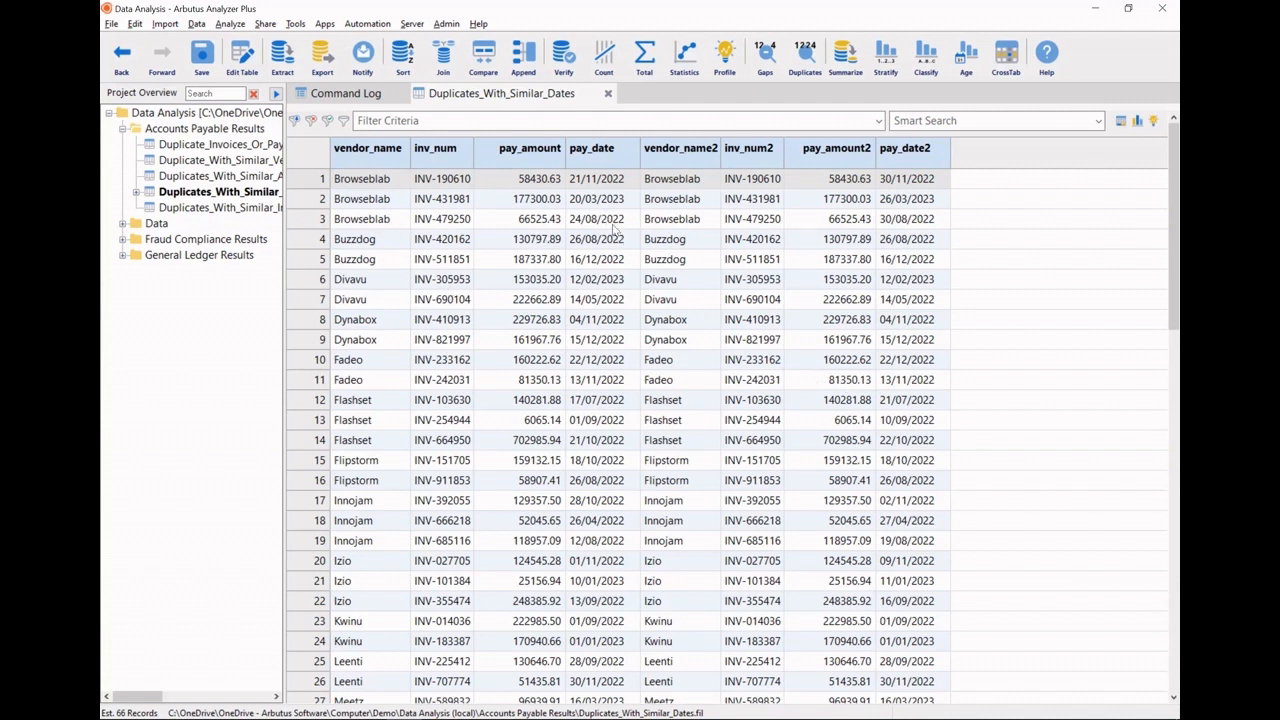
left_click(322, 55)
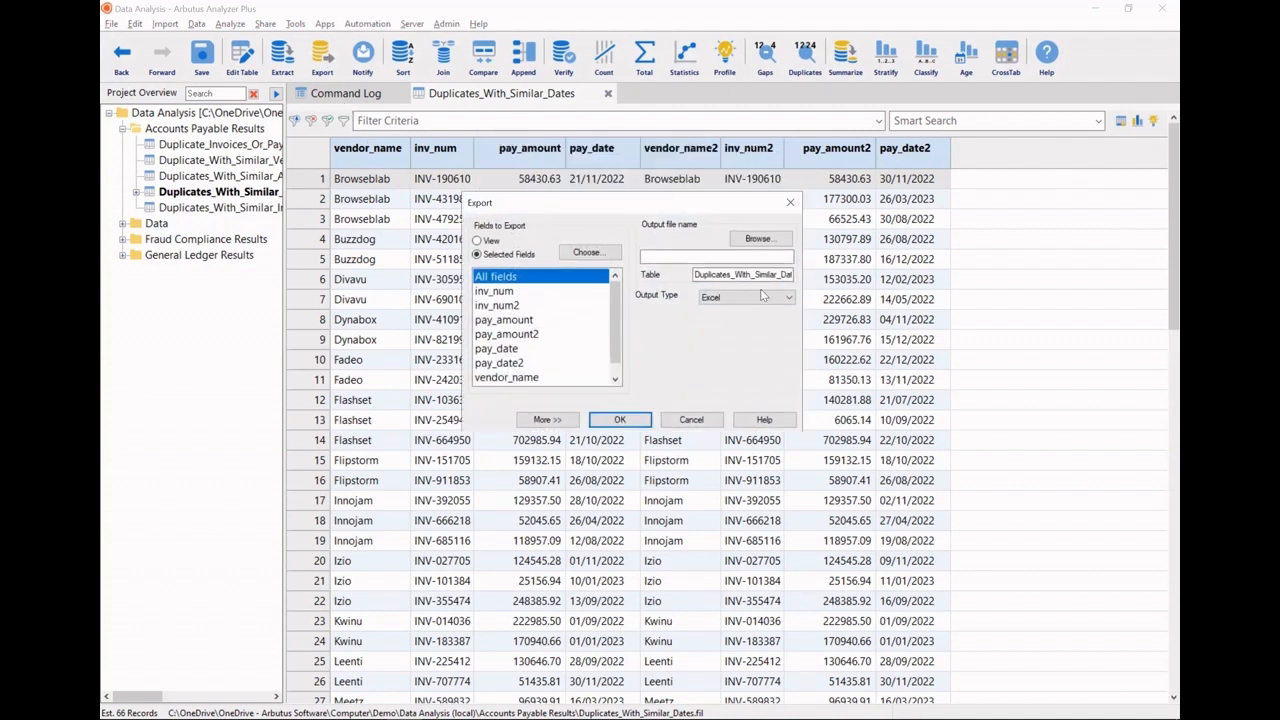
left_click(787, 297)
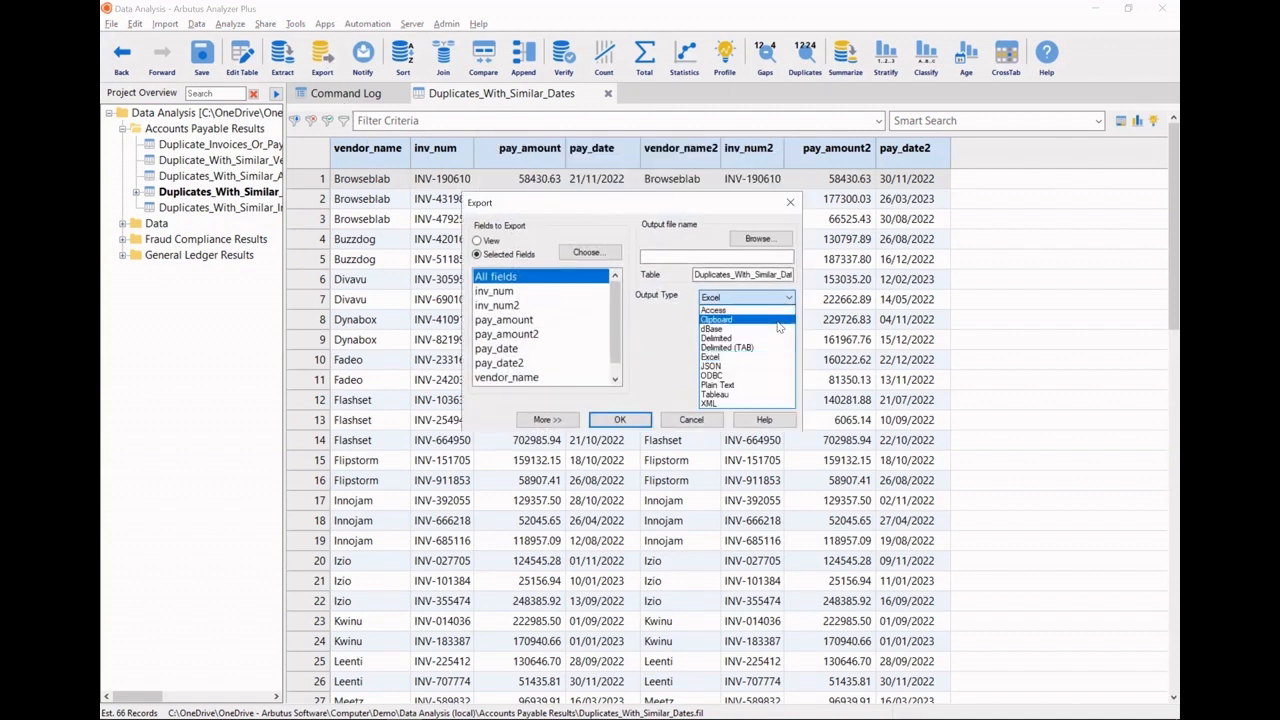
left_click(745, 297)
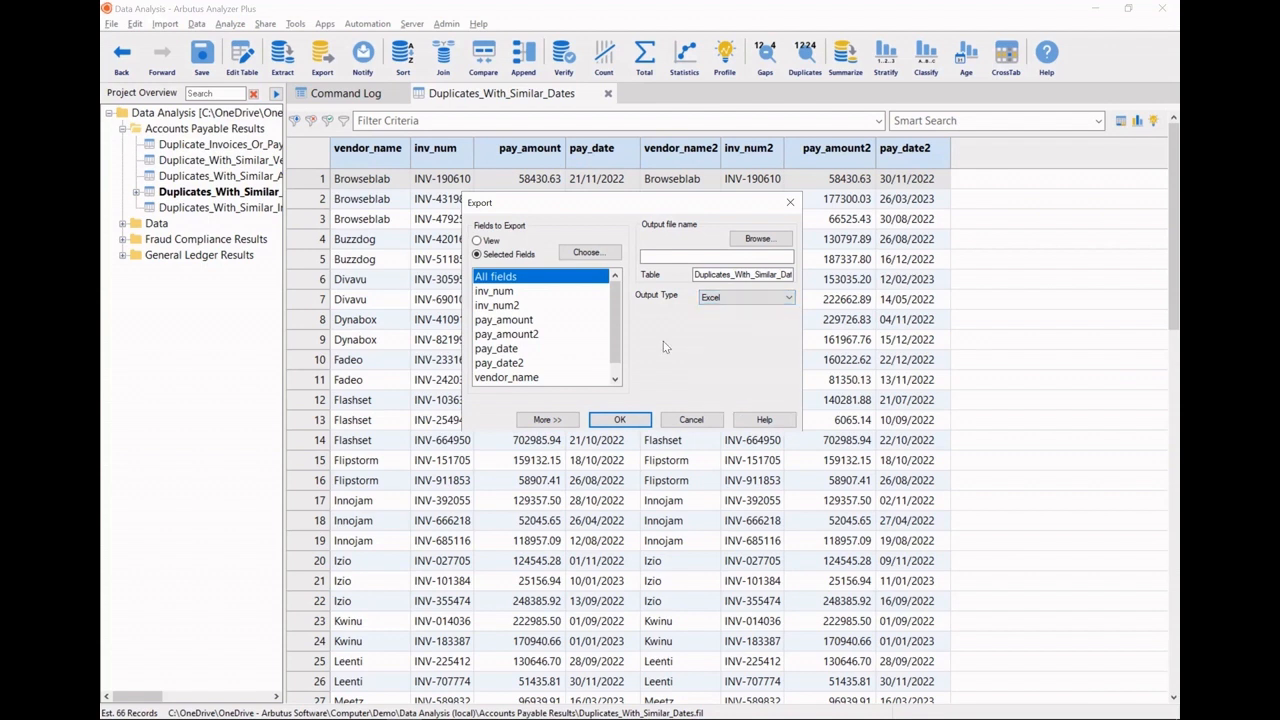
left_click(477, 240)
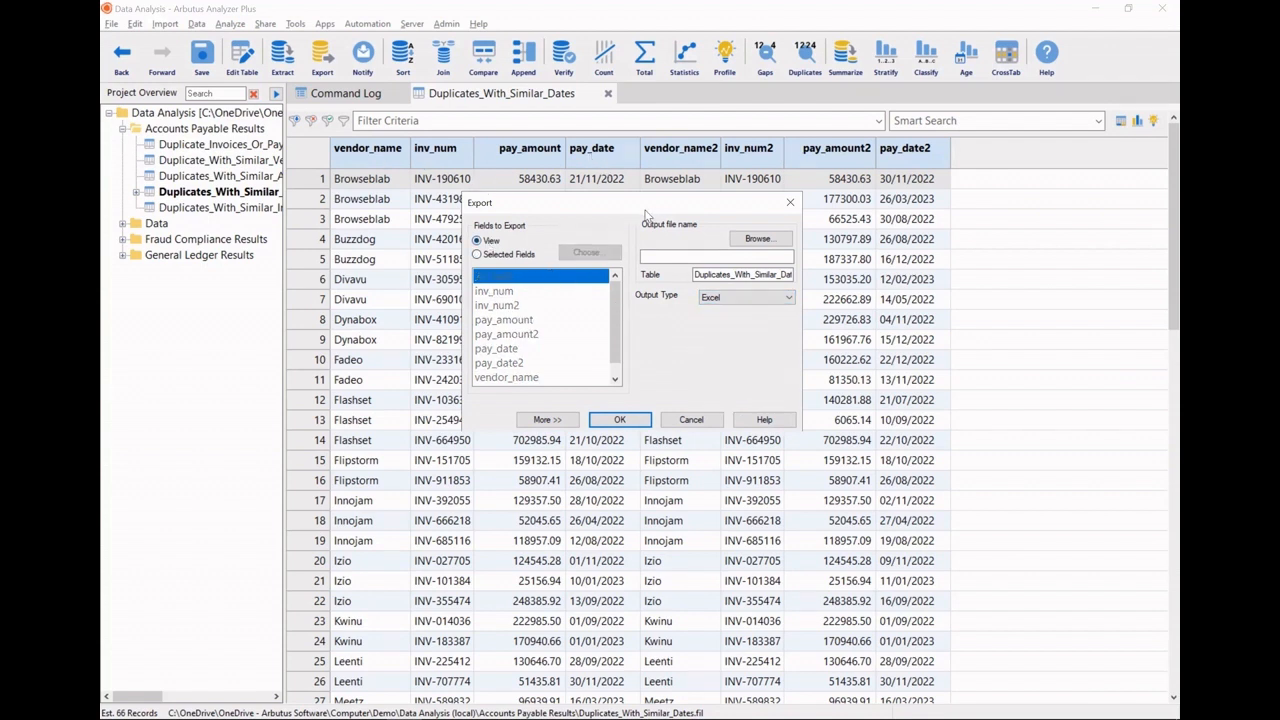
- Name the output file 'Data Analytics Report' and run the export (66 records)
left_click(712, 255)
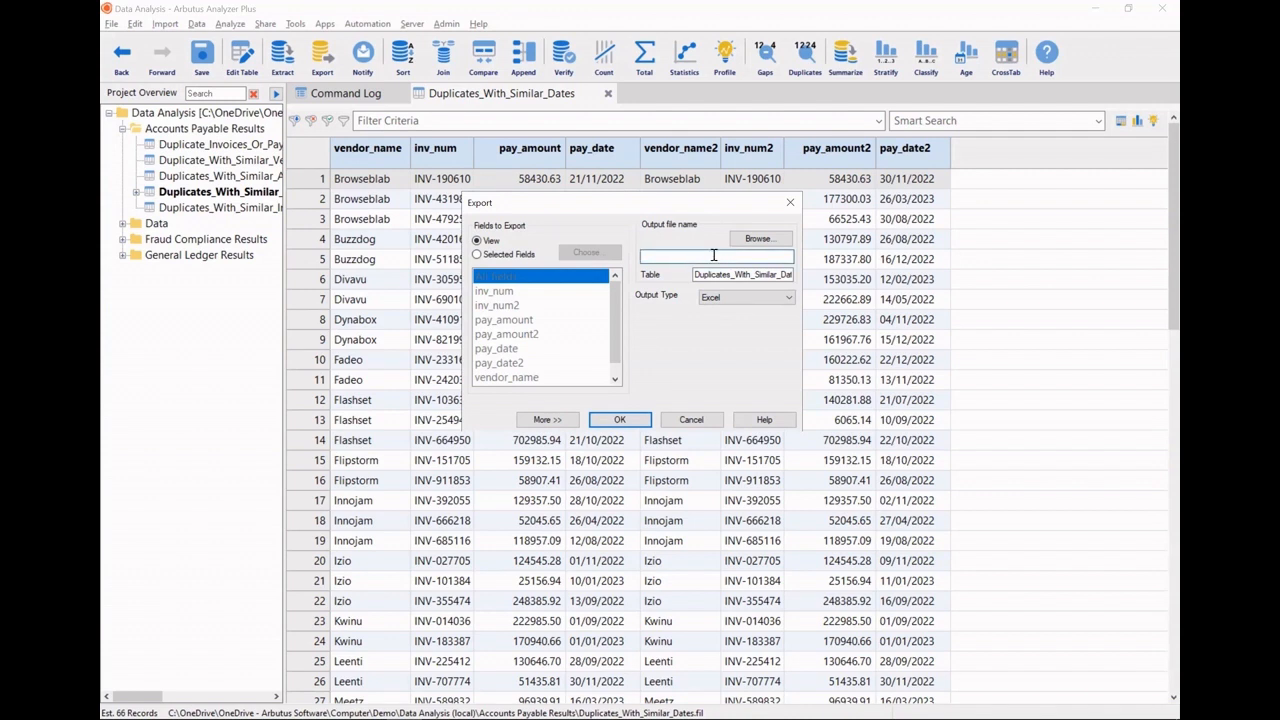
type("Data Analytics Report")
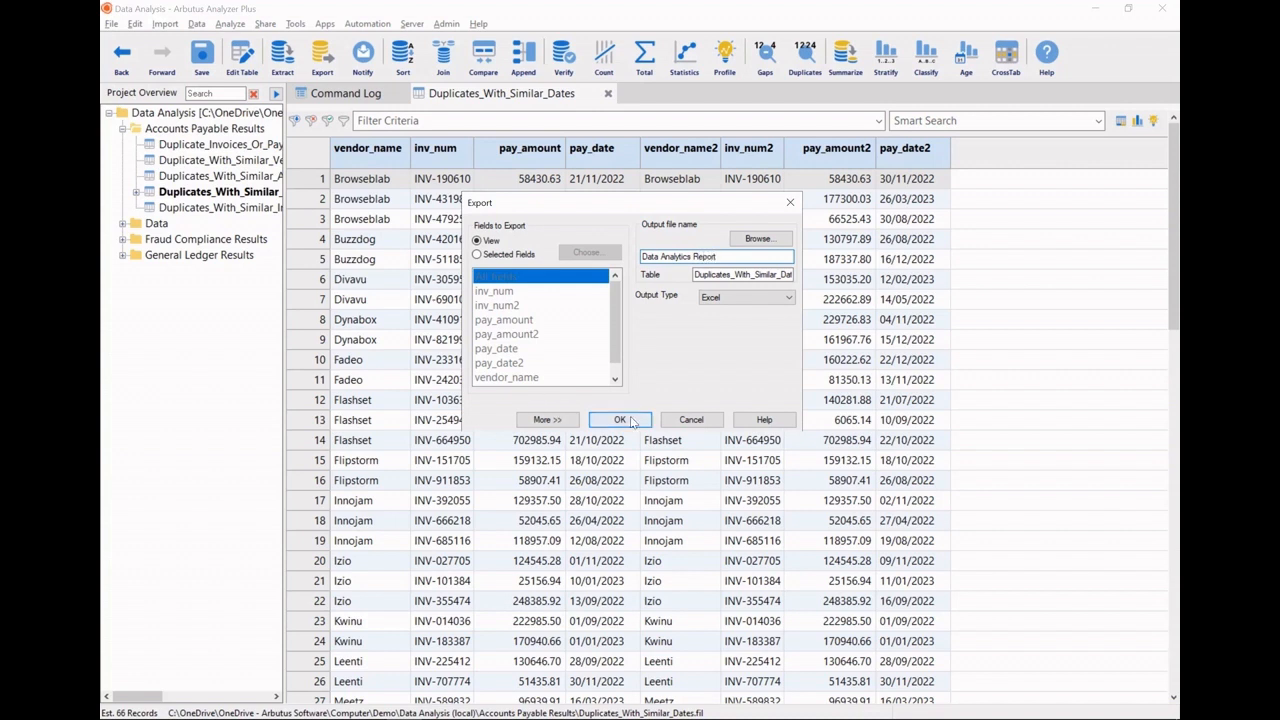
left_click(619, 419)
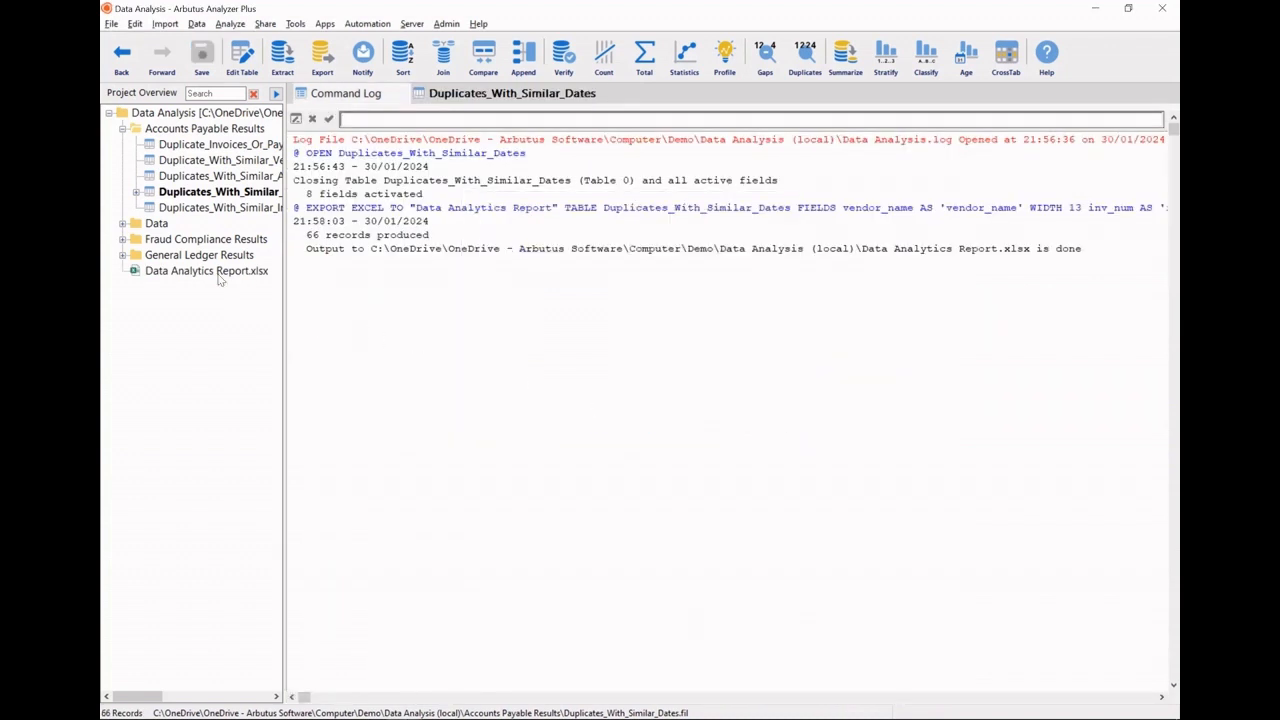
- Open Data Analytics Report.xlsx, AutoFit its columns, and return to Arbutus
double_click(206, 271)
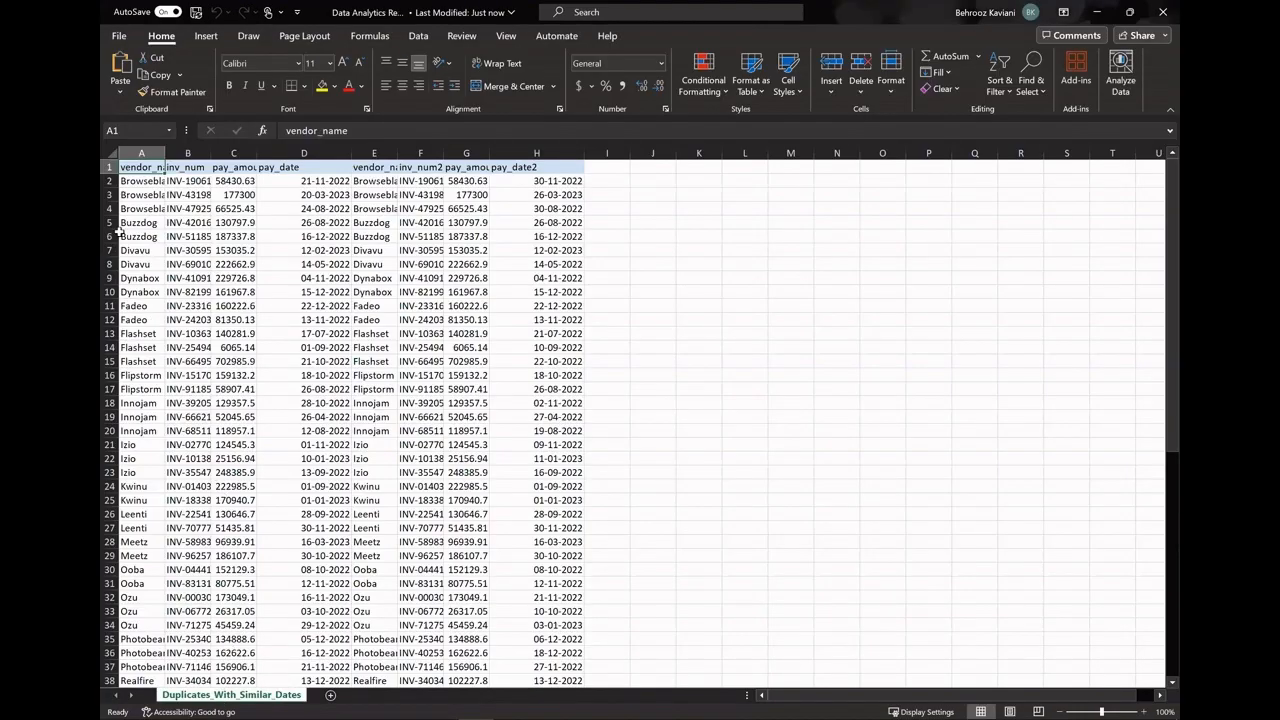
left_click(141, 153)
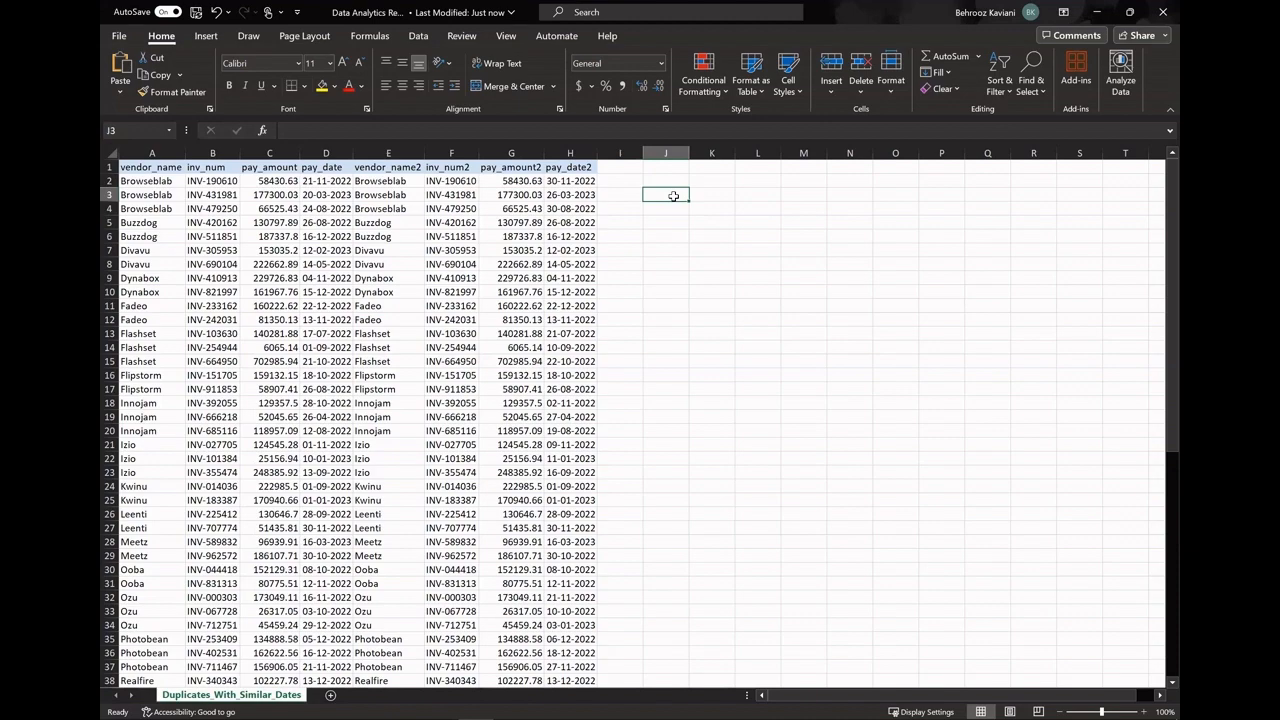
key("alt+tab")
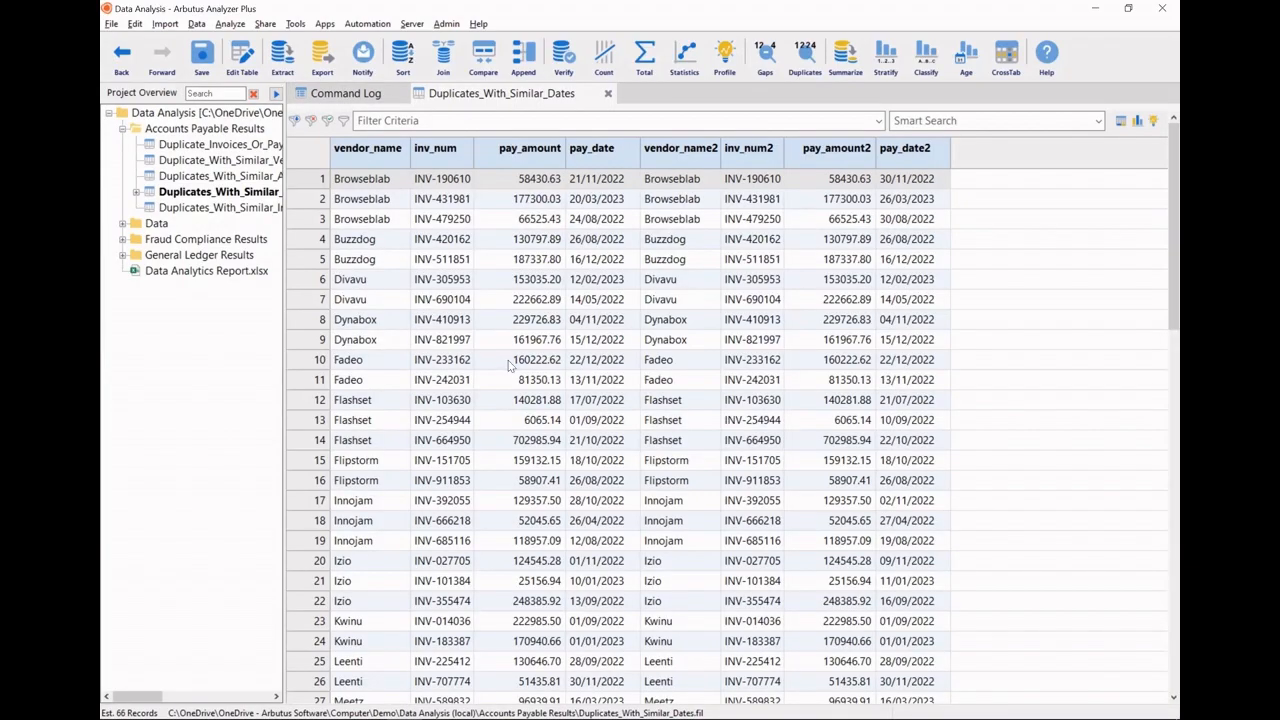
mouse_move(380, 165)
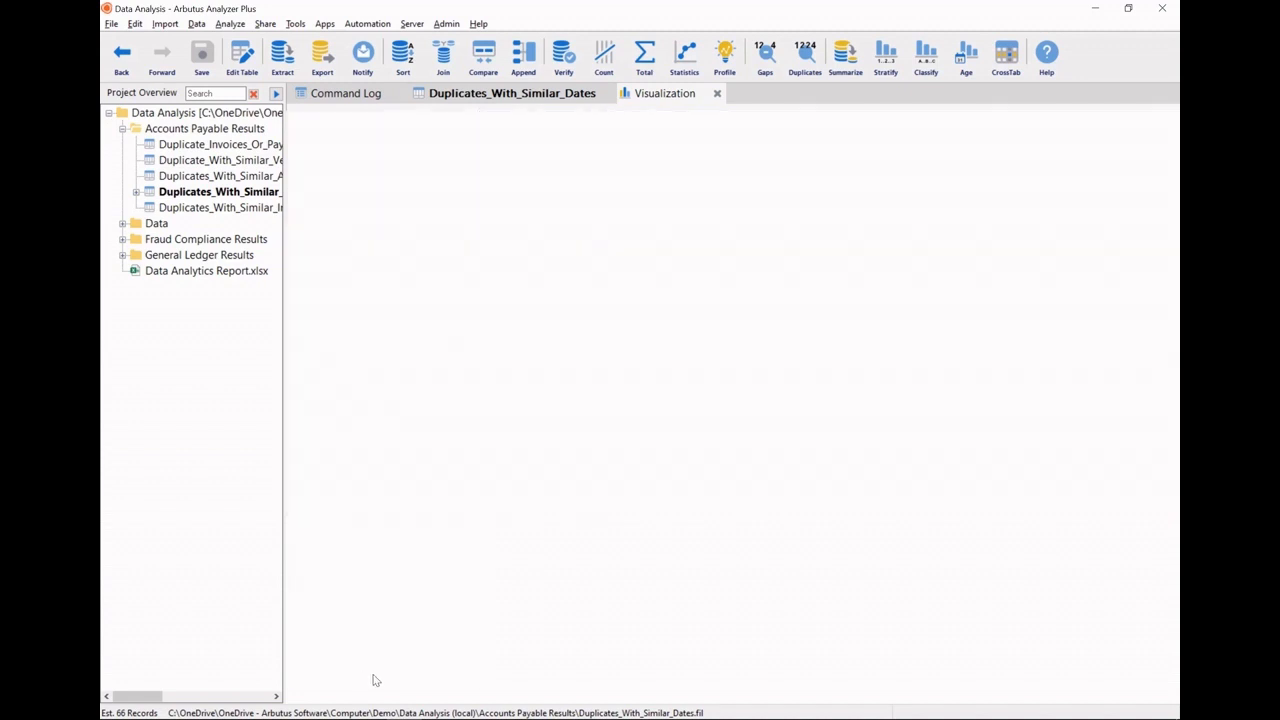
- Build a Basic Column chart of pay_amount by vendor_name, download it as JPEG, and copy the image
left_click(665, 93)
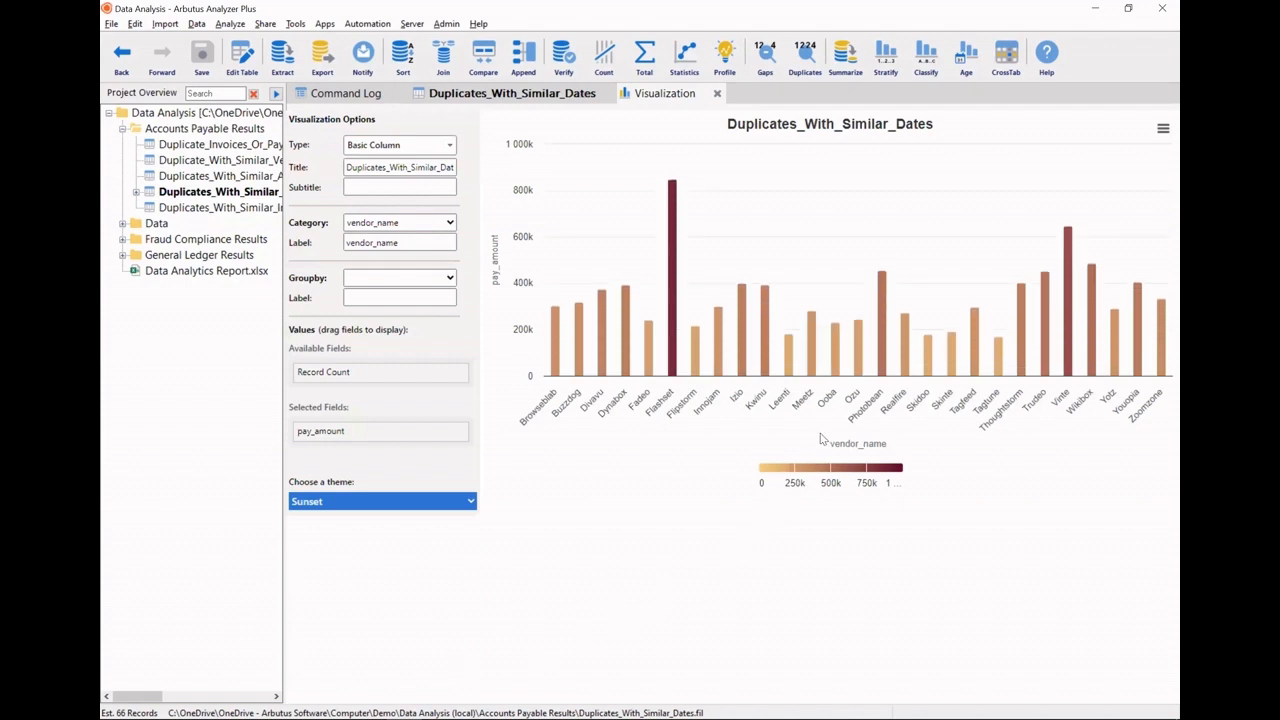
left_click(1162, 128)
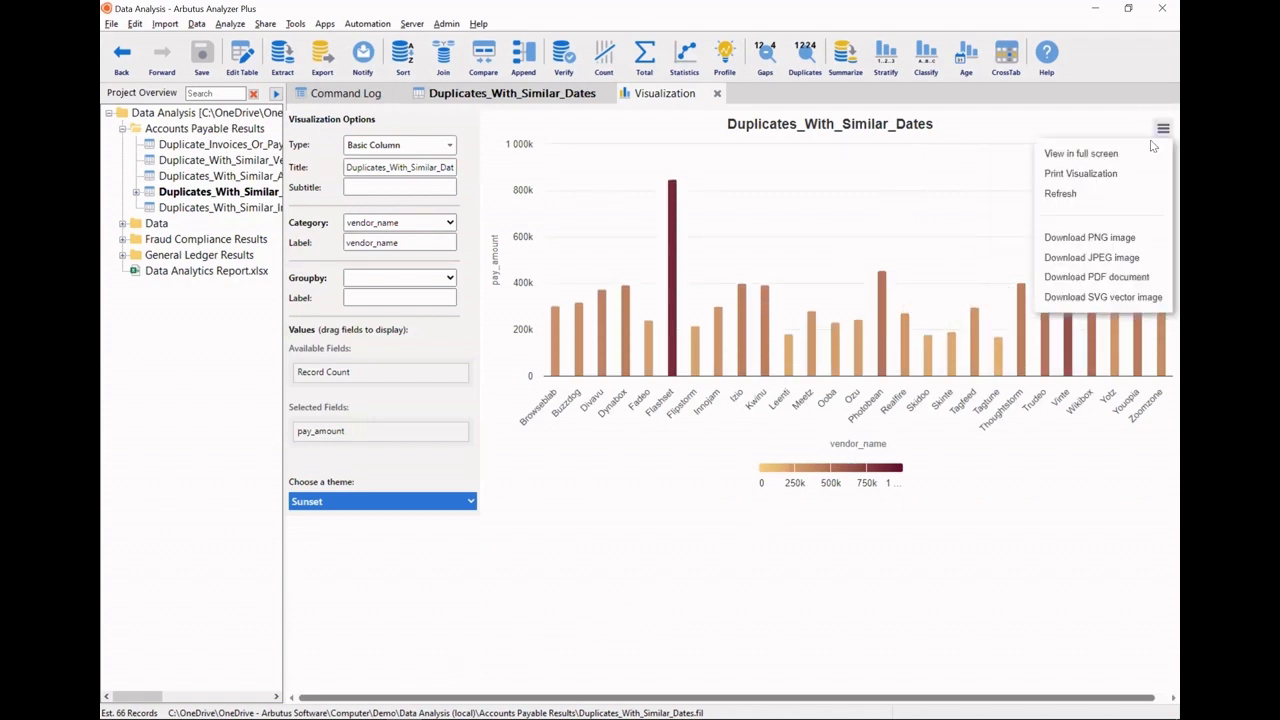
left_click(1092, 257)
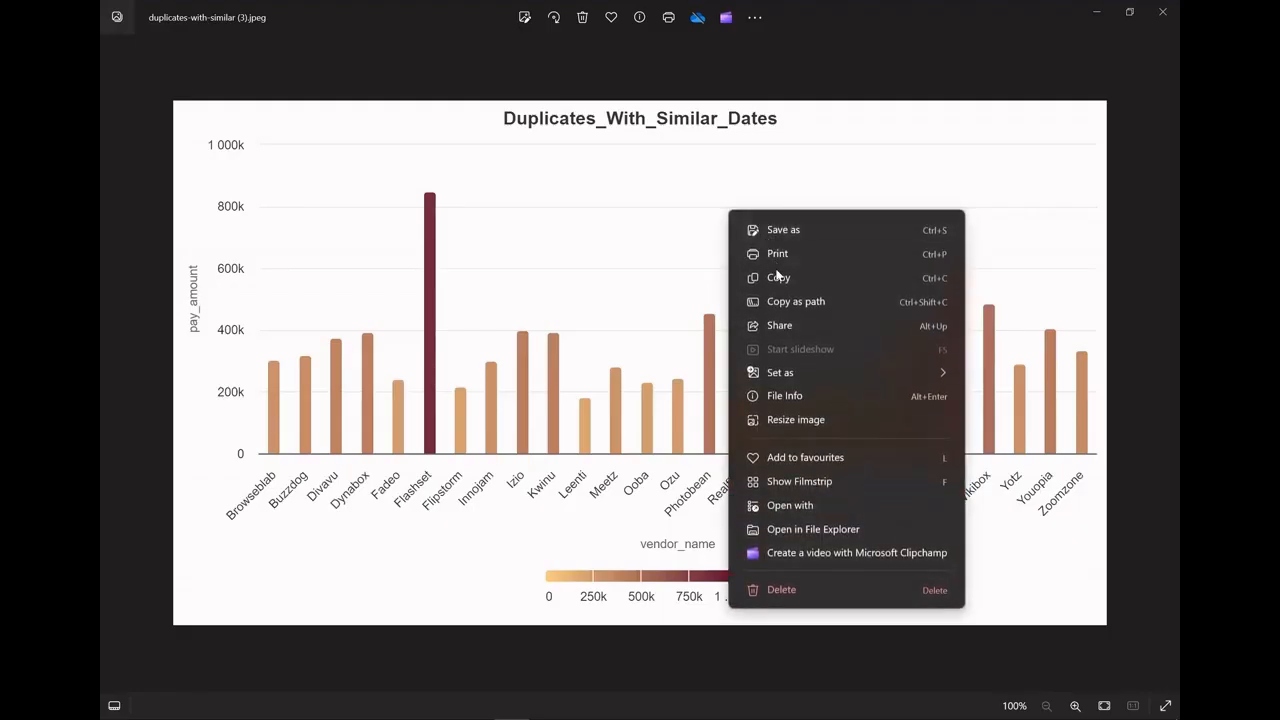
left_click(779, 277)
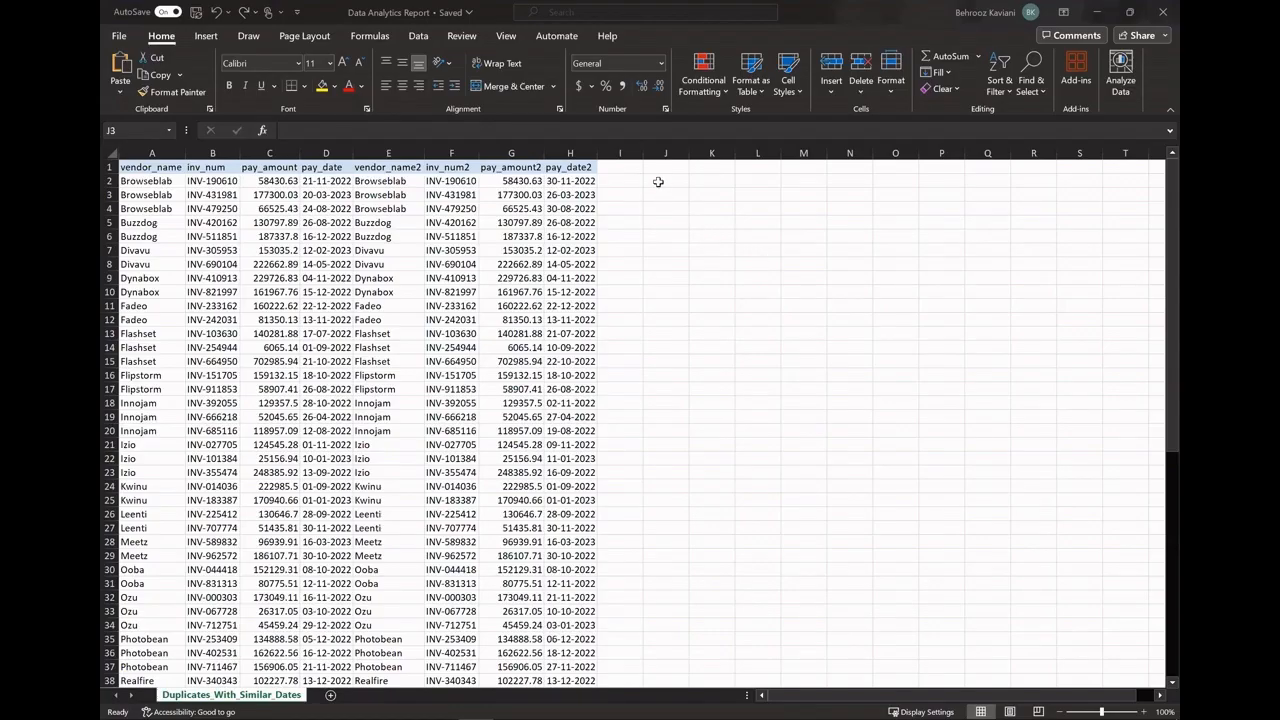
- Paste the vendor chart image near J3 beside the duplicate-pair data and check its position
left_click(665, 180)
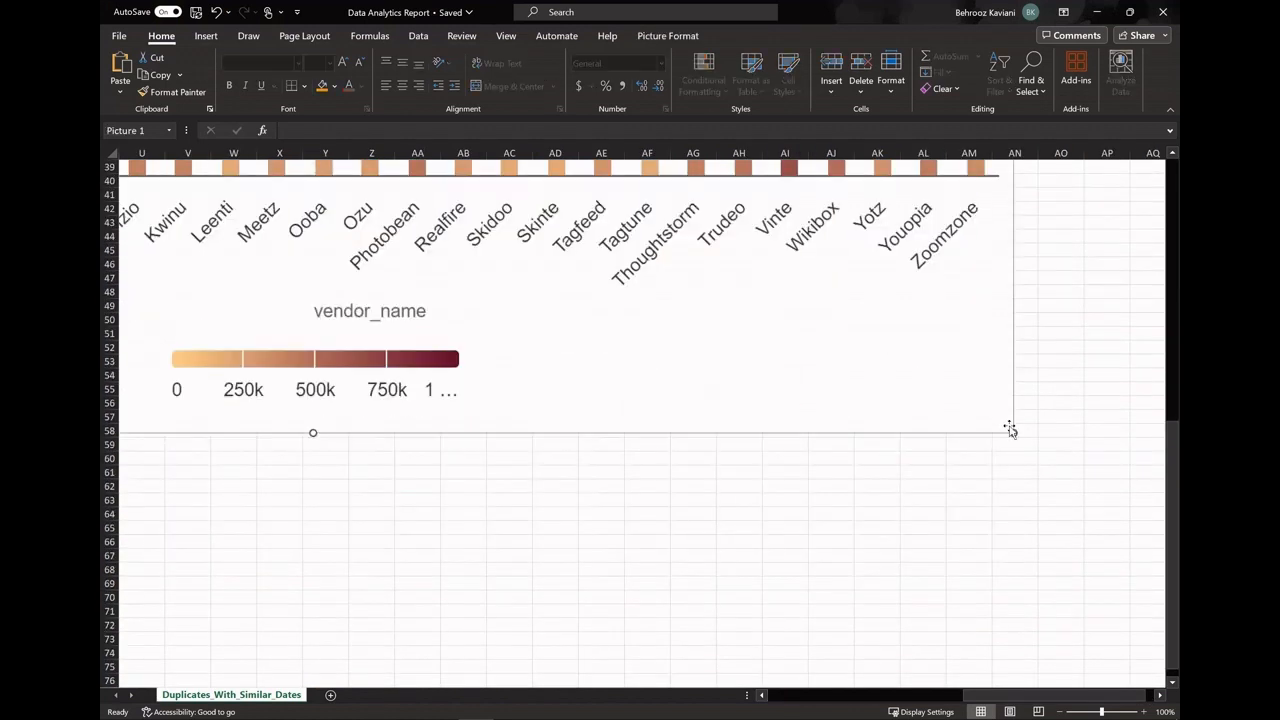
key("Delete")
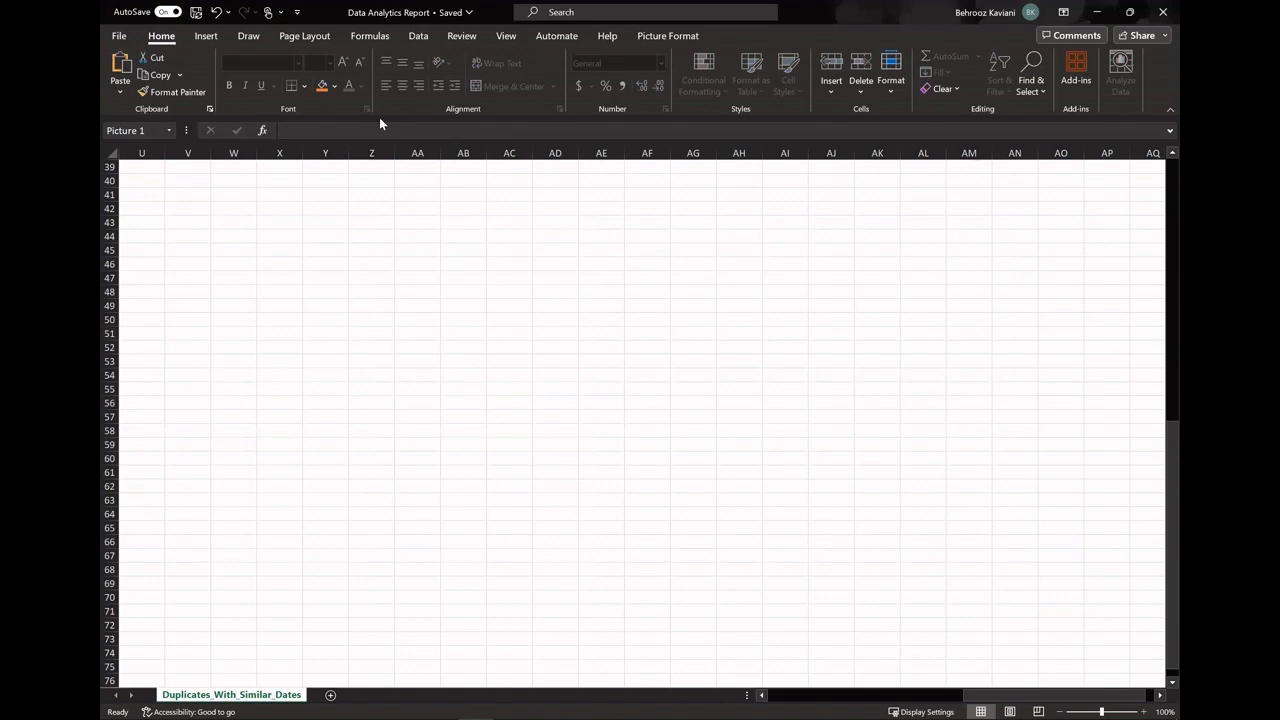
scroll("left", 3)
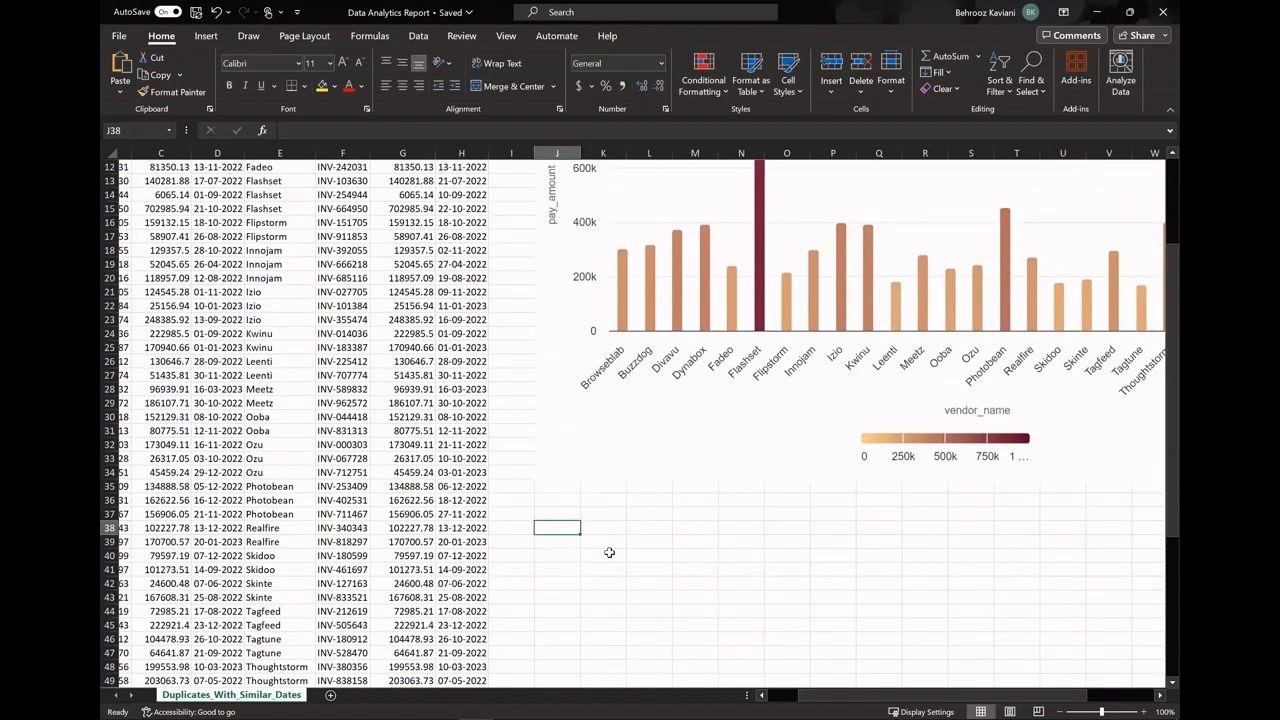
mouse_move(761, 563)
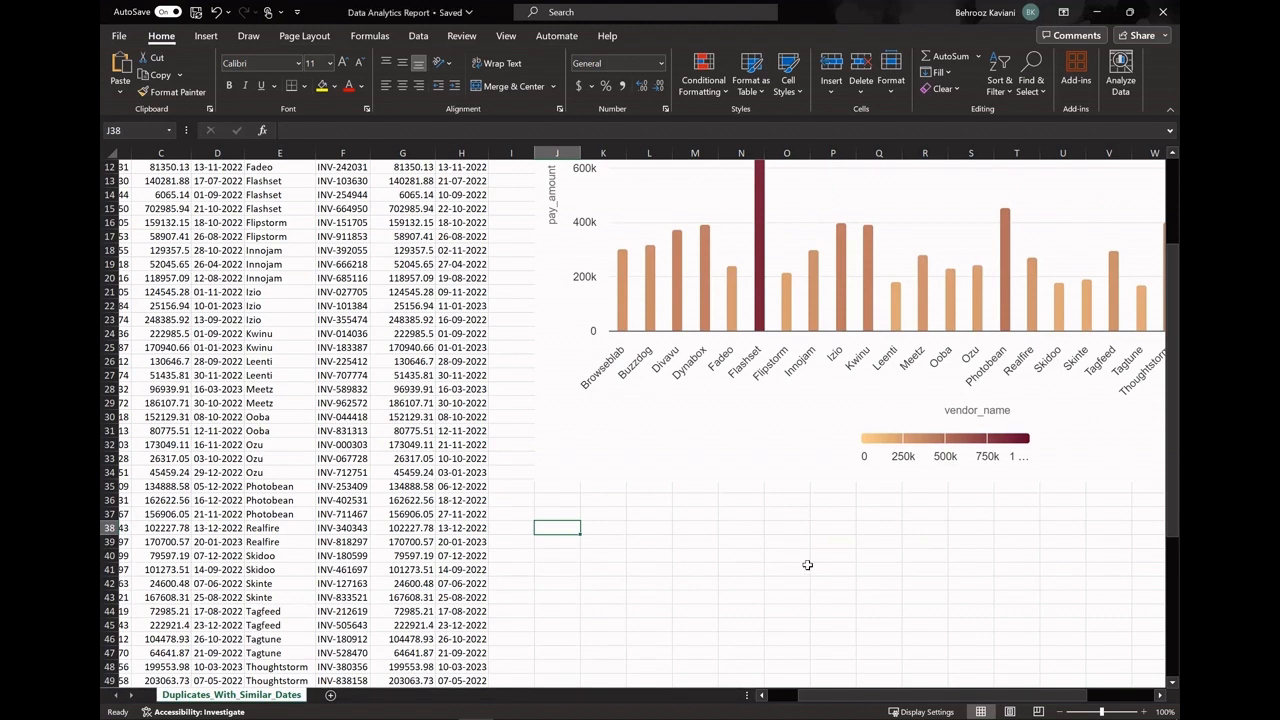
mouse_move(807, 565)
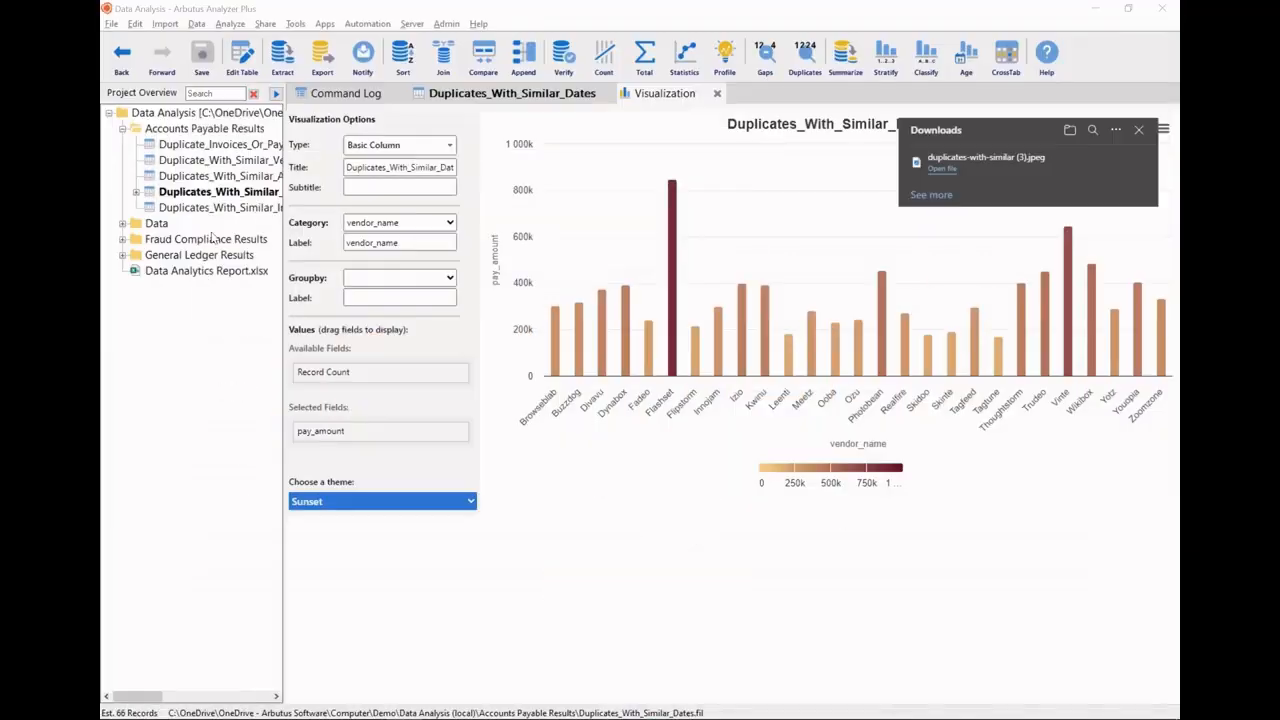
- Open Journal_Entries_Weekends from the General Ledger Results folder for export
left_click(190, 112)
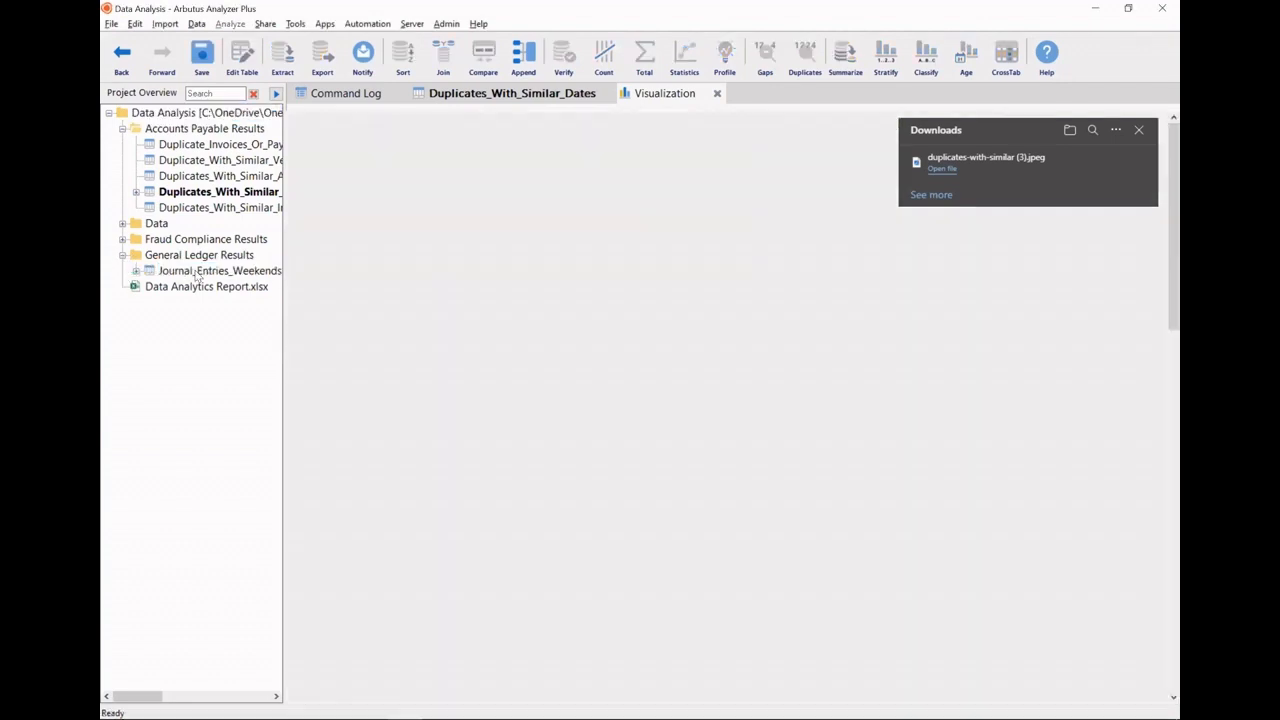
double_click(221, 270)
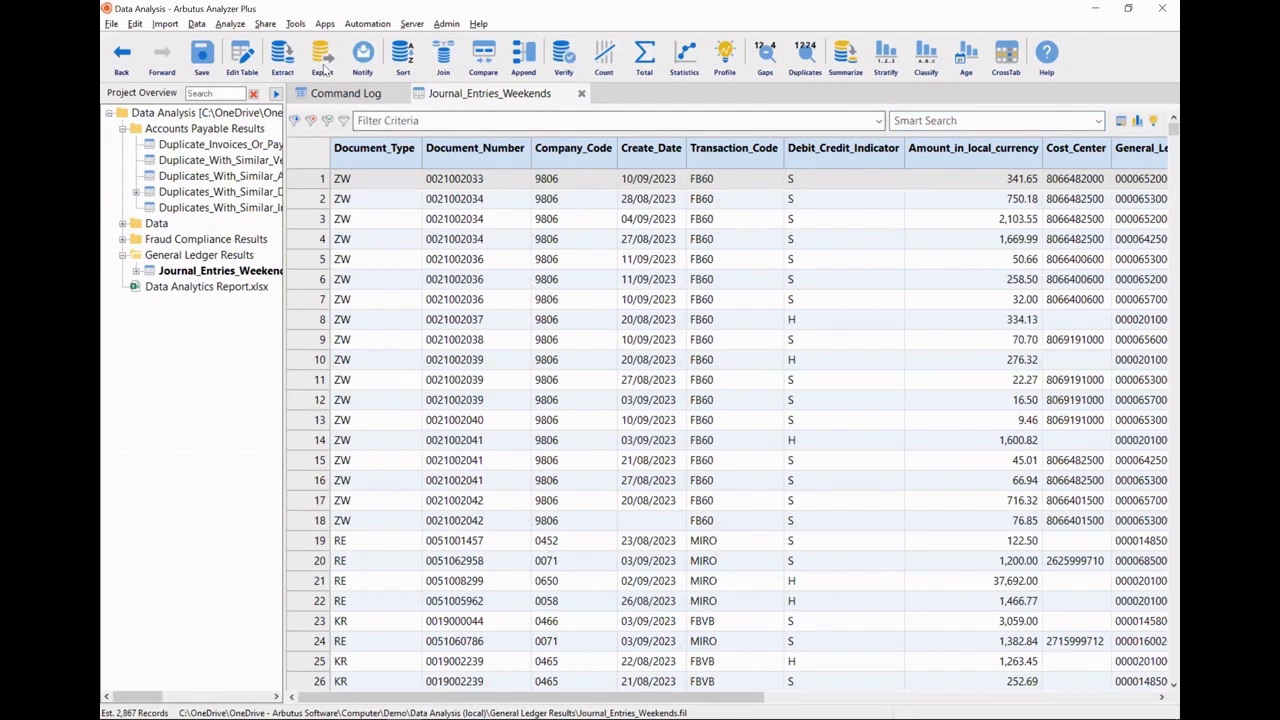
left_click(322, 55)
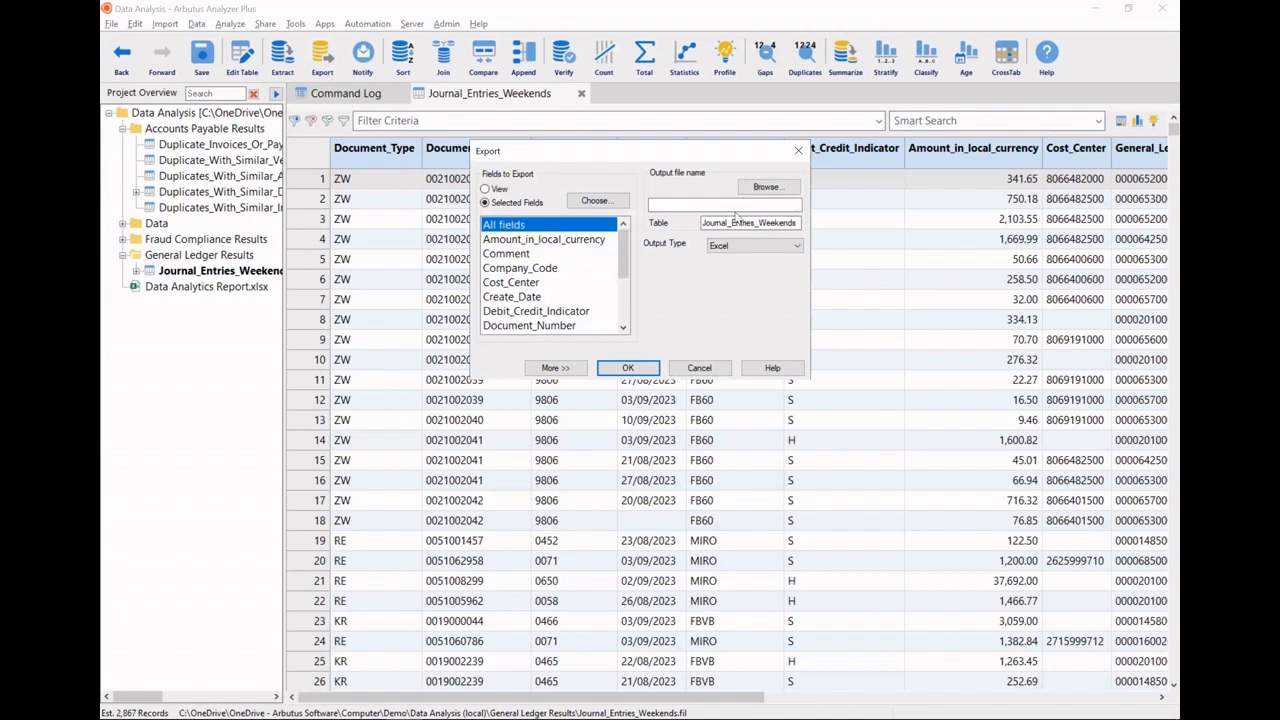
- Export its view as a new sheet in Data Analytics Report.xlsx and go to the workbook
left_click(767, 187)
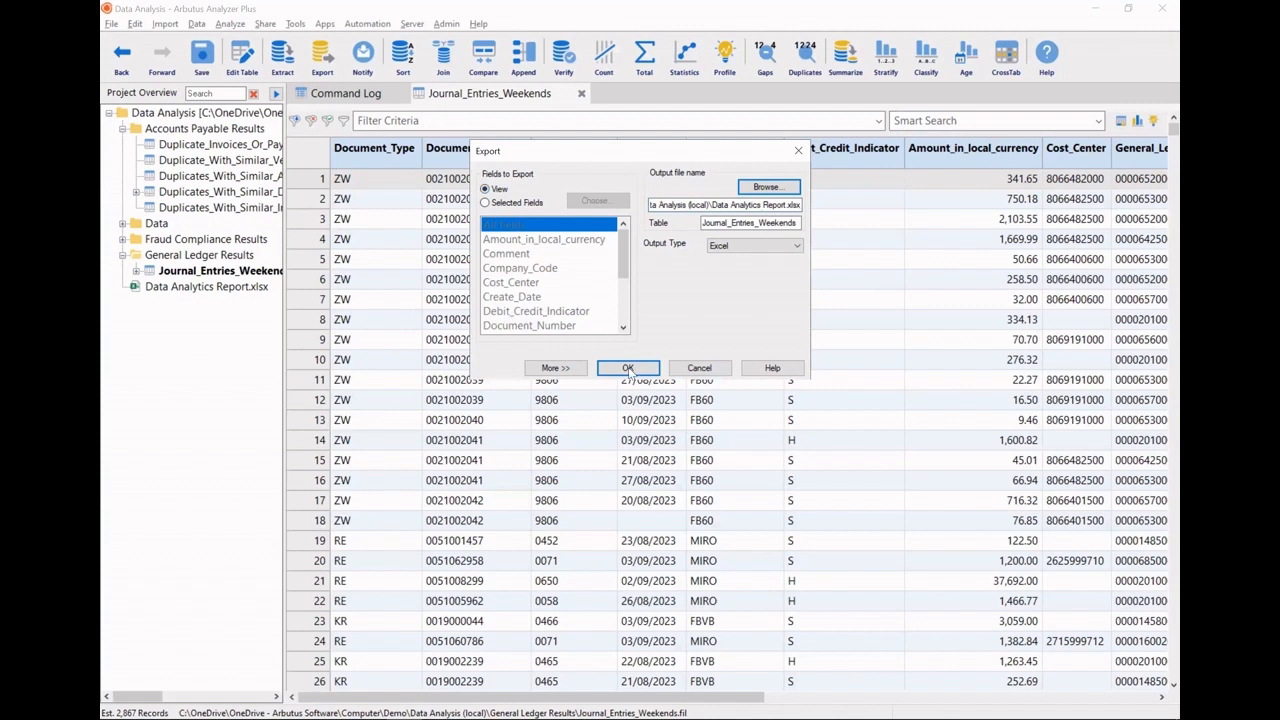
left_click(628, 367)
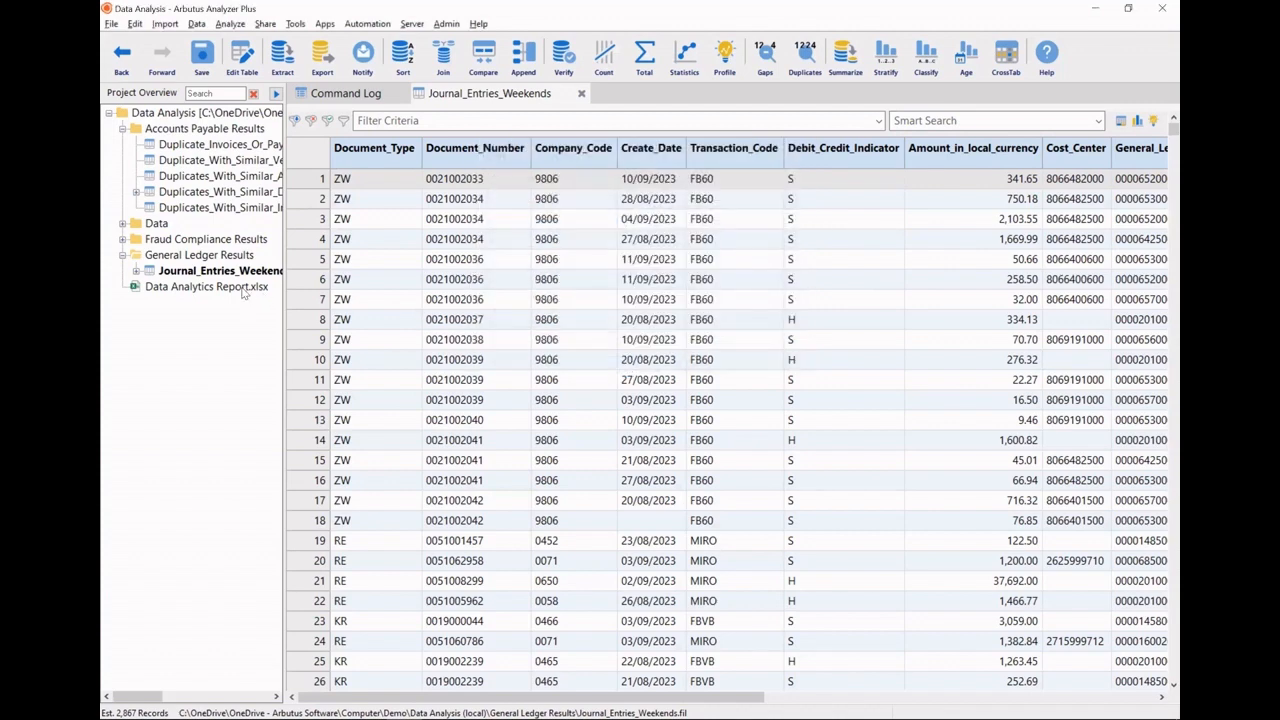
left_click(345, 92)
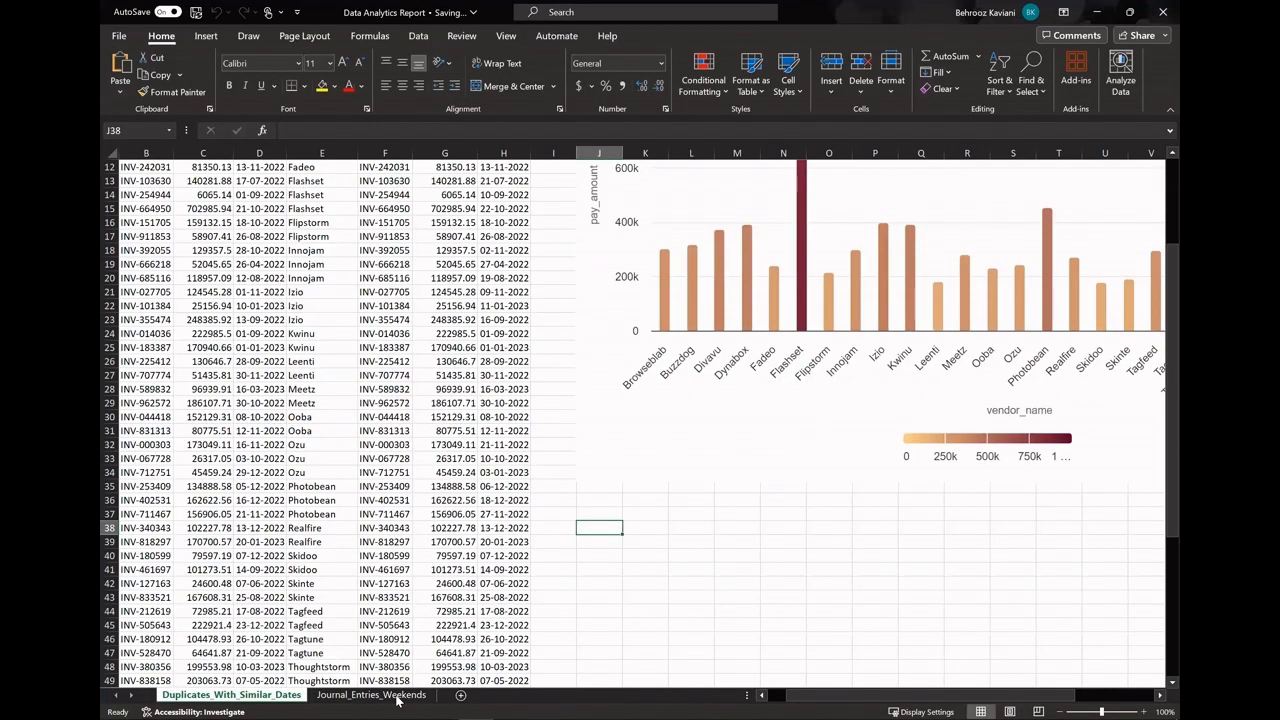
- Review the new Journal_Entries_Weekends sheet's columns, then switch back to Arbutus
left_click(371, 694)
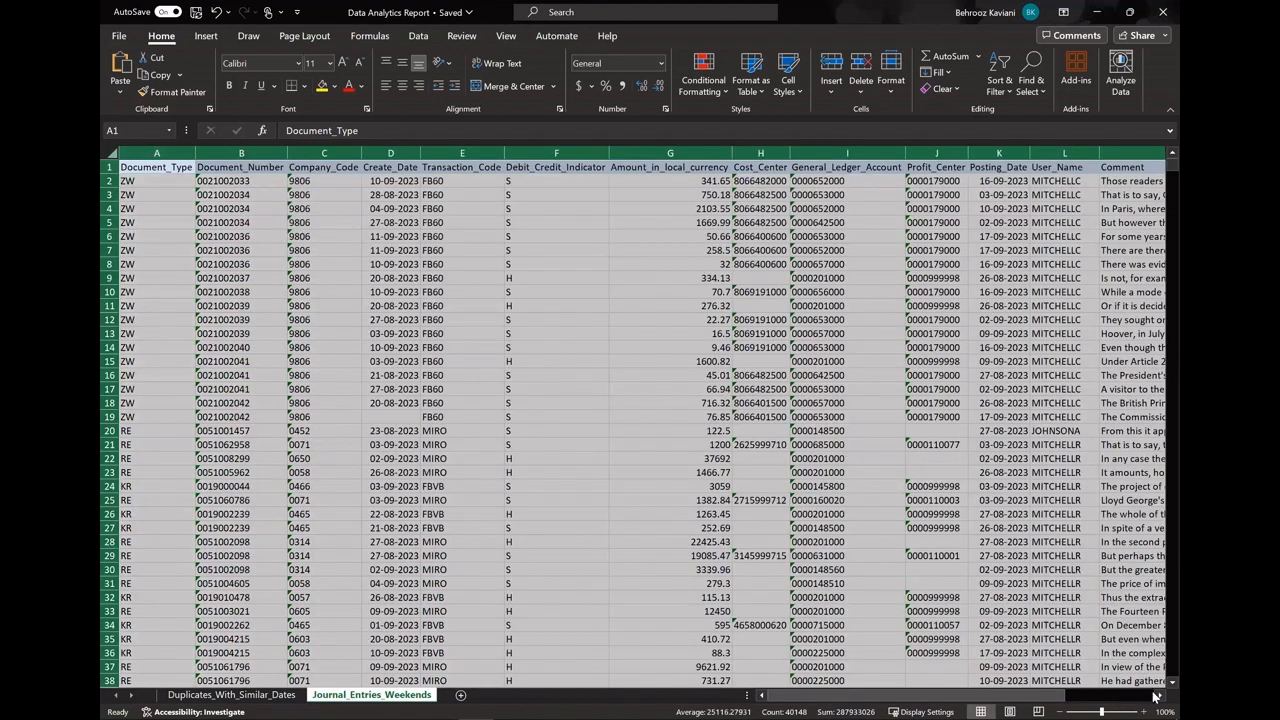
scroll("right", 3)
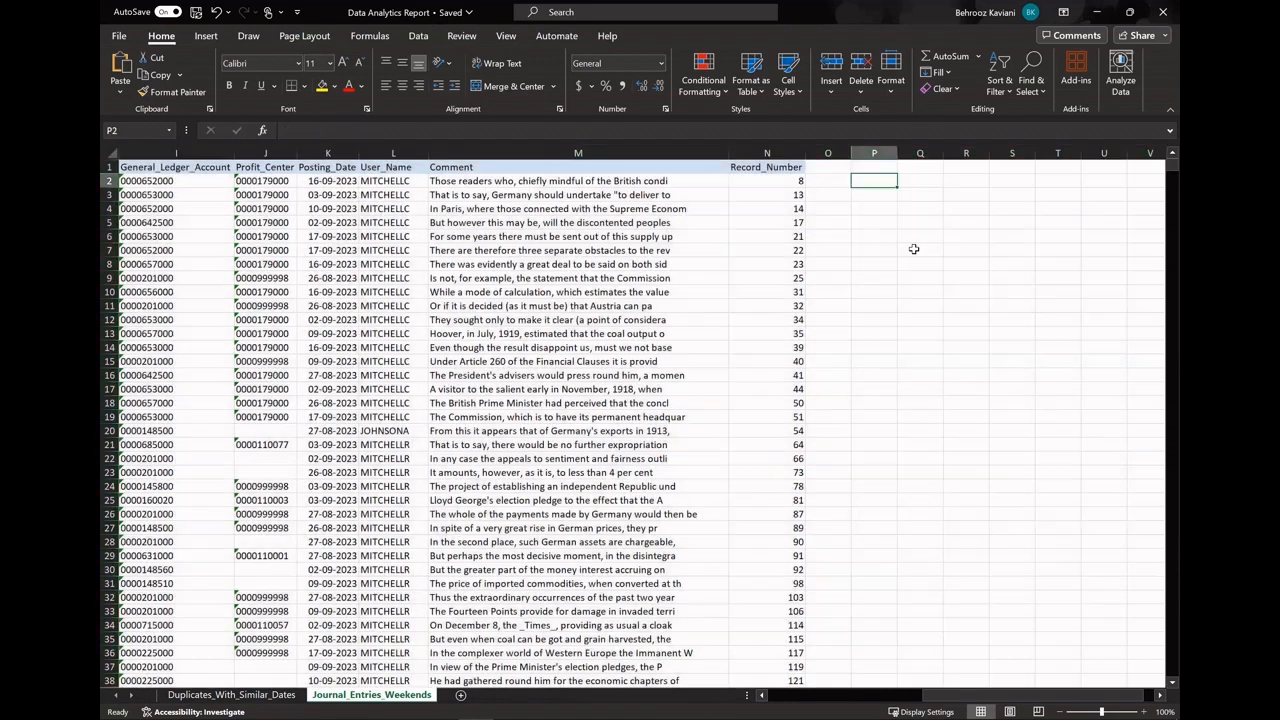
key("alt+tab")
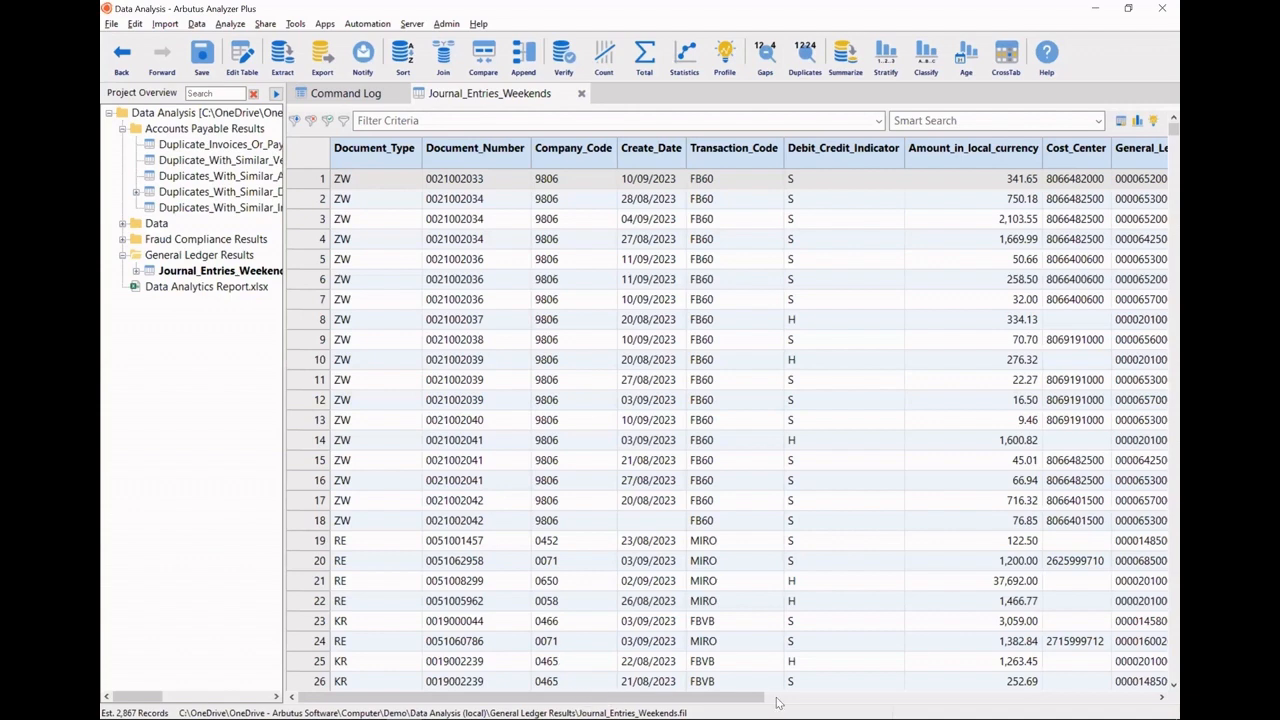
- Chart Amount_in_local_currency by User_Name as a Dark blue Basic Column chart and download it as JPEG
scroll("right", 3)
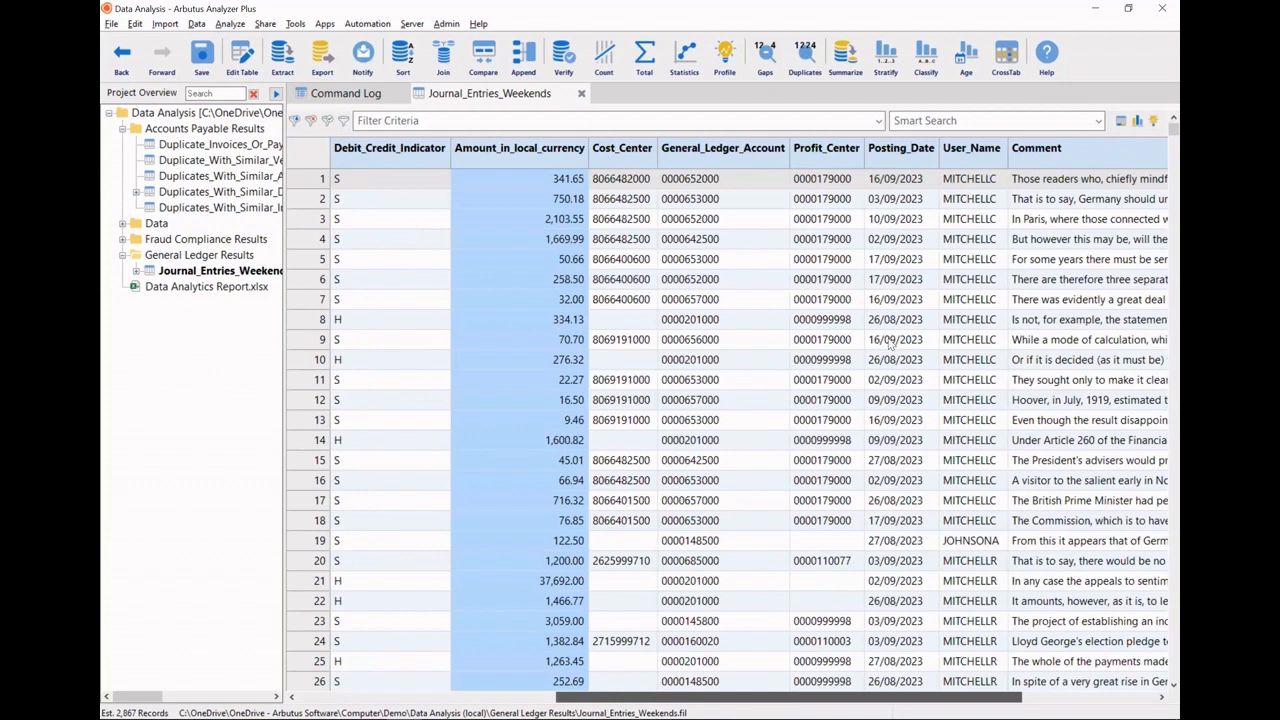
mouse_move(965, 165)
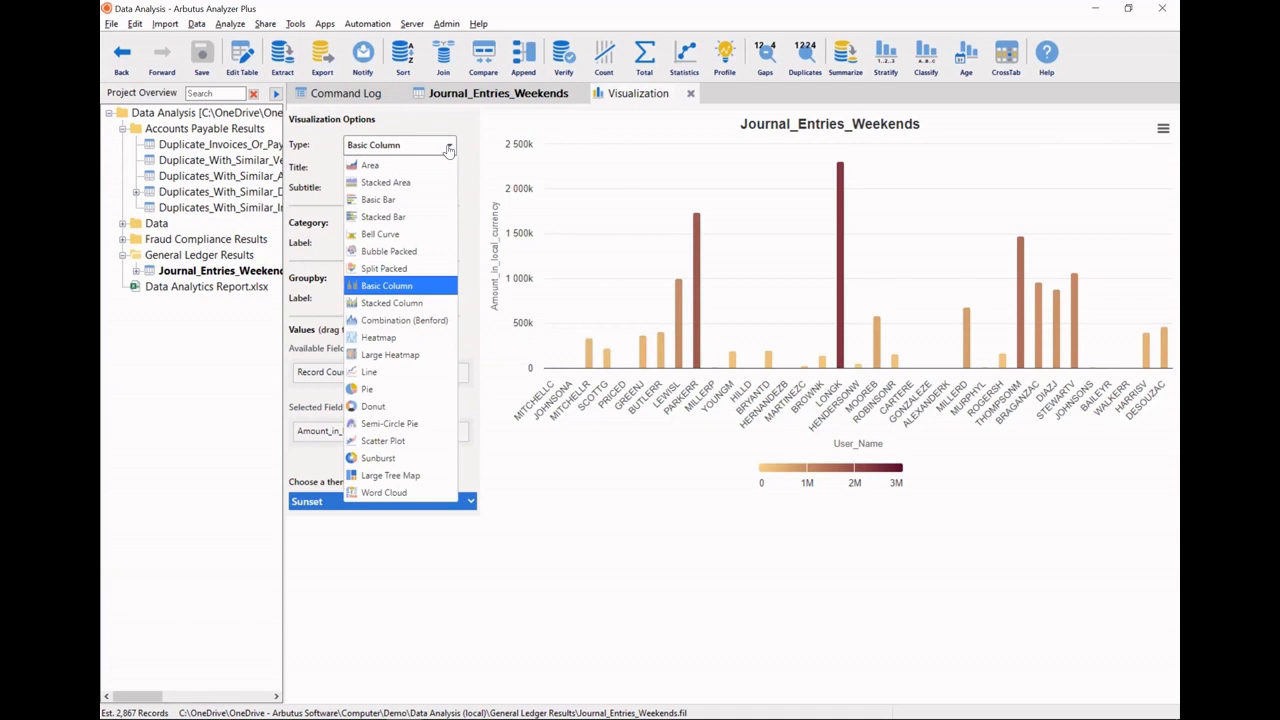
left_click(385, 285)
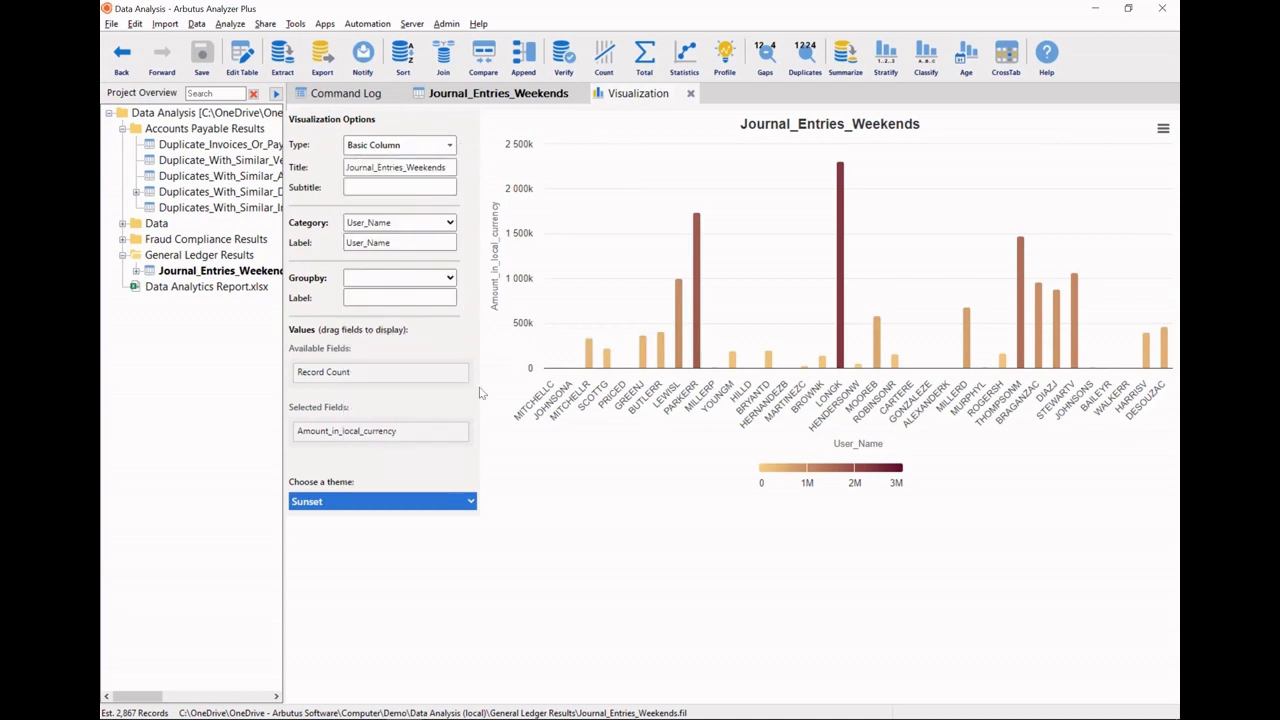
left_click(380, 501)
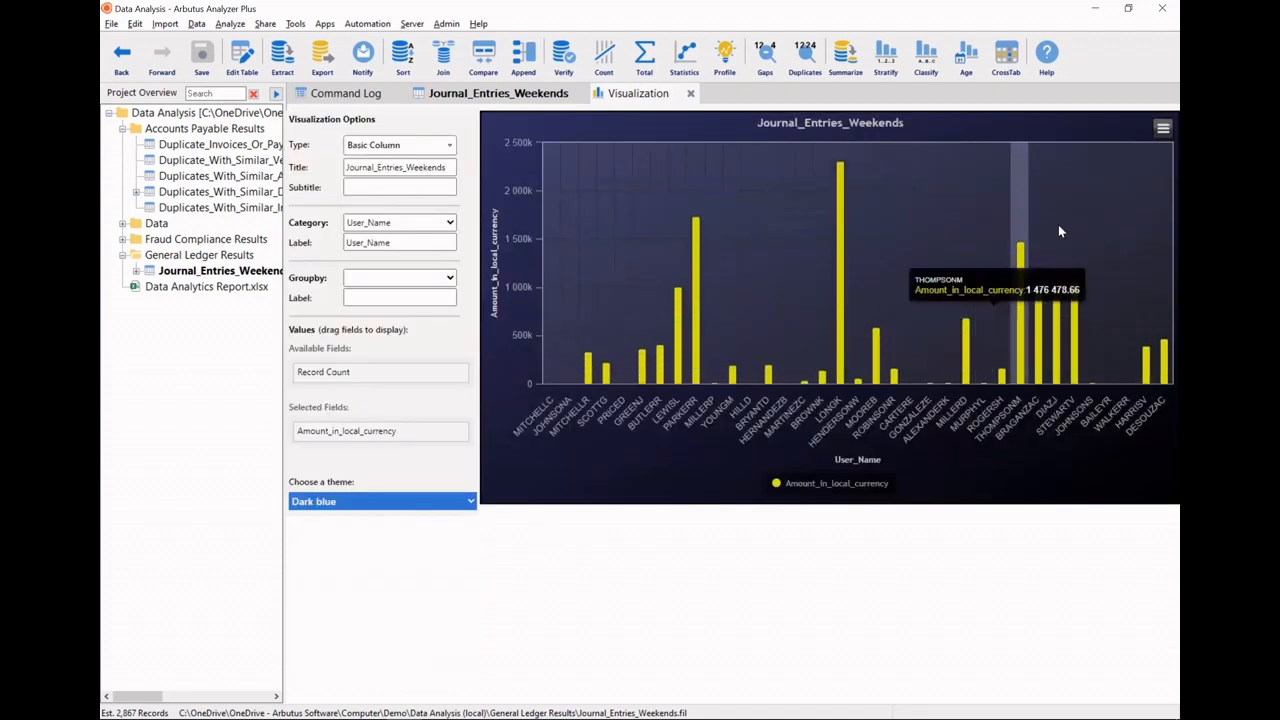
left_click(1162, 128)
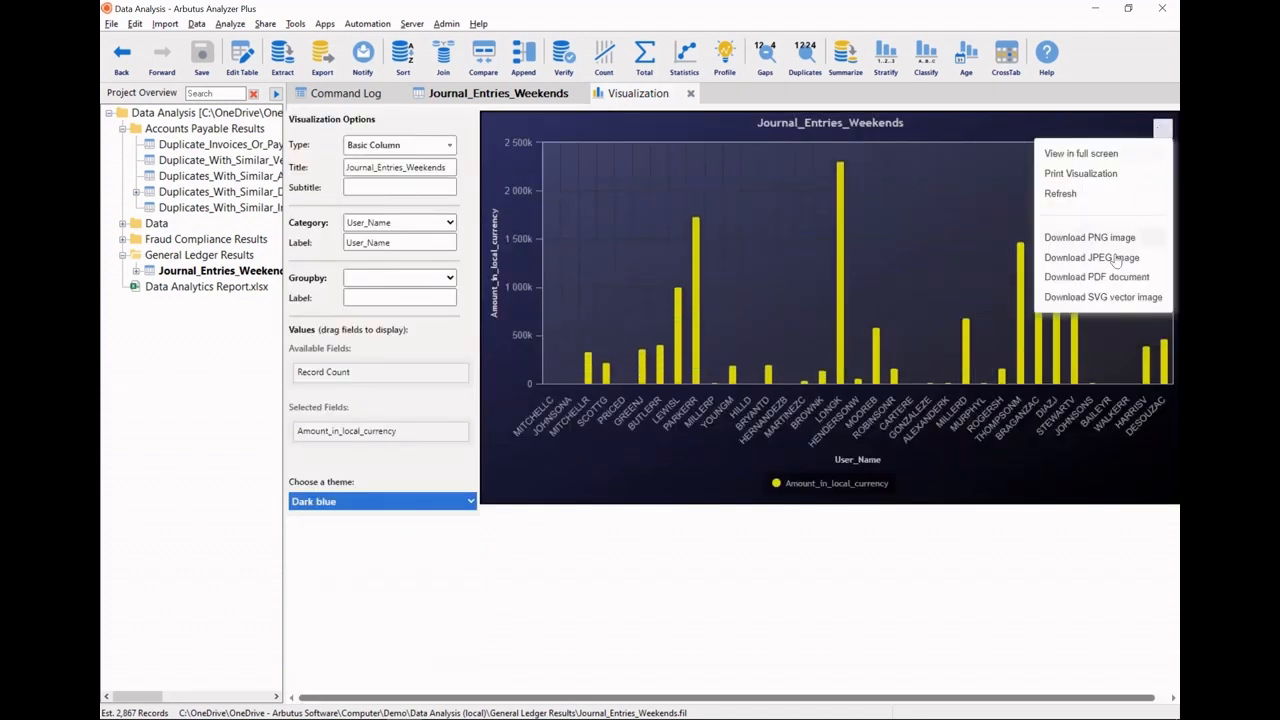
left_click(1091, 257)
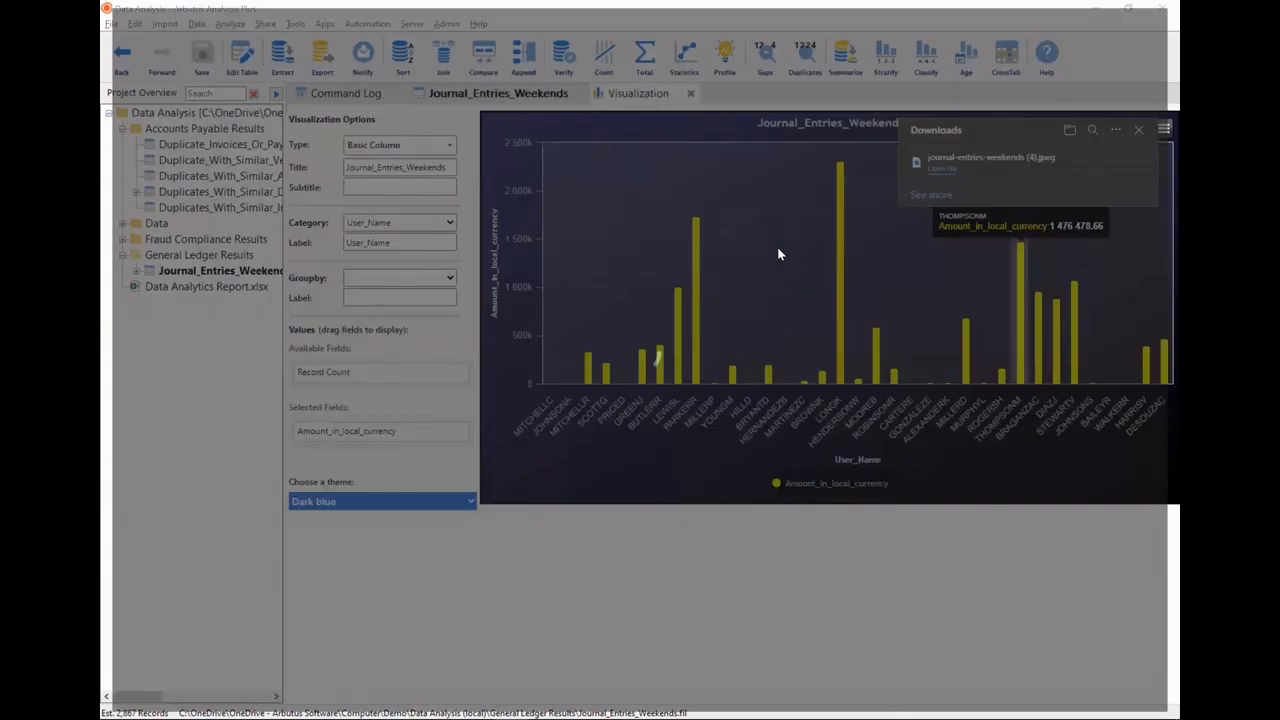
- Open the downloaded weekend chart JPEG in Photos, copy it, and return to the Excel report
left_click(990, 157)
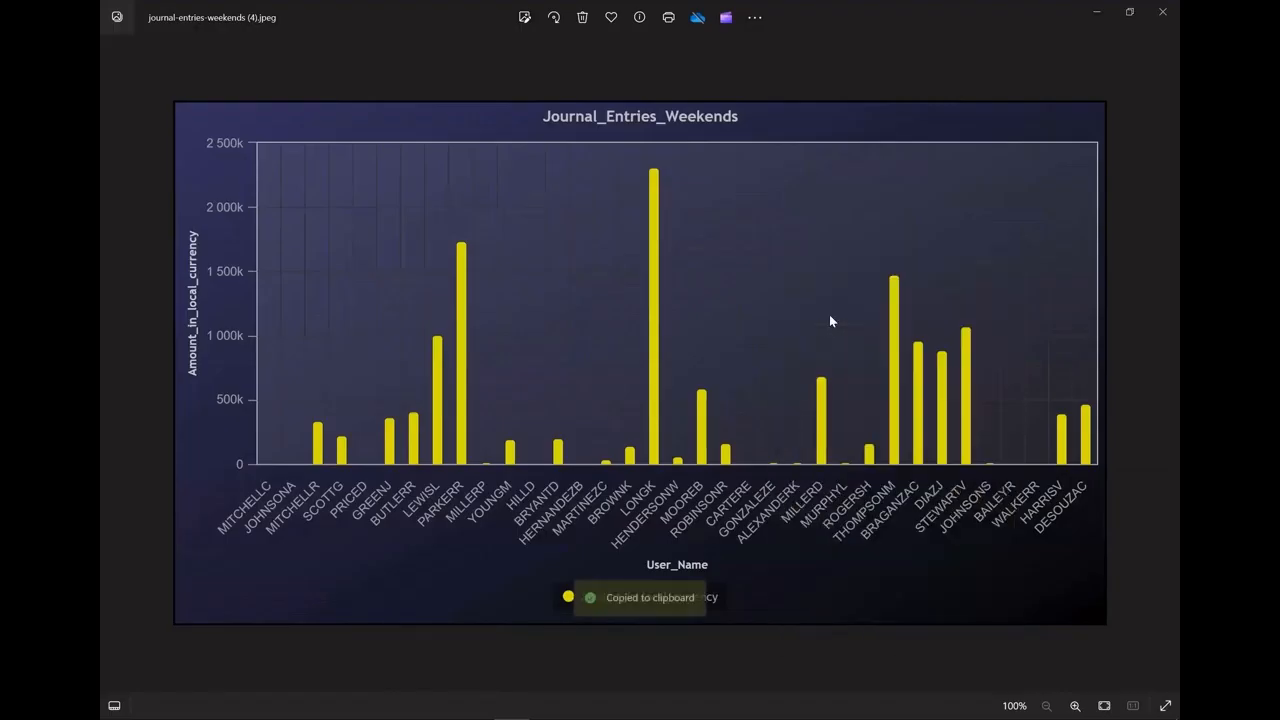
key("alt+tab")
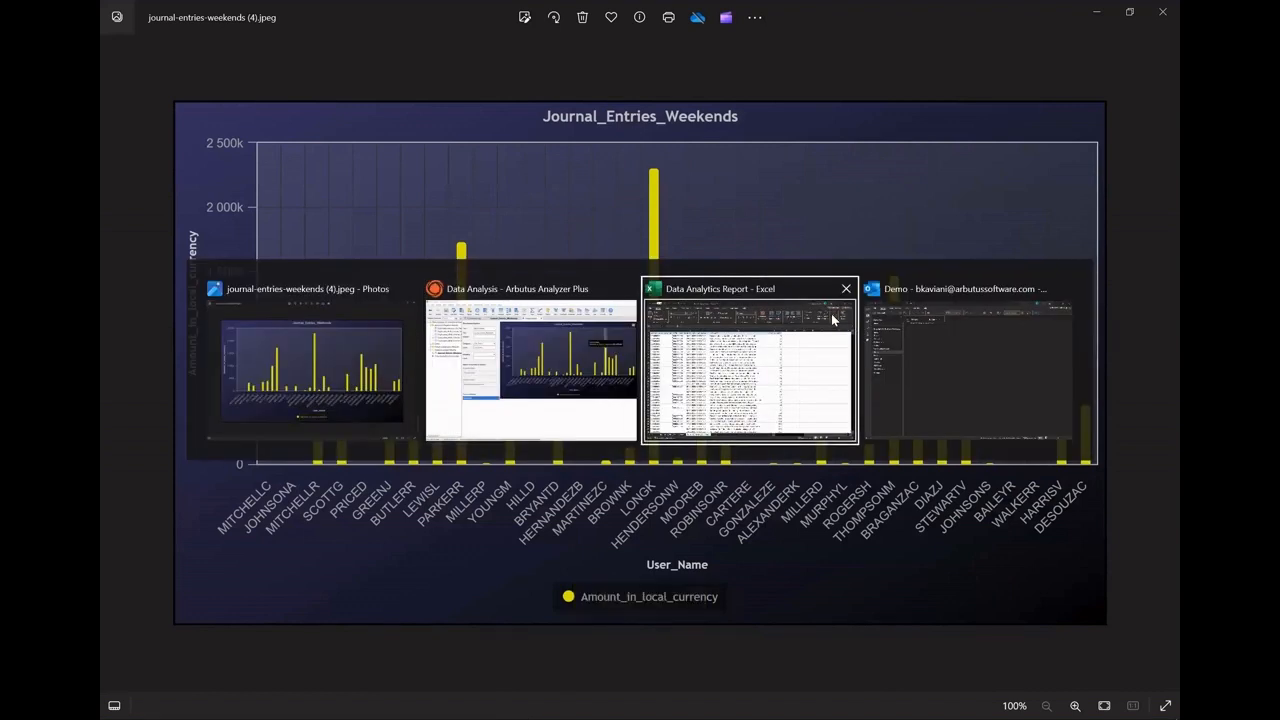
left_click(749, 370)
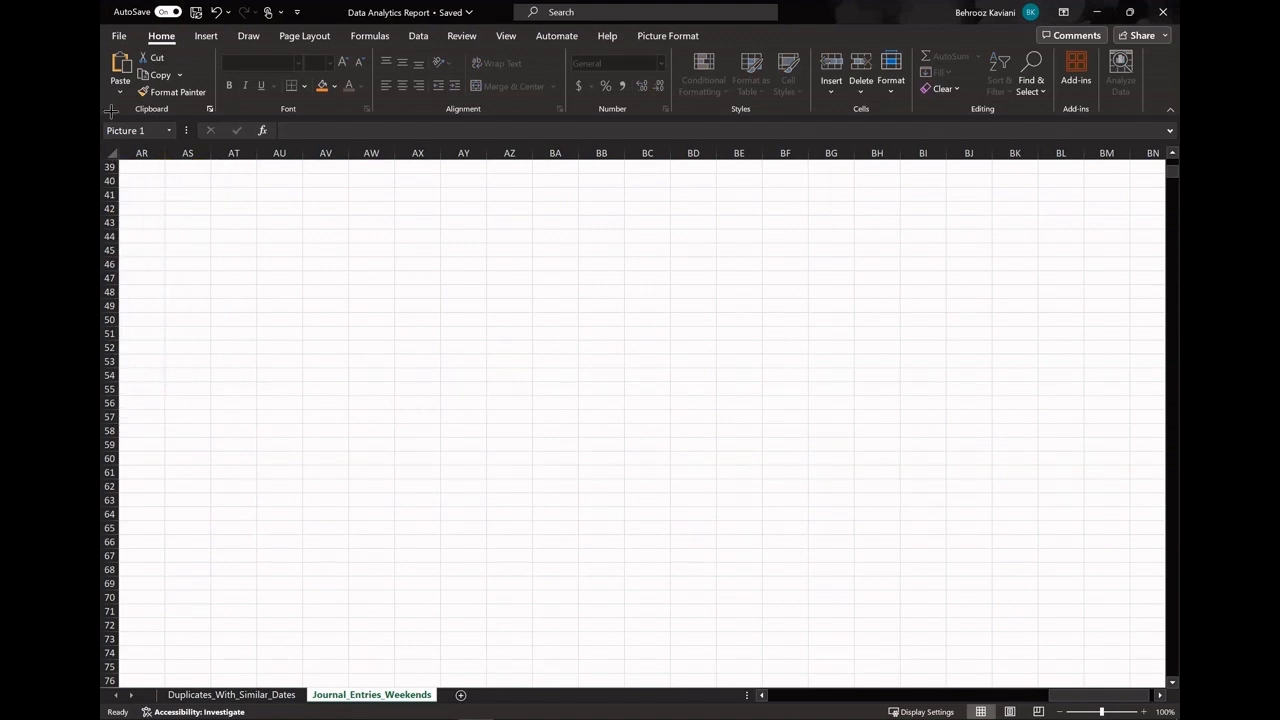
- Position the pasted weekend chart picture beside the data around column P
scroll("left", 3)
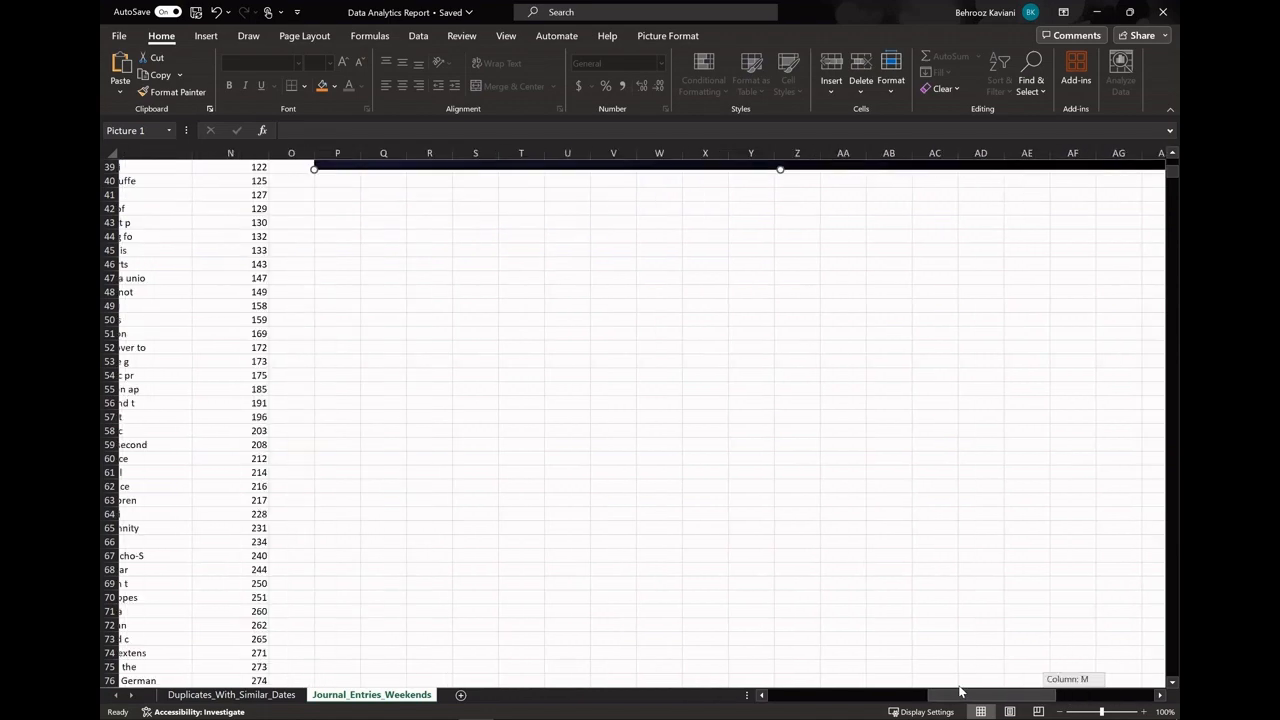
scroll("left", 3)
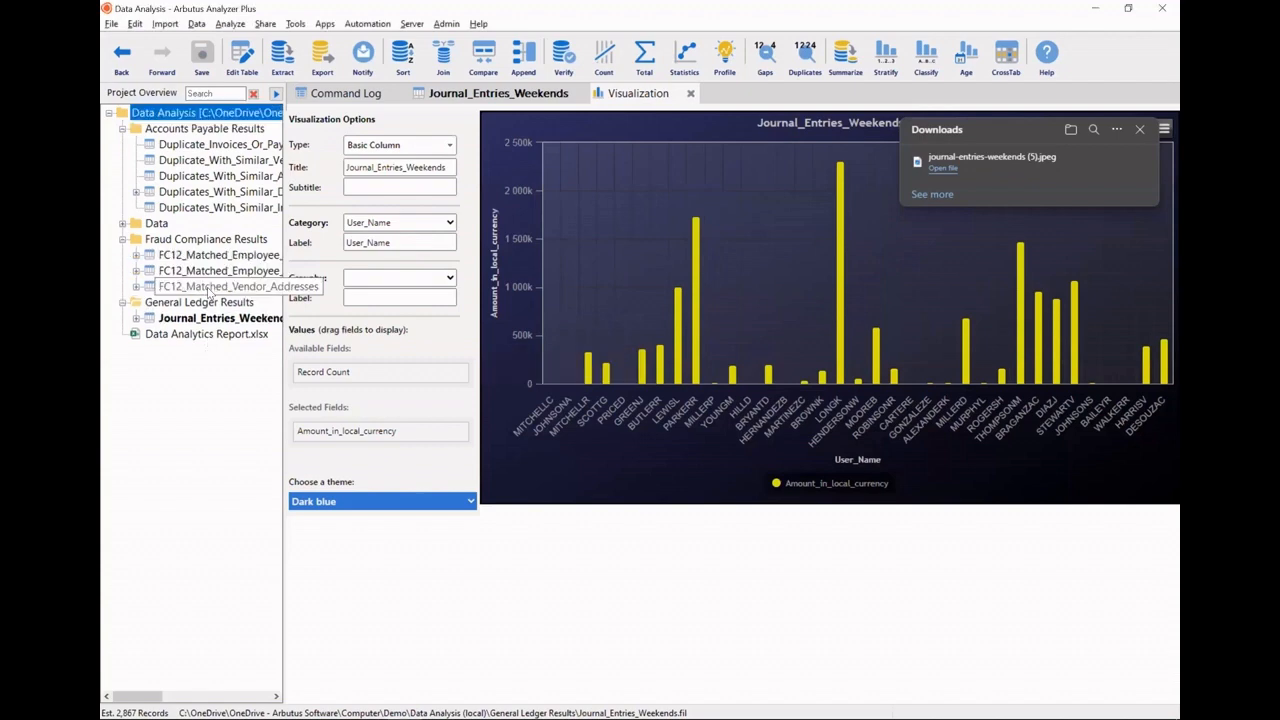
- Export the FC12_Matched_Vendor_Addresses view into Data Analytics Report.xlsx (74 records) and switch to the report
double_click(220, 286)
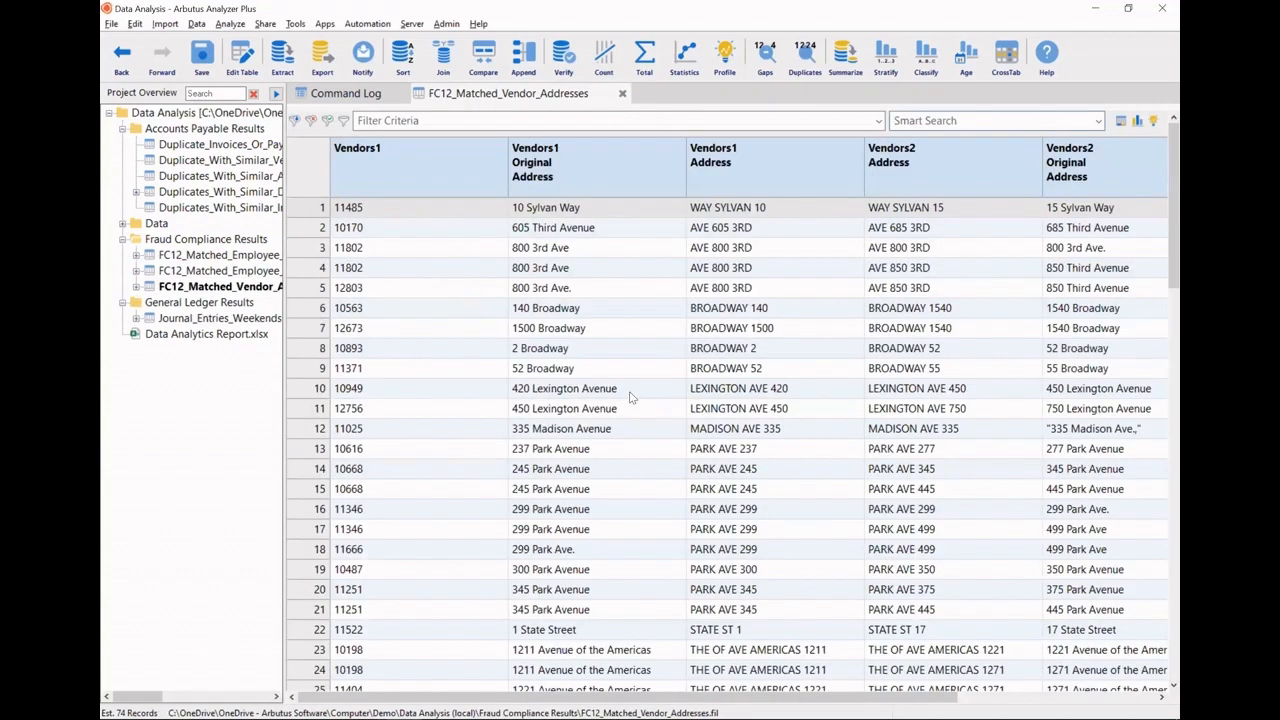
mouse_move(767, 371)
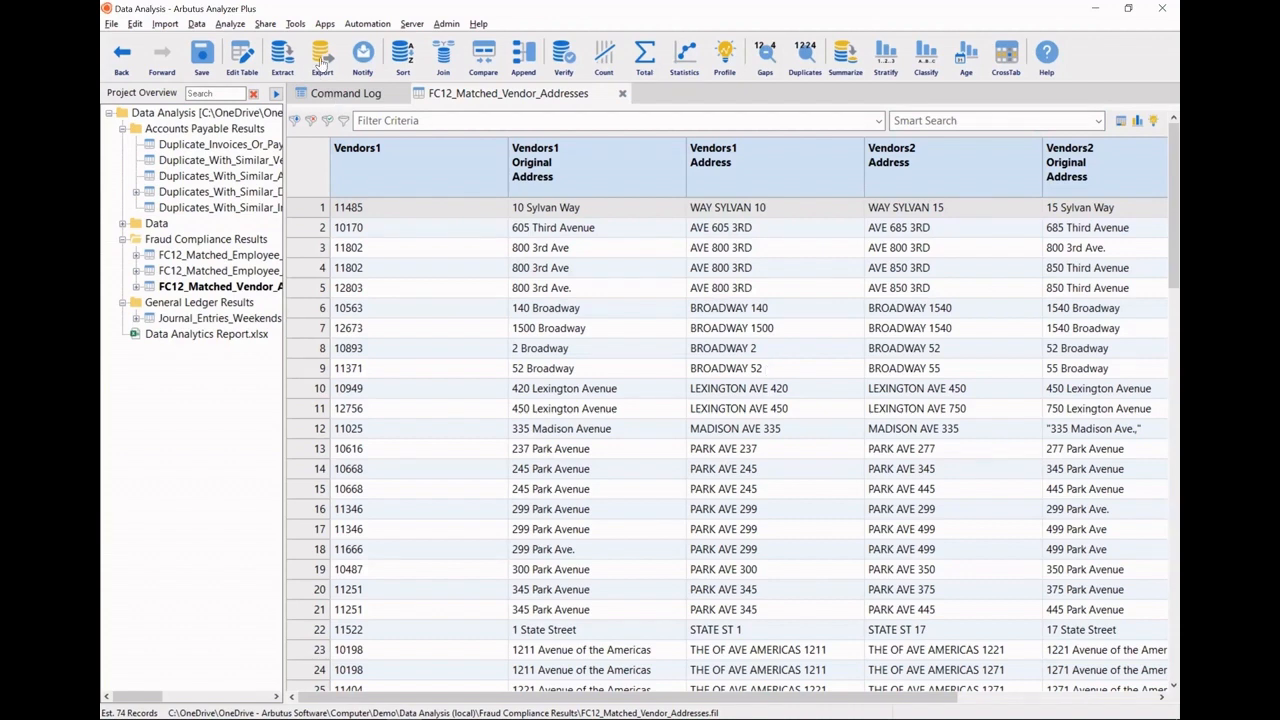
left_click(322, 57)
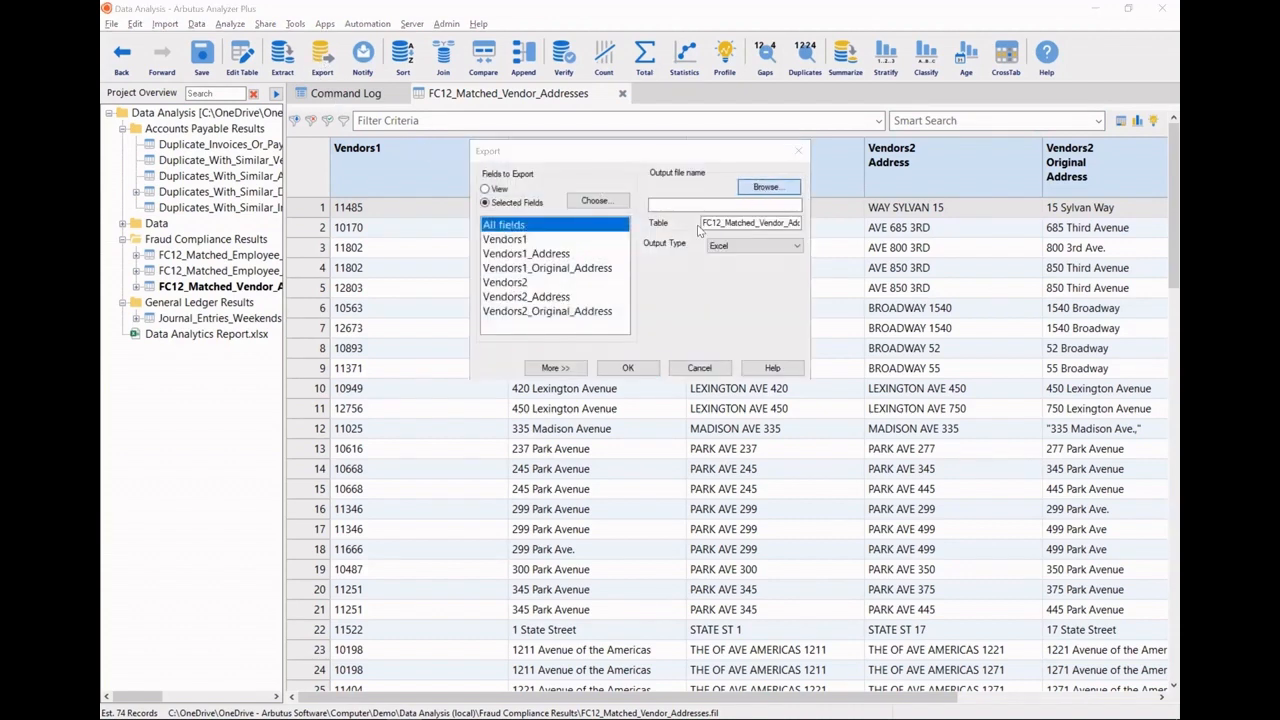
left_click(768, 187)
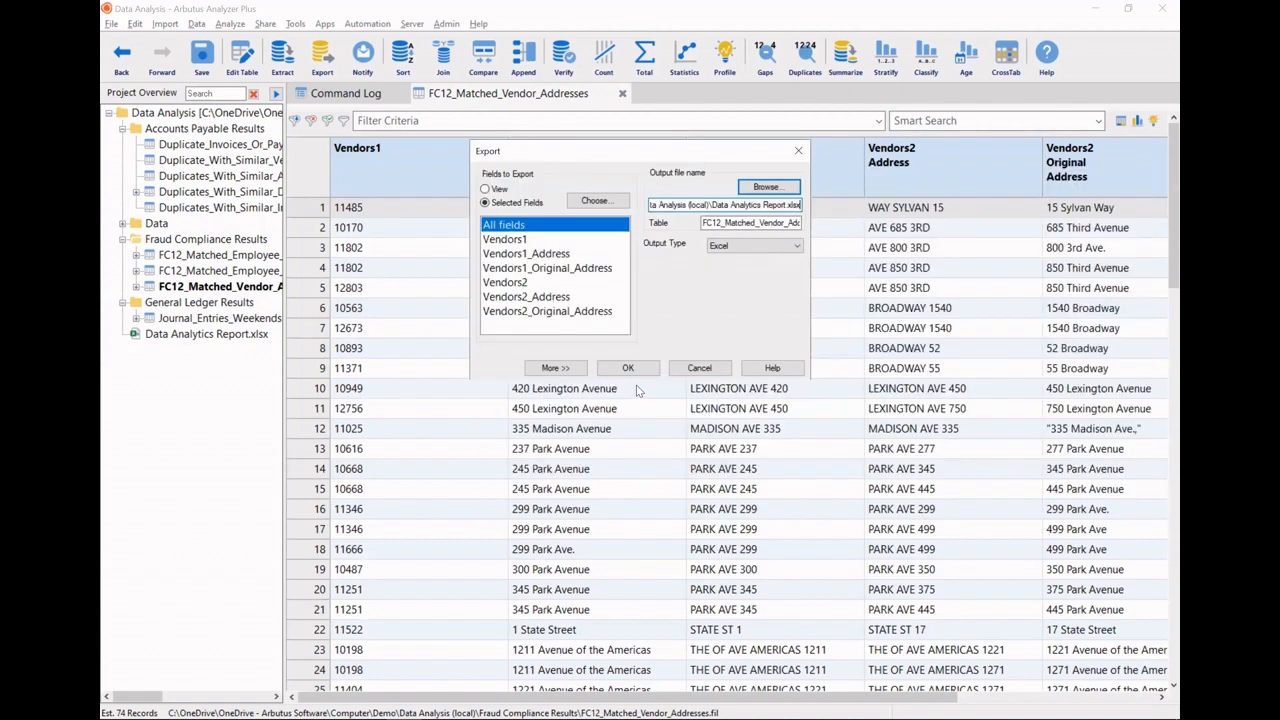
left_click(485, 189)
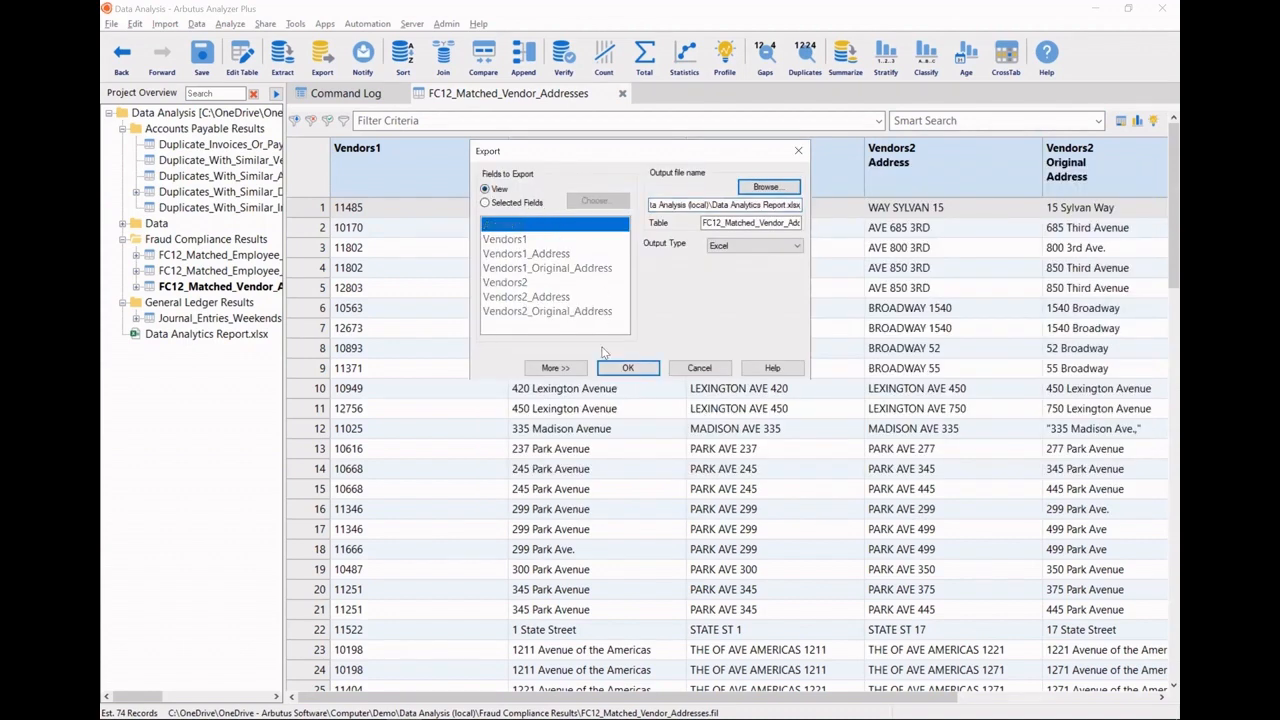
left_click(628, 367)
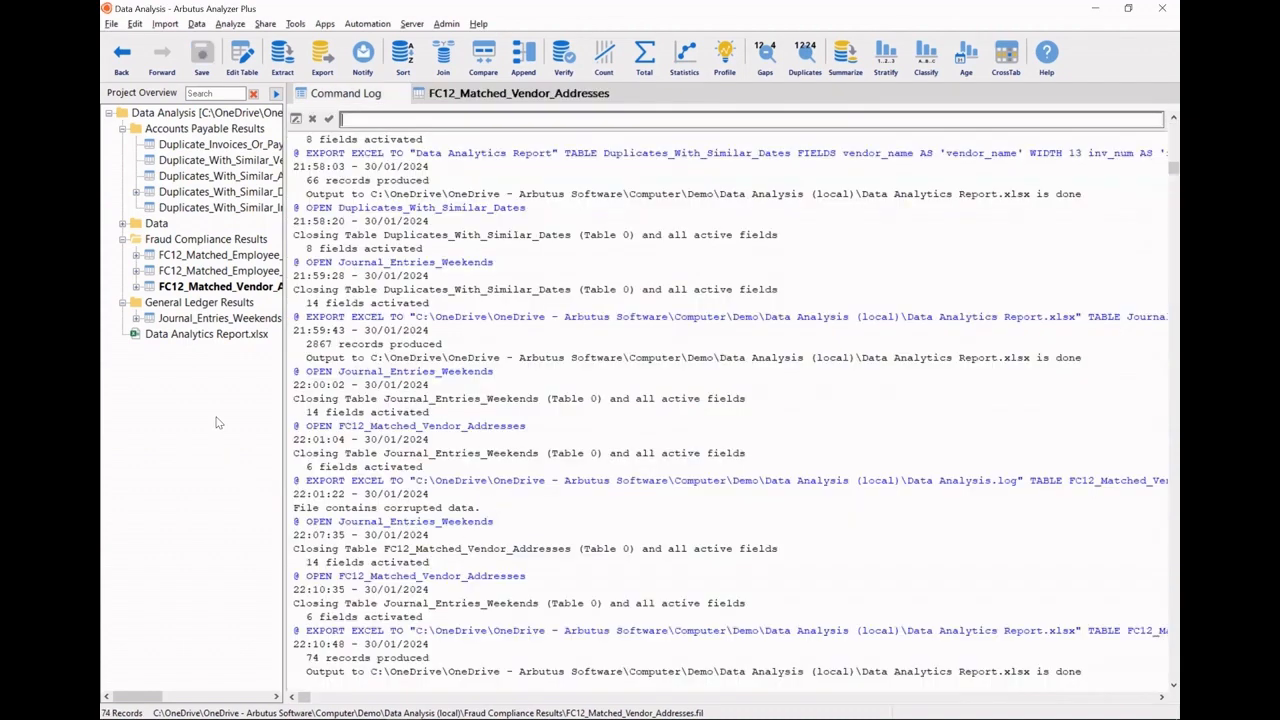
left_click(207, 112)
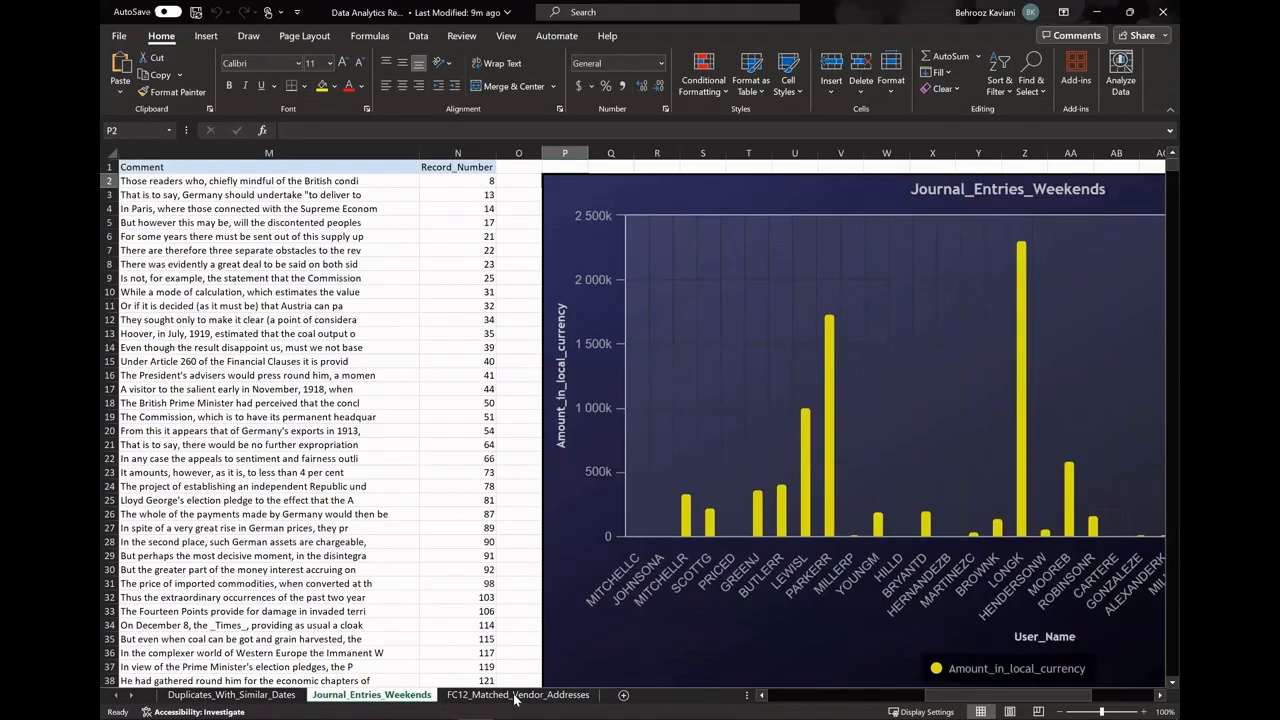
left_click(518, 694)
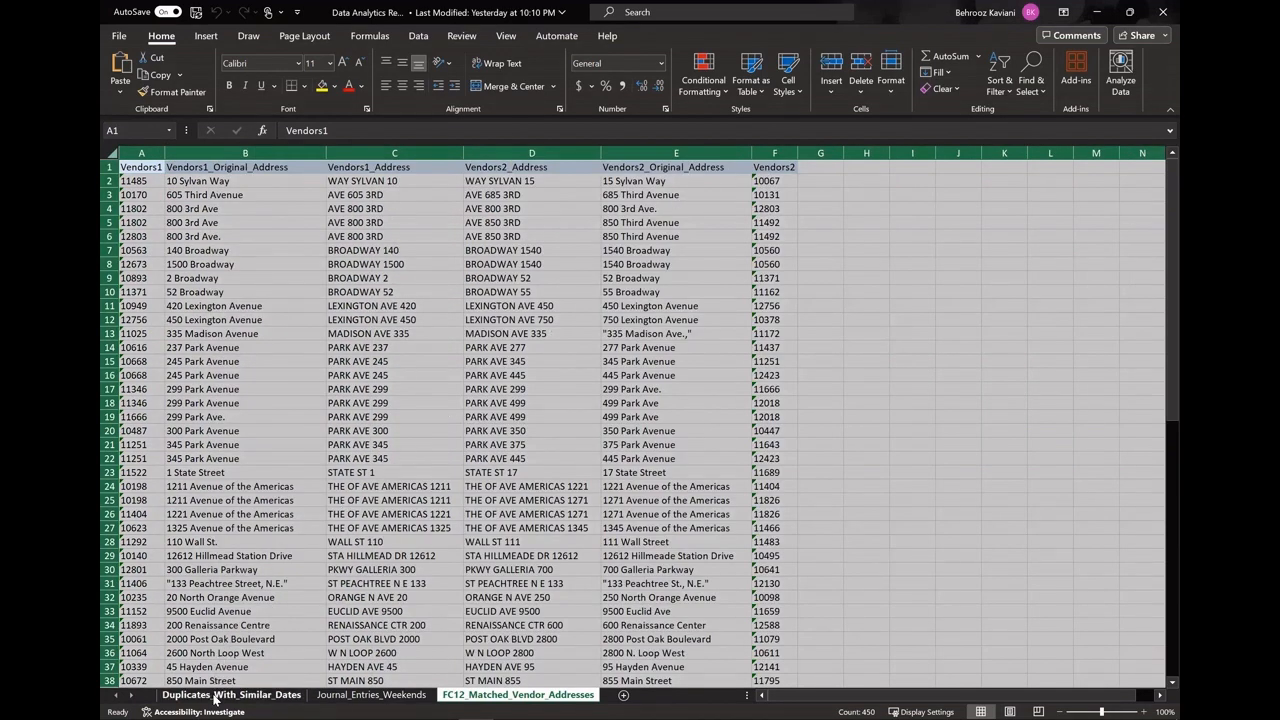
left_click(370, 694)
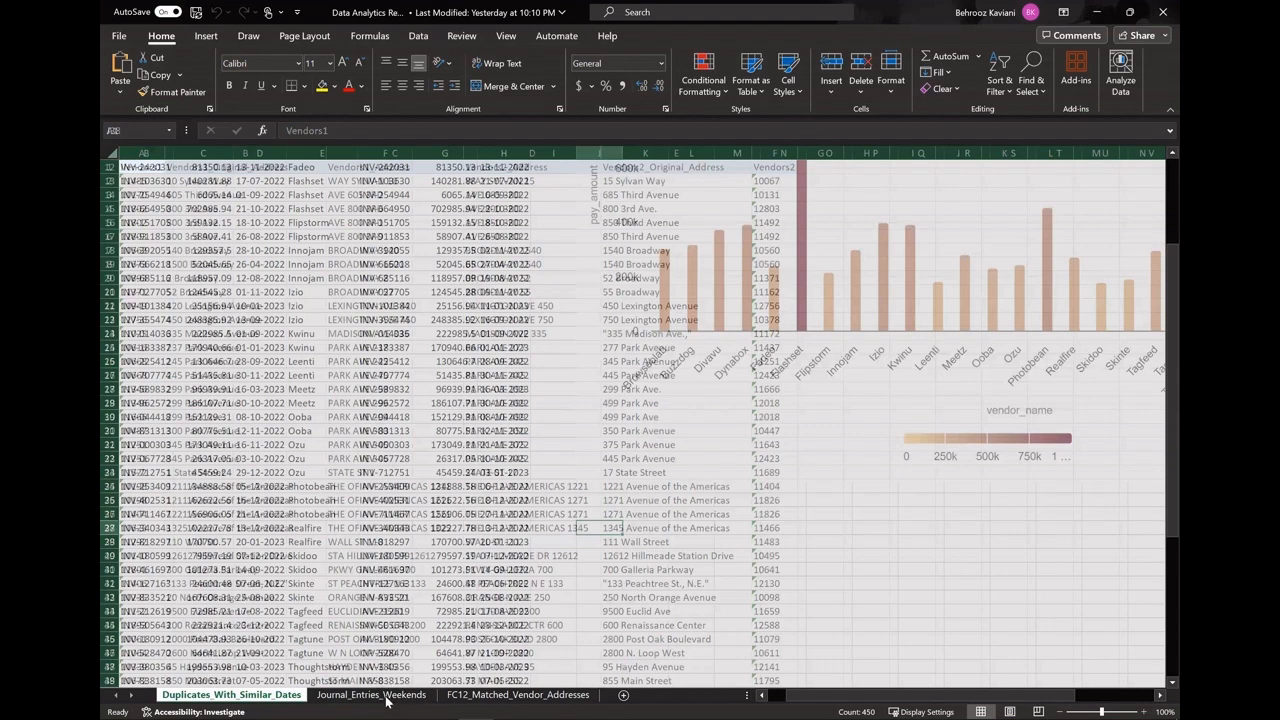
left_click(371, 694)
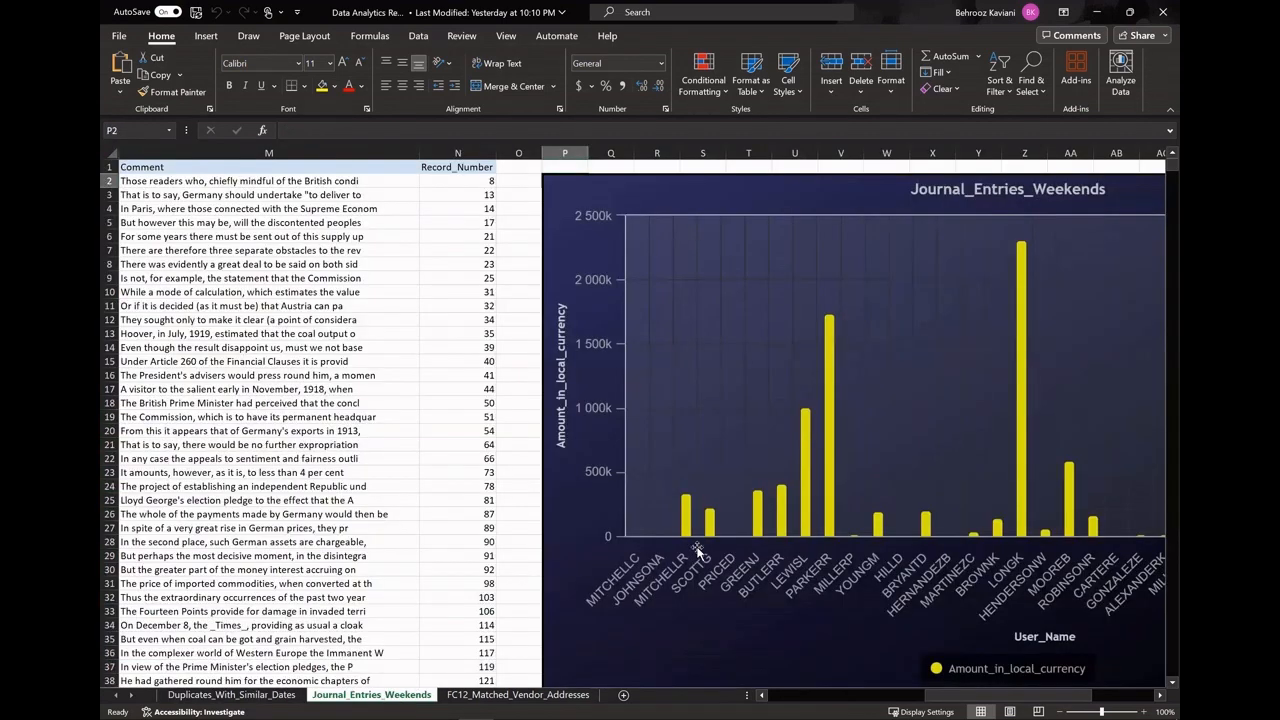
left_click(517, 694)
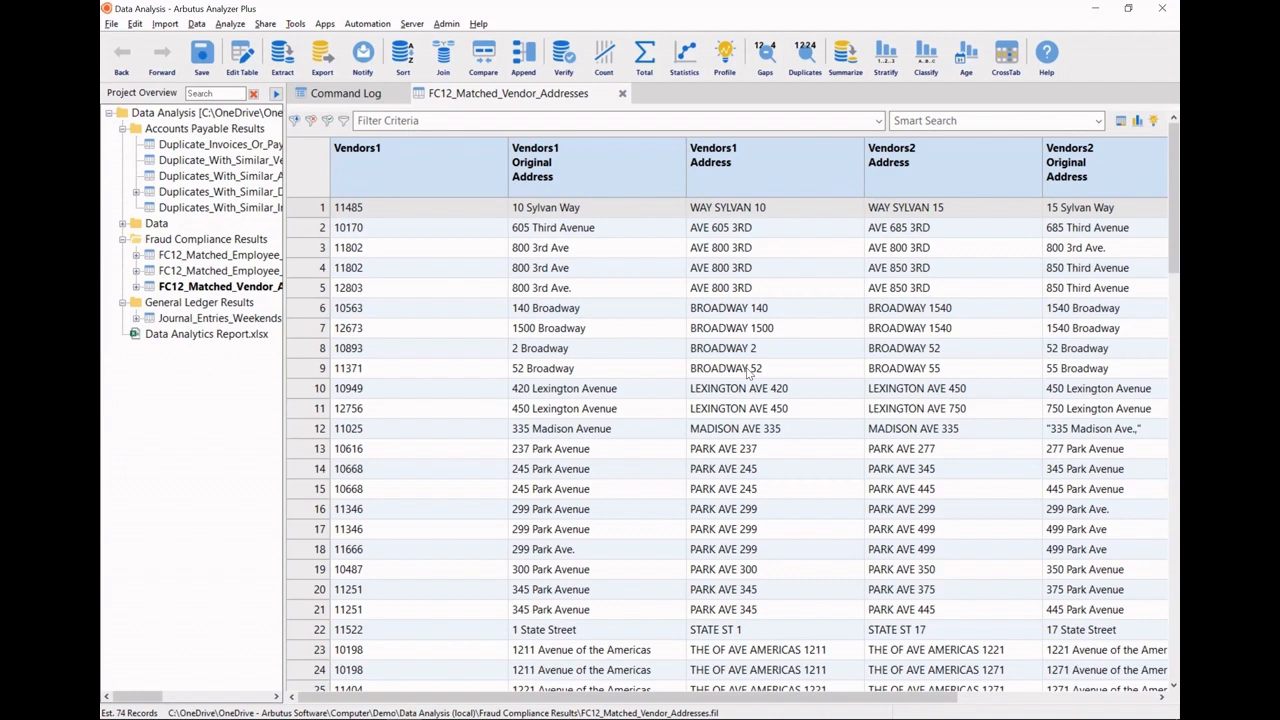
mouse_move(828, 376)
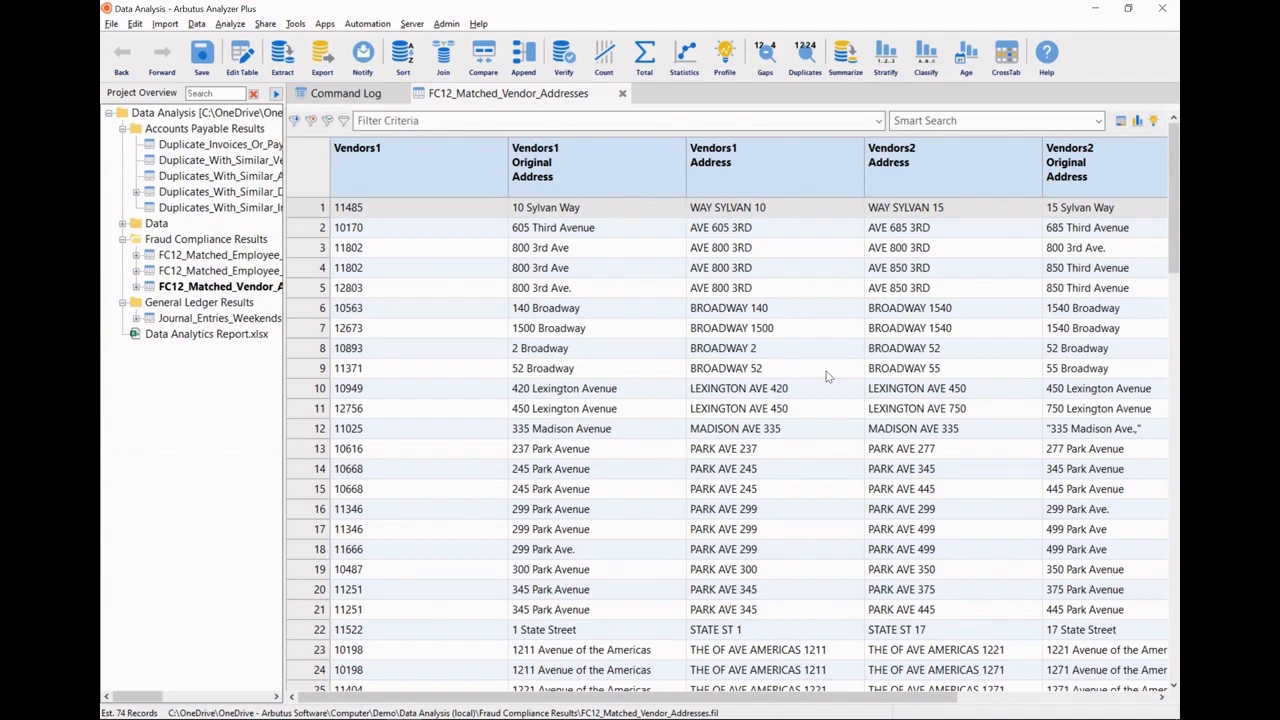